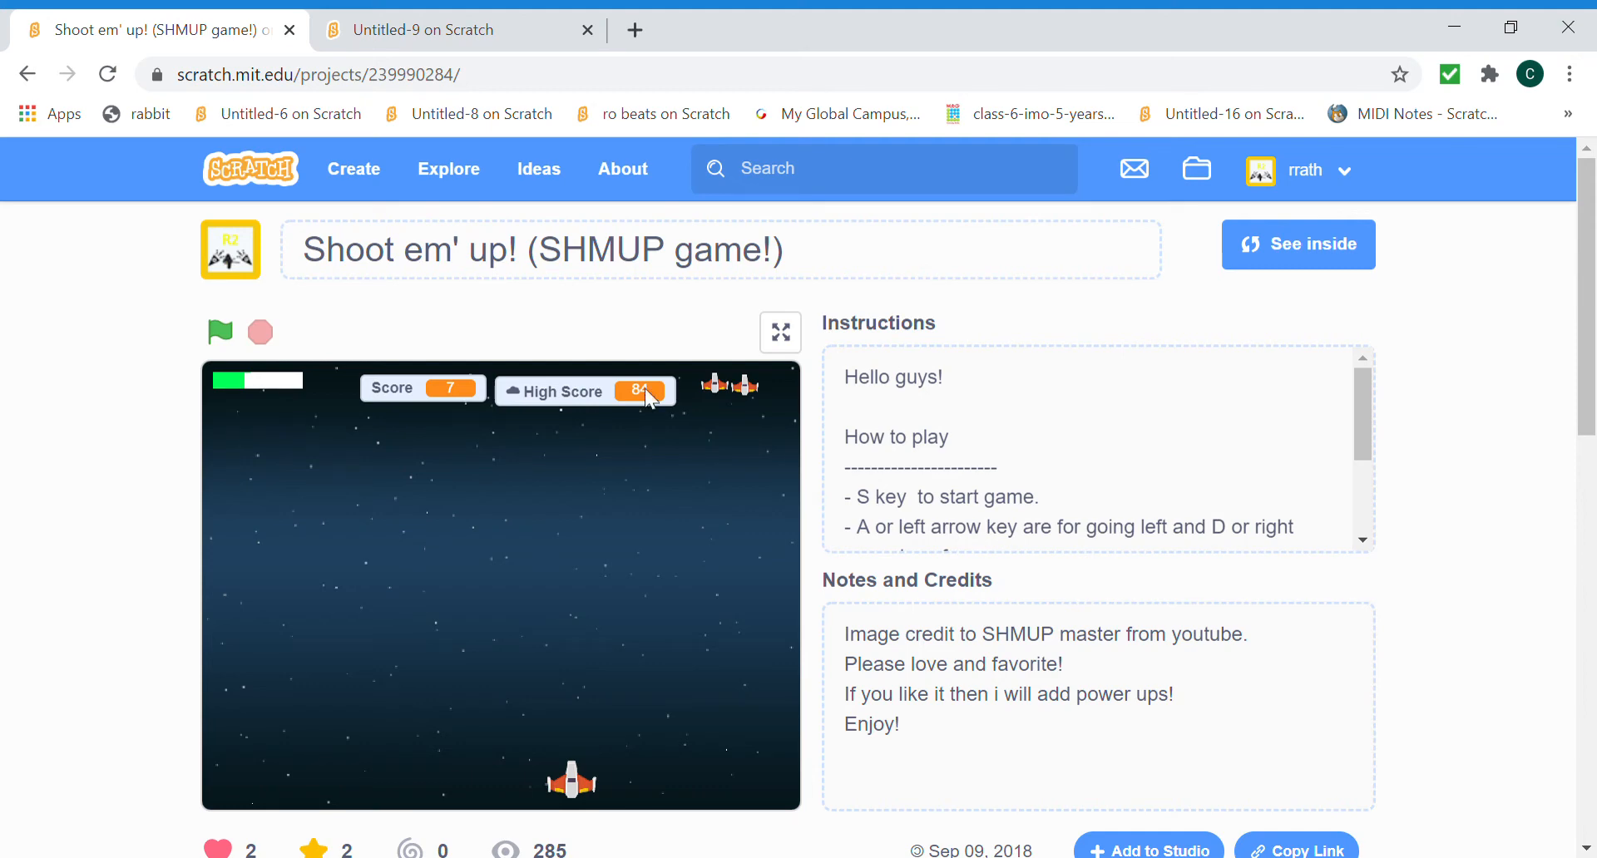
mouse_move(639, 399)
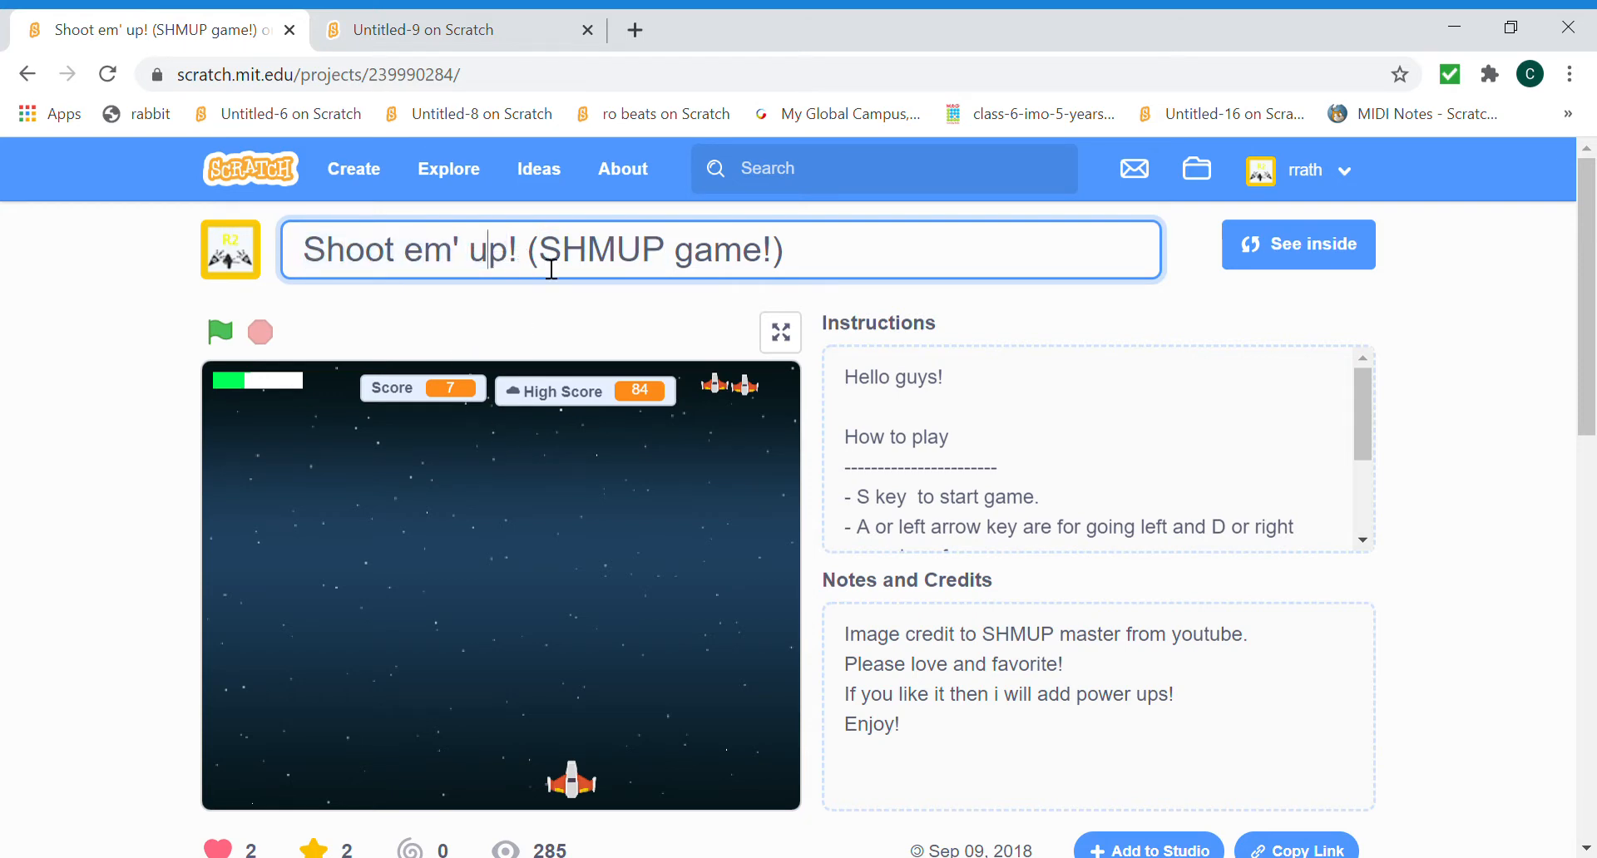
mouse_move(566, 346)
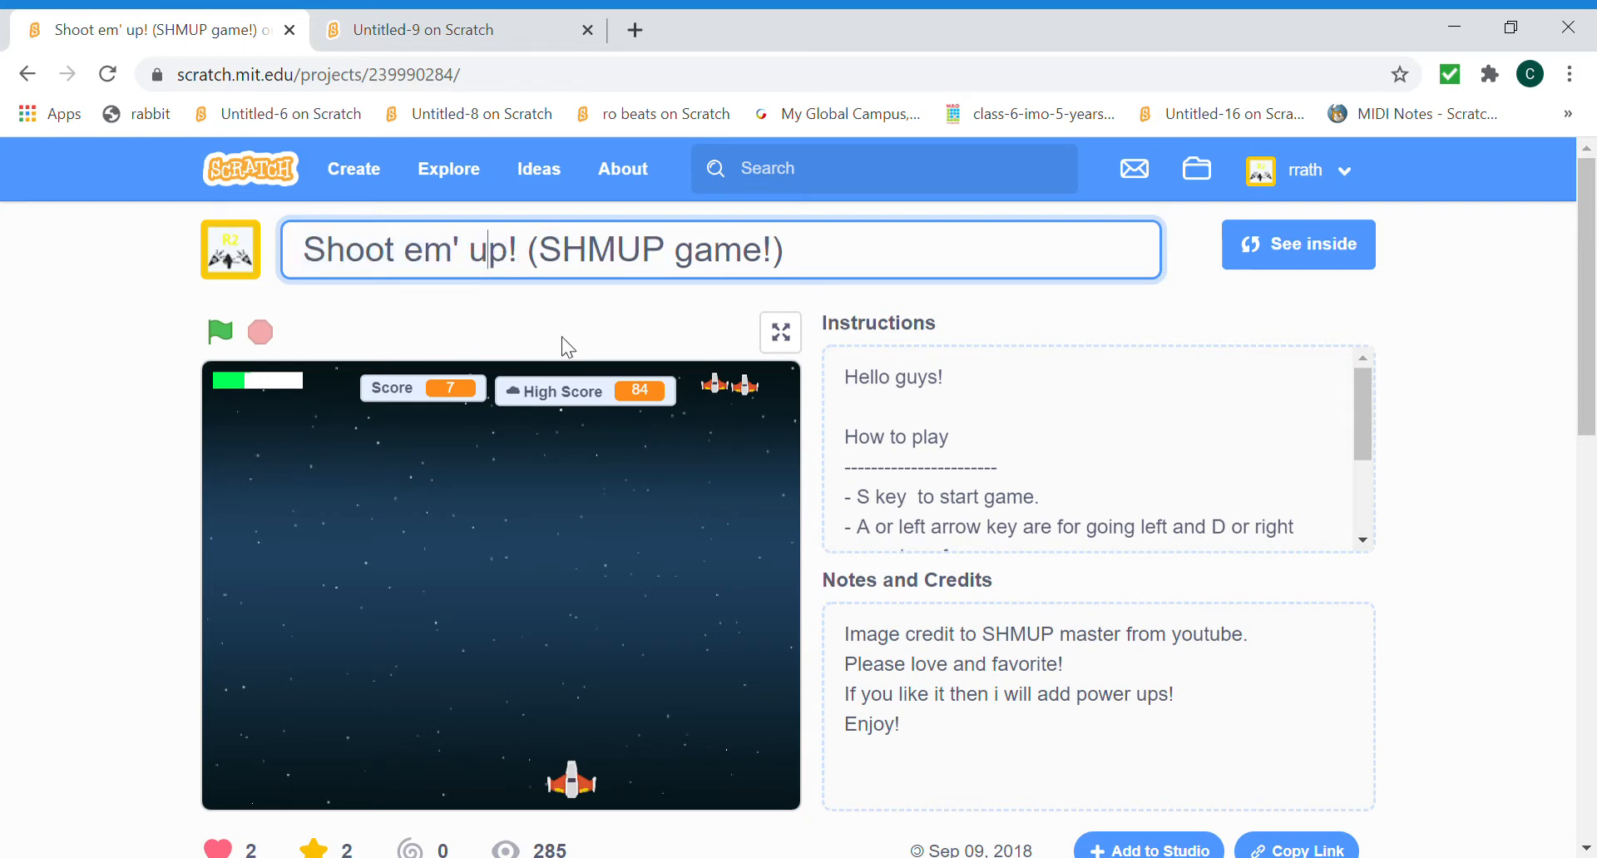
mouse_move(586, 418)
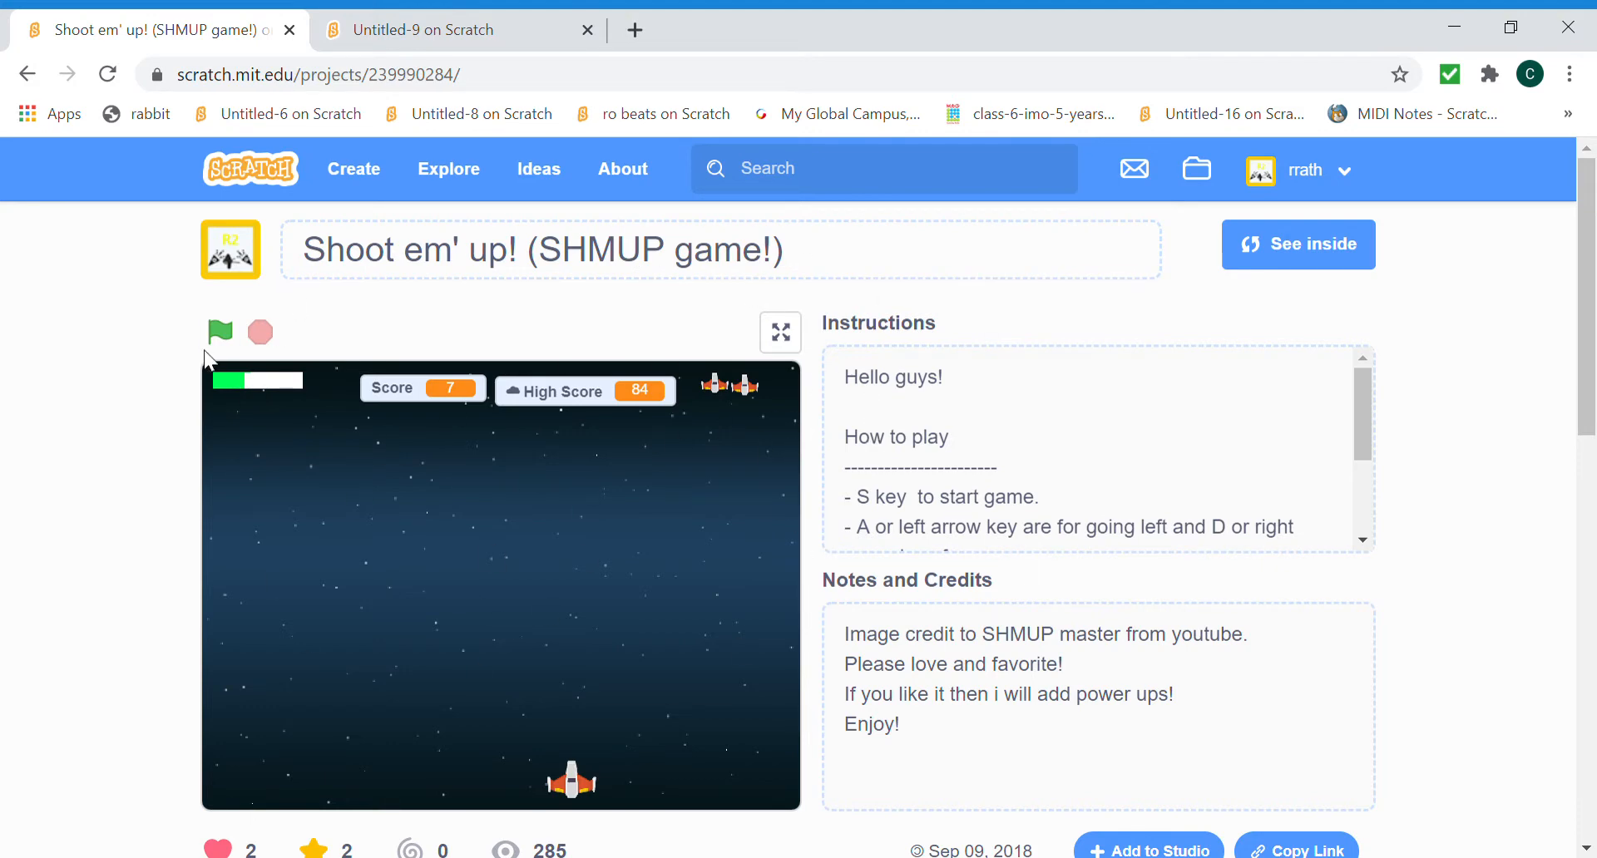
Start the Shoot em' up game with the green flag and press S to play a round.
left_click(219, 331)
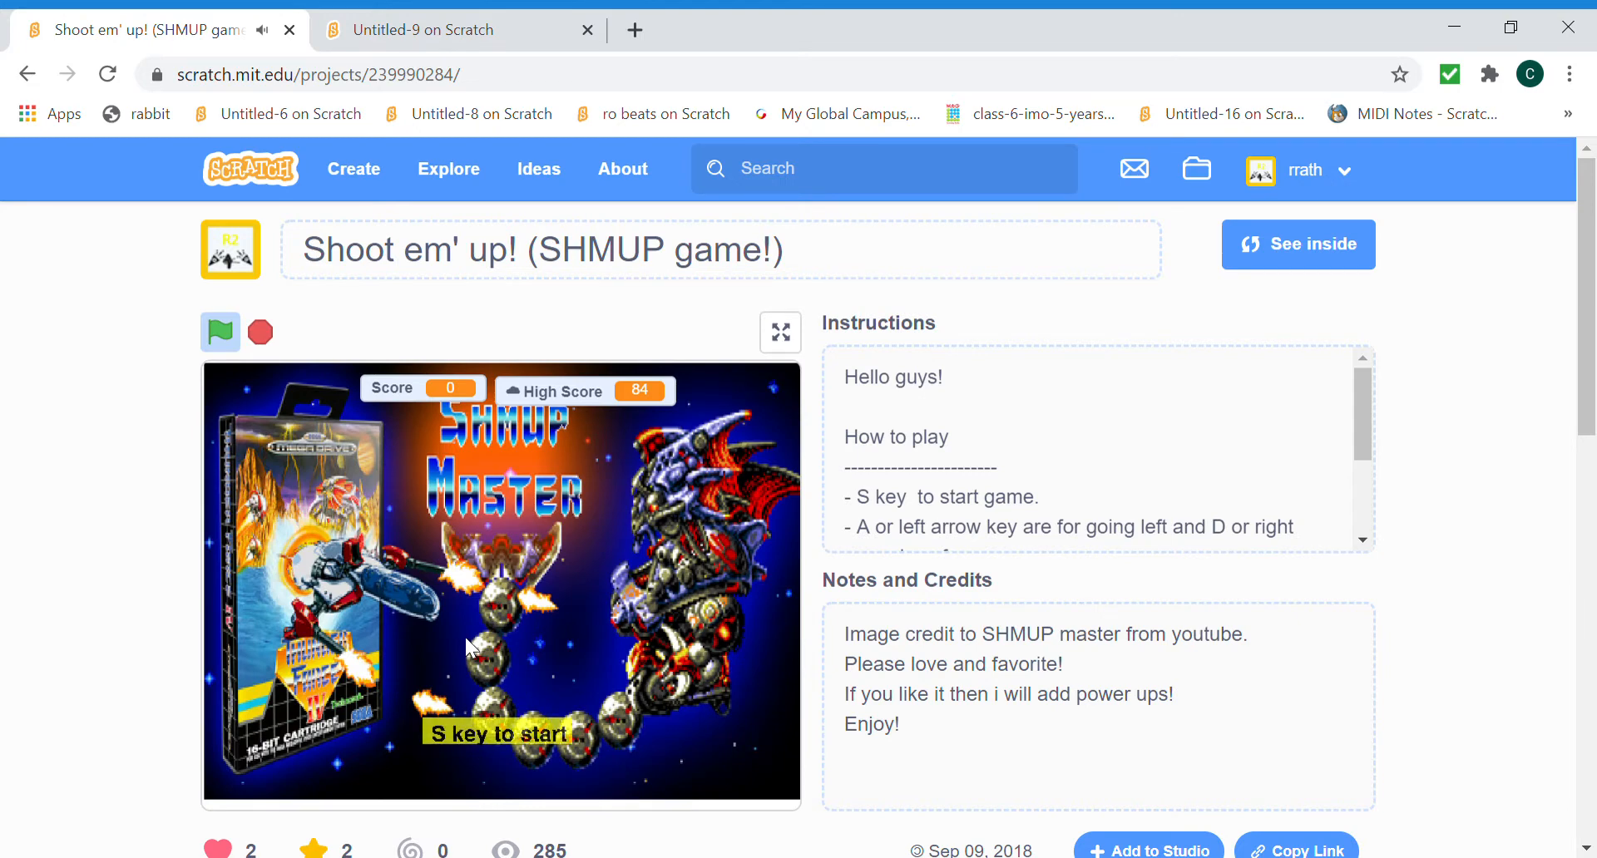
key("s")
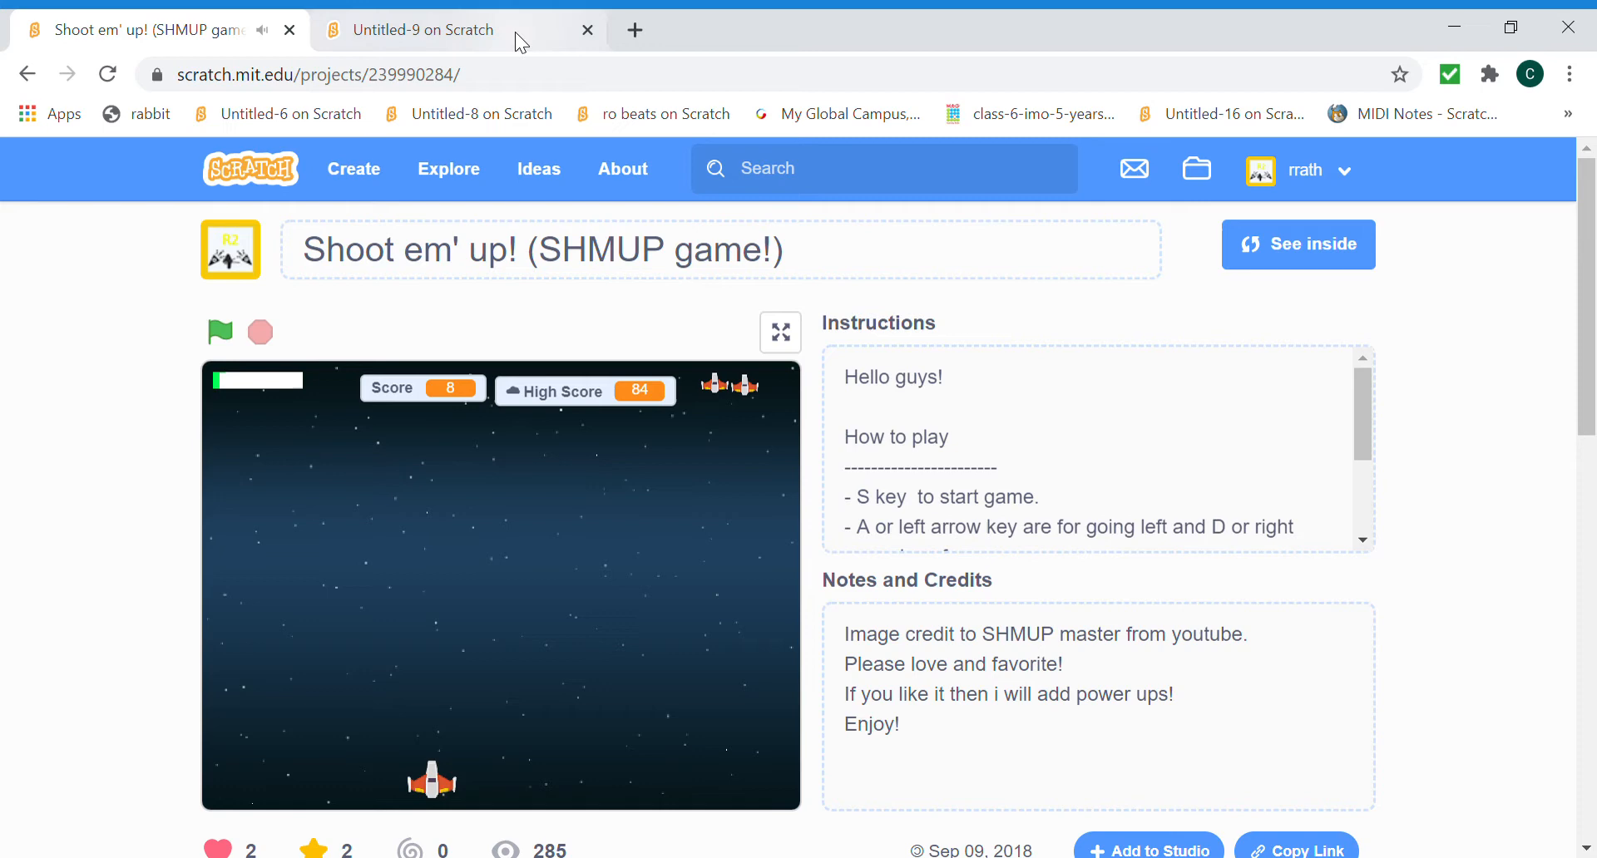
Switch to the Untitled-9 project in the browser.
left_click(422, 28)
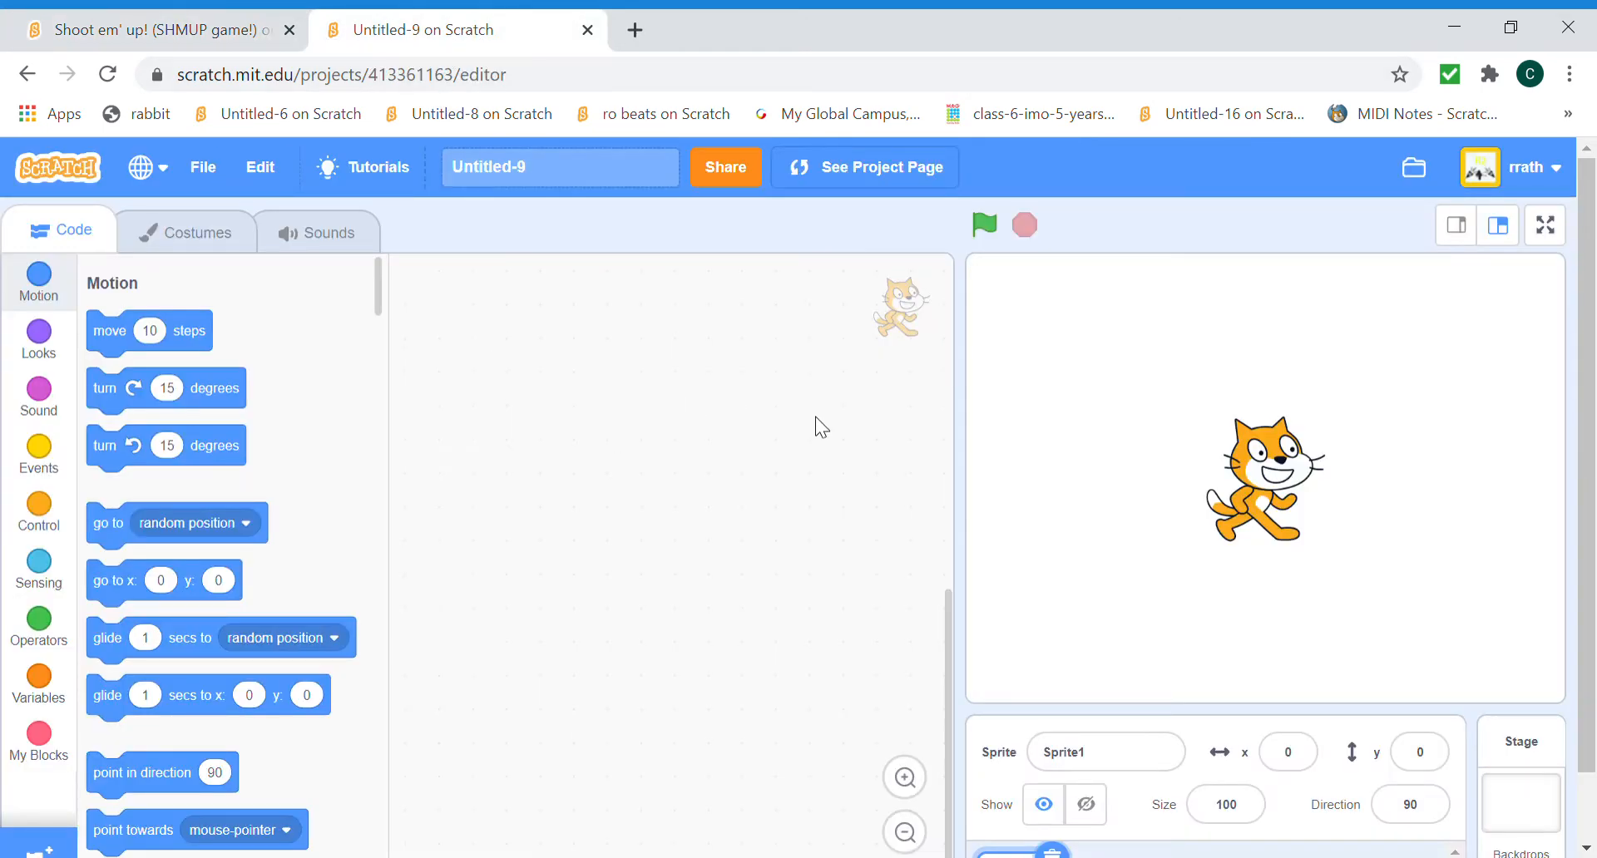
mouse_move(885, 359)
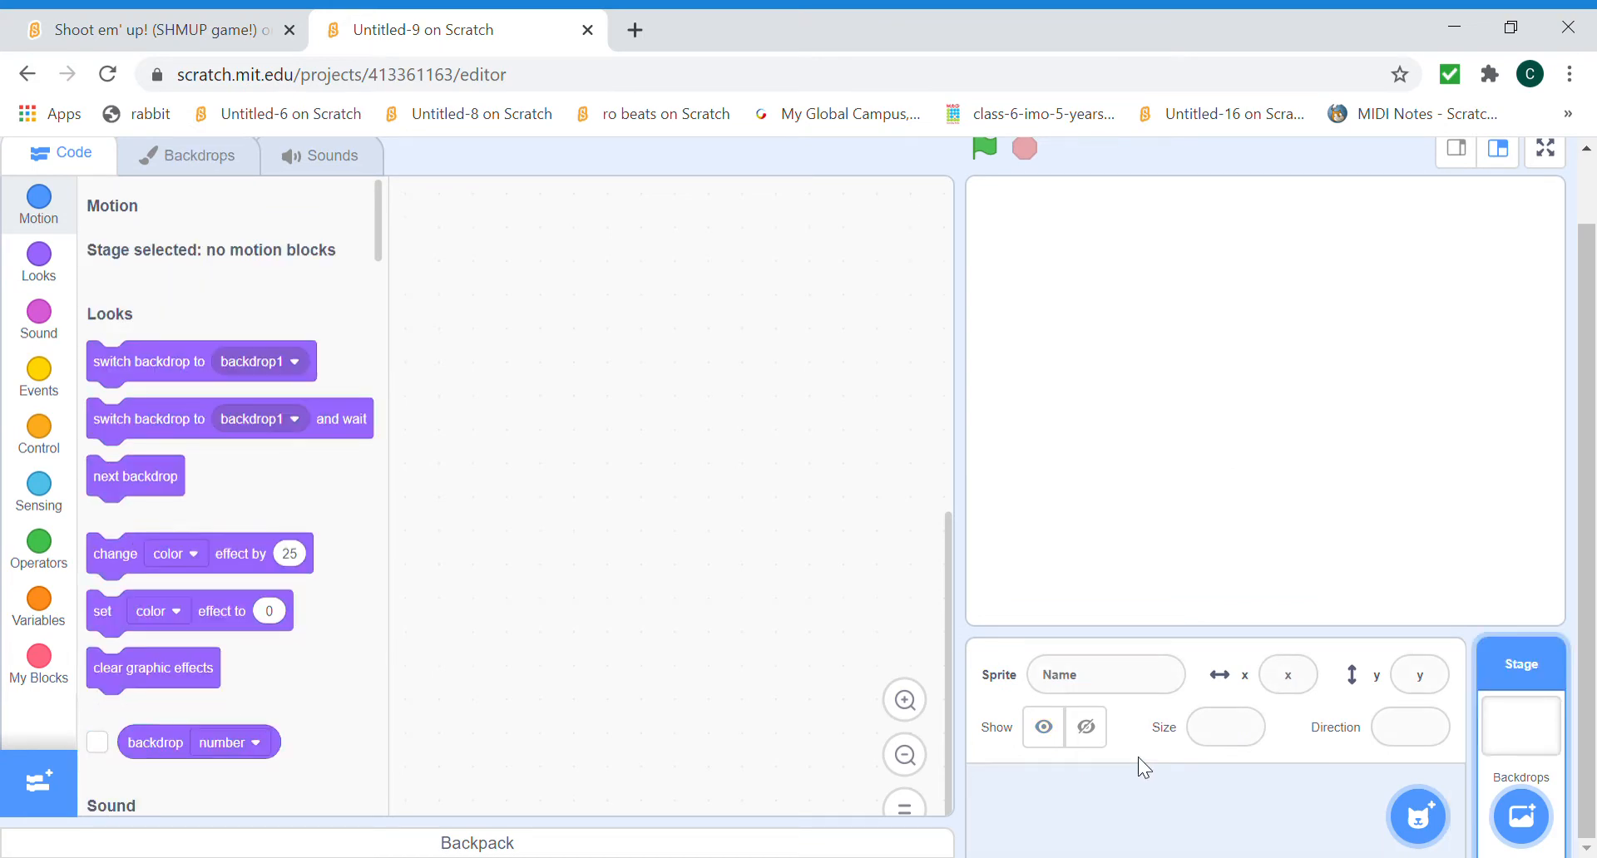
mouse_move(130, 187)
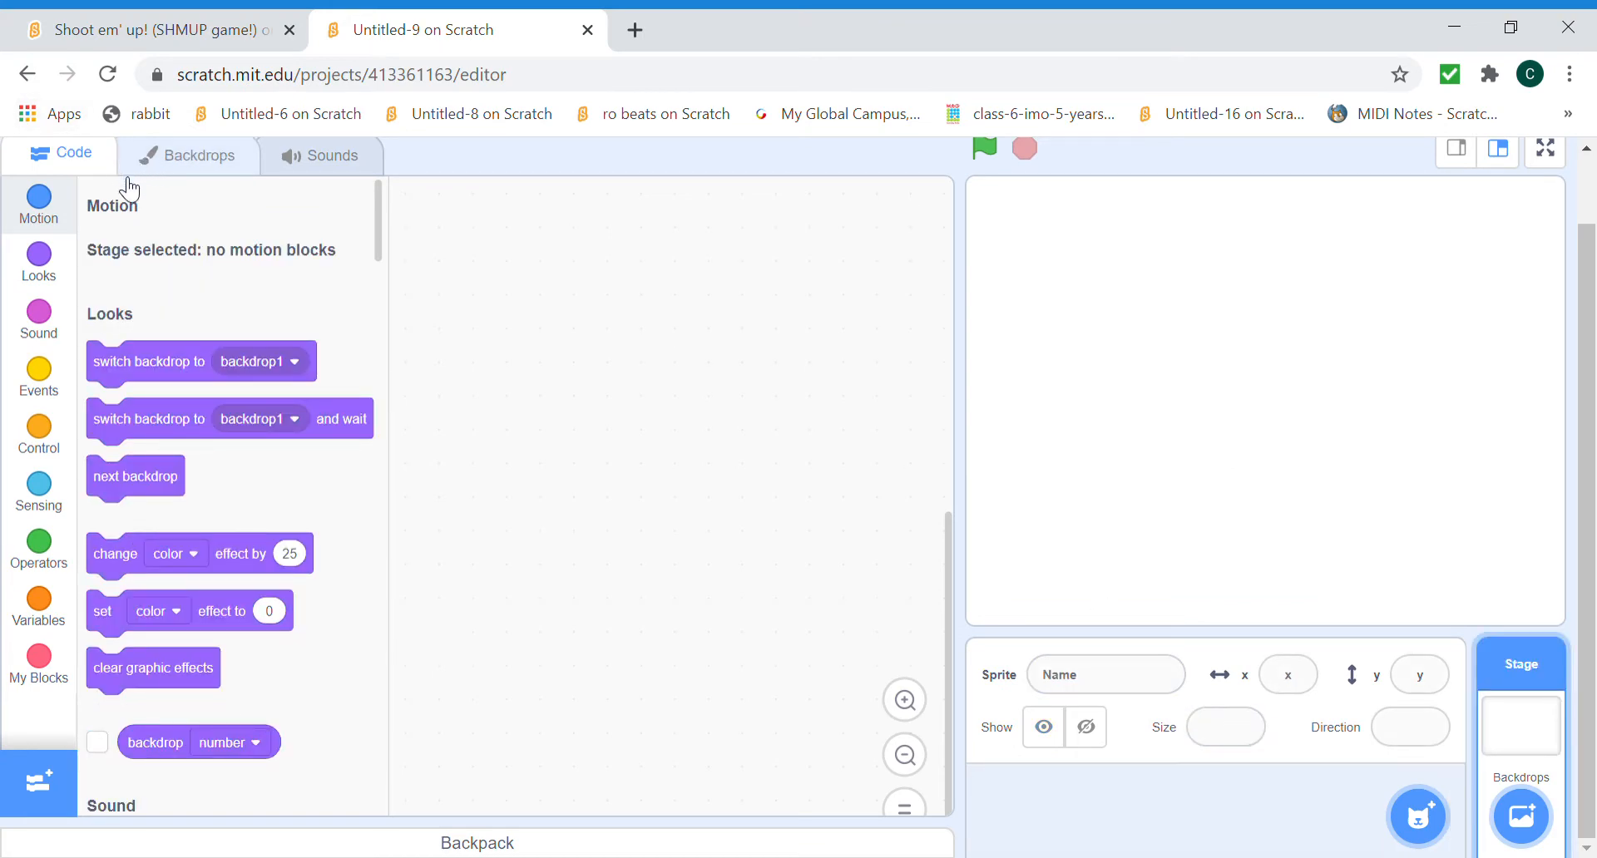
Convert the stage backdrop to bitmap and fill it with a darkened purple.
left_click(187, 154)
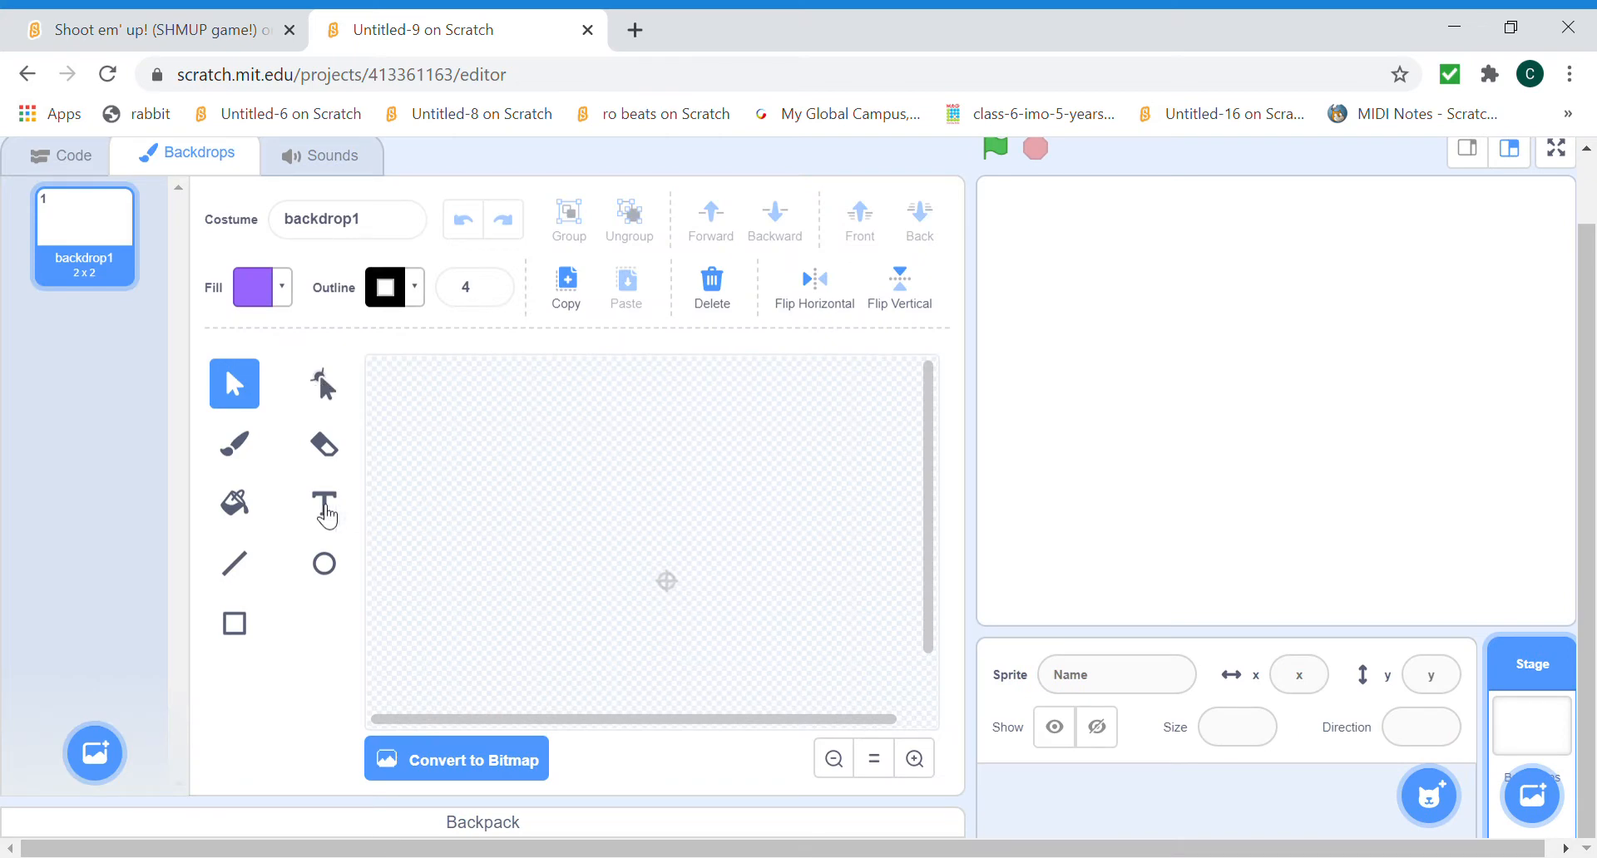
mouse_move(495, 682)
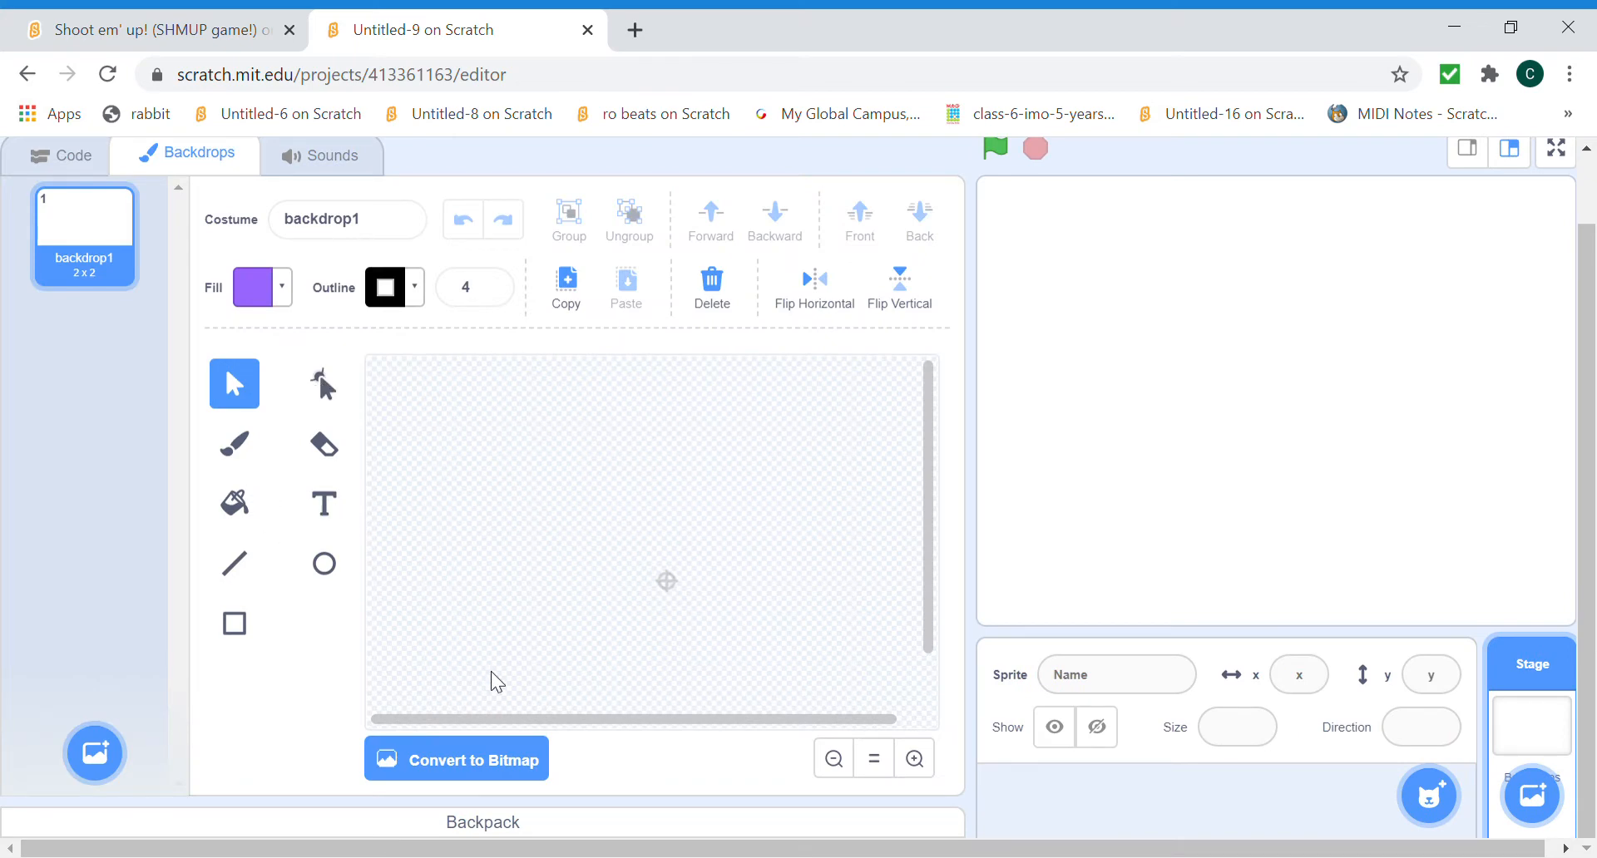
left_click(455, 758)
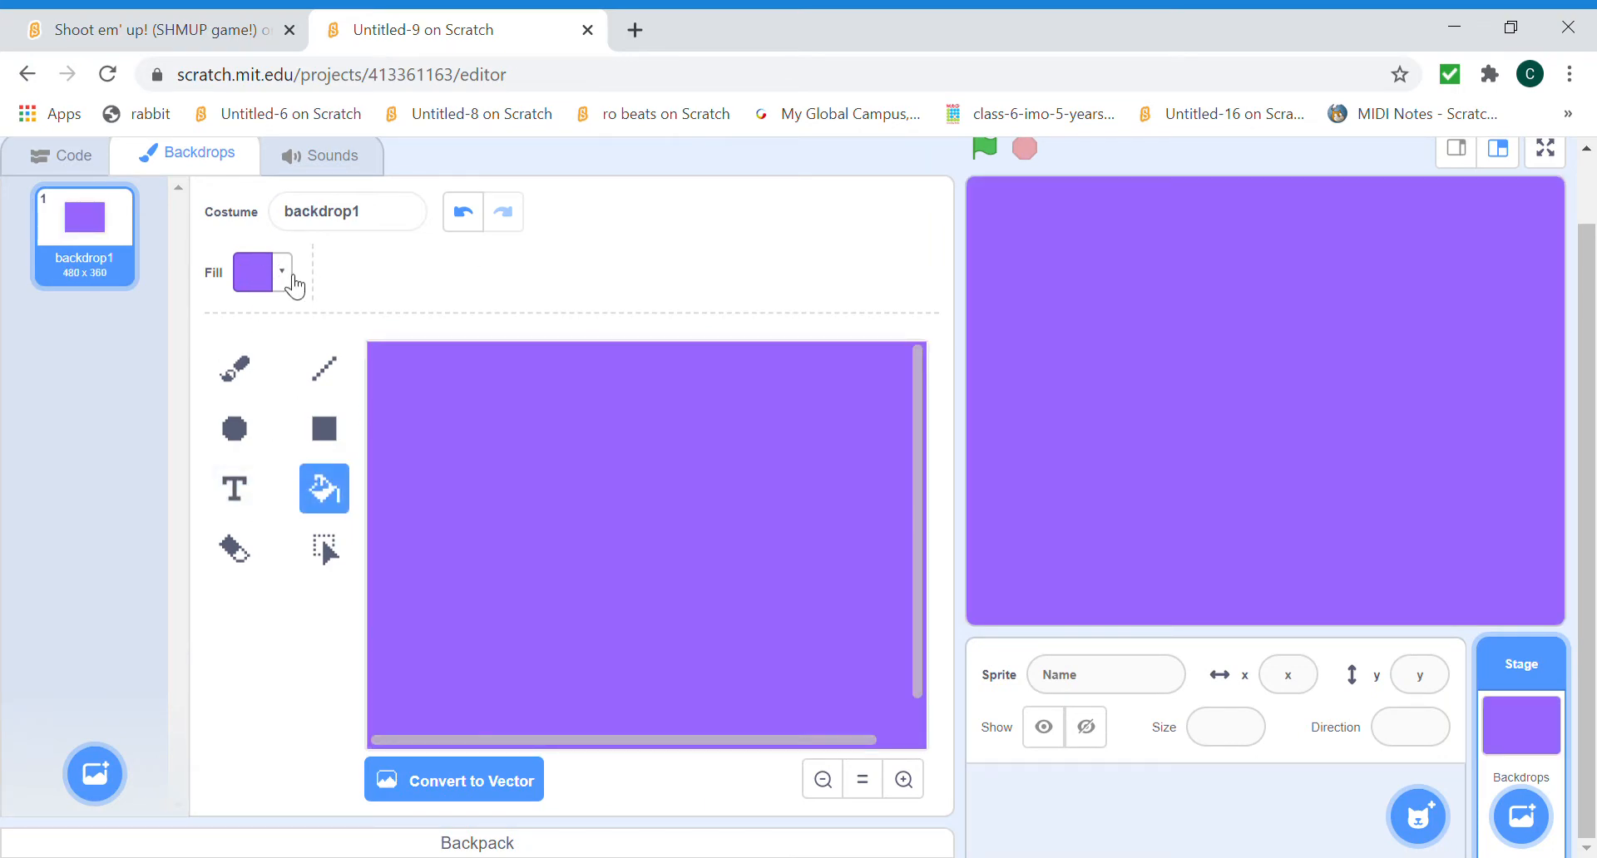
left_click(262, 272)
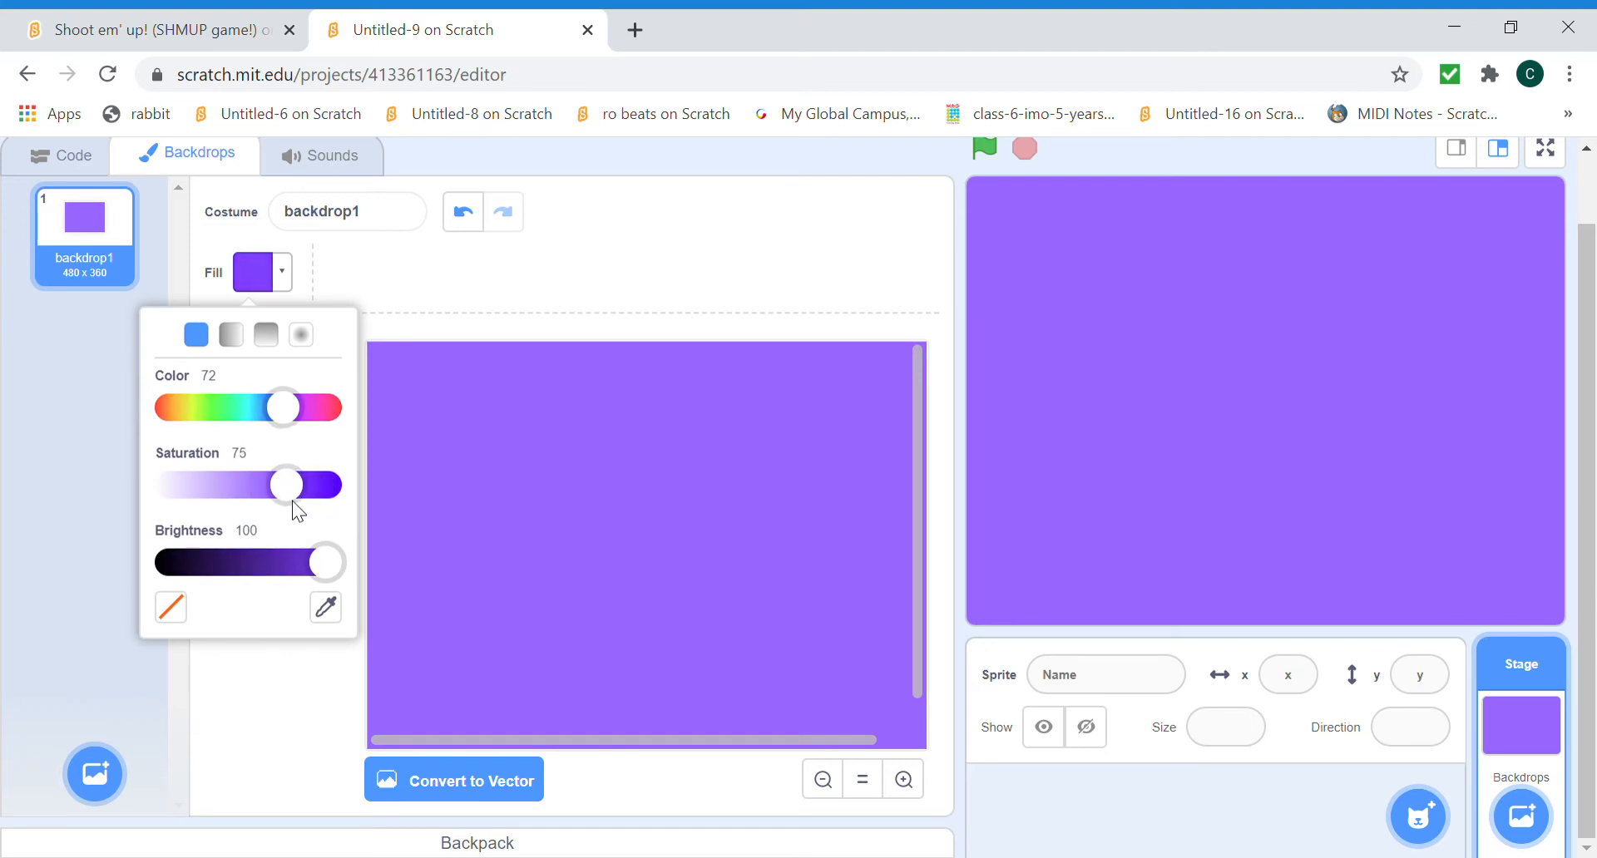
left_click_drag(323, 562, 257, 562)
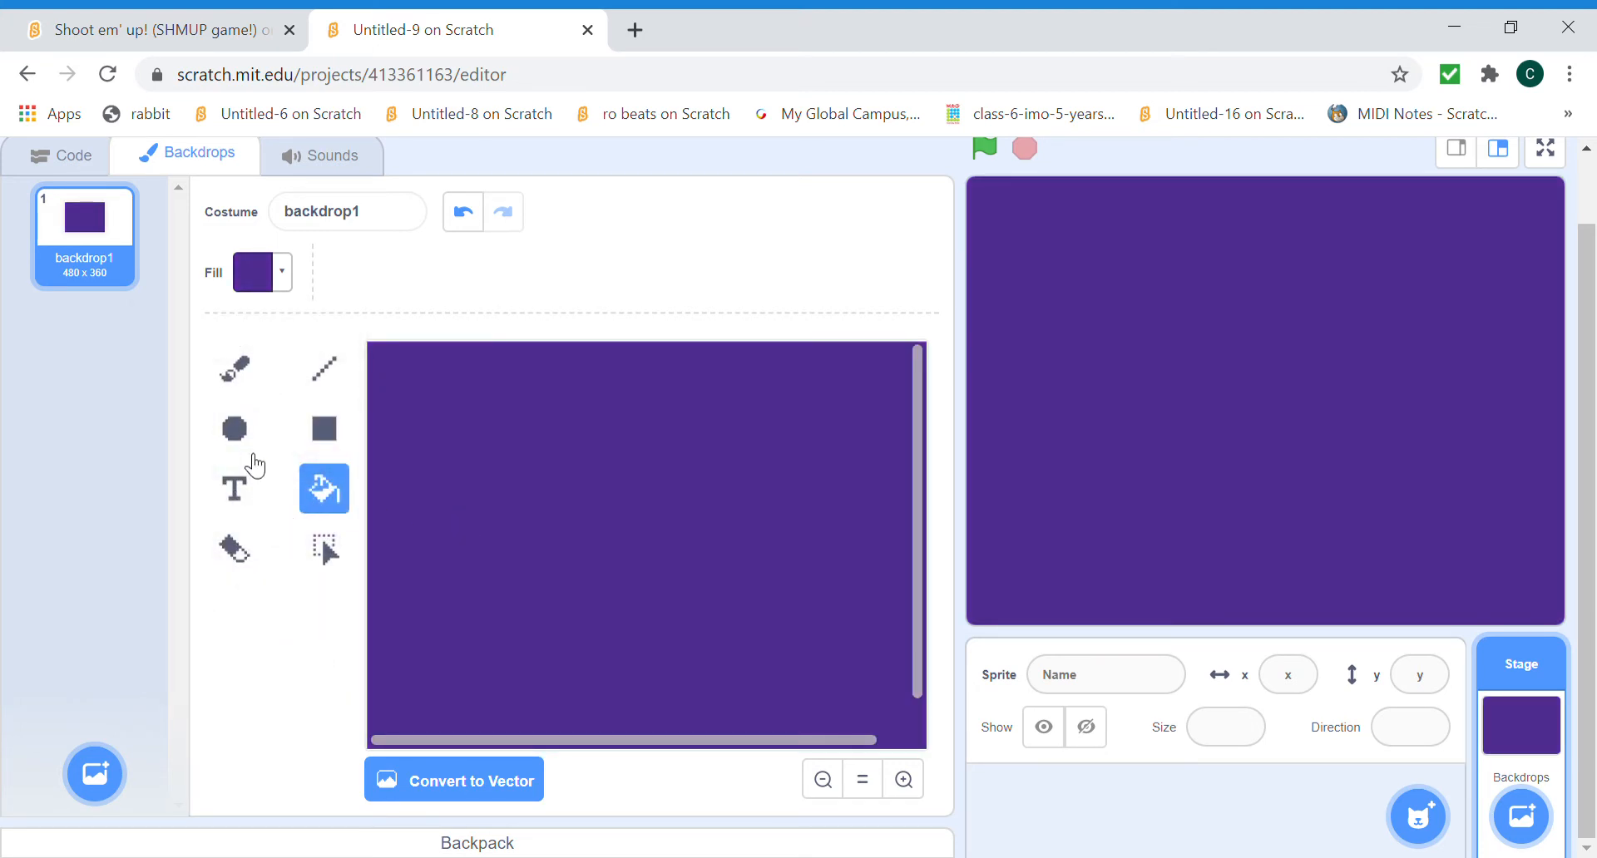
left_click(233, 488)
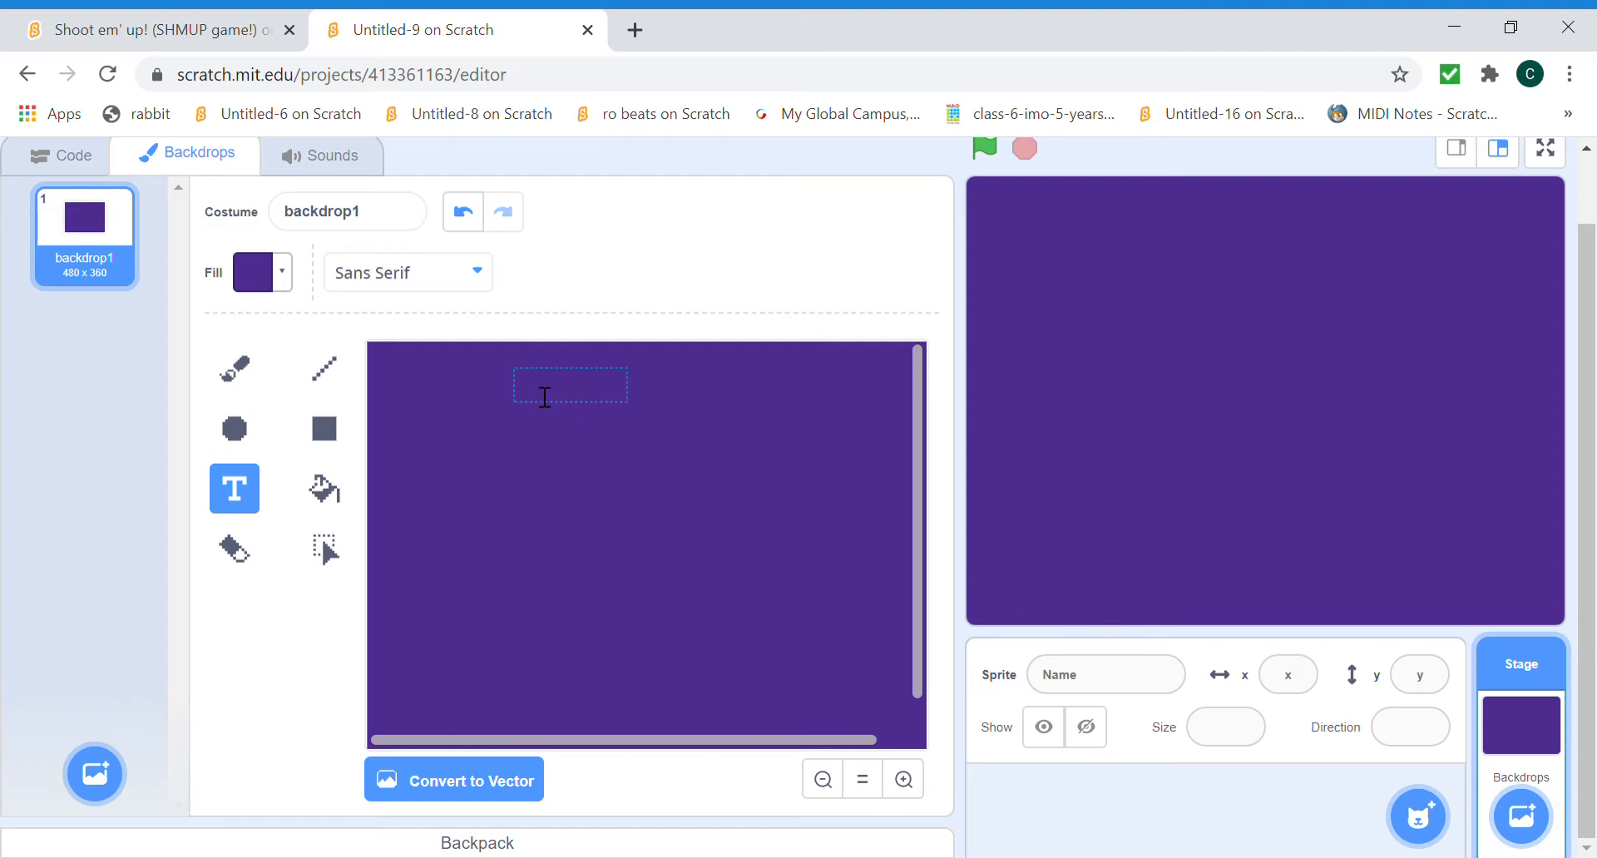
Type a black SHMUP title across the top of the backdrop.
left_click(253, 271)
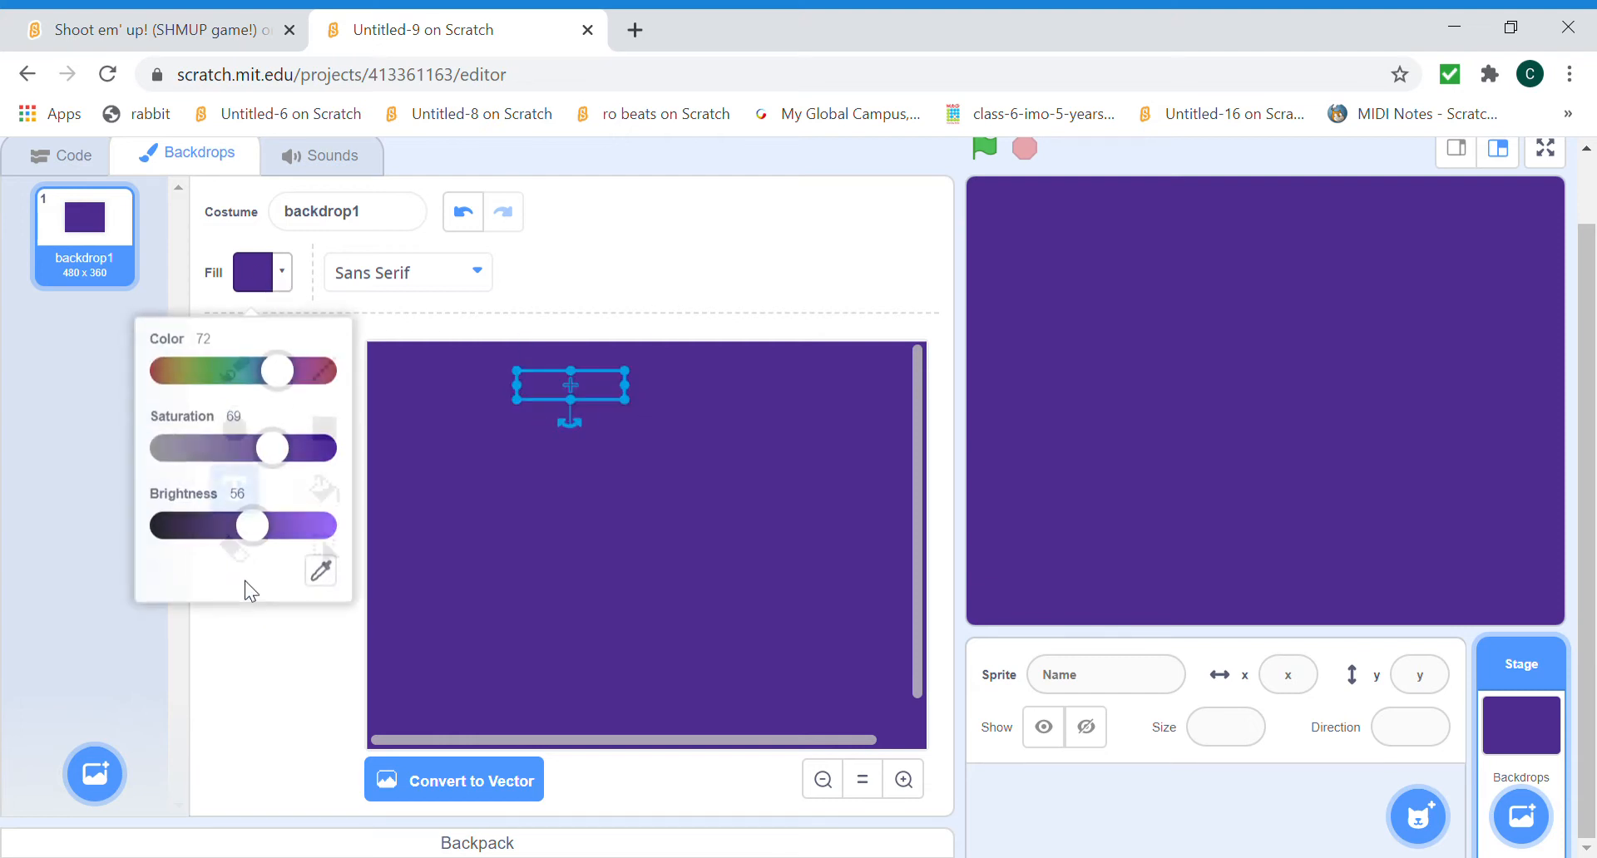
left_click_drag(251, 525, 153, 515)
type("SHP")
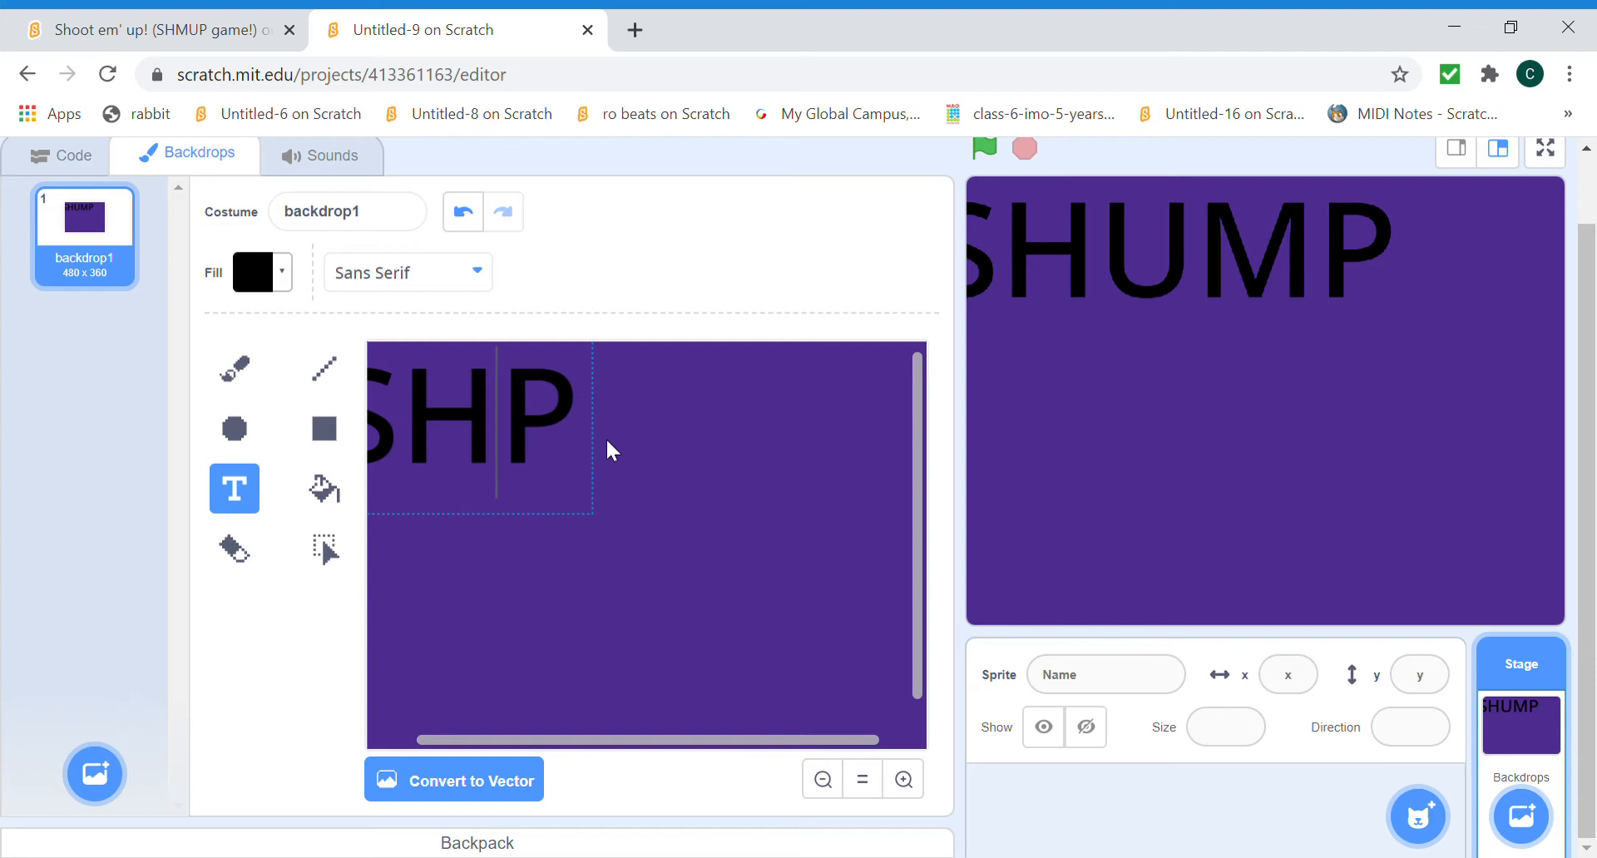
type("MU")
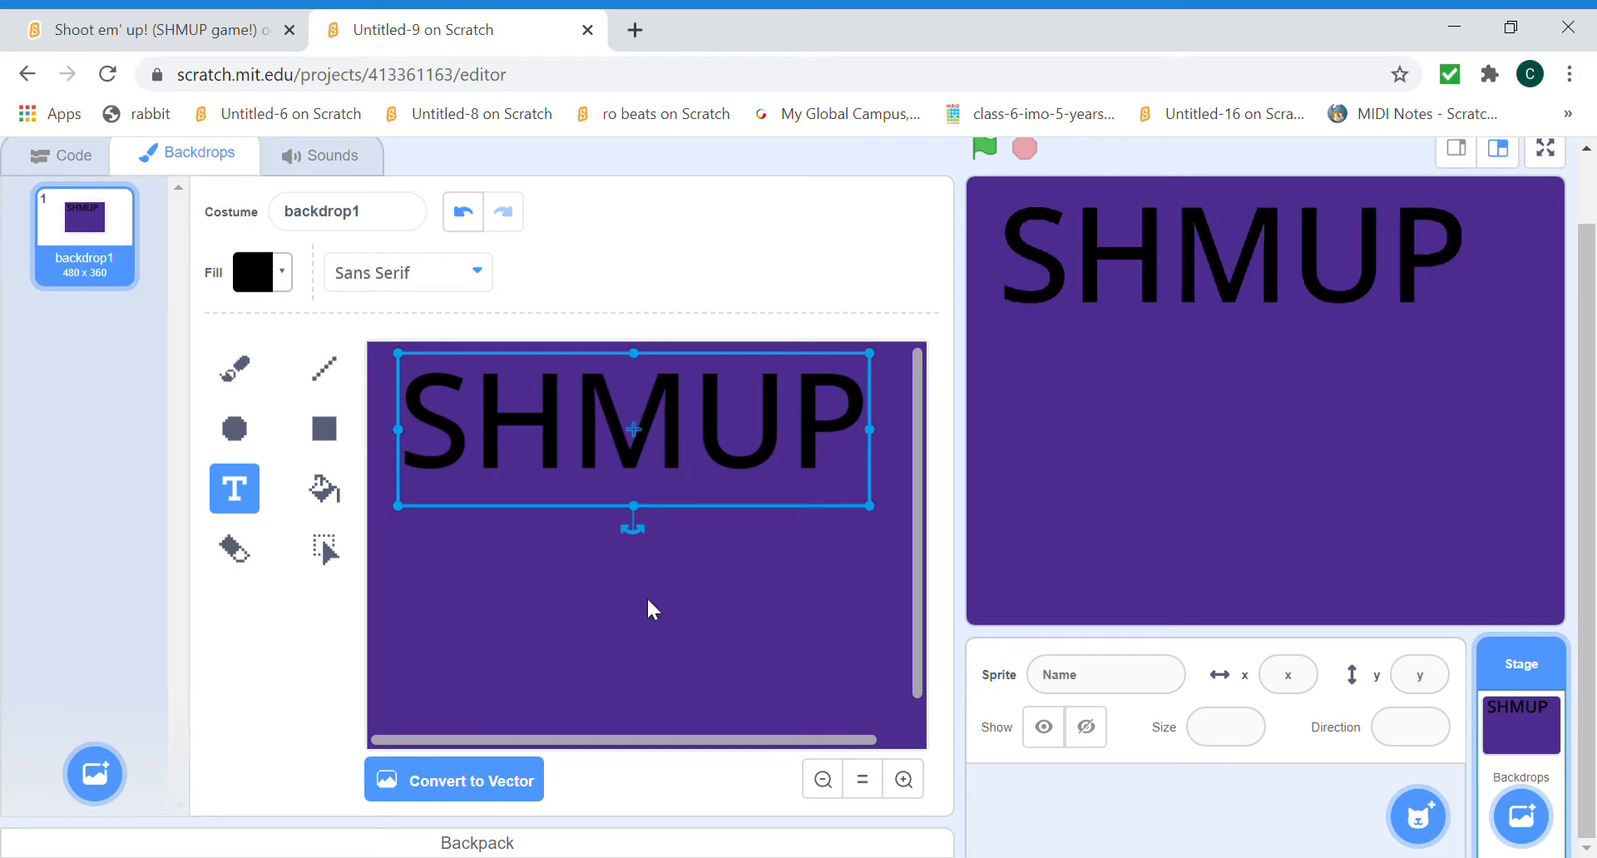
Draw a straight underline beneath SHMUP and zoom out to view the backdrop.
left_click(323, 369)
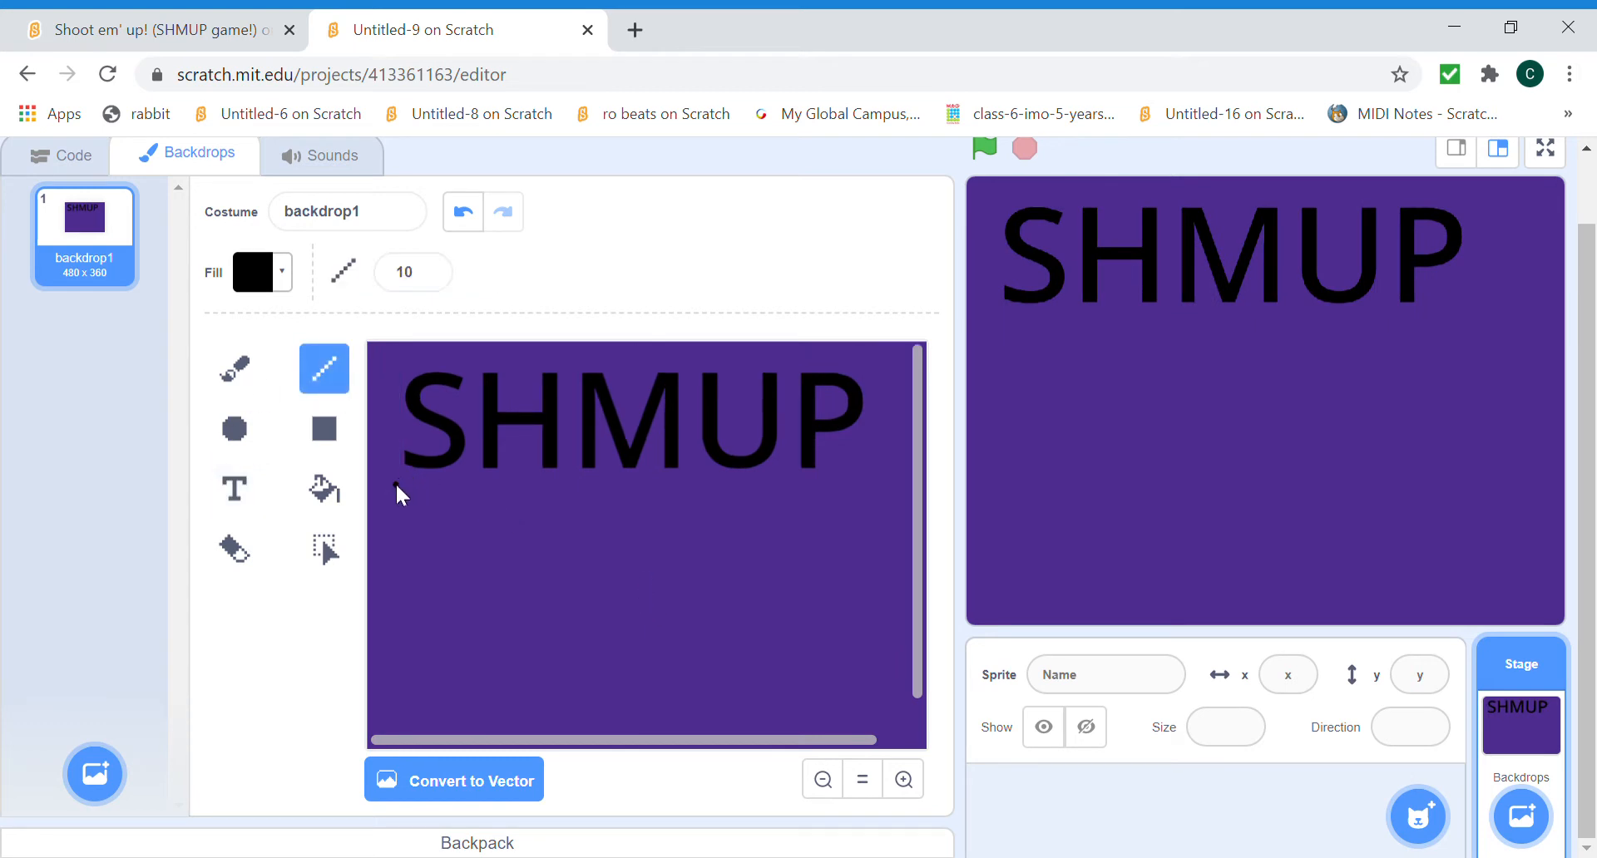
left_click_drag(396, 491, 861, 487)
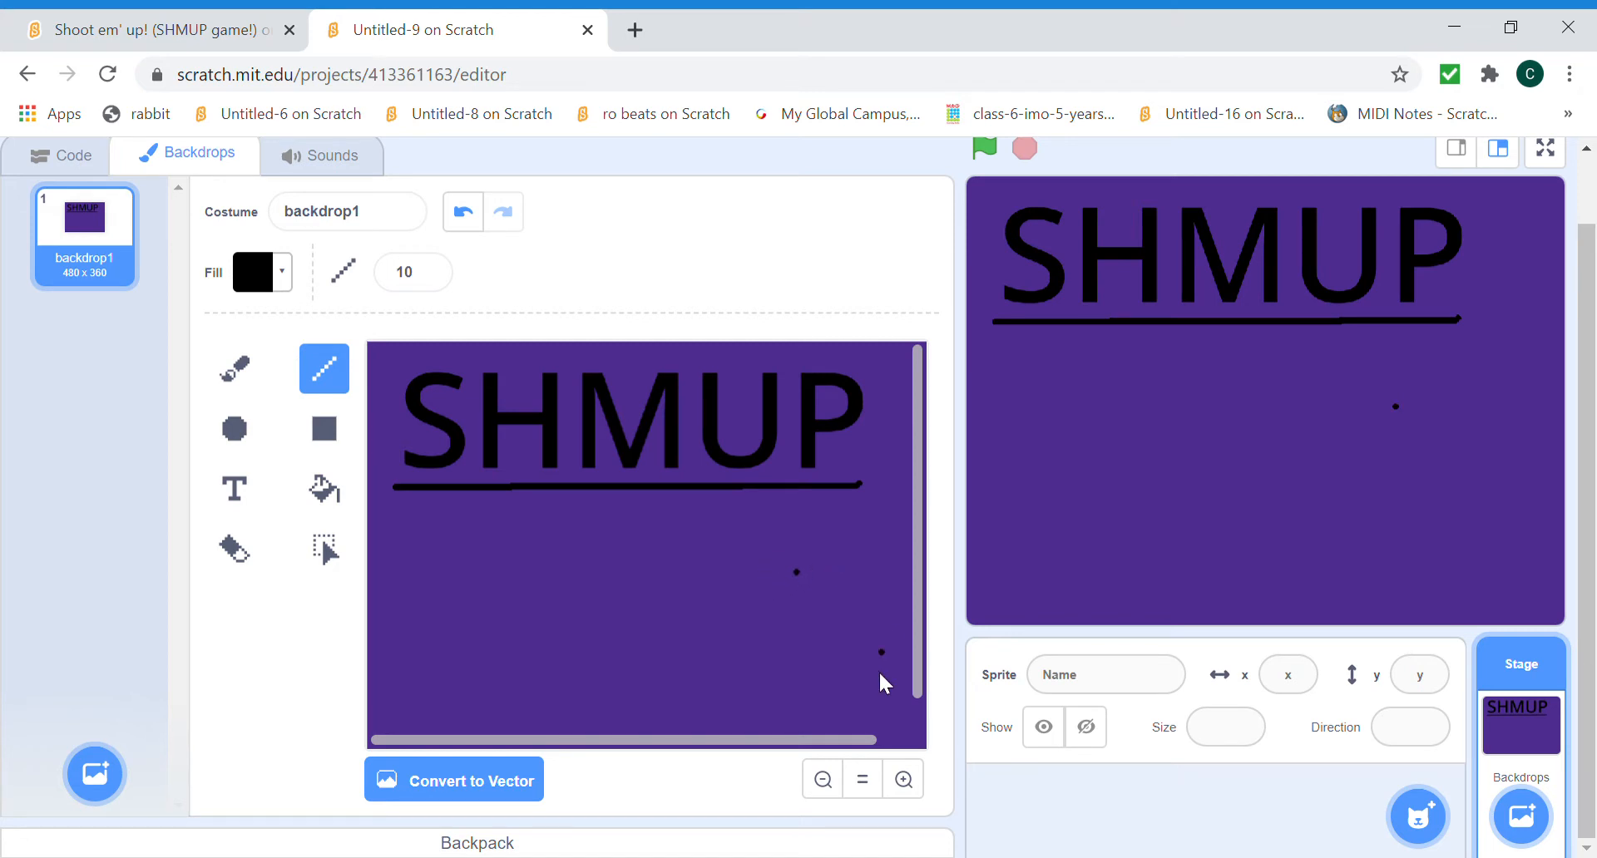
left_click(821, 780)
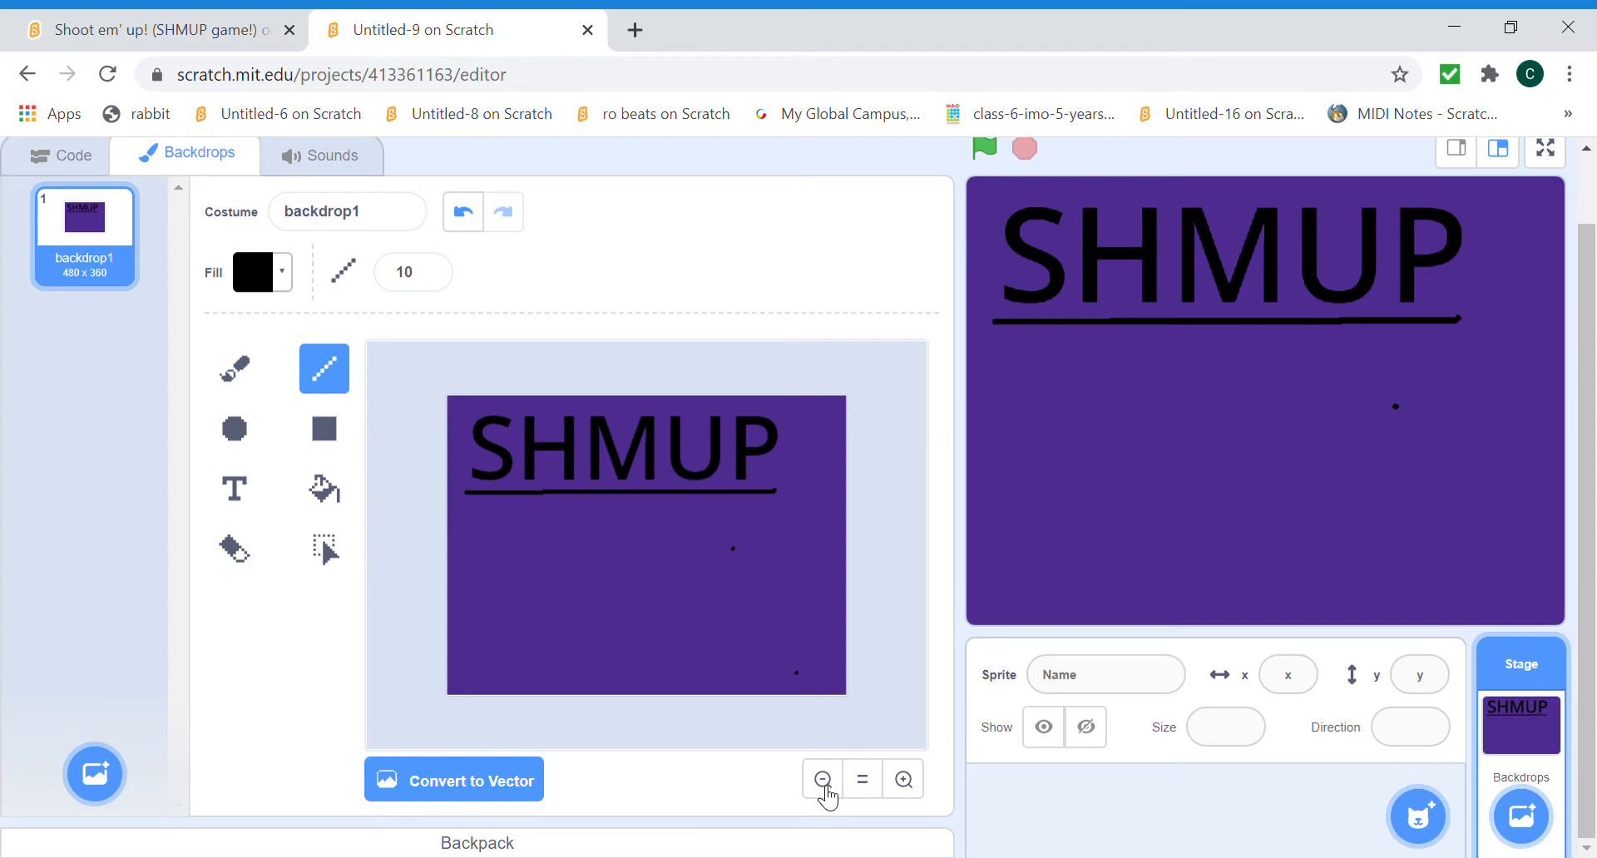
mouse_move(690, 606)
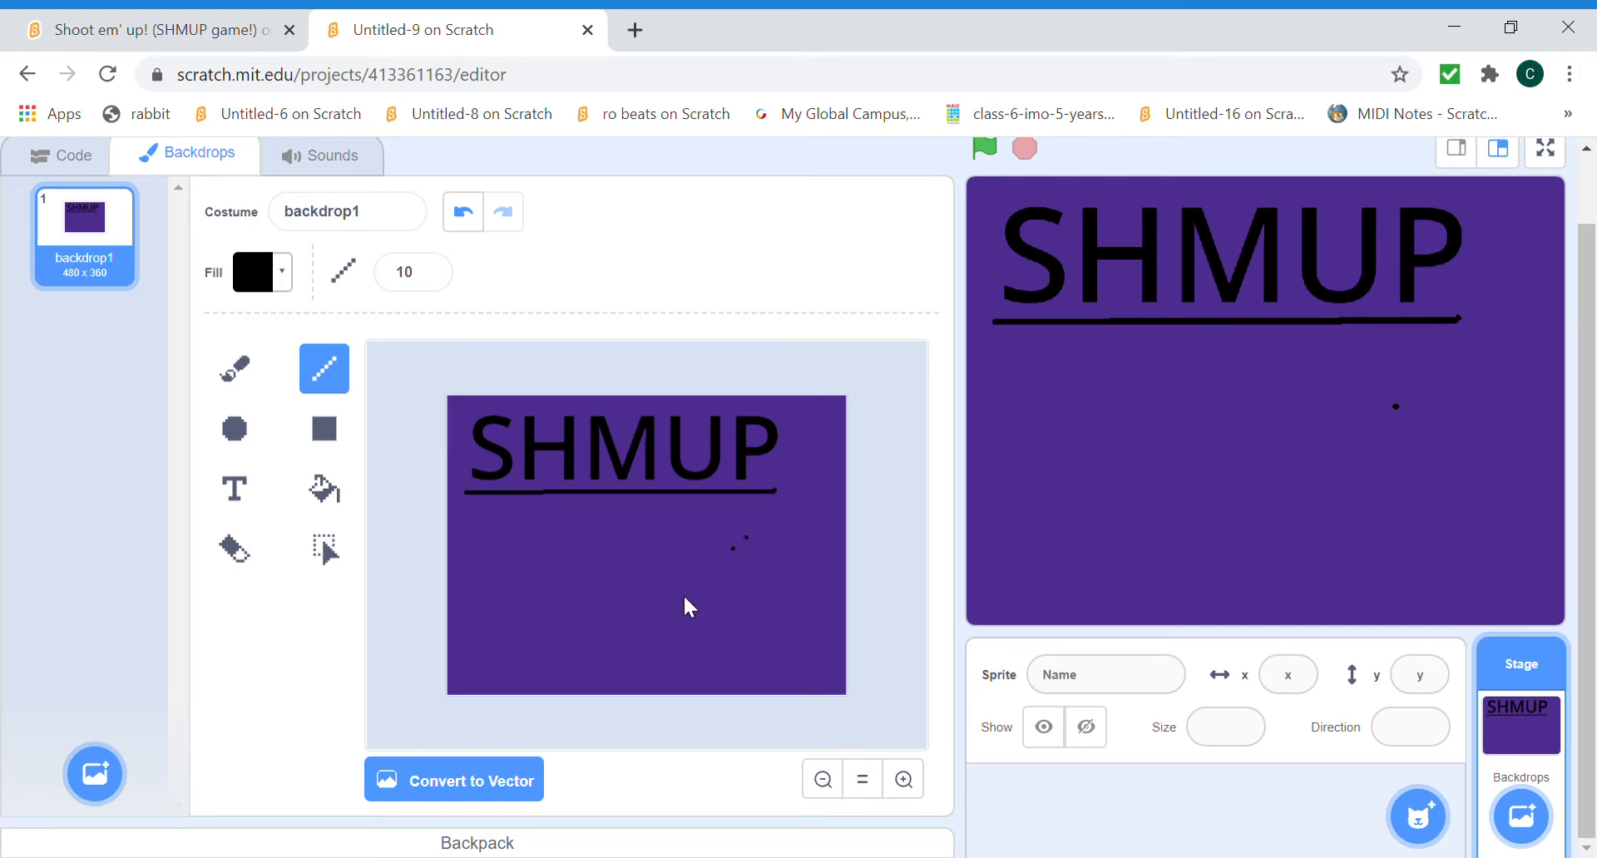
left_click(58, 155)
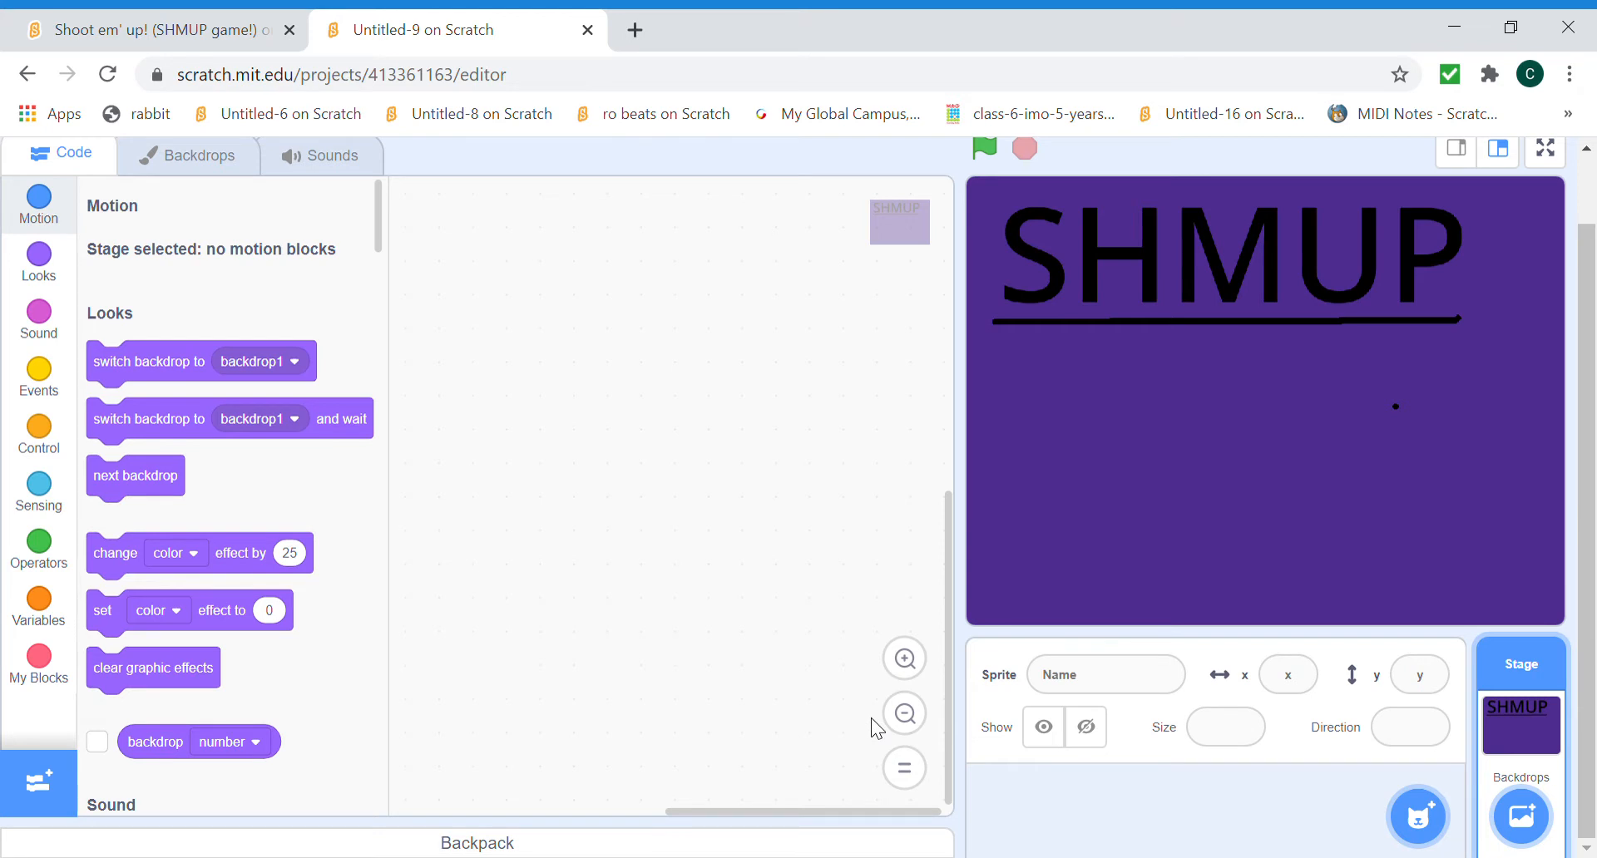
mouse_move(867, 723)
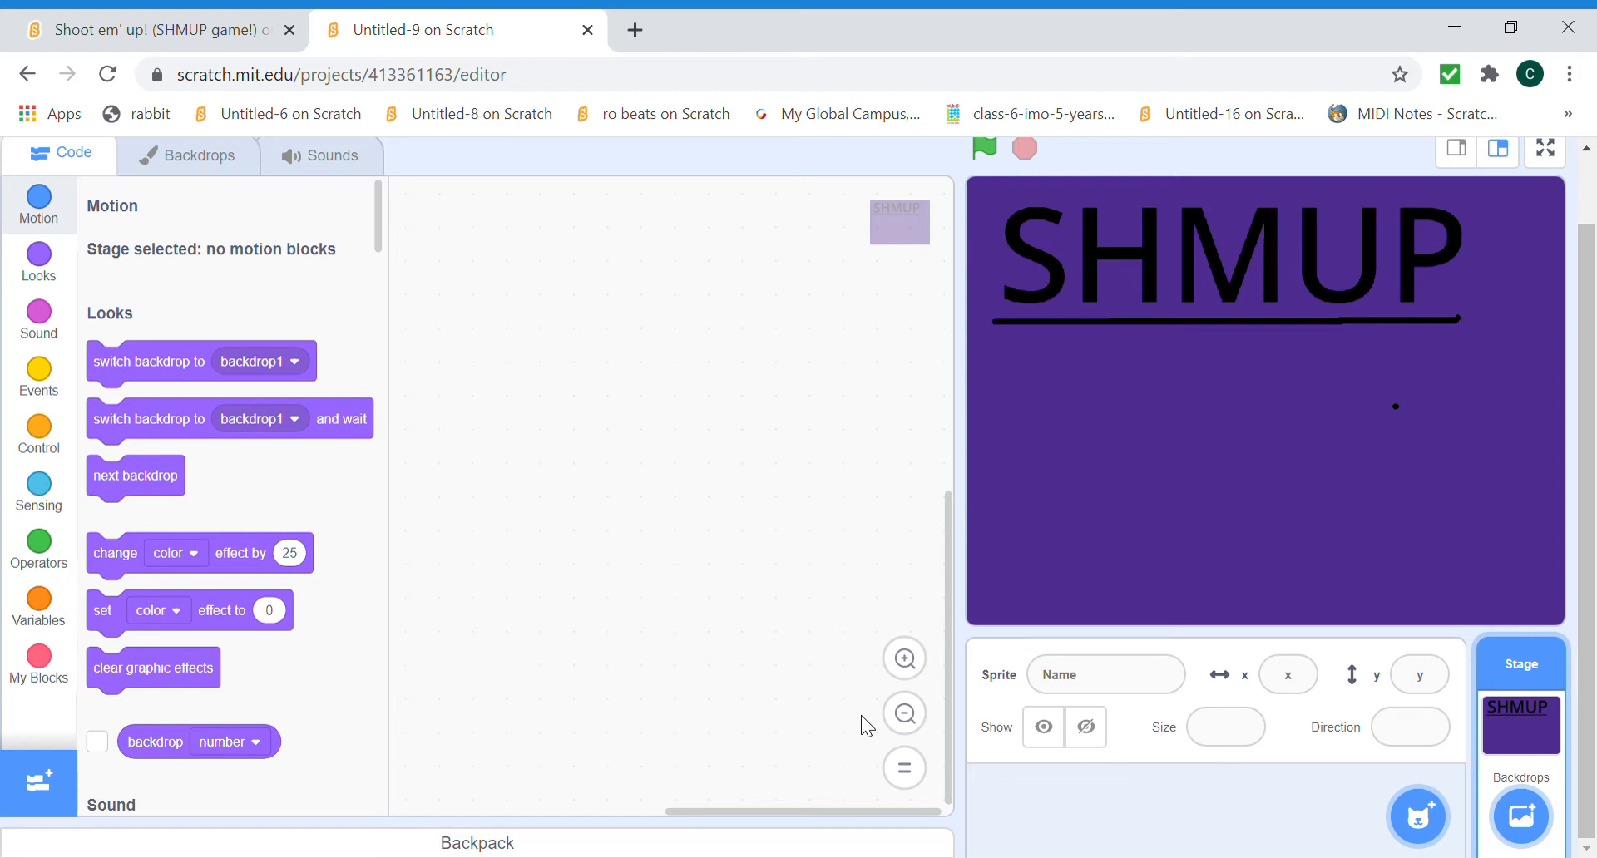
mouse_move(1260, 458)
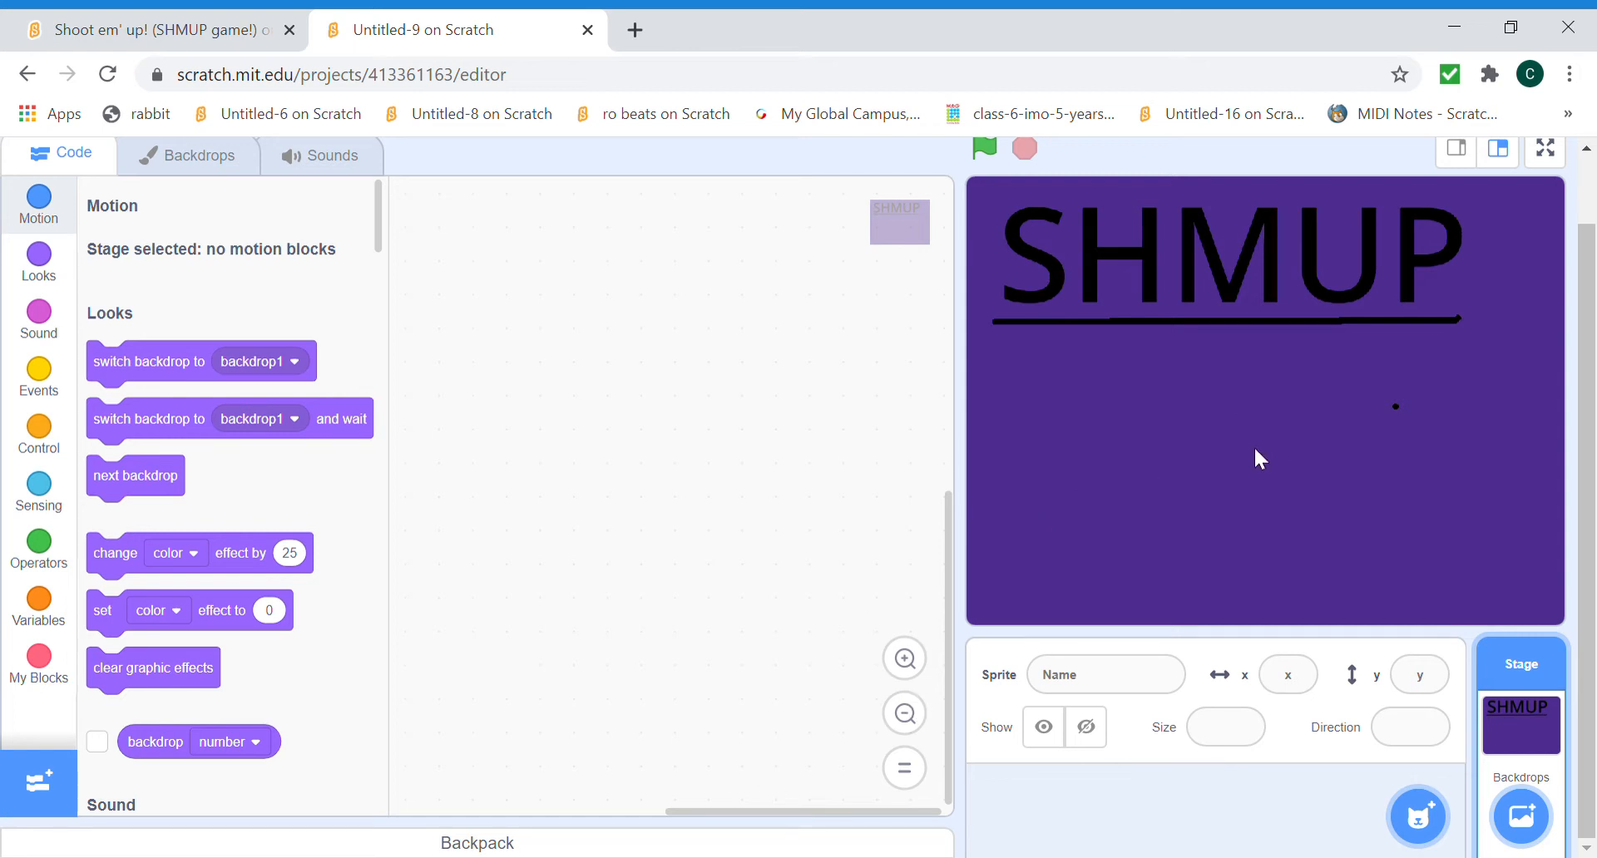
mouse_move(1243, 445)
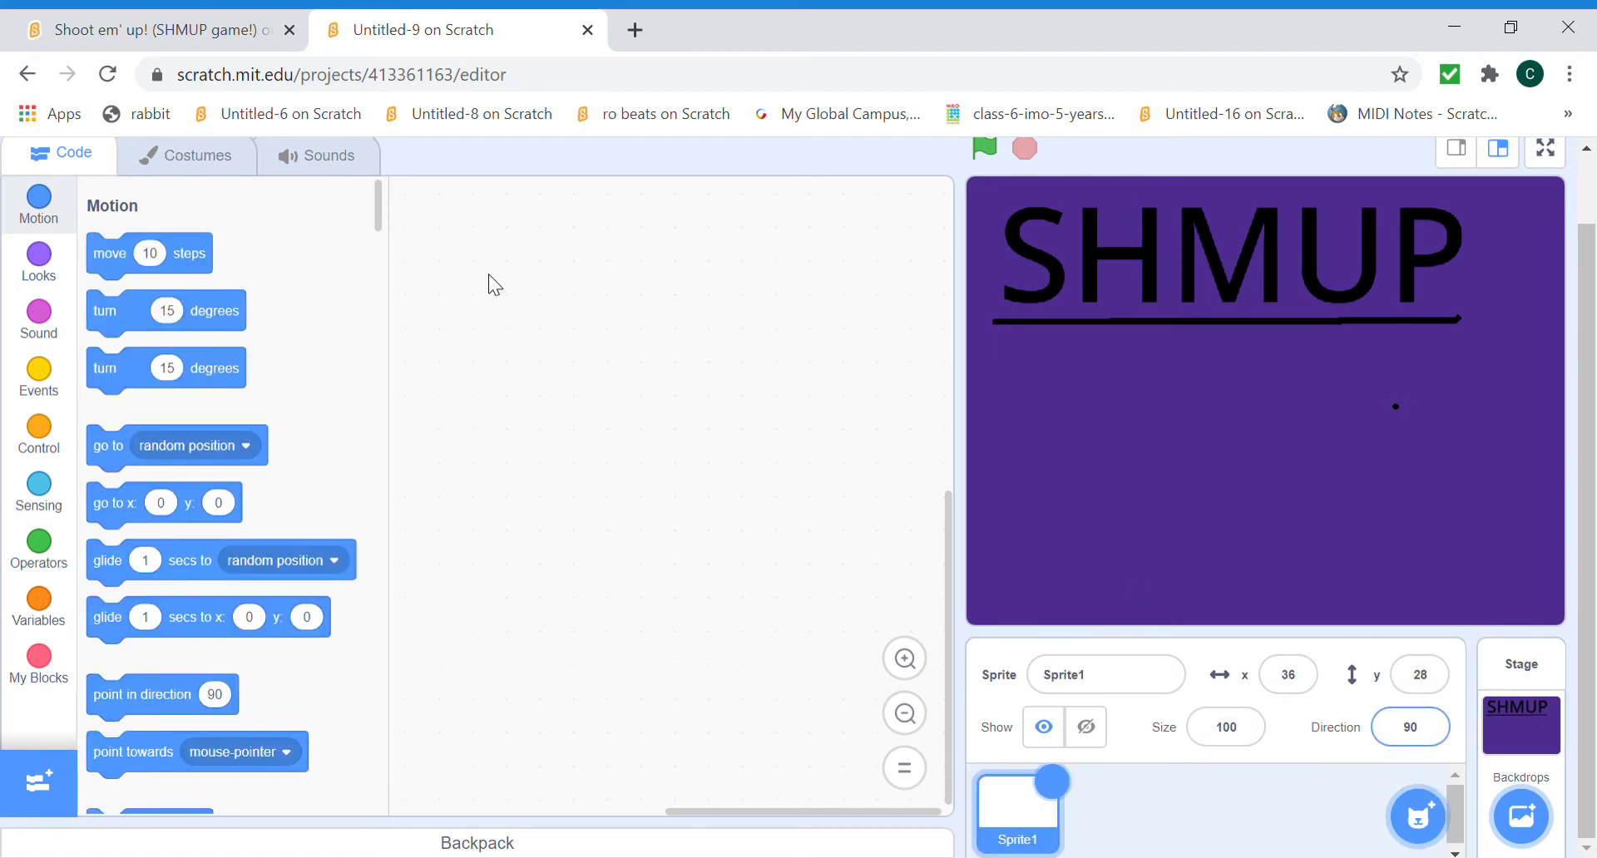
Type 'S KEY TO START' on the new sprite's costume.
left_click(186, 155)
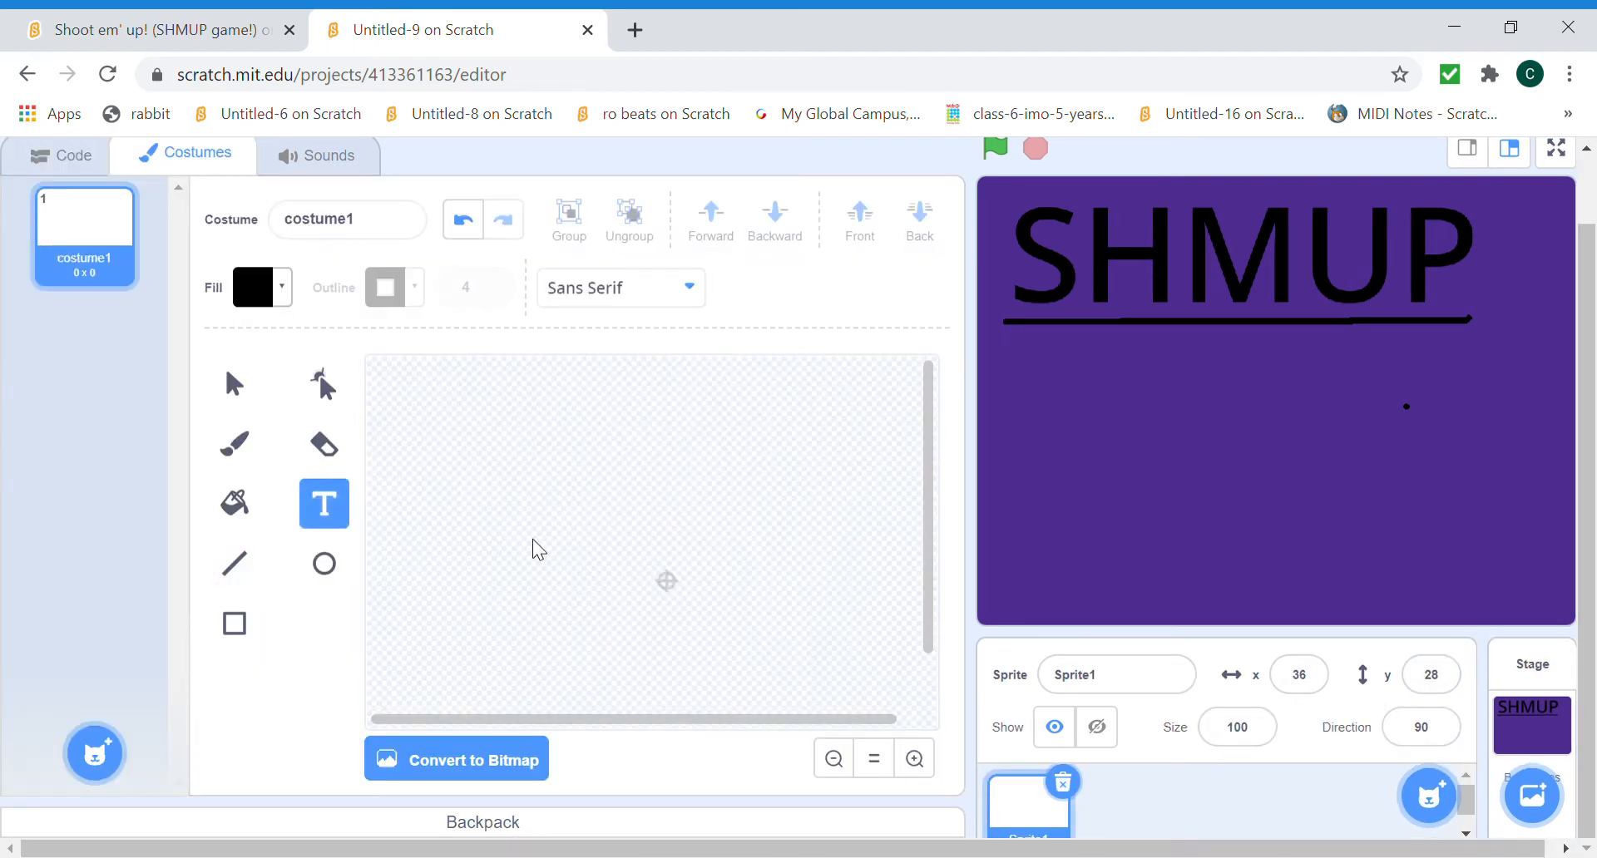
type("S KE")
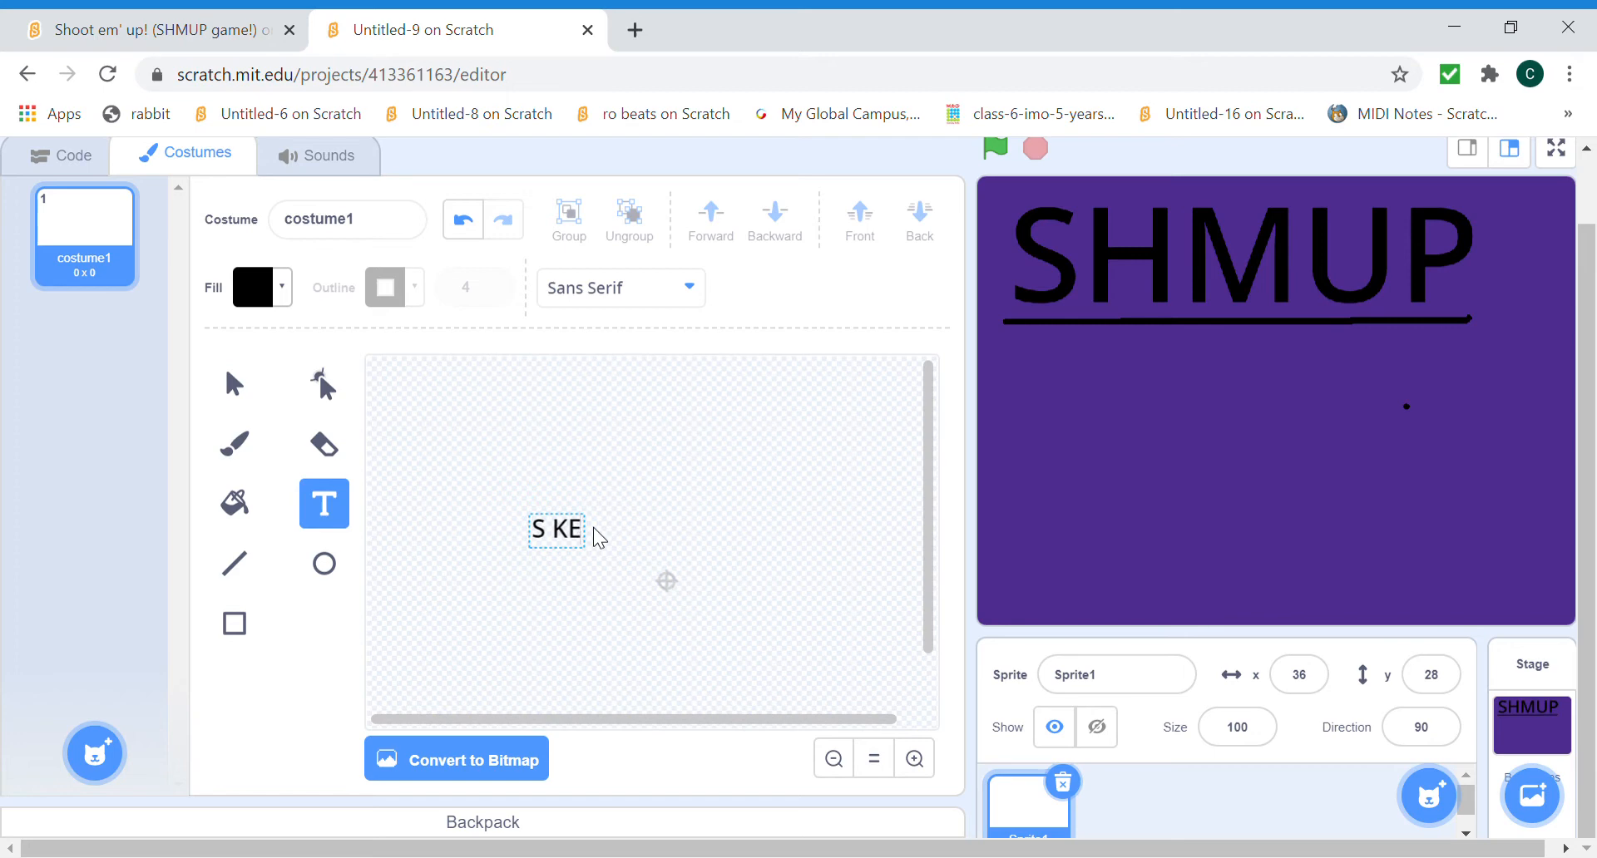
type("Y TO")
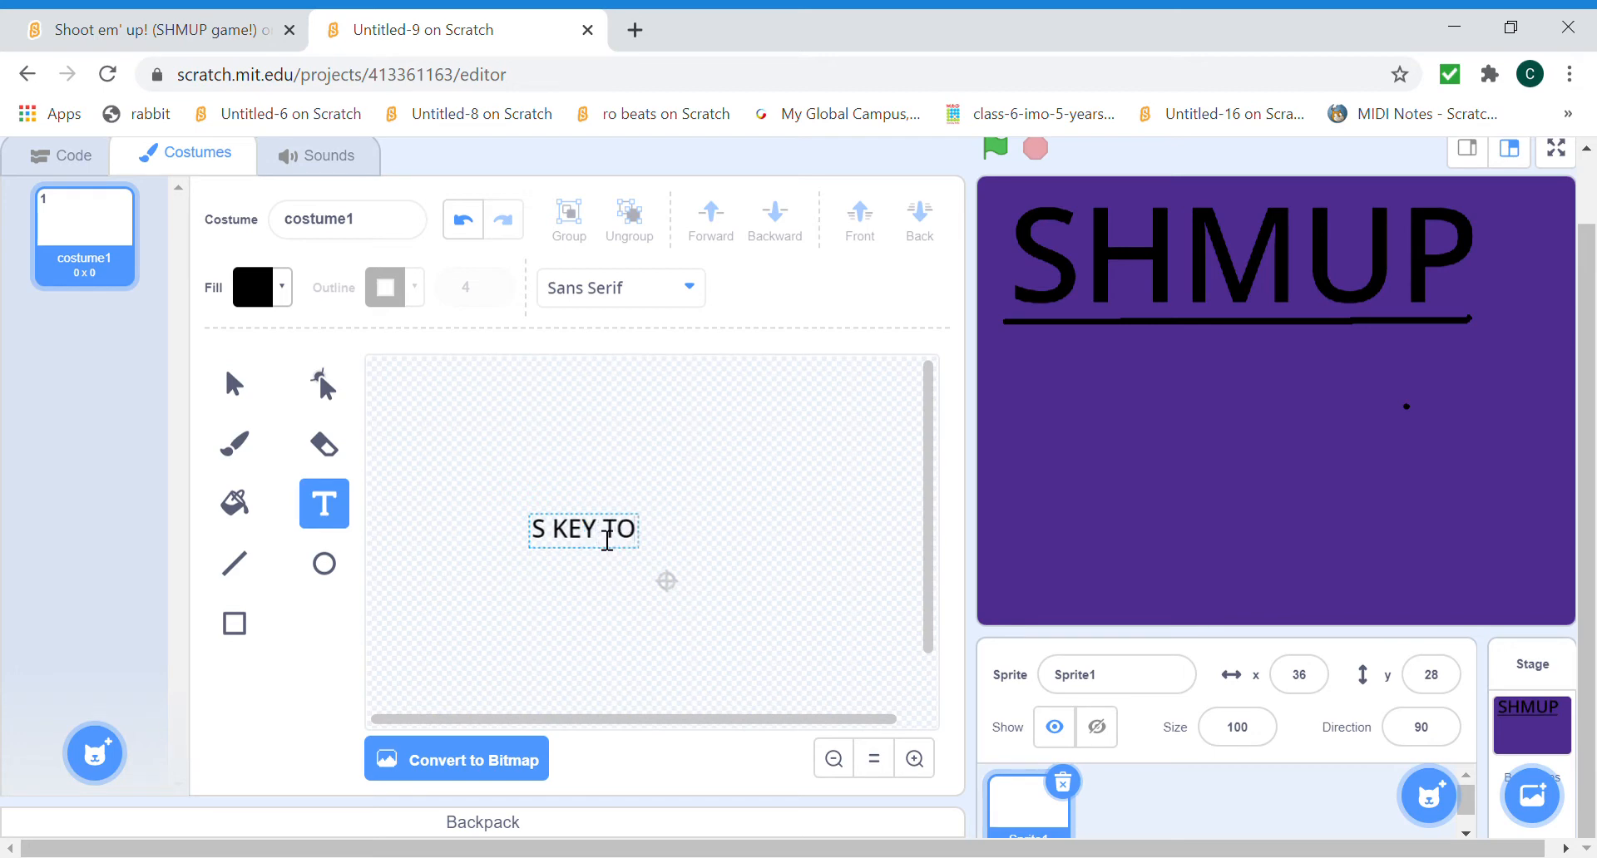
type("START")
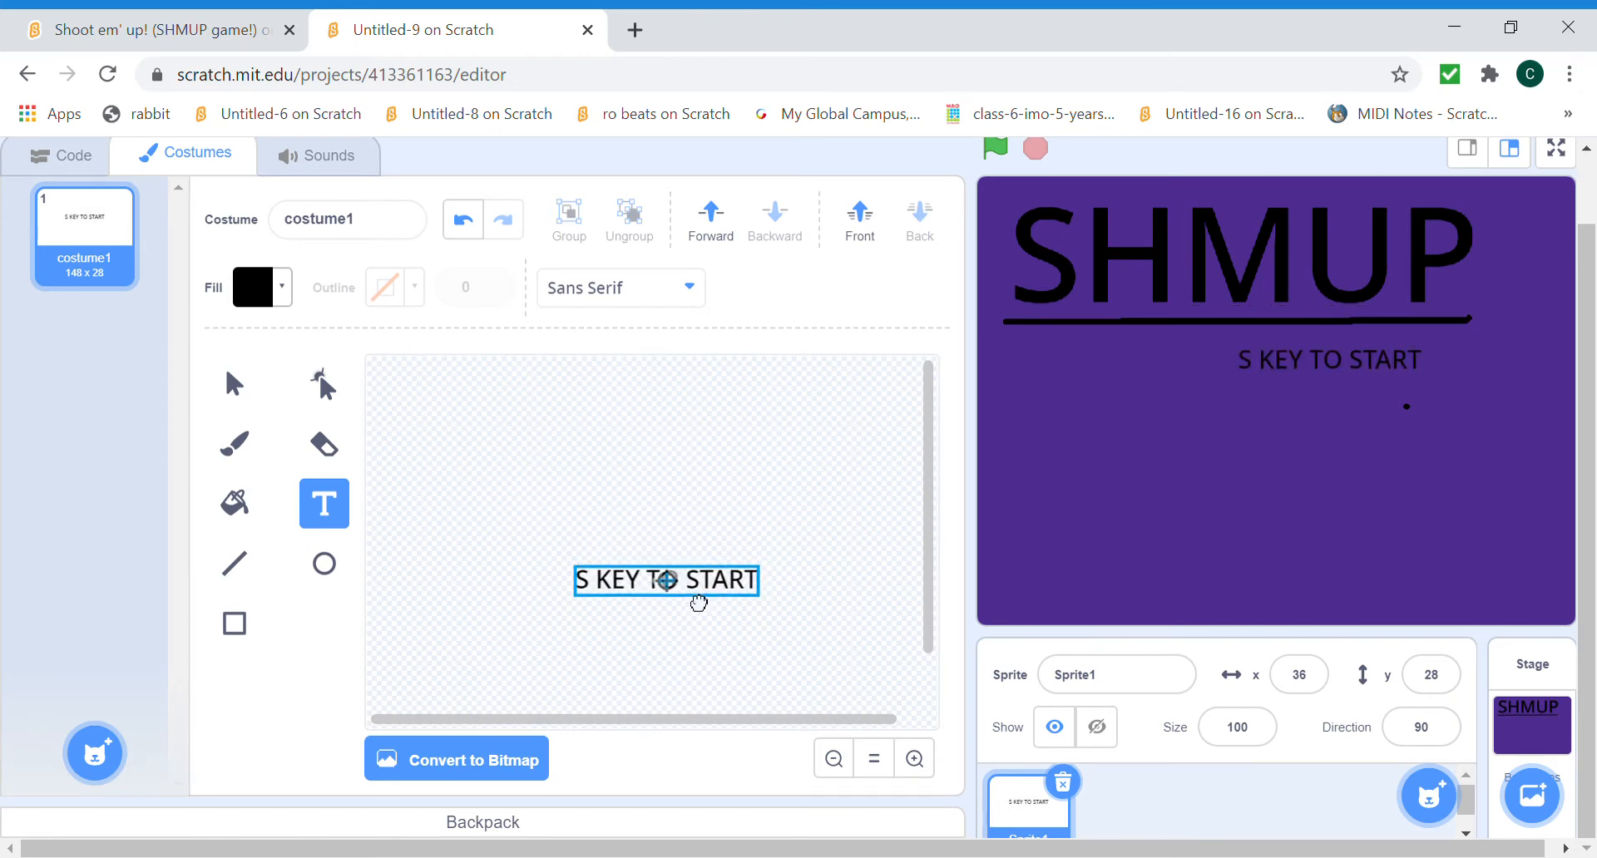
Draw a rectangle over the start text and adjust its fill brightness.
left_click(233, 623)
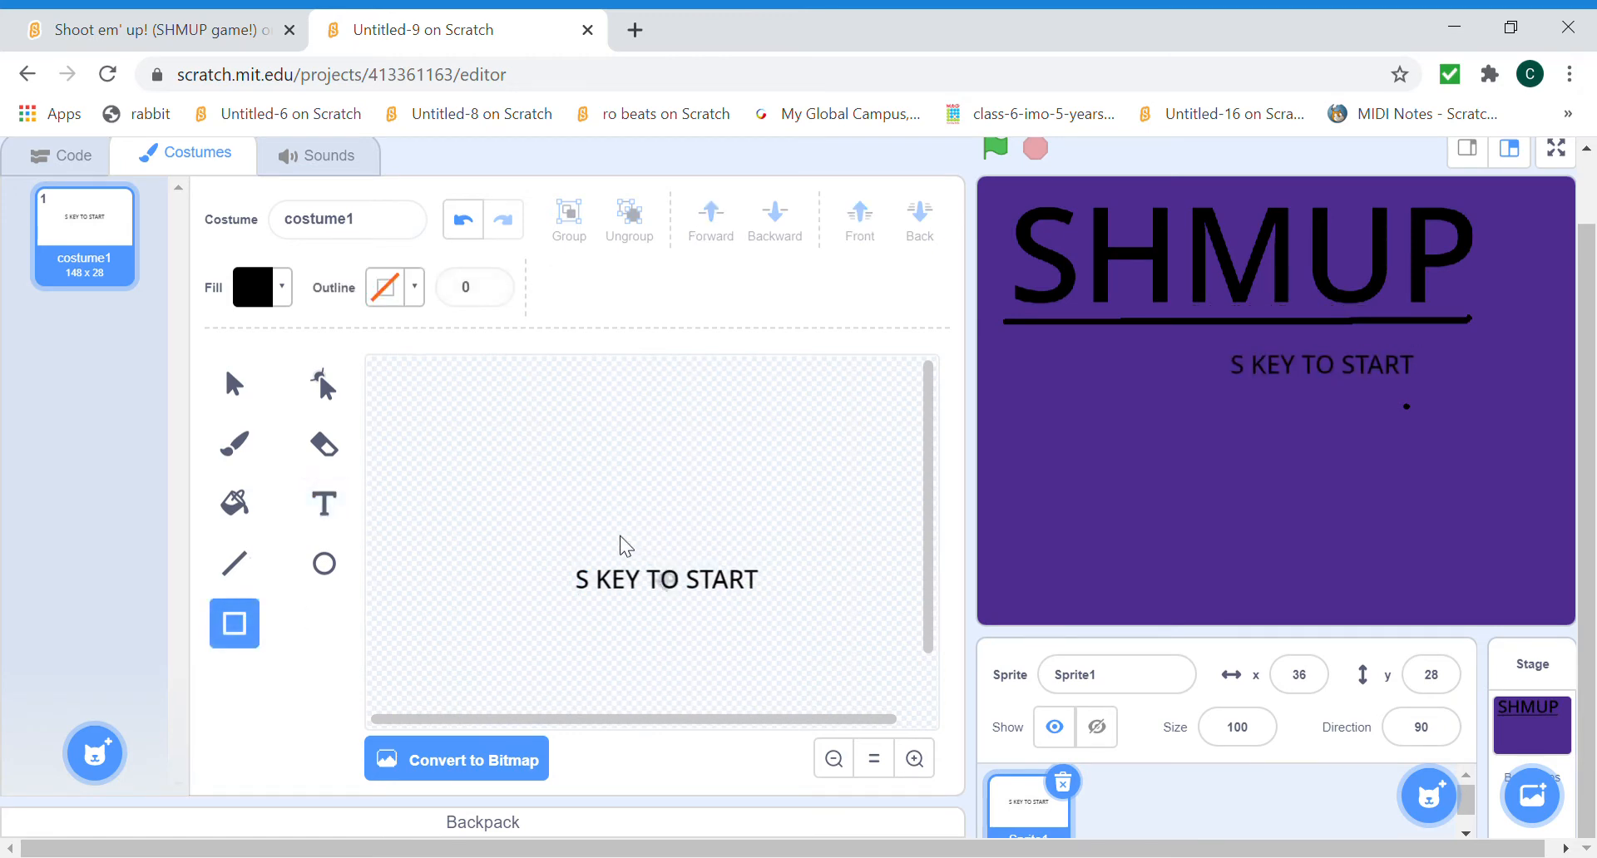
left_click_drag(567, 563, 764, 599)
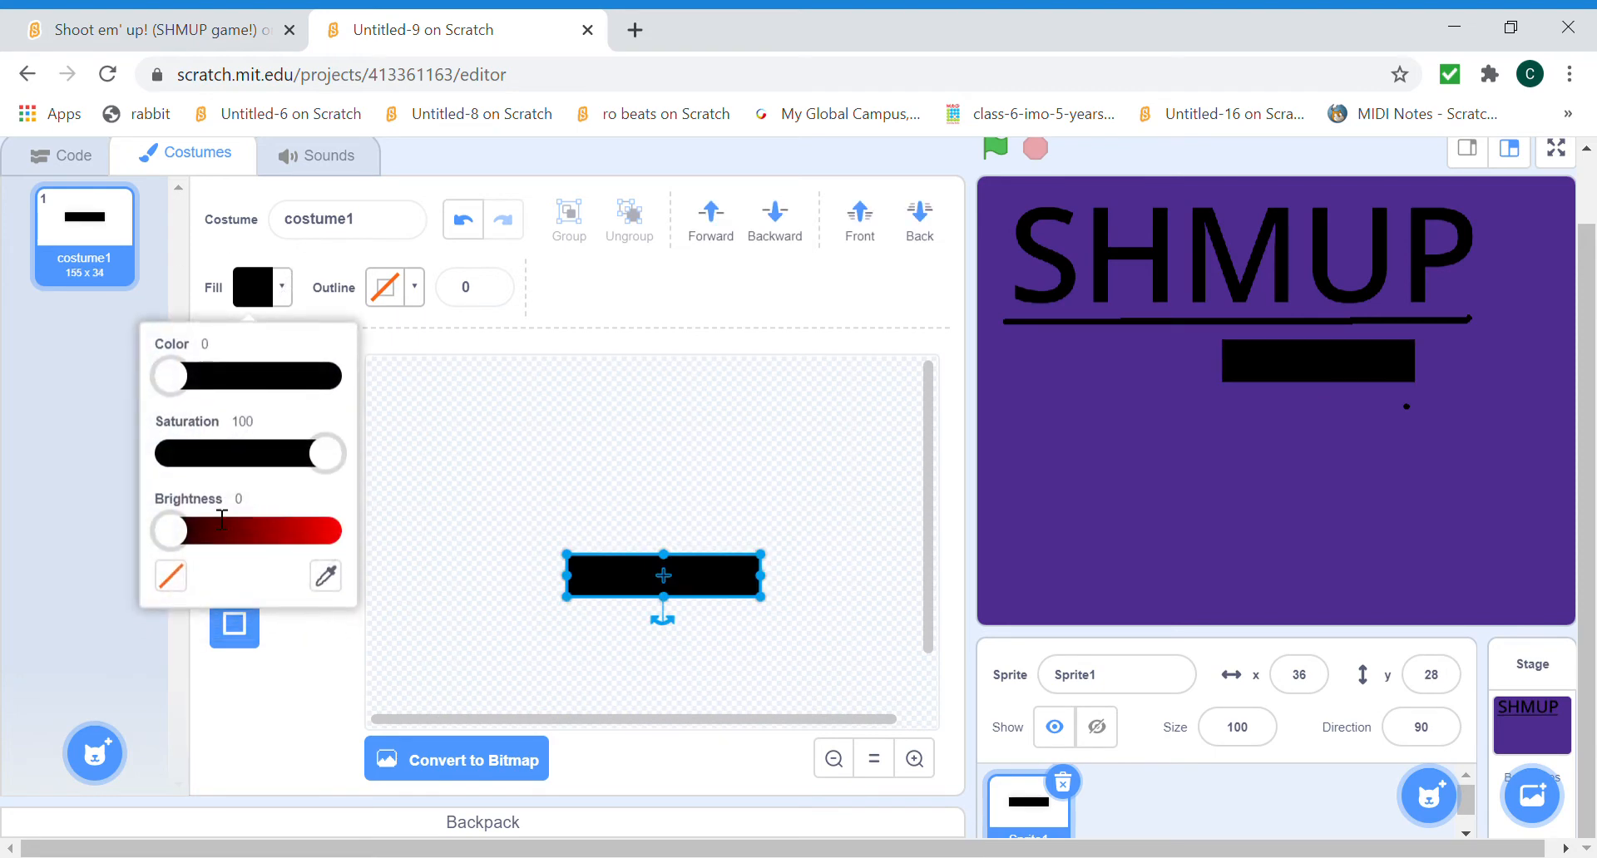
left_click_drag(170, 529, 324, 530)
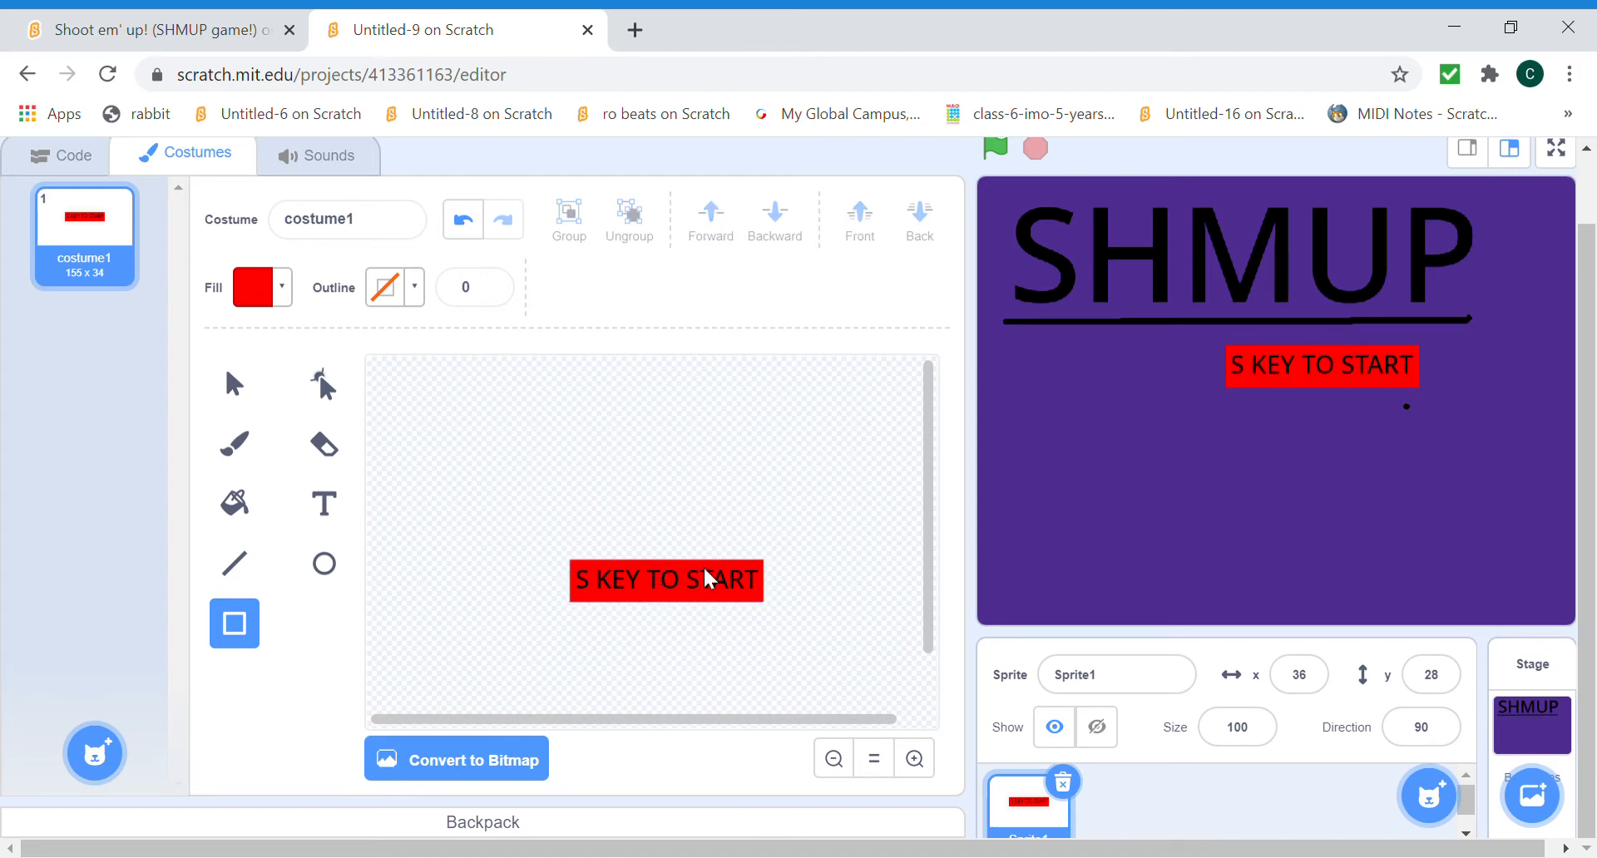
mouse_move(163, 87)
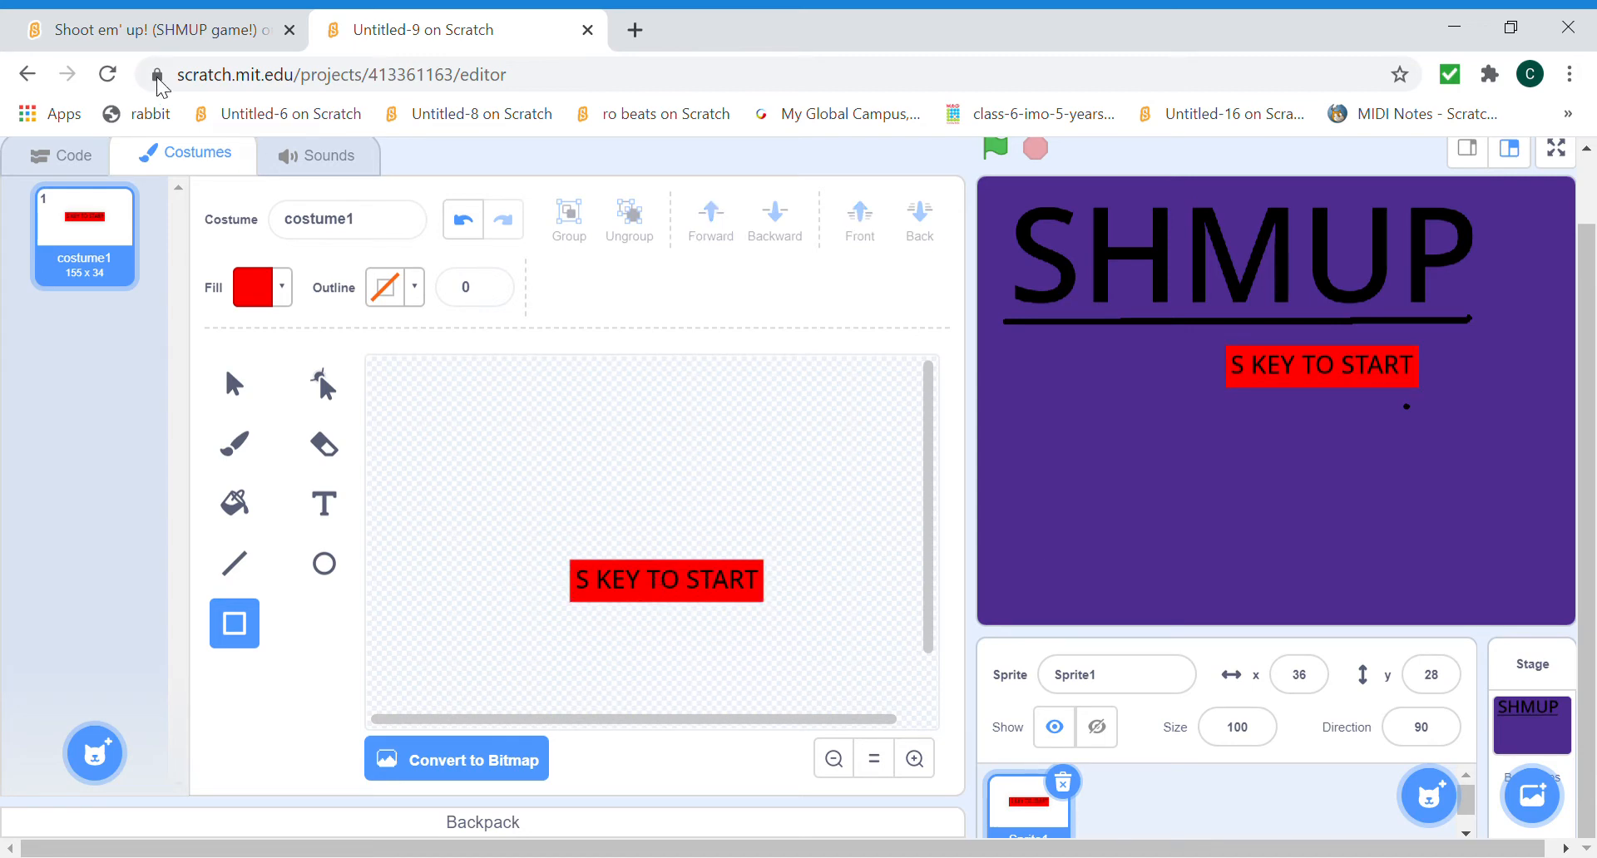
left_click(72, 153)
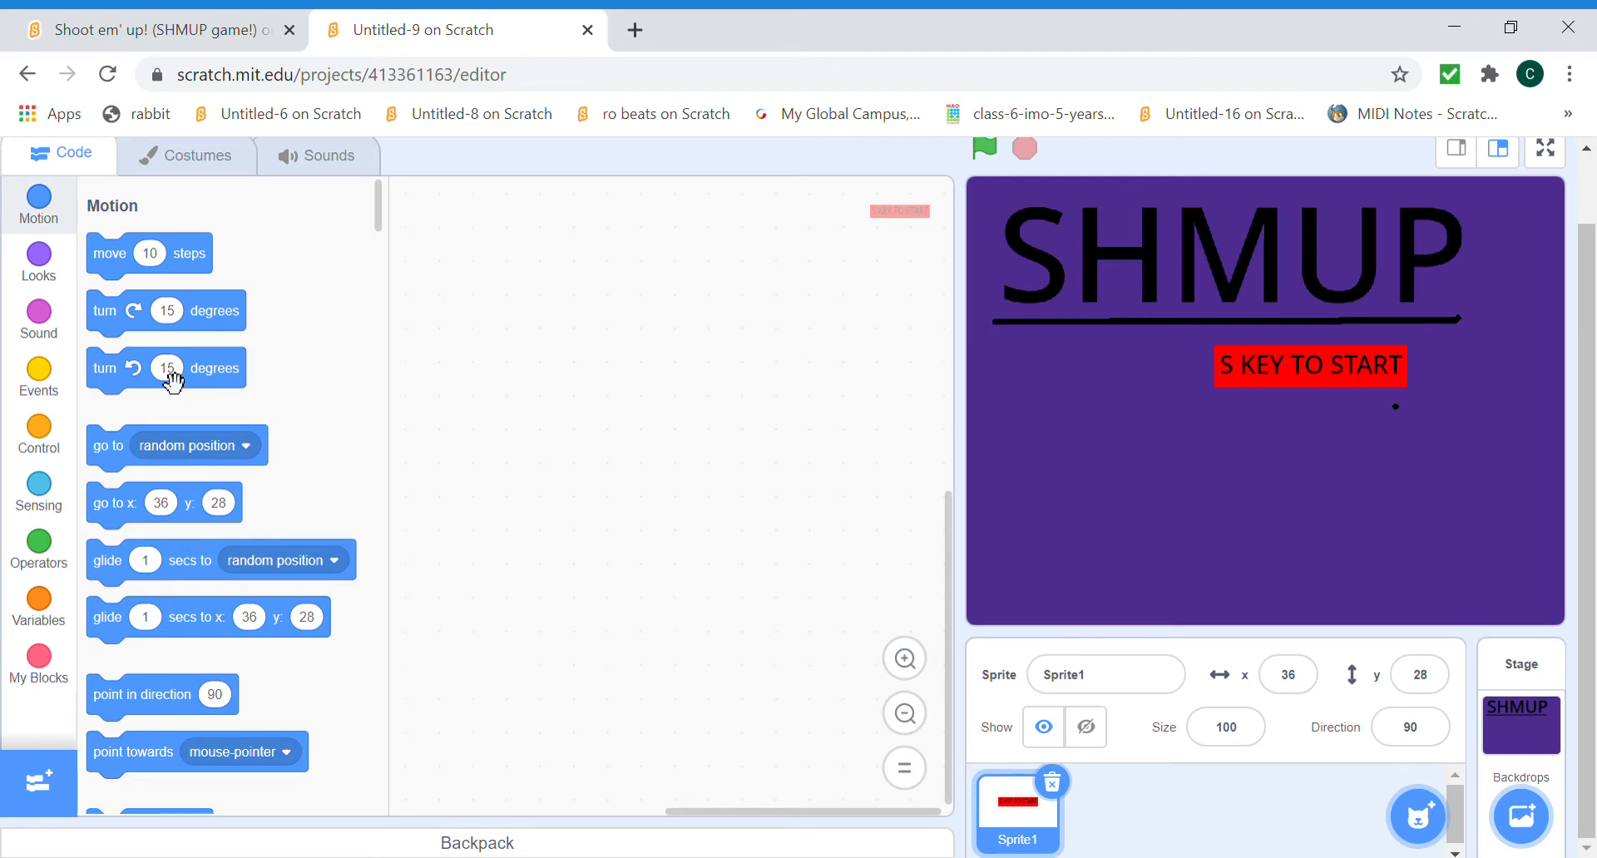
mouse_move(713, 297)
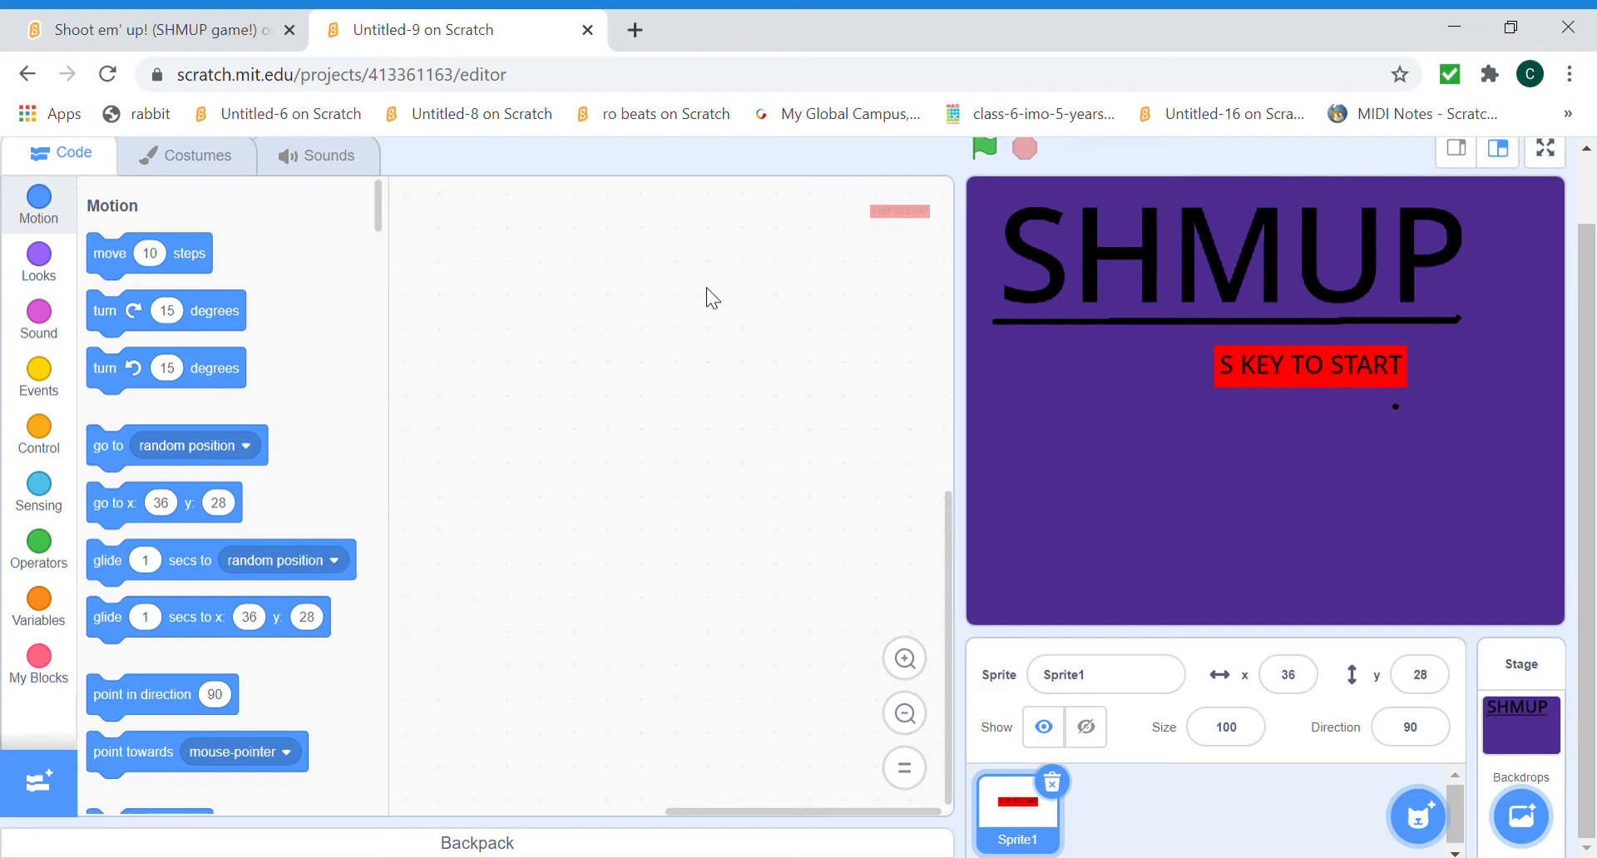
Start a green-flag script that shows the sprite and clears graphic effects.
left_click(38, 378)
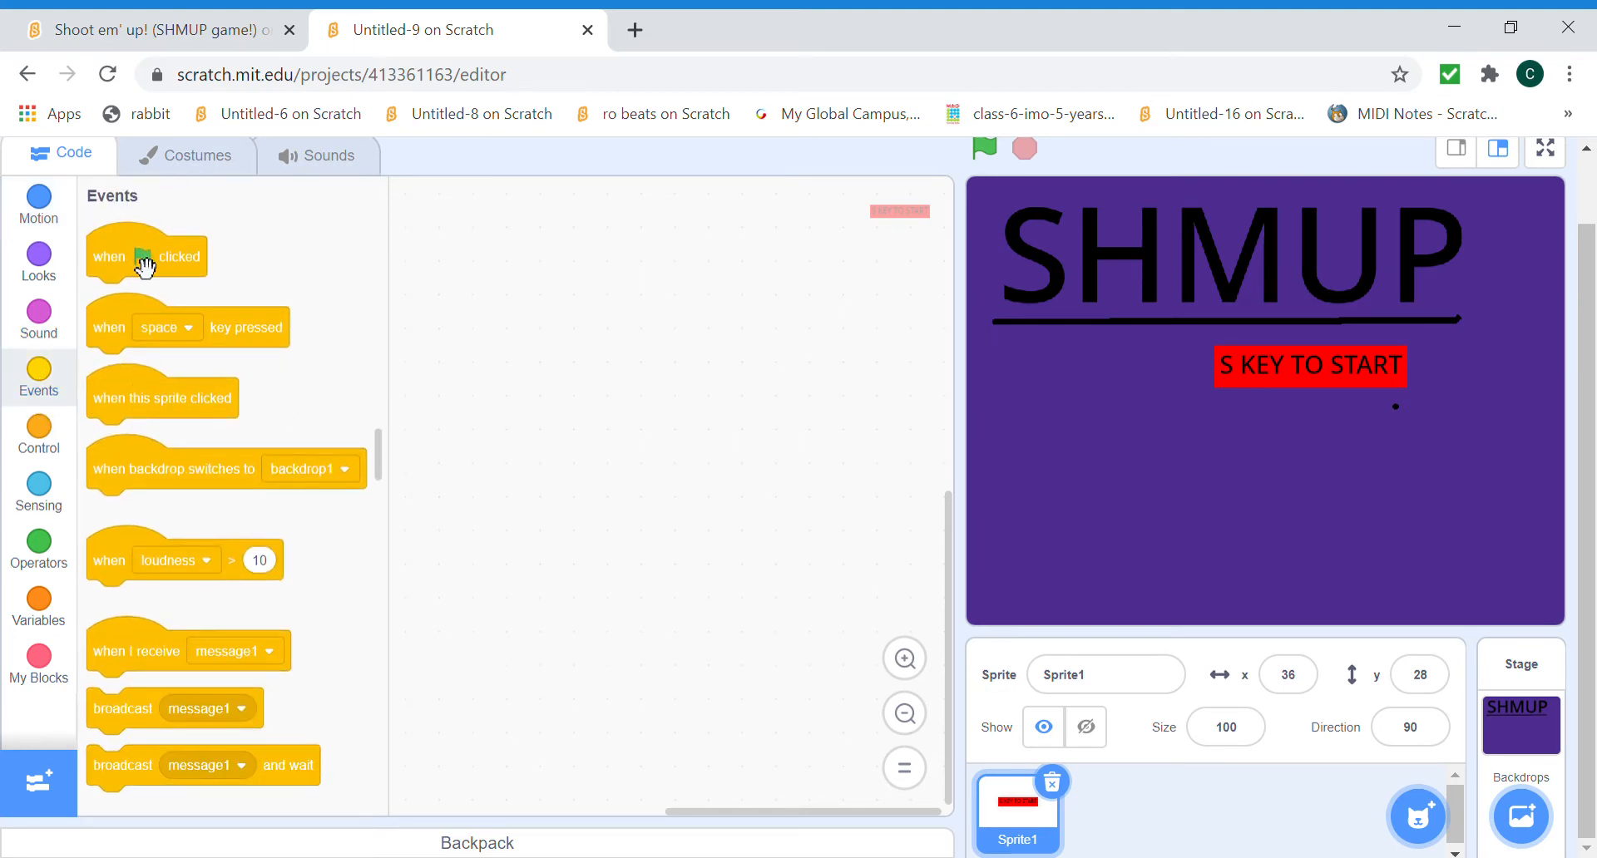
left_click_drag(146, 255, 208, 278)
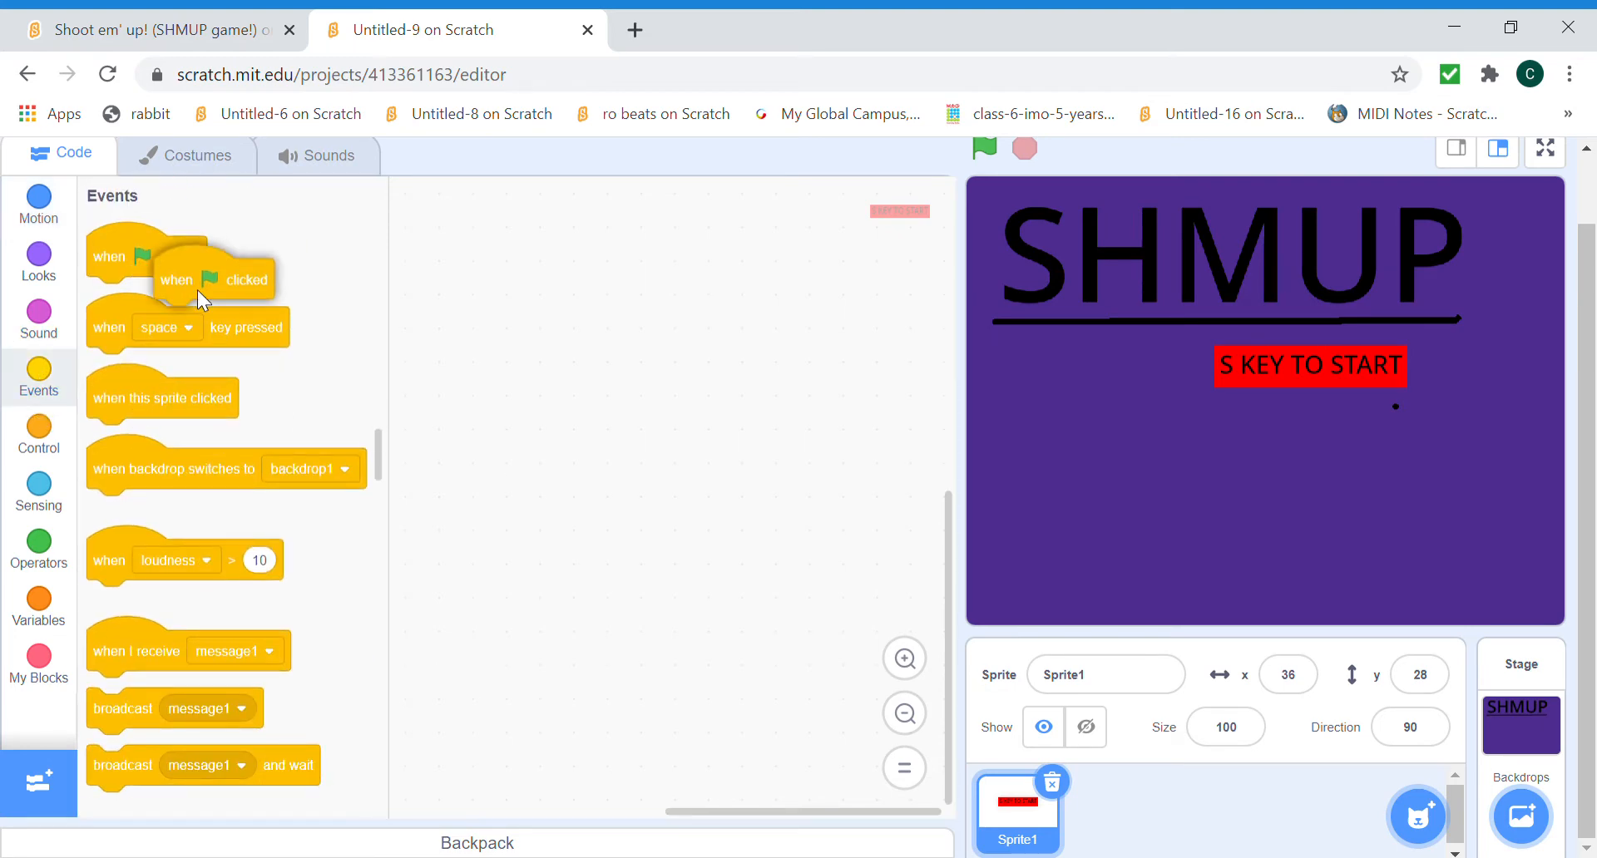
left_click_drag(199, 278, 476, 292)
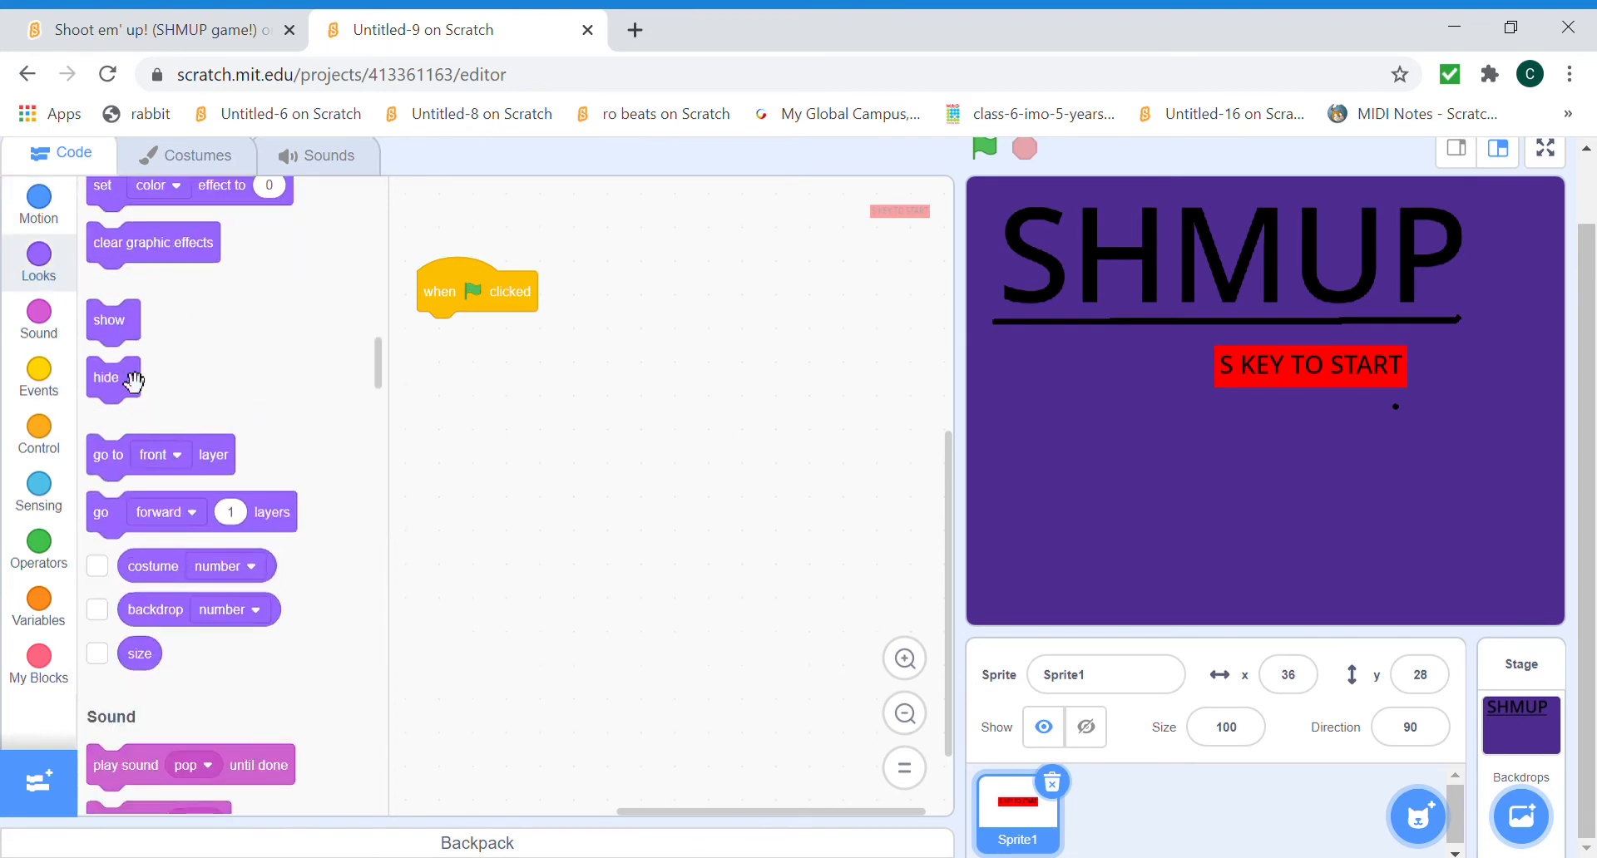
left_click_drag(109, 321, 440, 333)
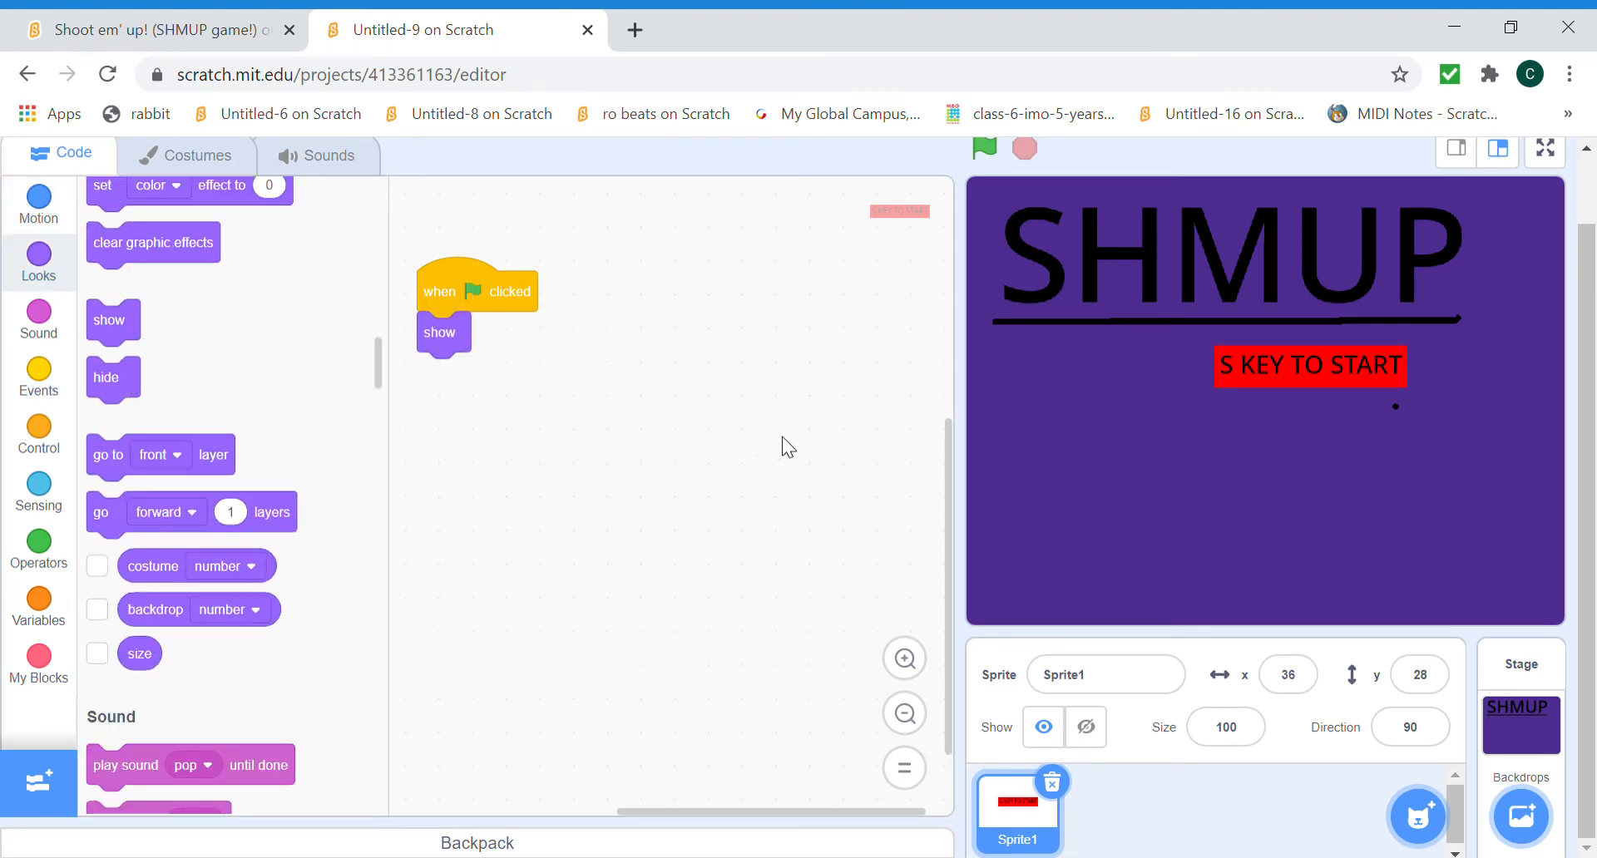
left_click(37, 321)
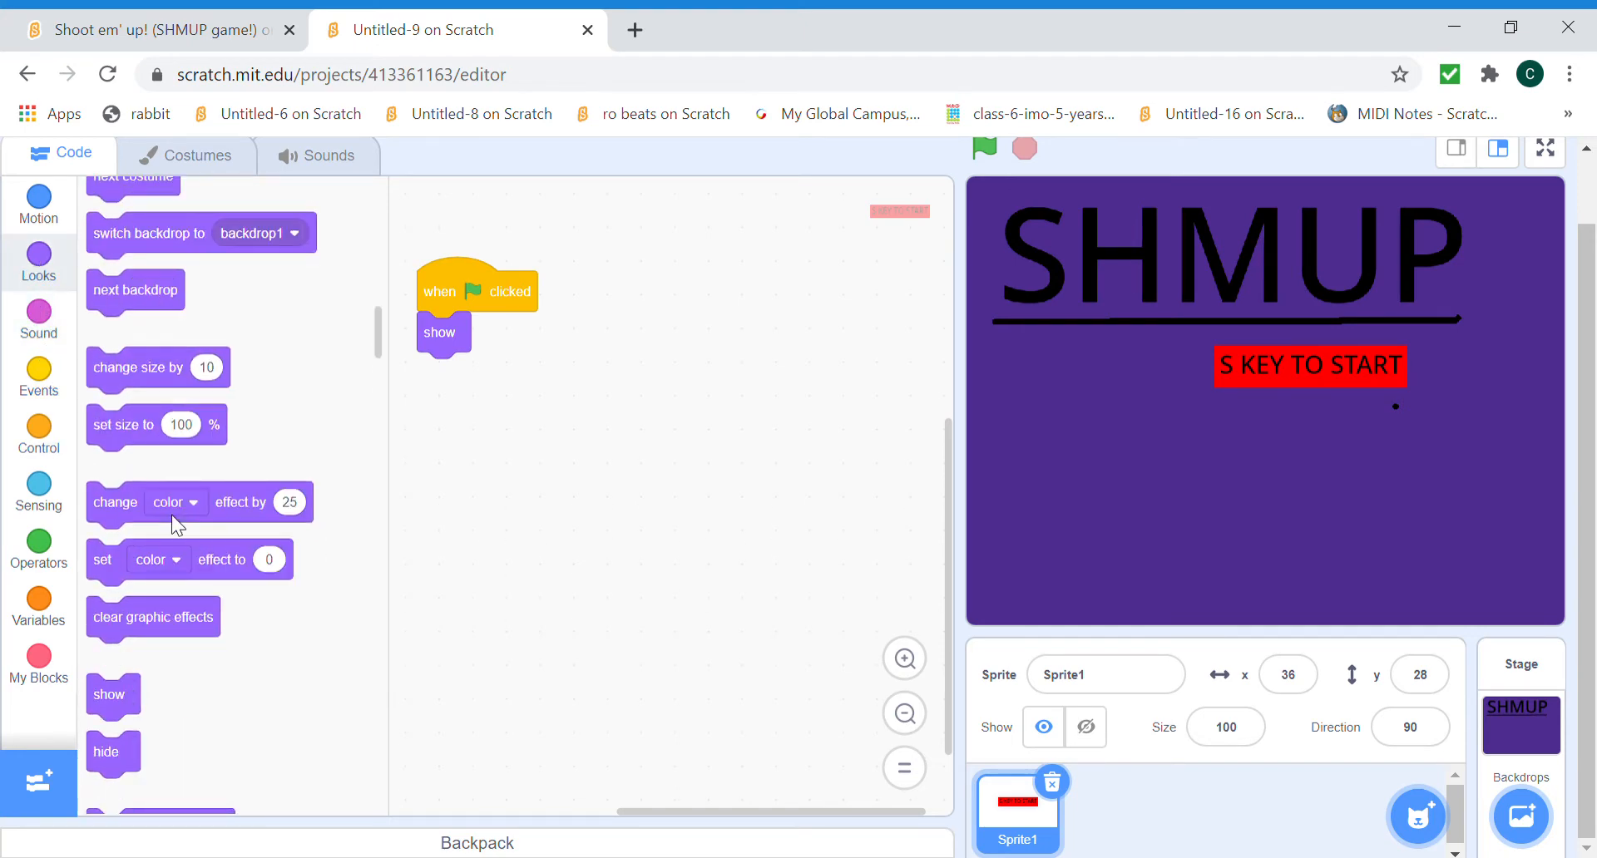
left_click_drag(153, 617, 484, 372)
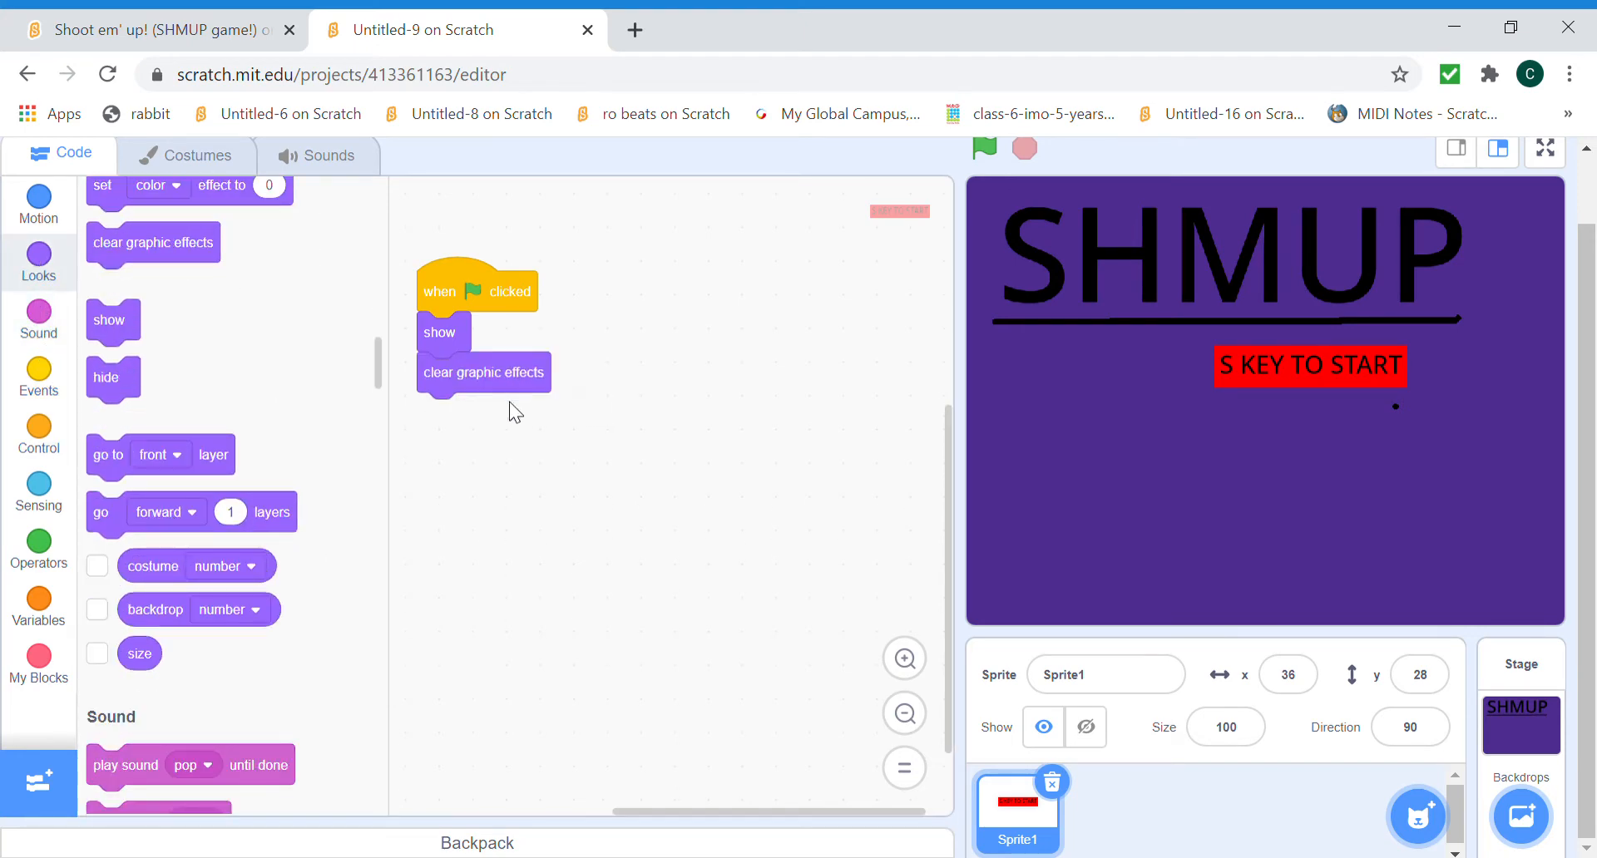
mouse_move(500, 568)
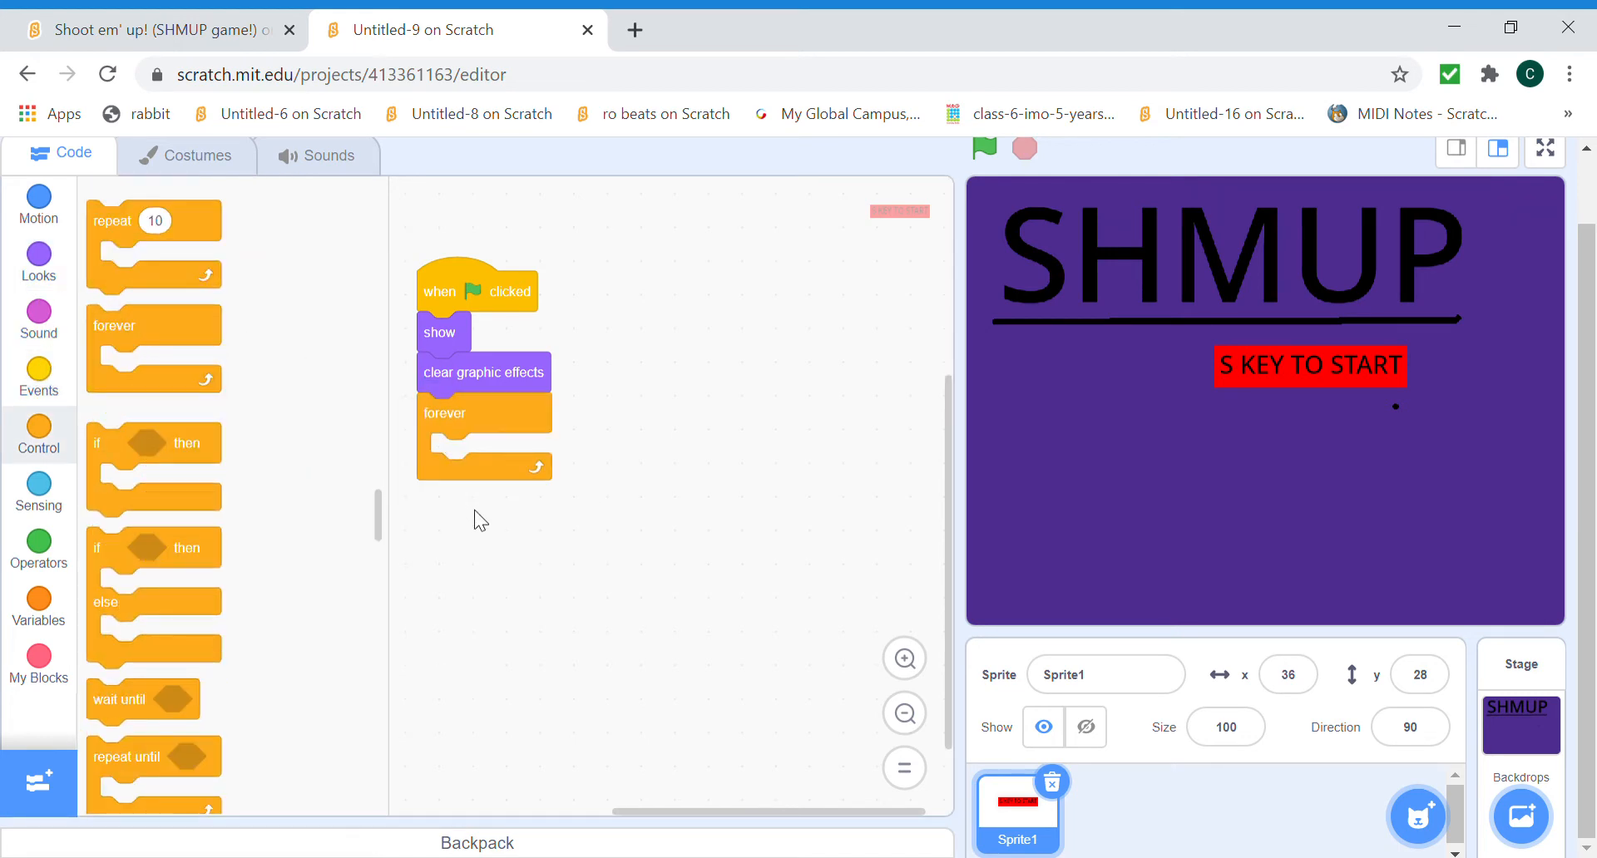
Nest repeat loops in the forever loop, changing the brightness effect.
left_click_drag(153, 221, 295, 340)
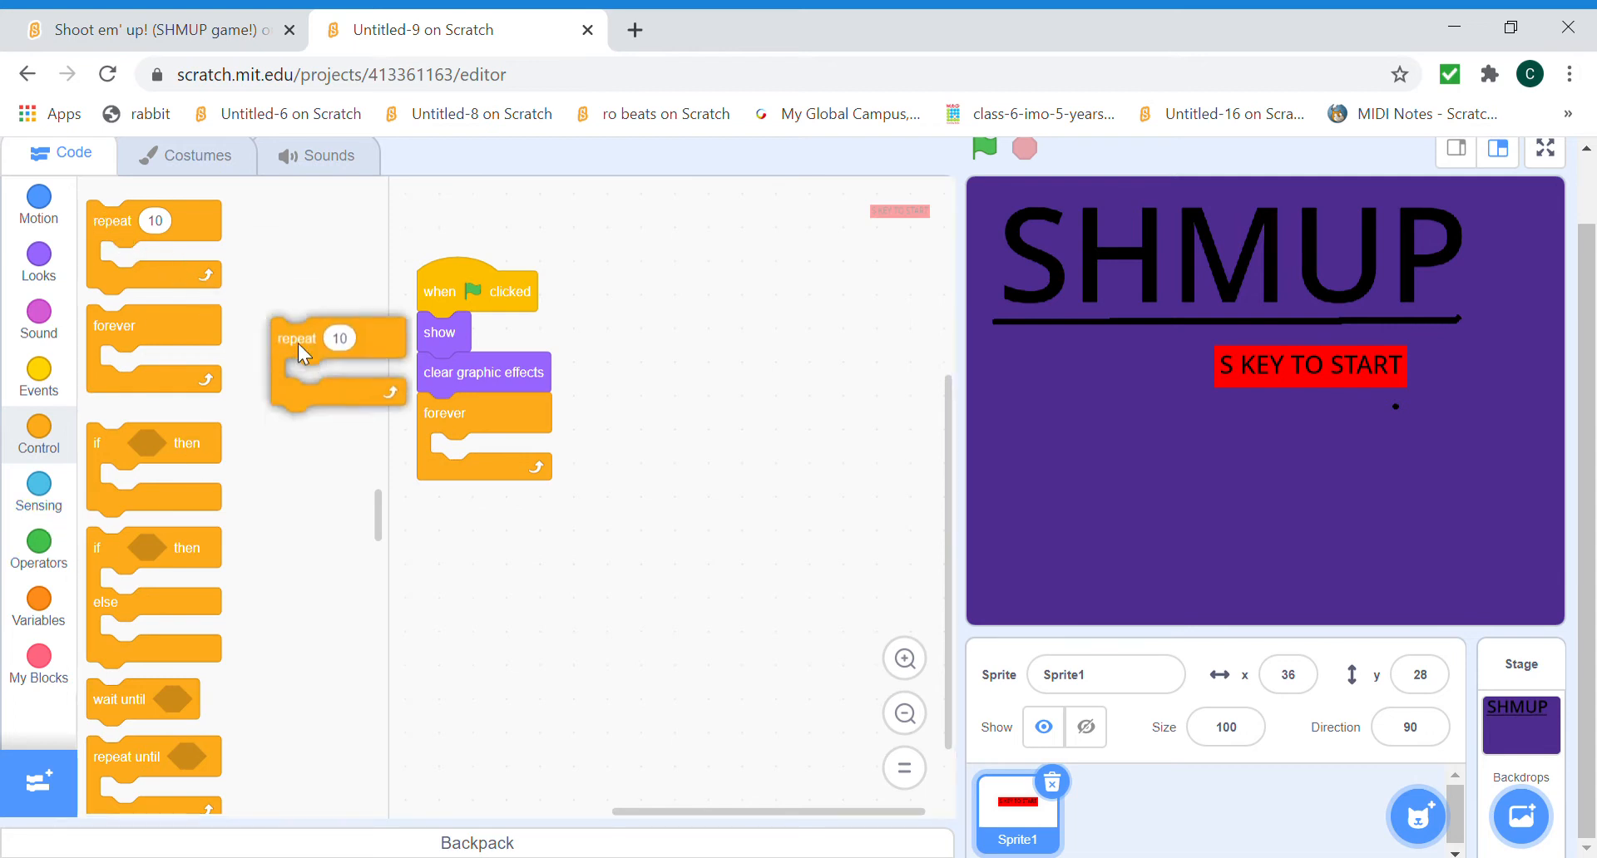
left_click_drag(336, 338, 494, 454)
type("50")
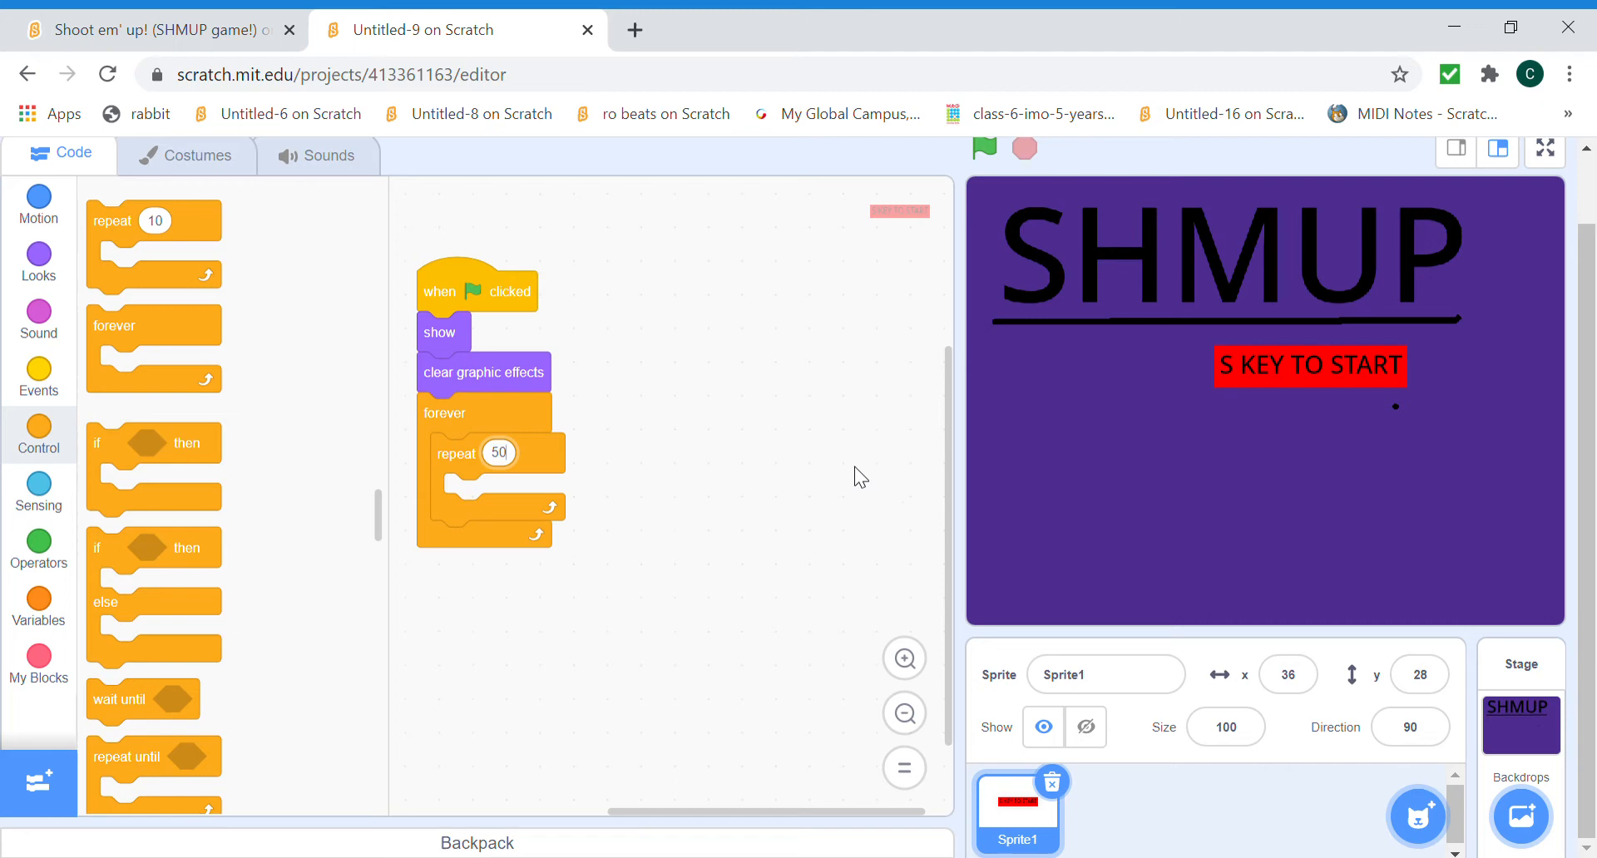
left_click(37, 263)
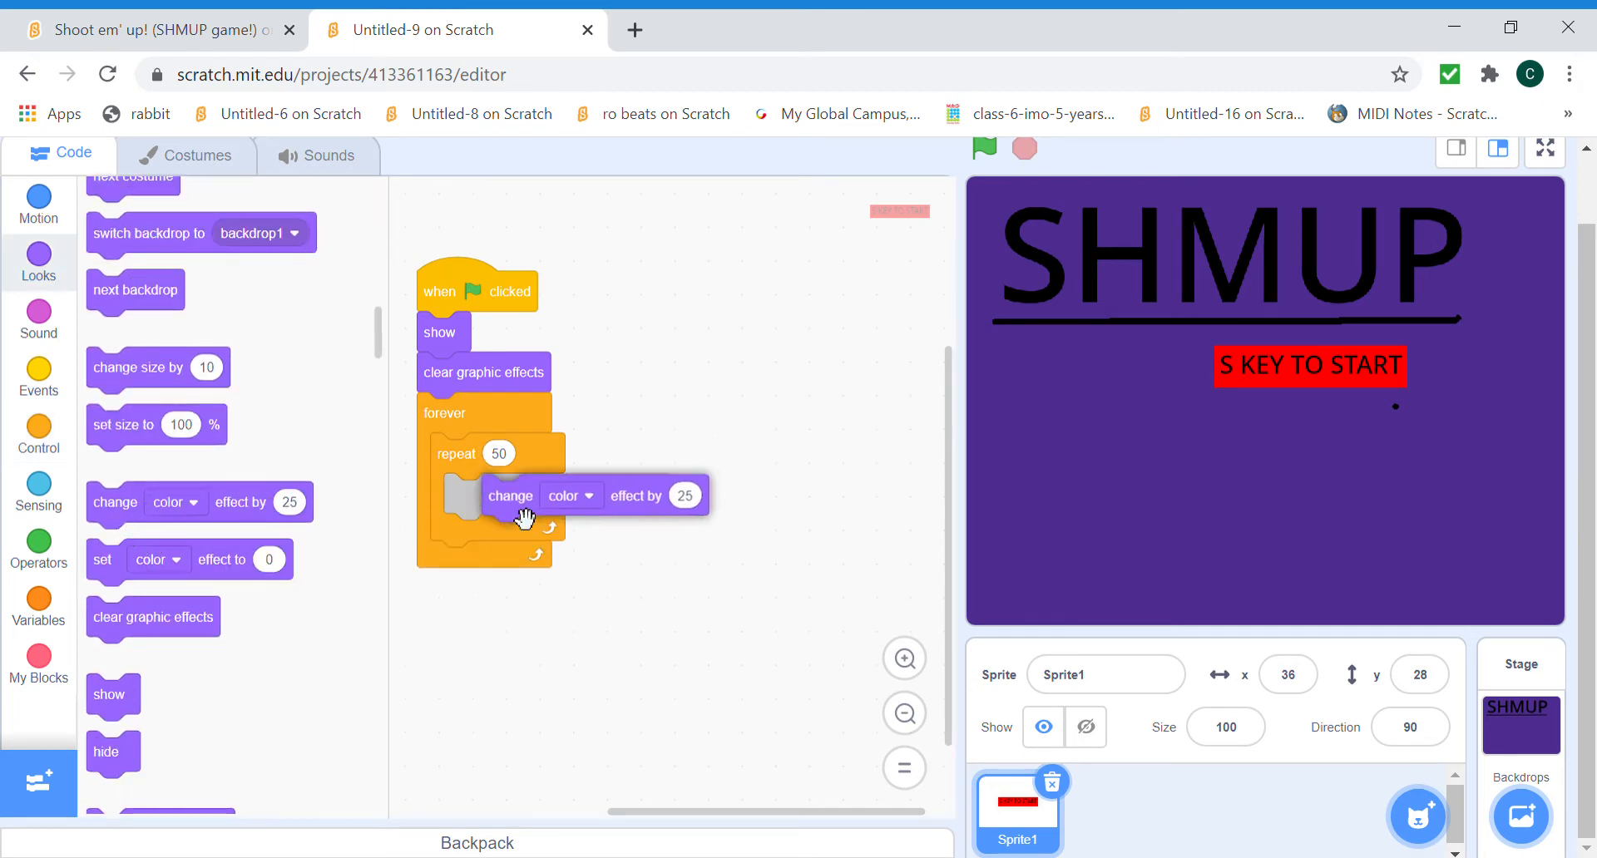
left_click(570, 496)
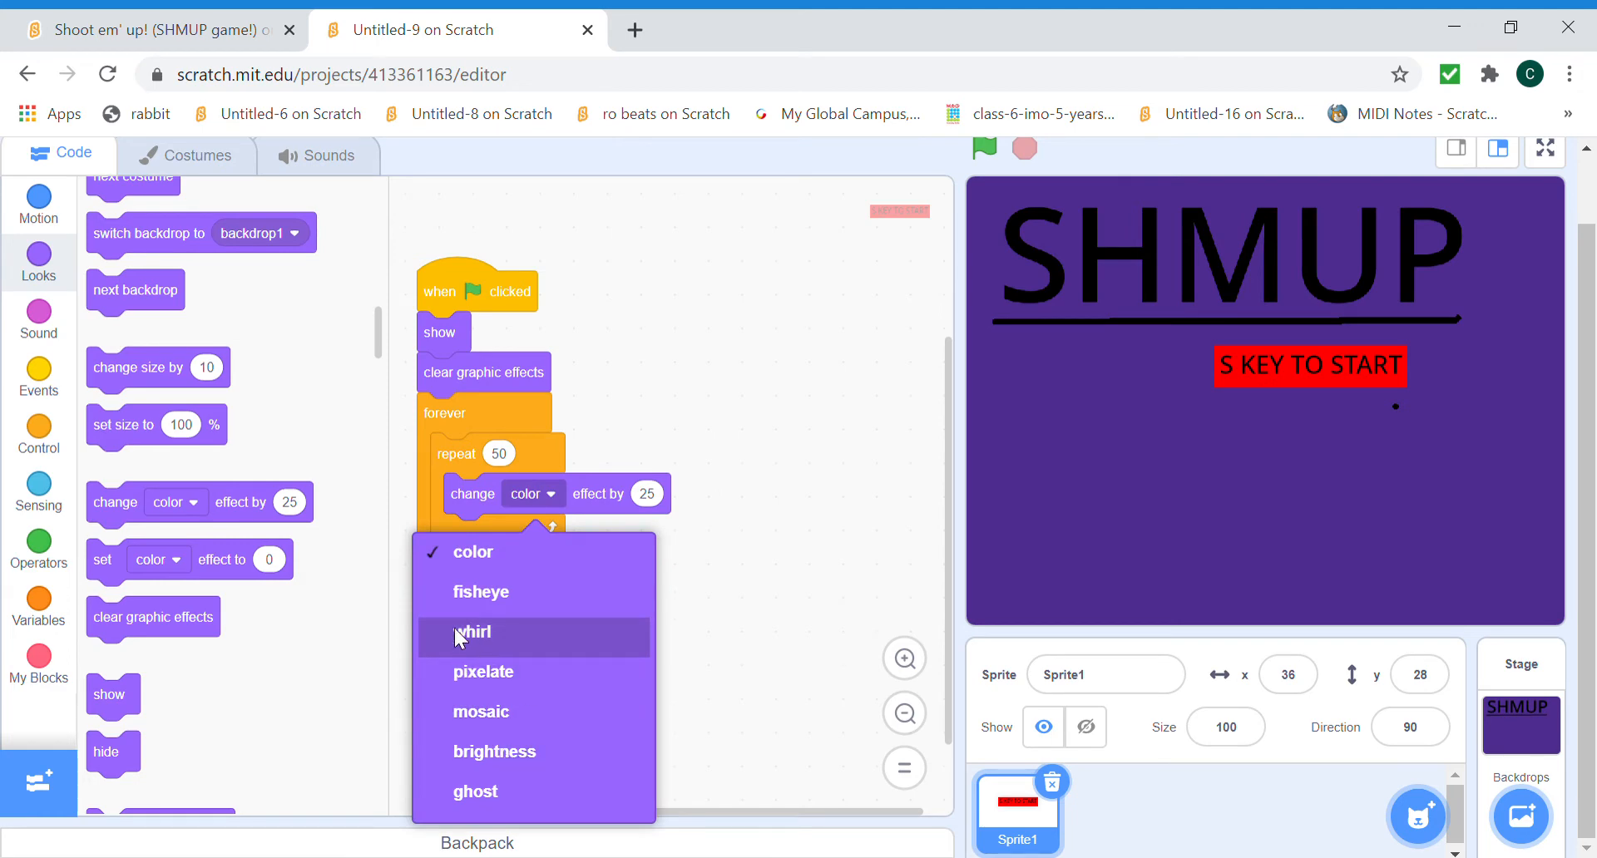
left_click(494, 751)
type("-2")
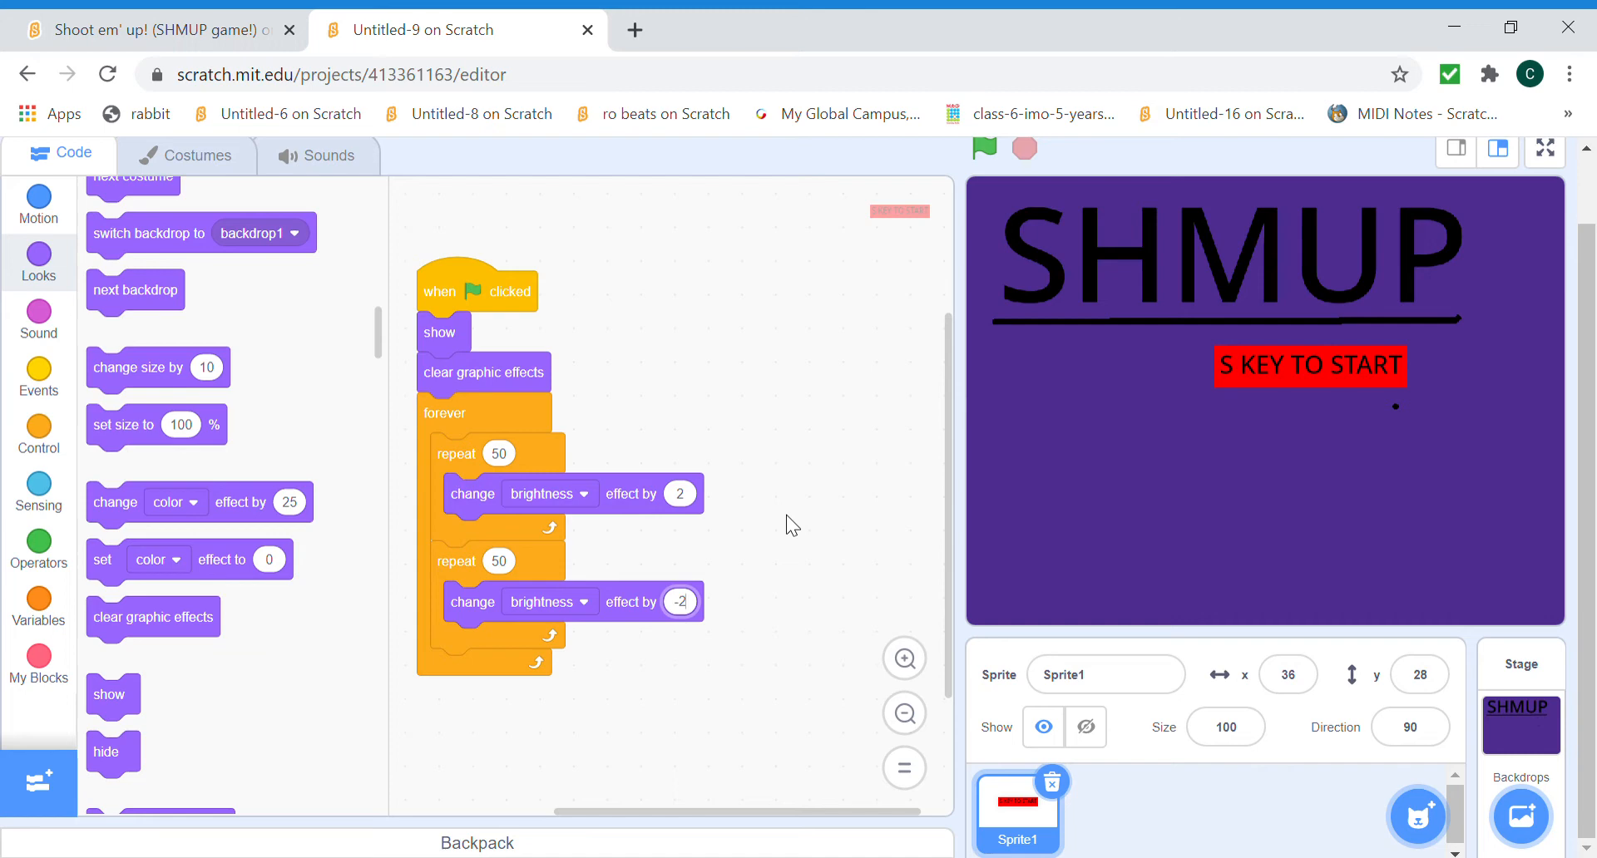
Add a 0.5-second wait after the two loops and test-run the project.
left_click(38, 379)
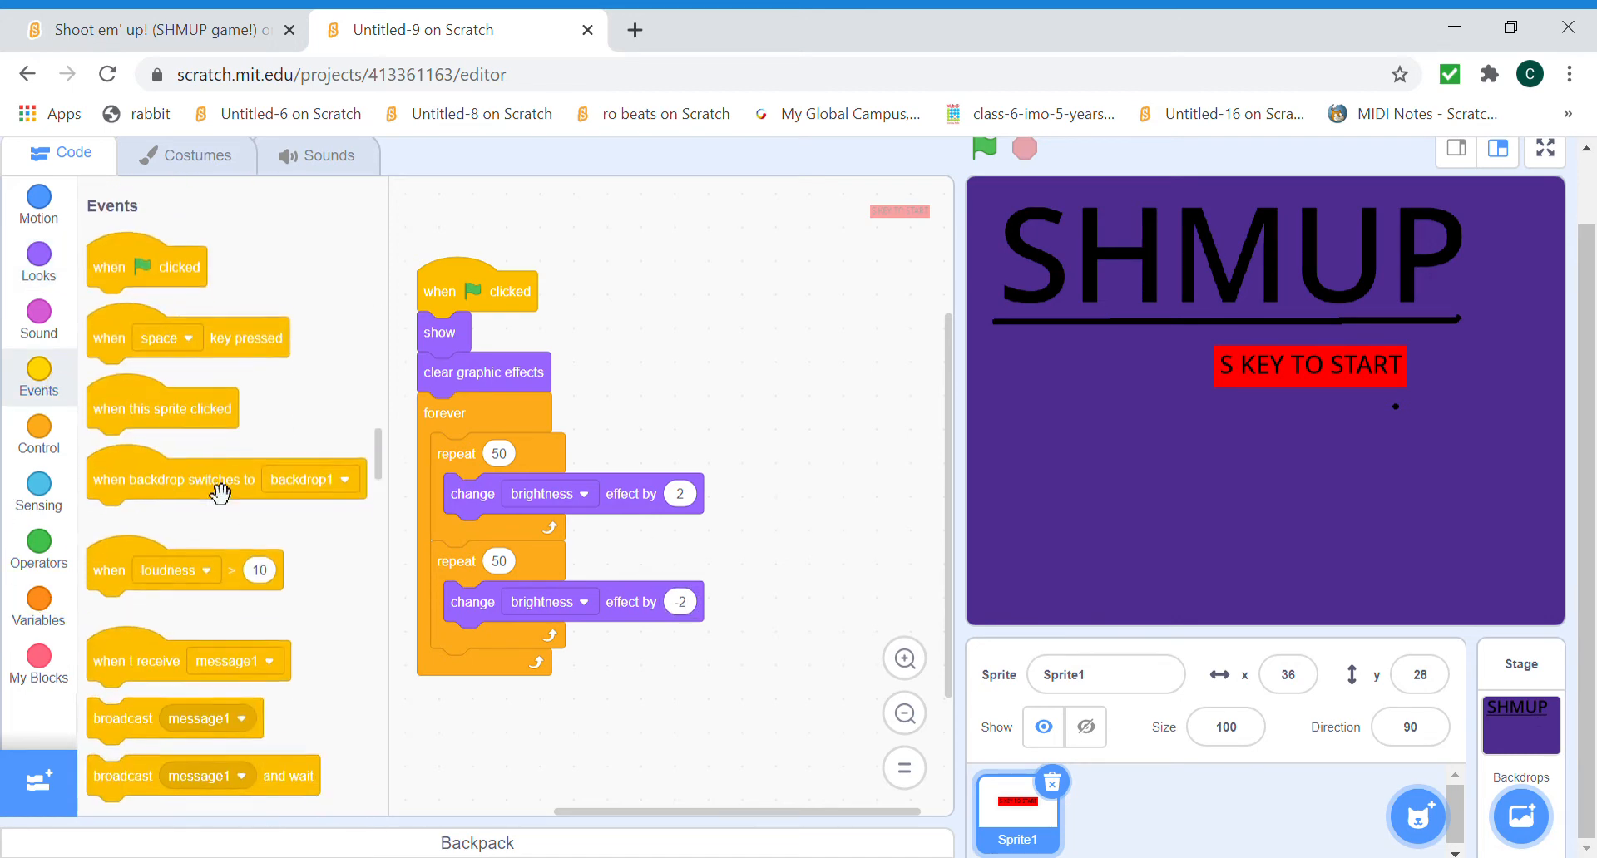
scroll("down", 3)
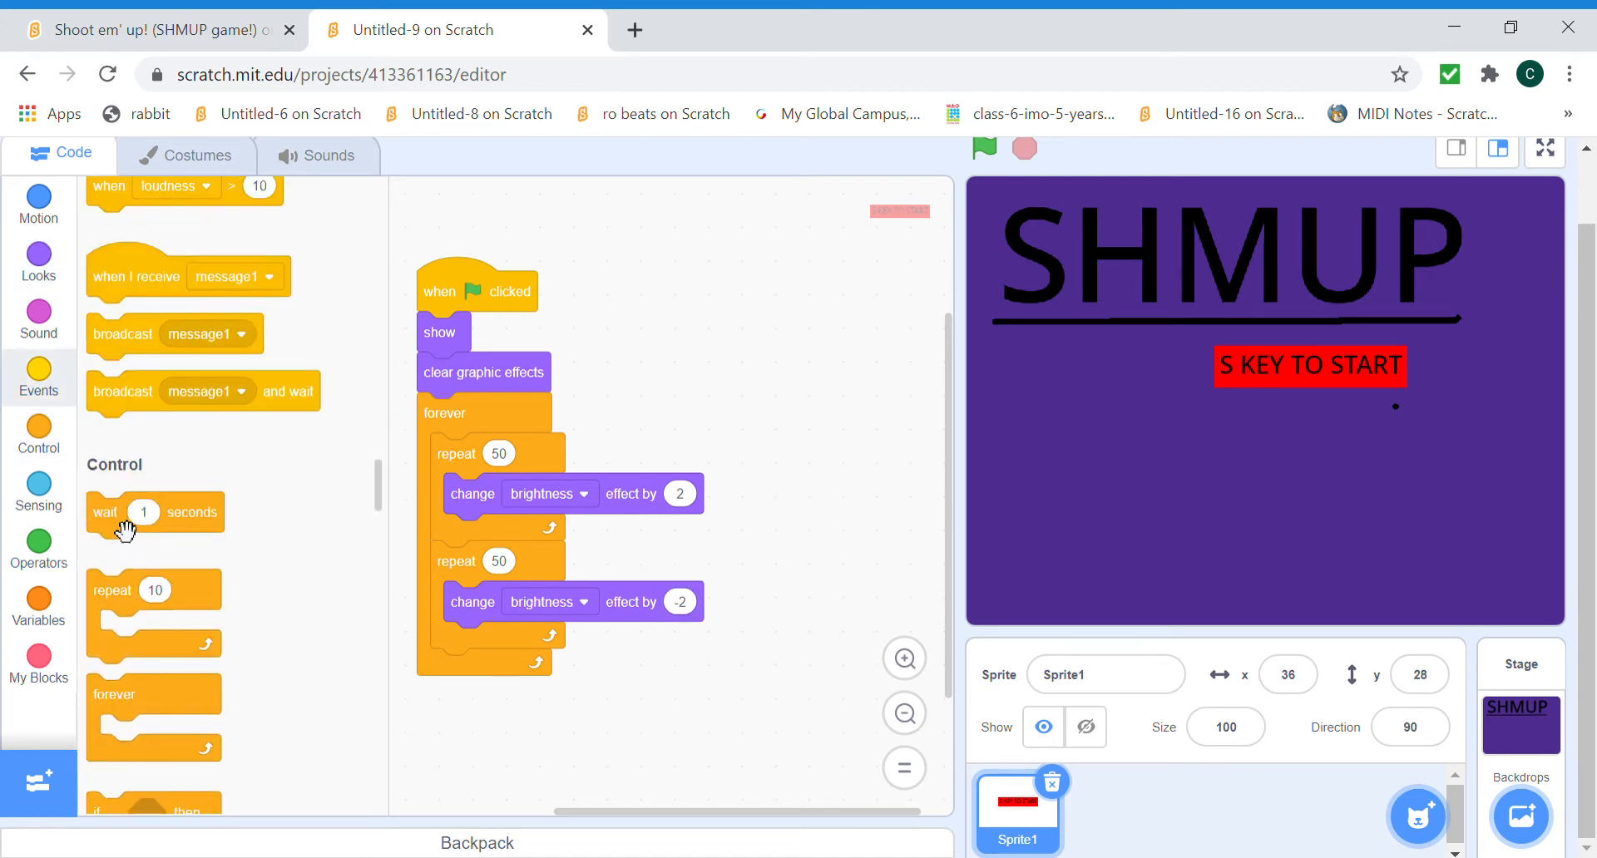
left_click_drag(122, 512, 486, 669)
type("0.5")
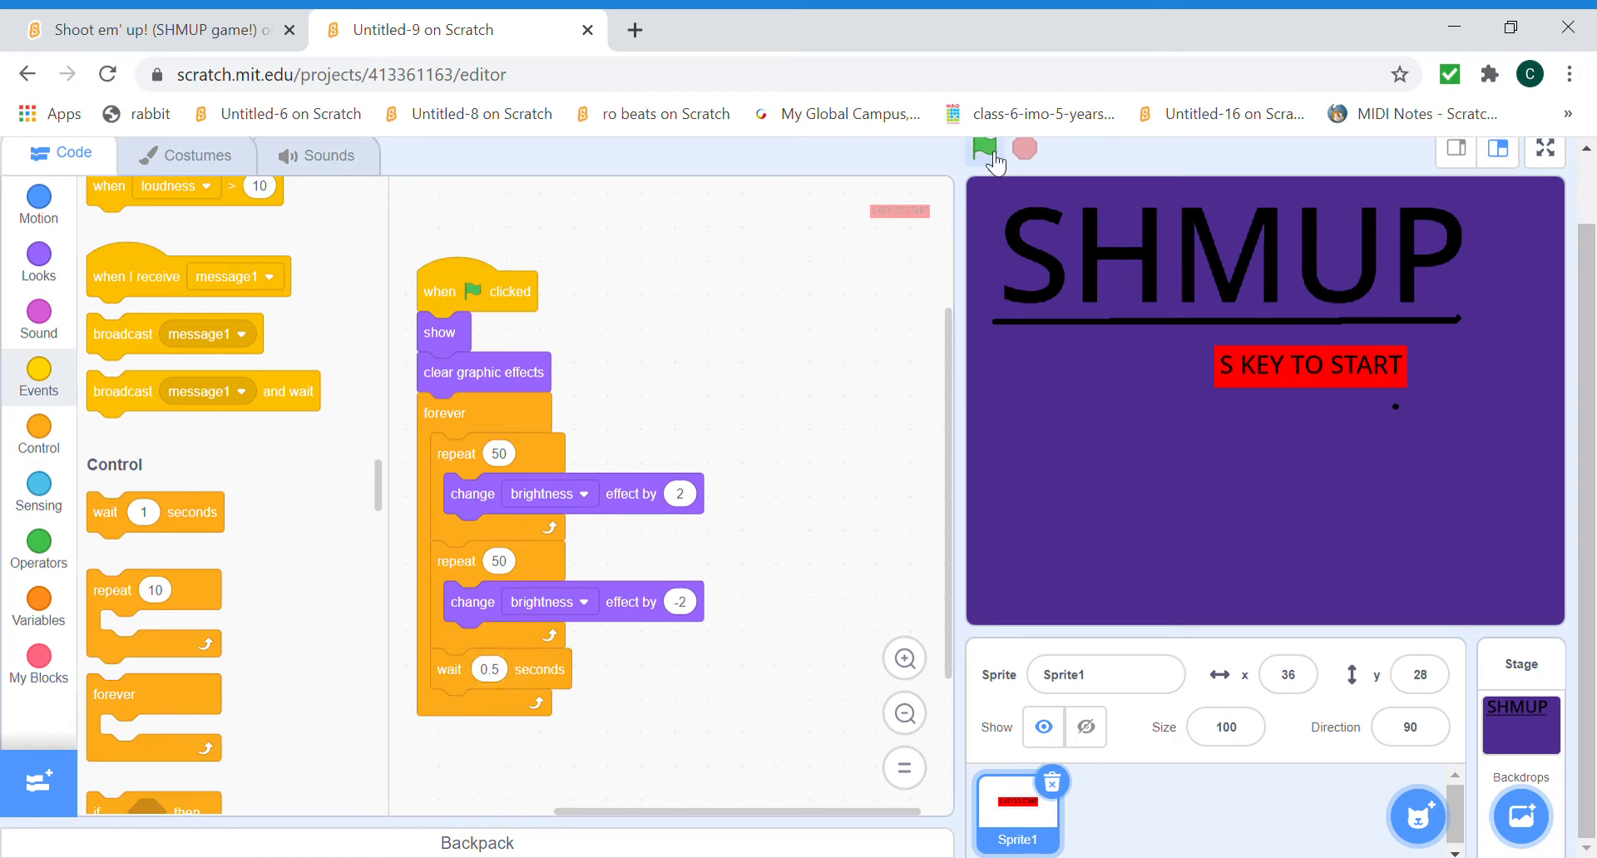
left_click(984, 150)
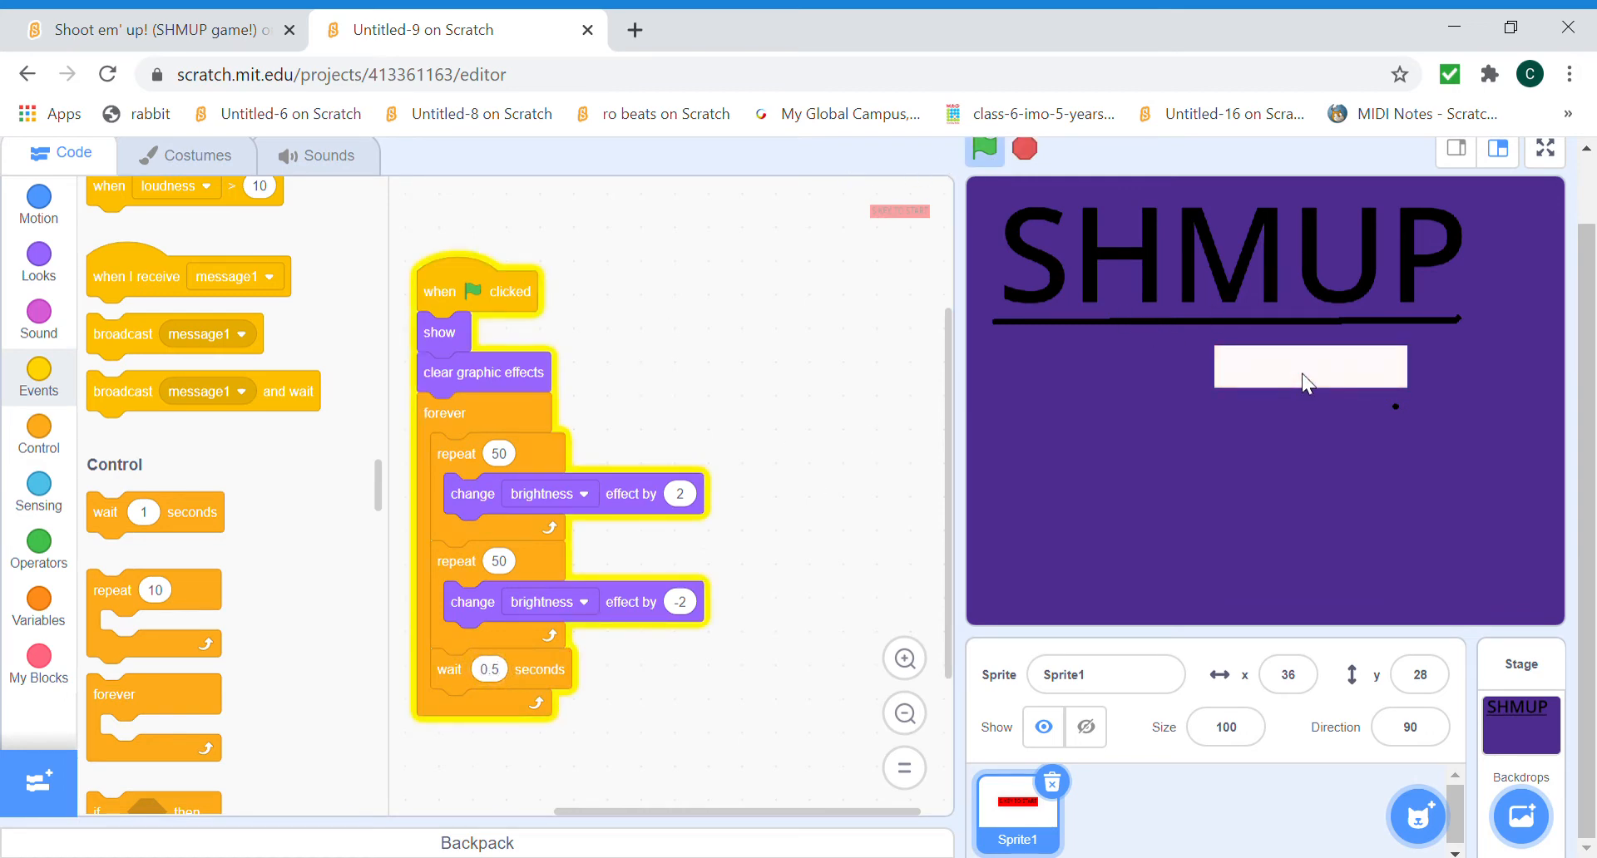
left_click(981, 150)
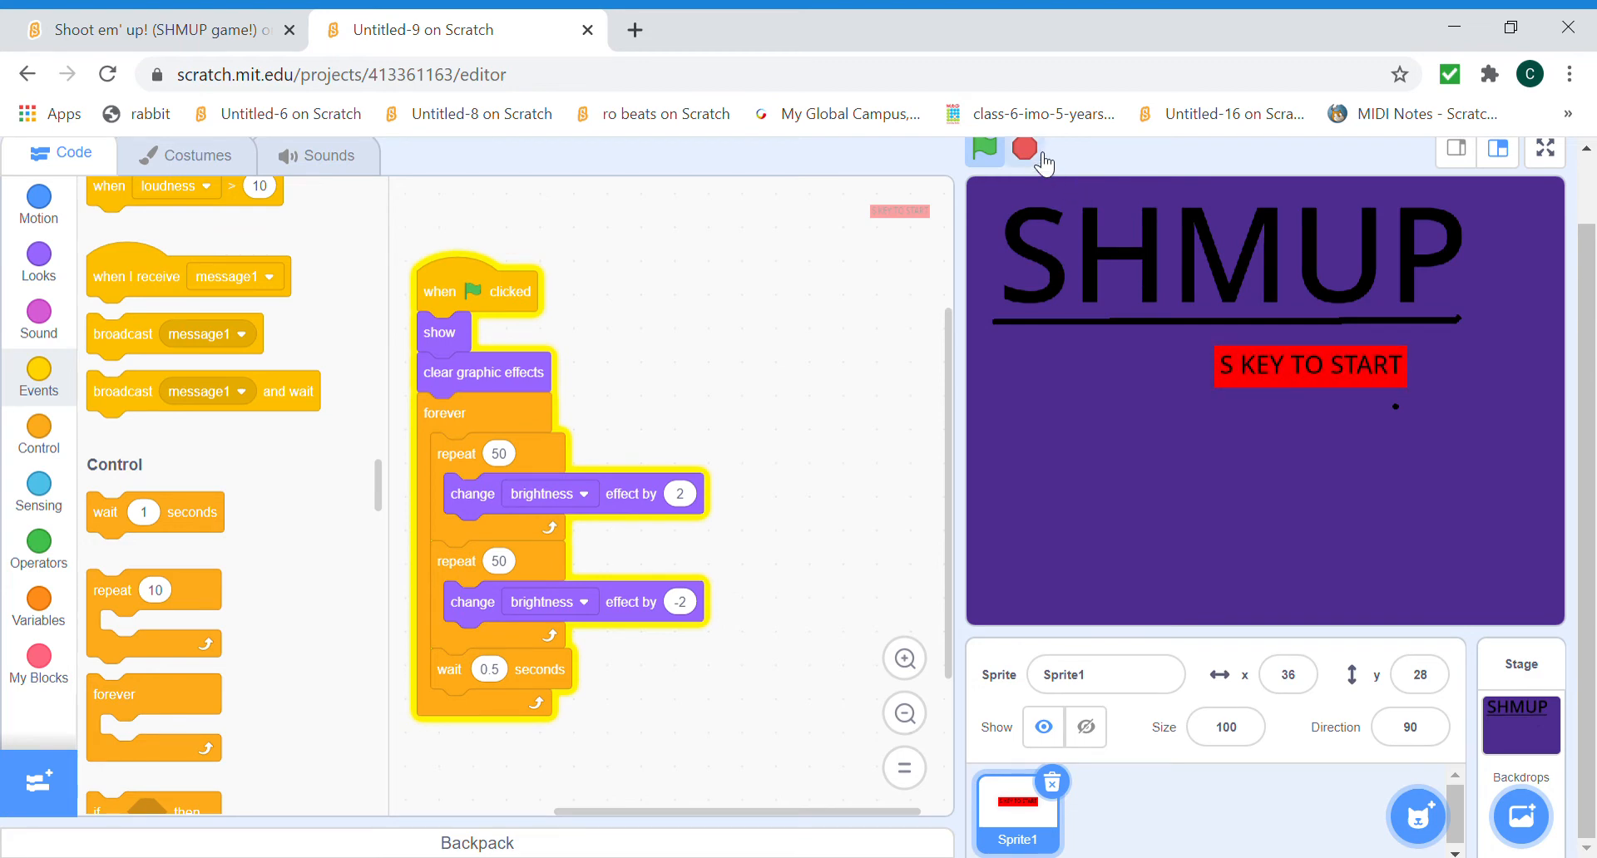
Change the loop effect to ghost and test the fading.
left_click(550, 494)
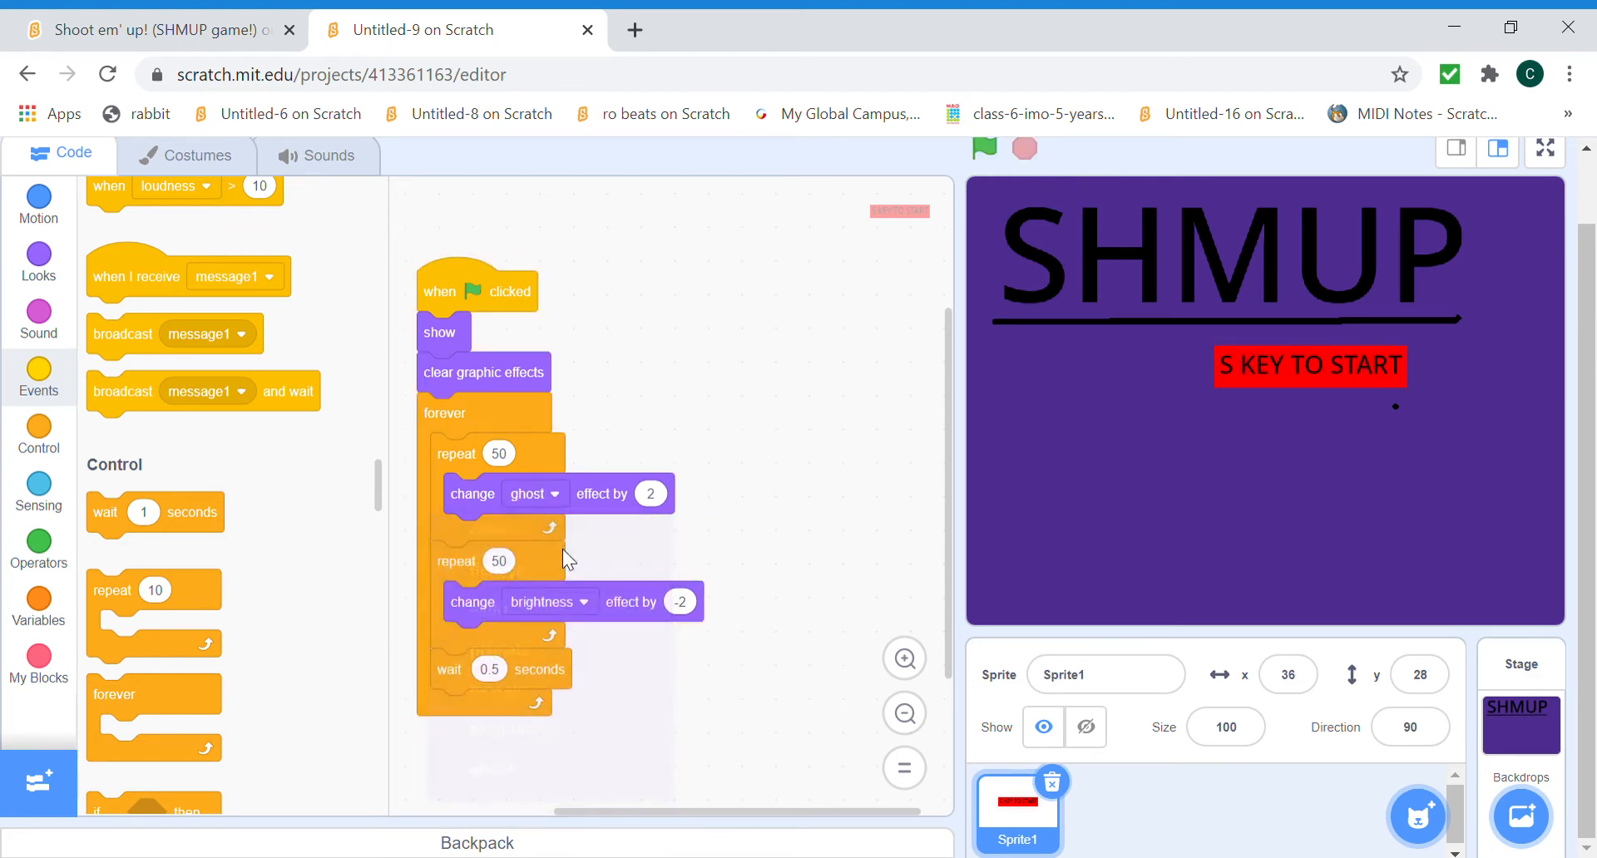
left_click(580, 602)
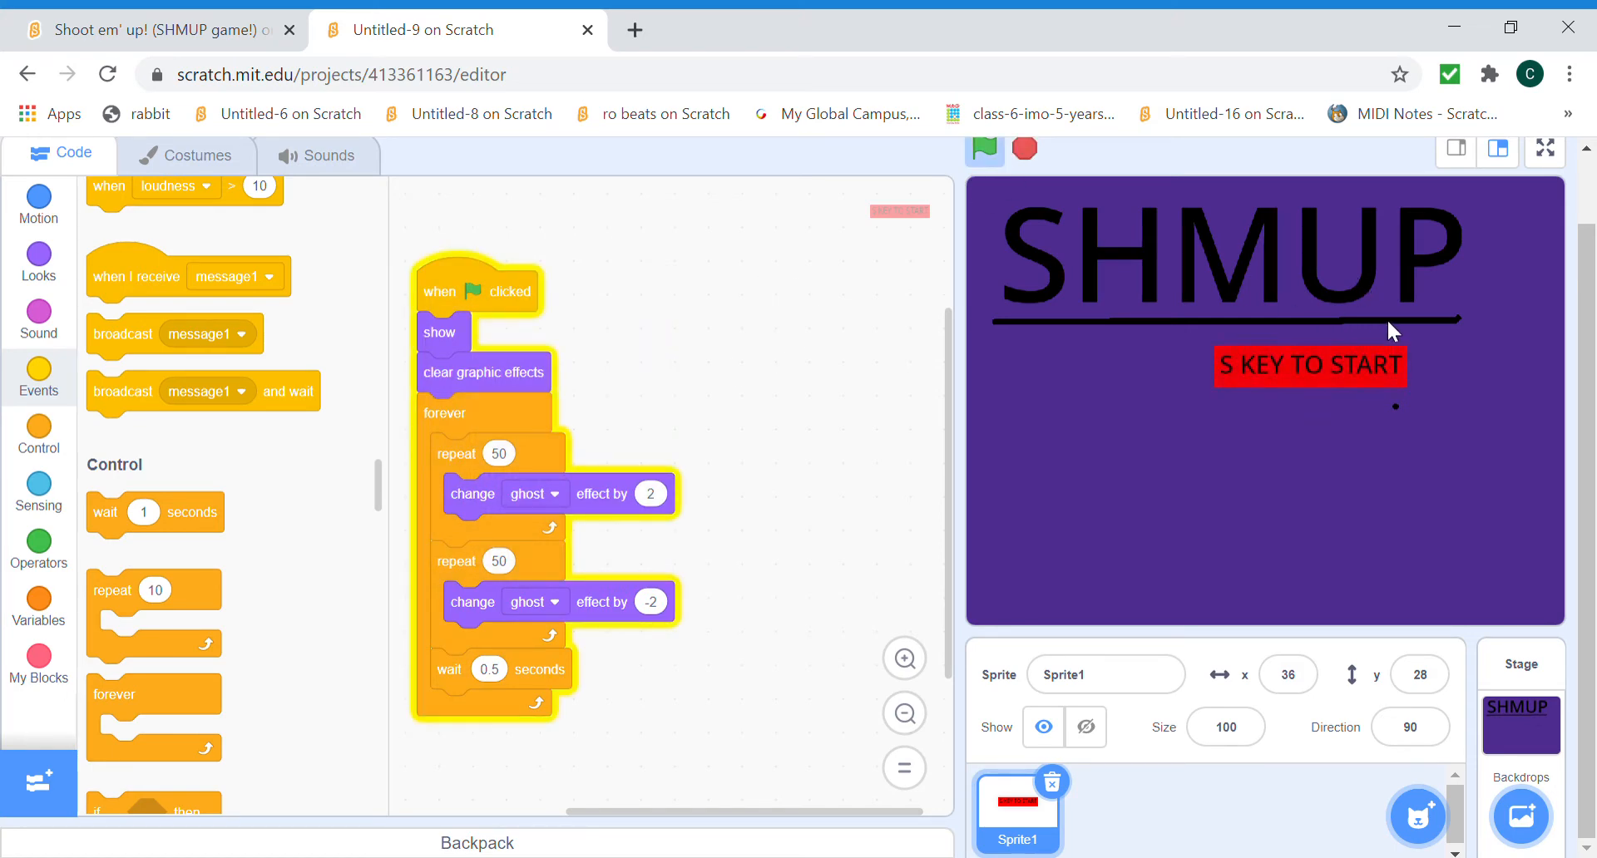
left_click(984, 149)
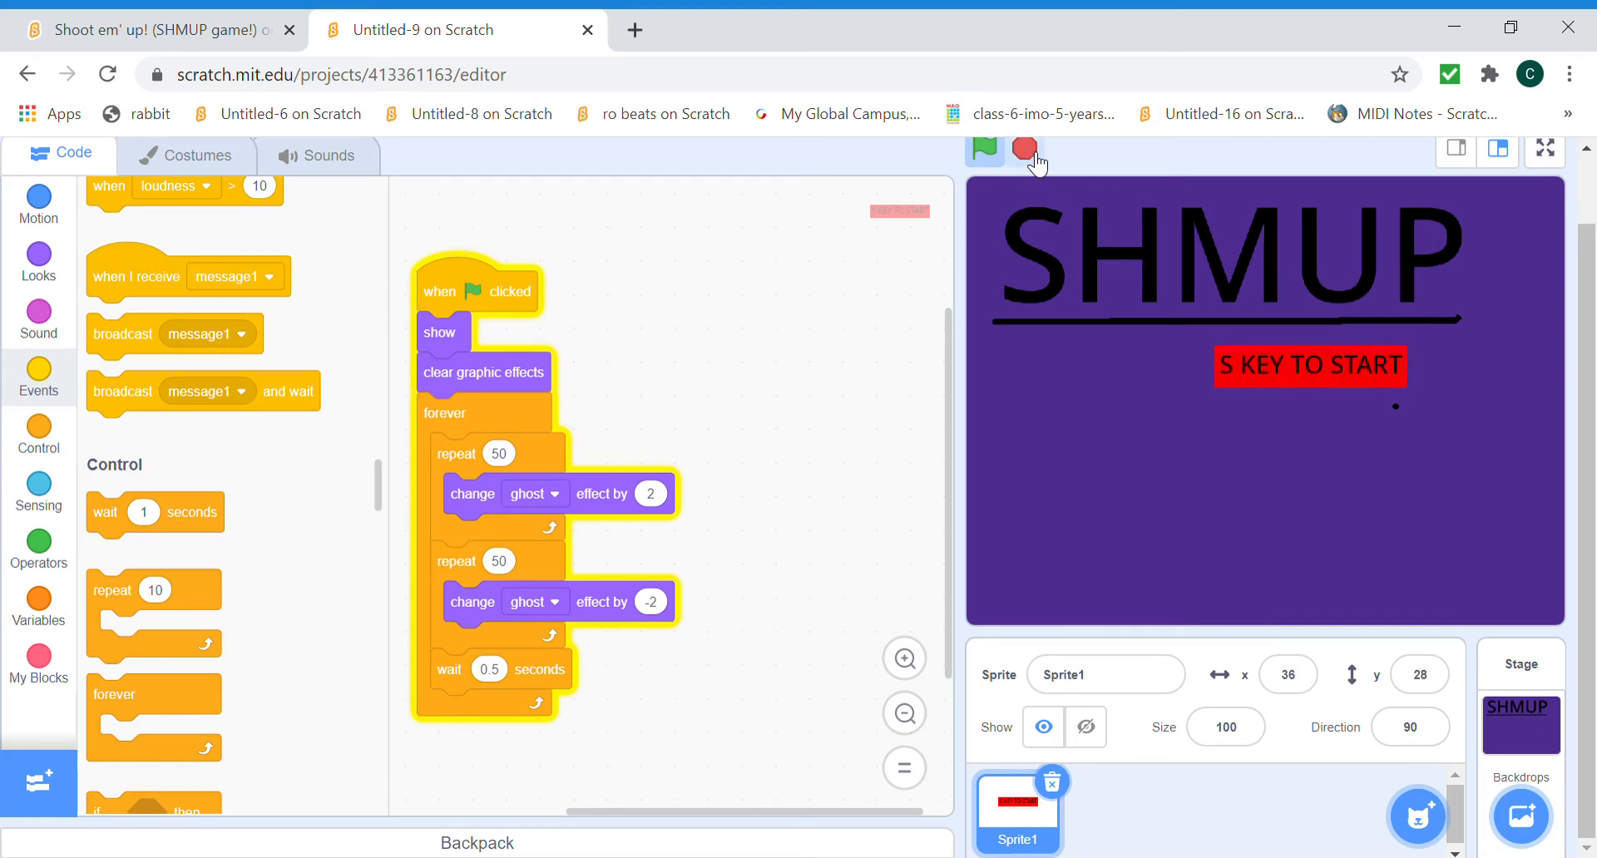
left_click(984, 149)
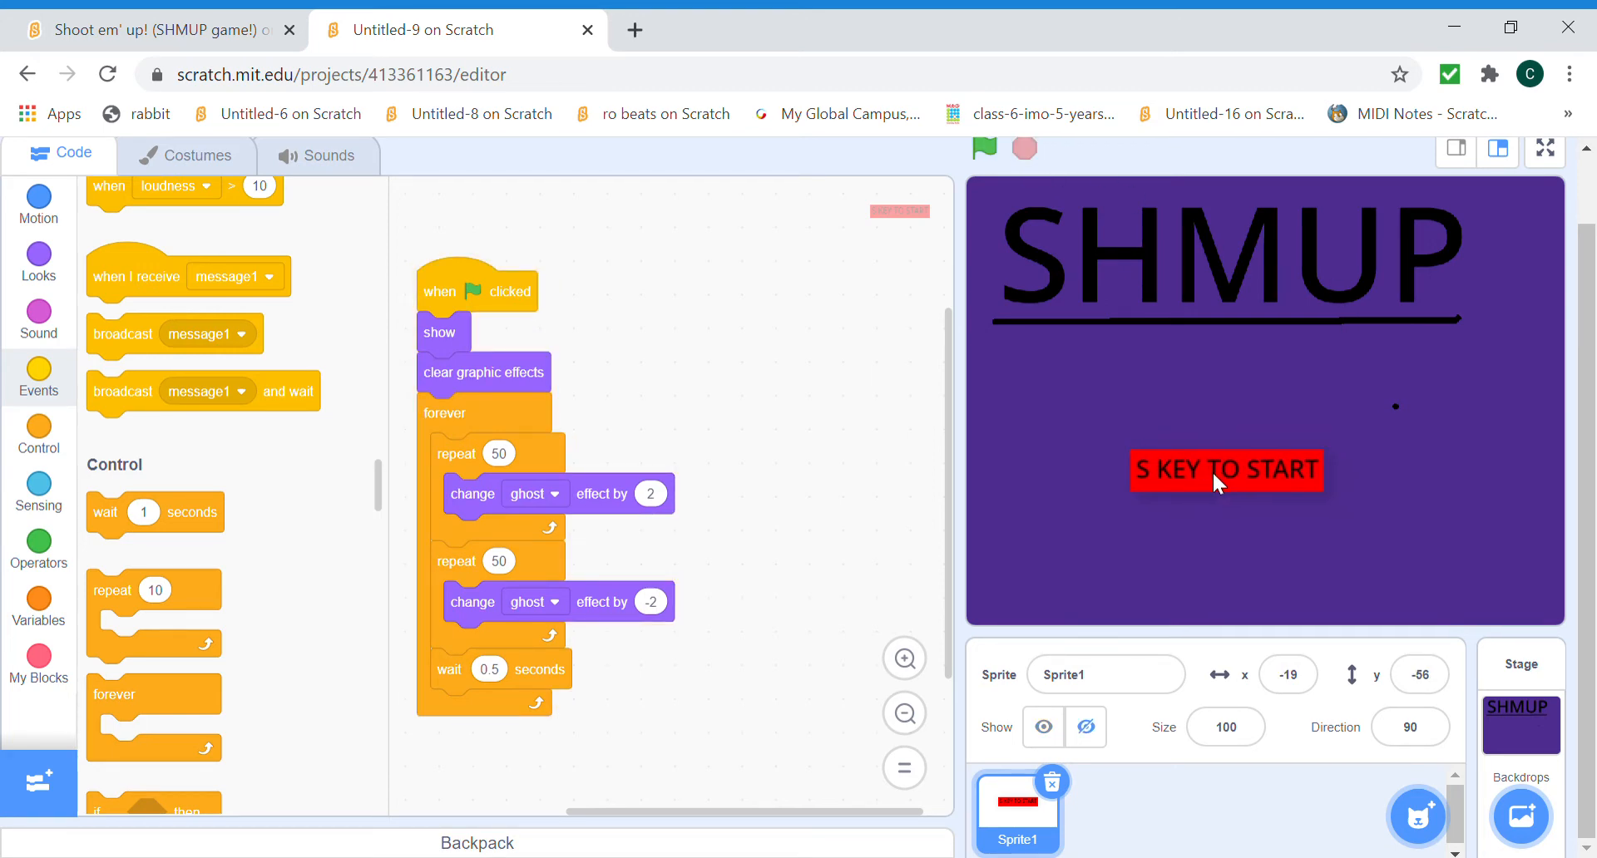
Add go to x: -31 y: -56 under the green flag and a 'when s key pressed' hat.
left_click(38, 204)
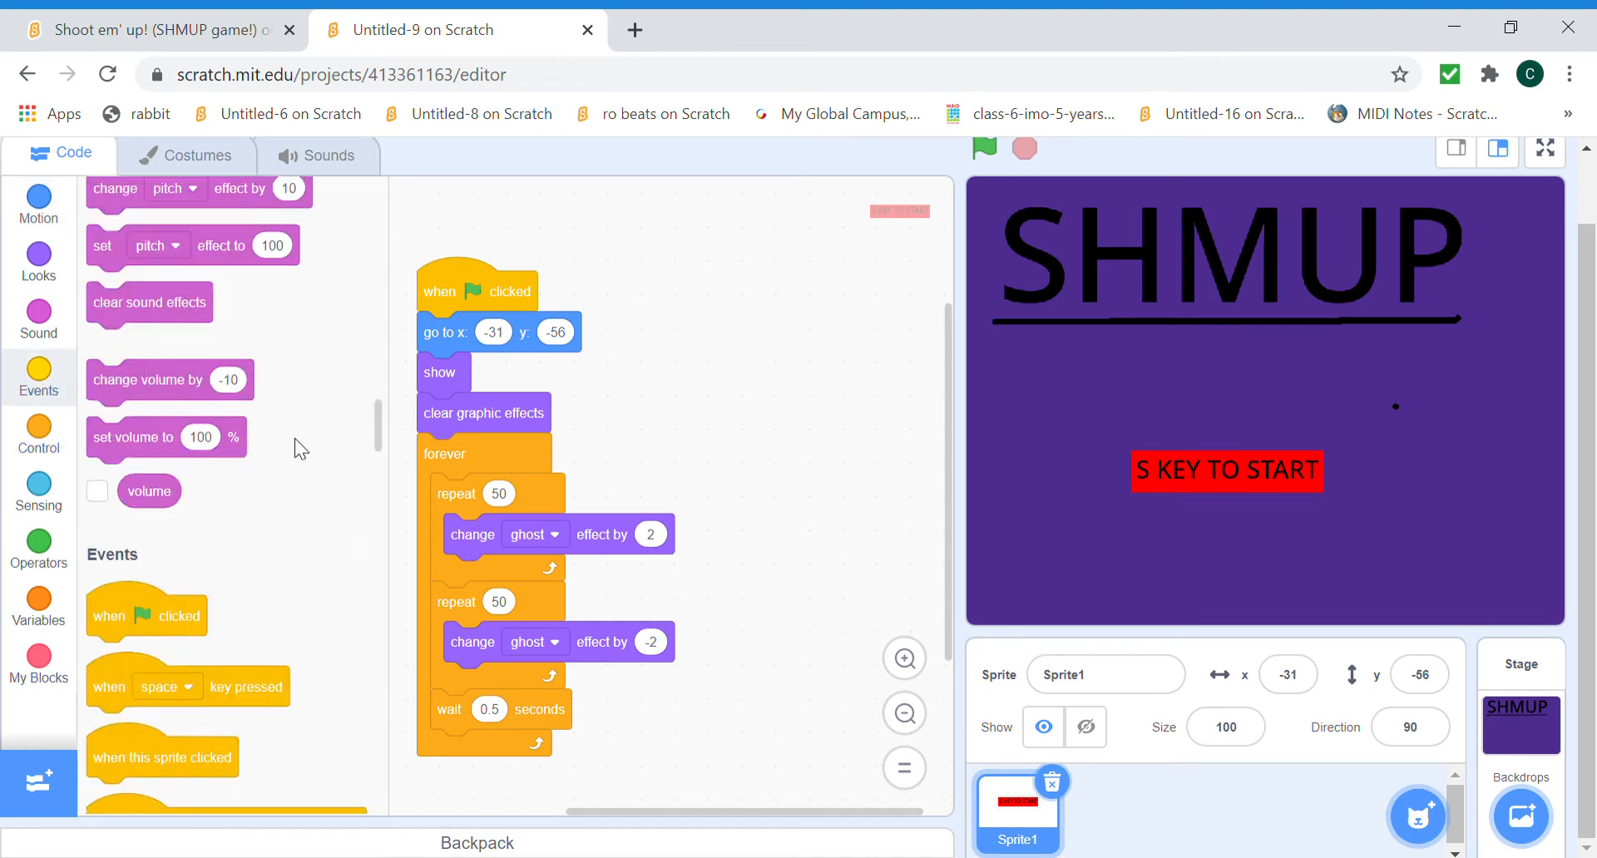
scroll("down", 3)
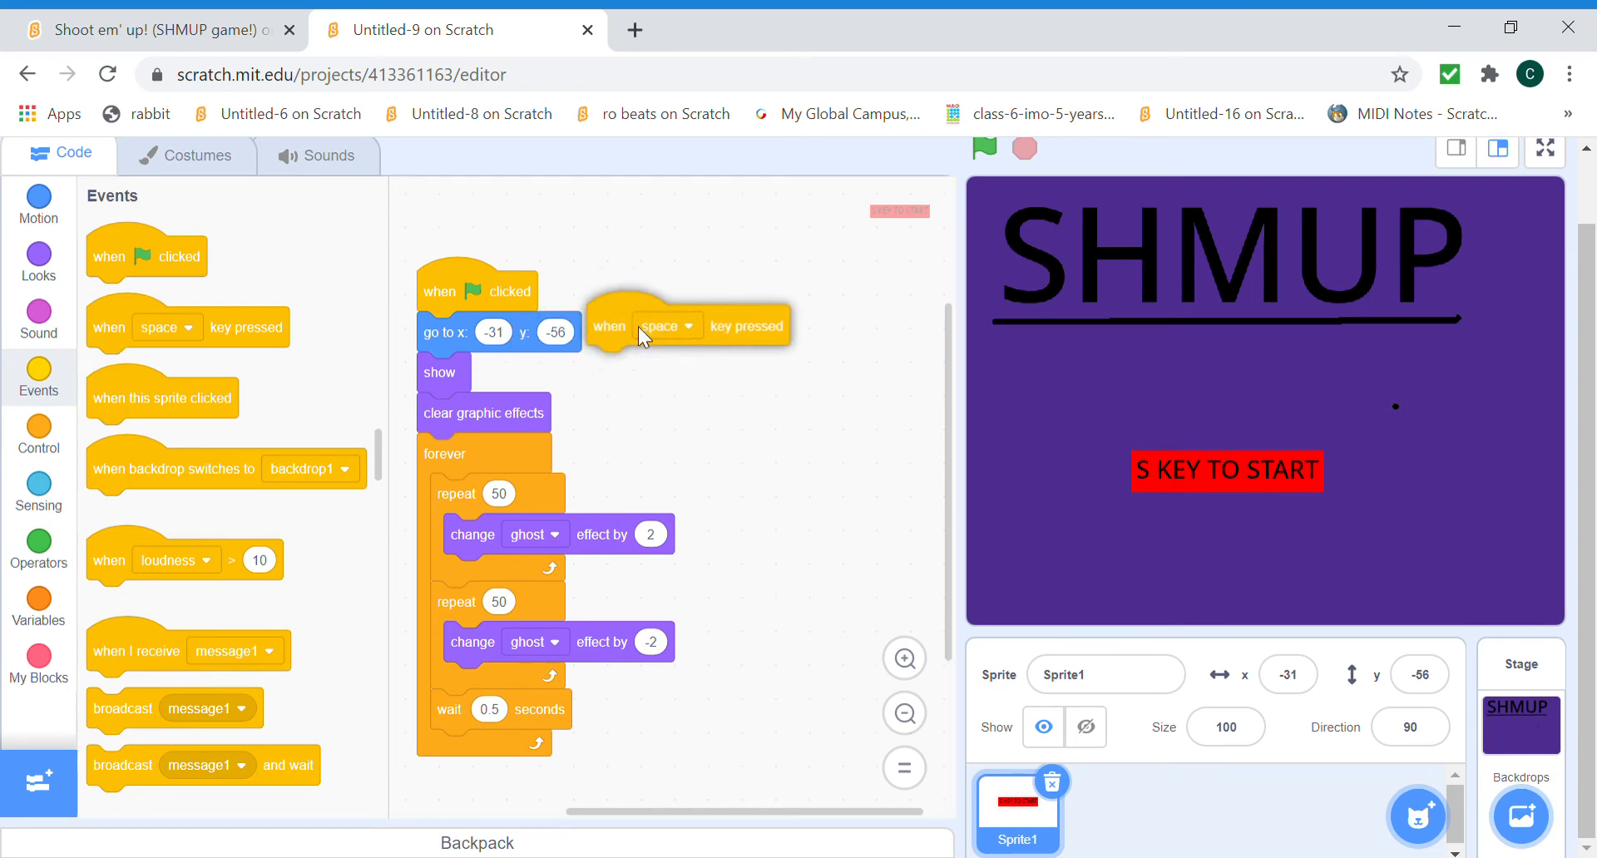
left_click(677, 326)
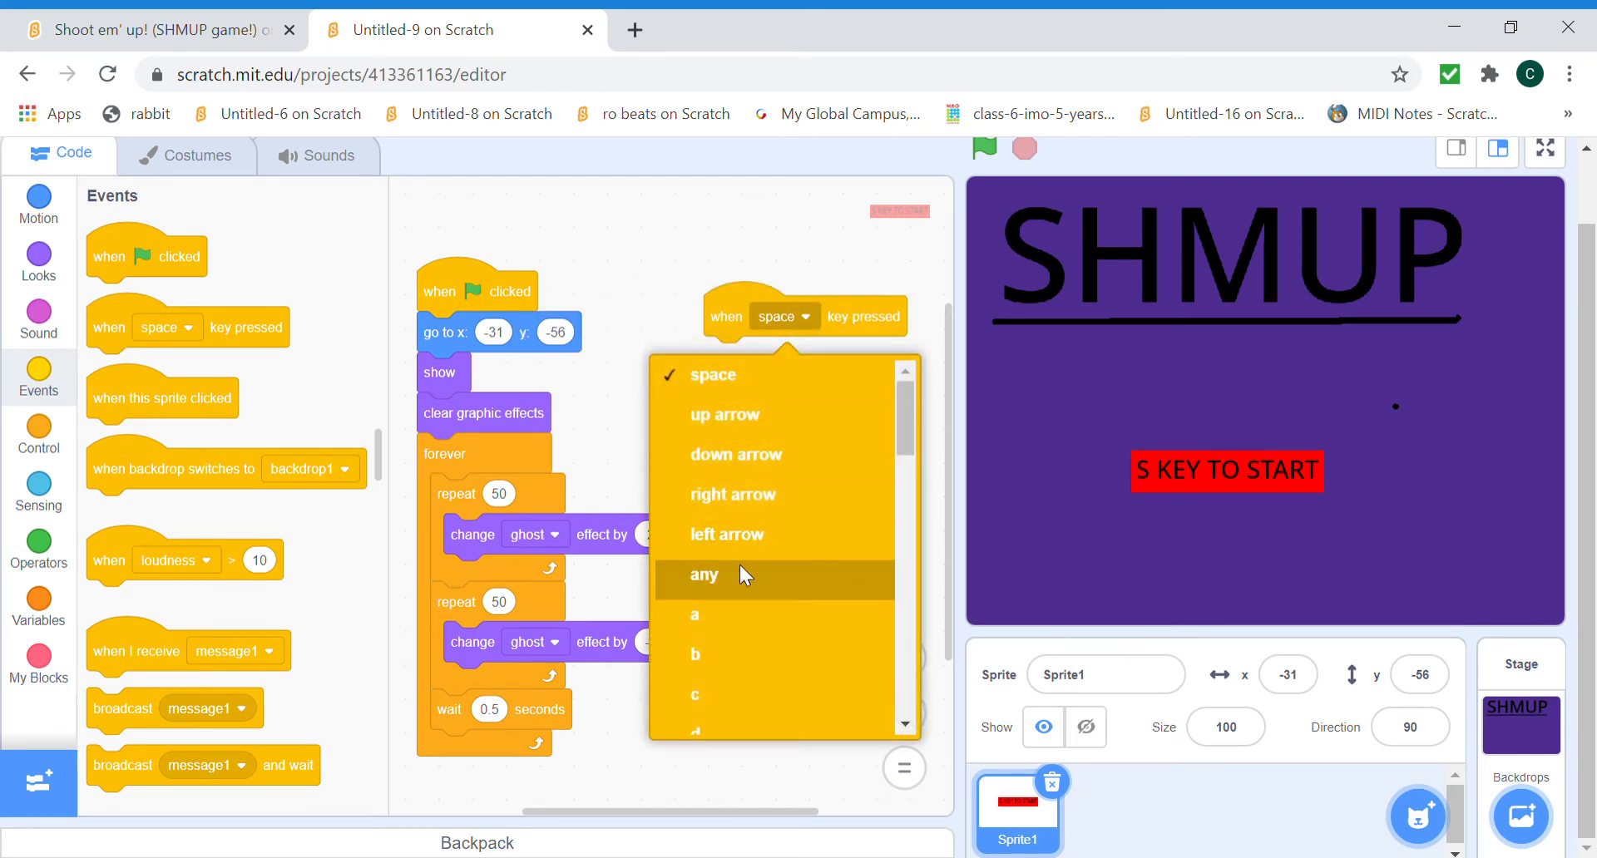
scroll("down", 3)
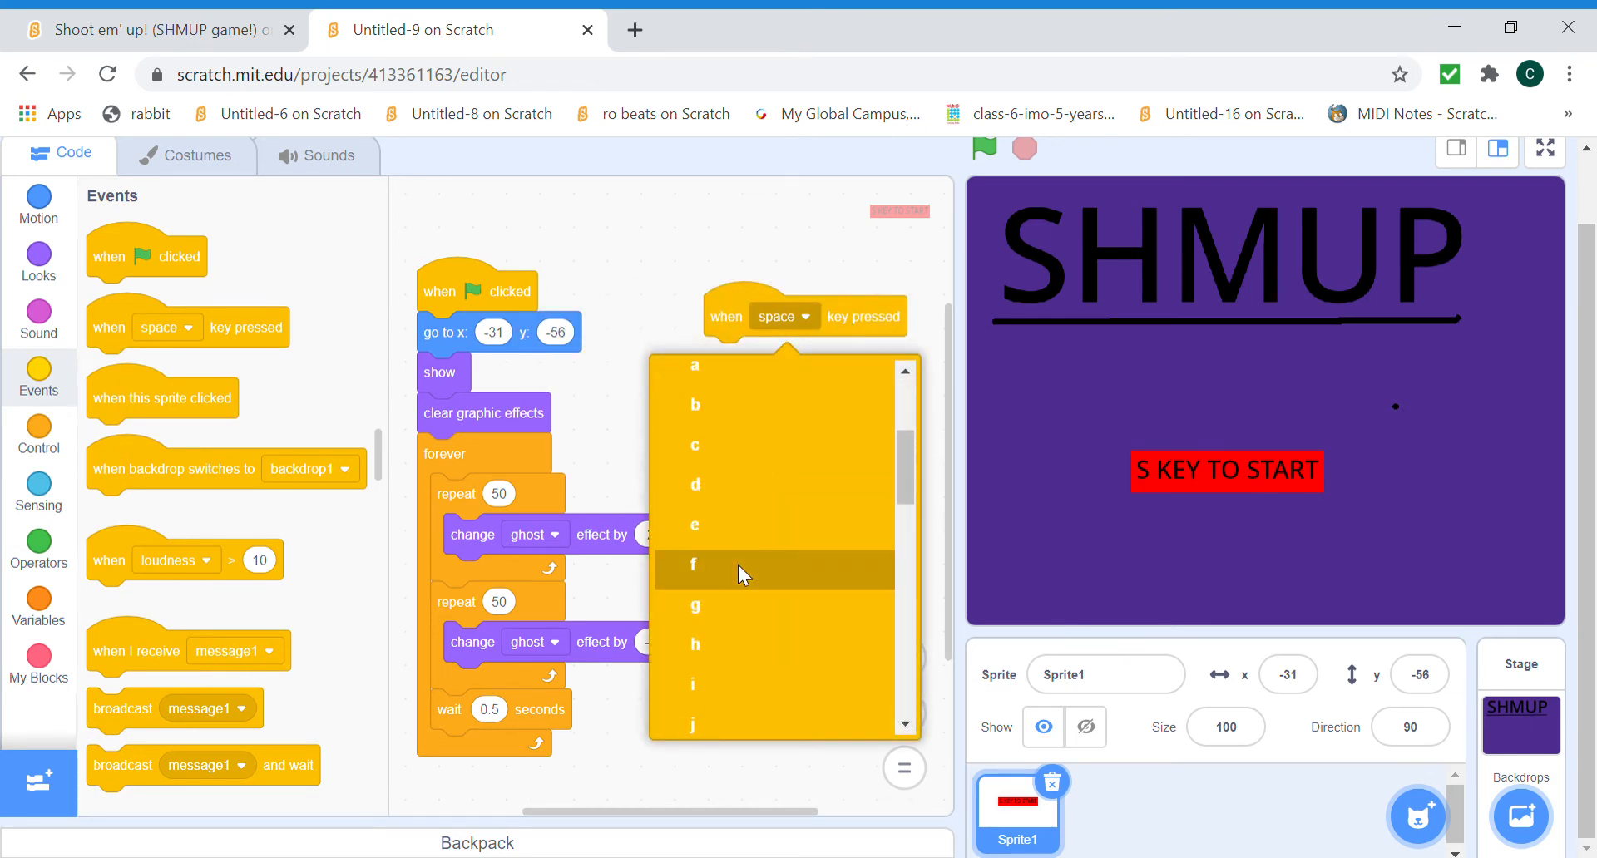
scroll("down", 3)
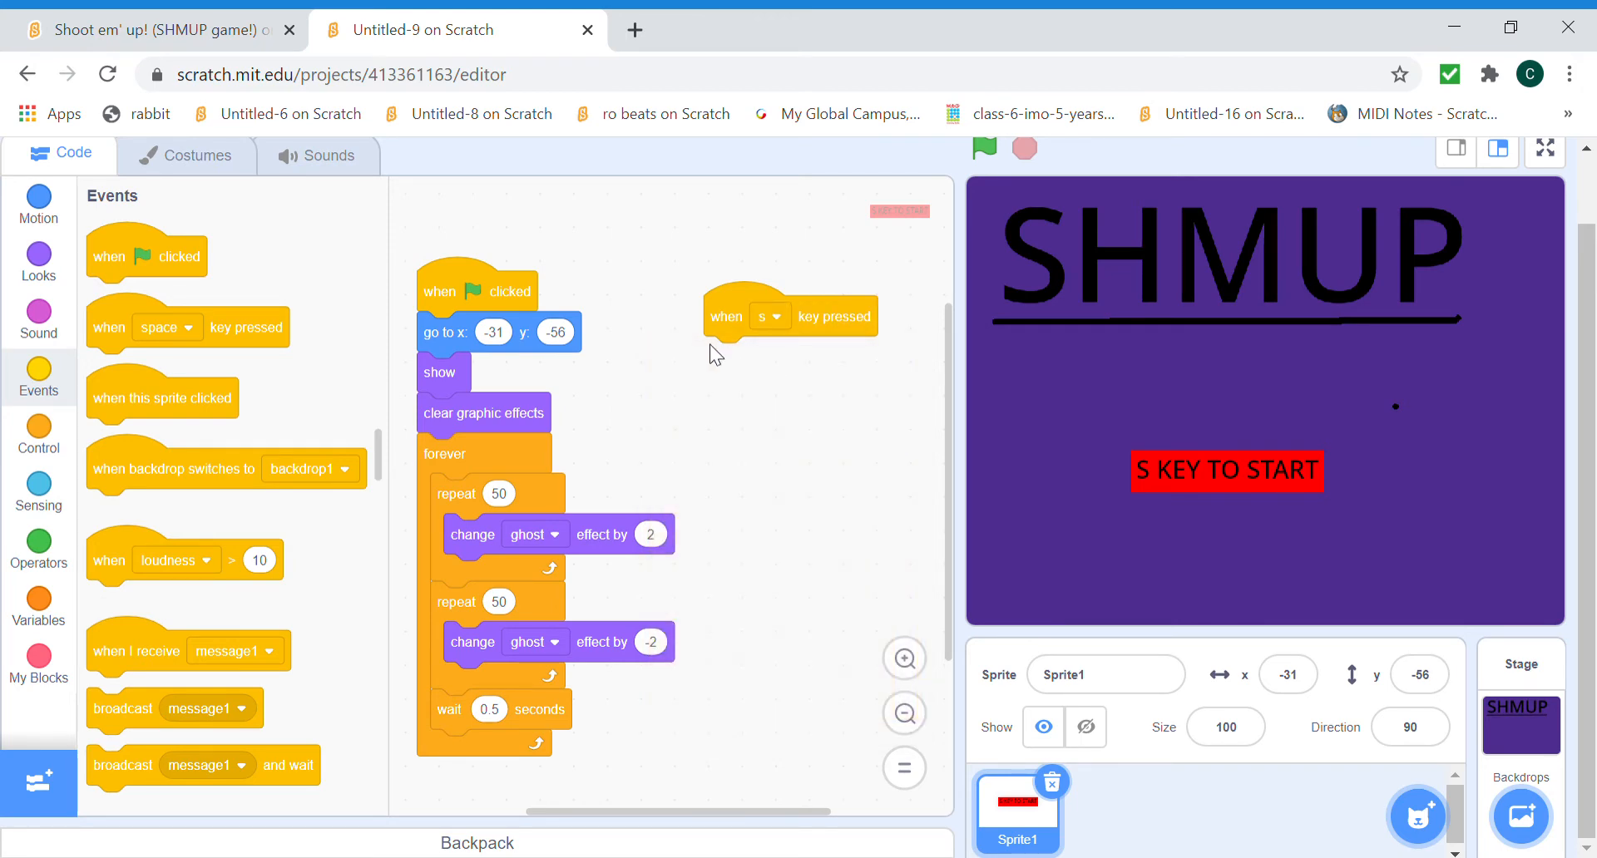
mouse_move(37, 259)
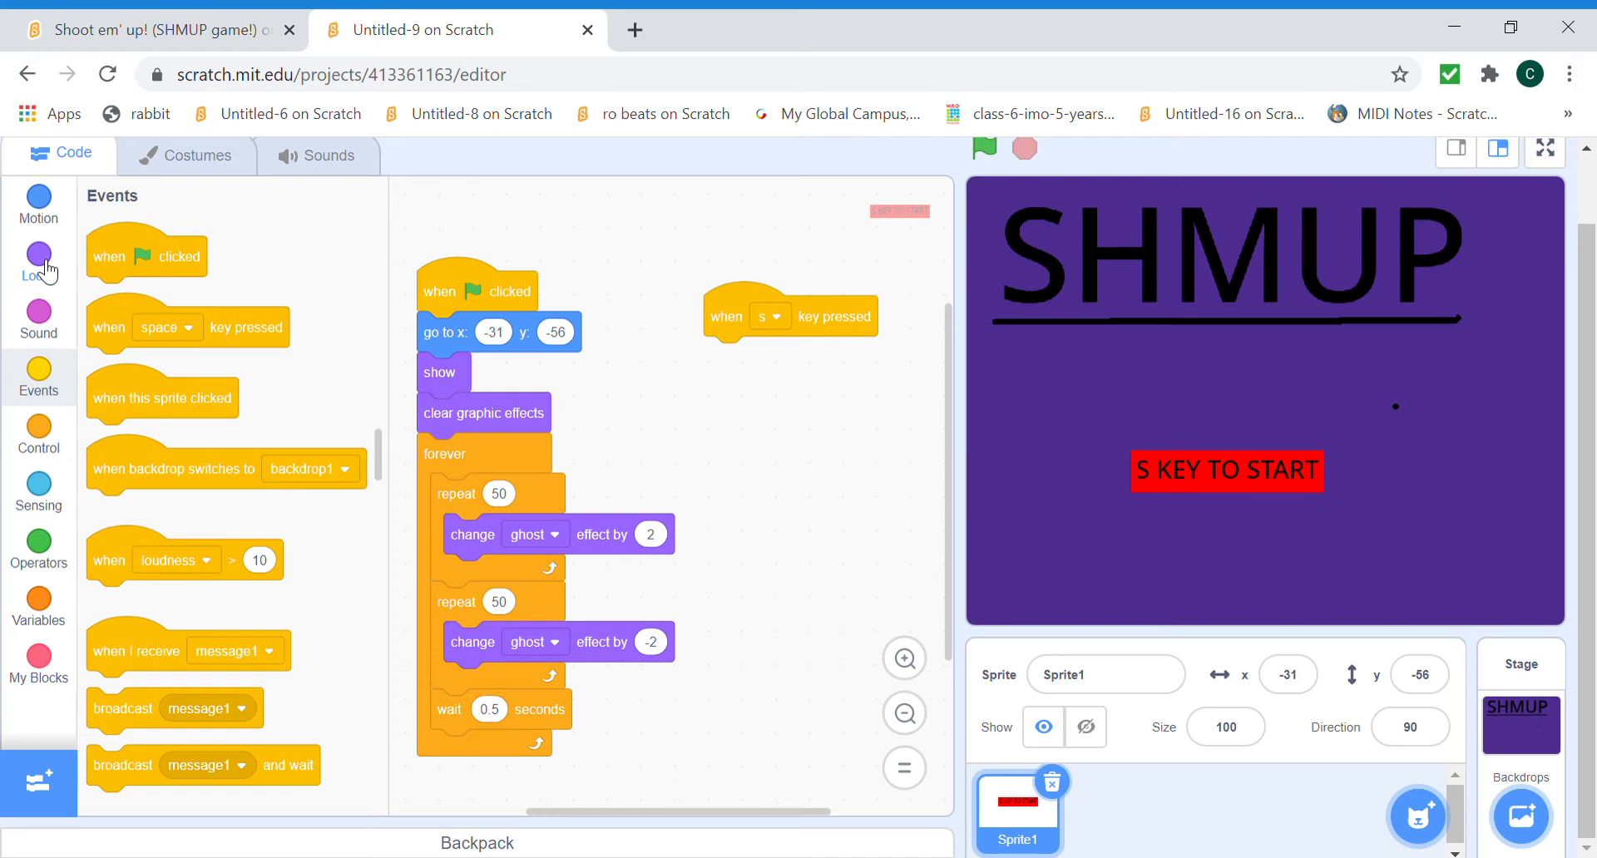
Attach hide under 'when s key pressed' and broadcast a new 'start game' message.
left_click(38, 253)
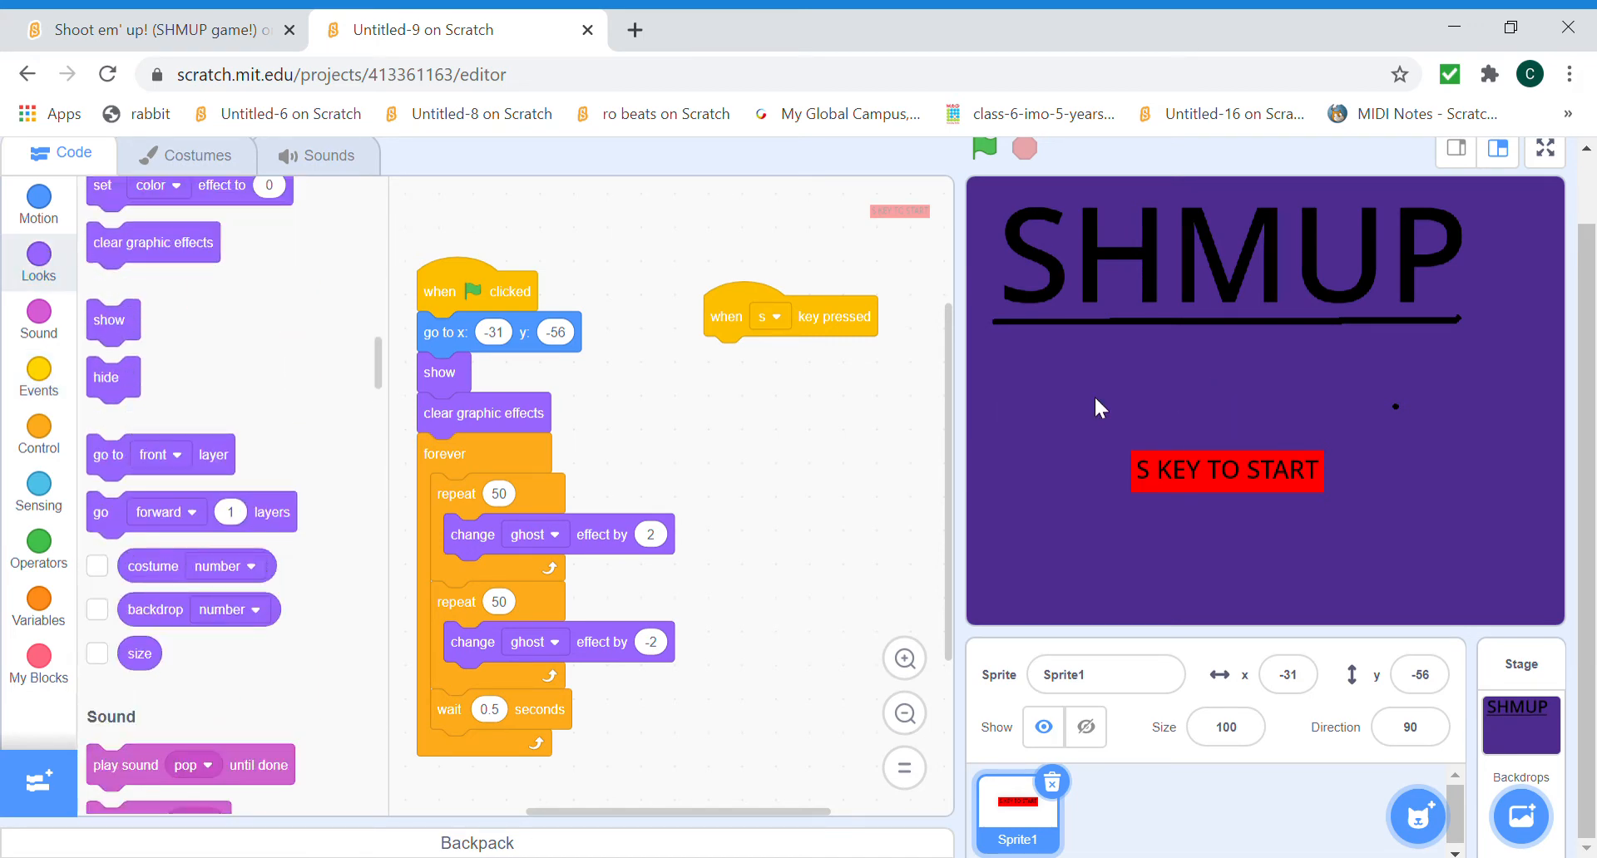
left_click_drag(105, 377, 723, 356)
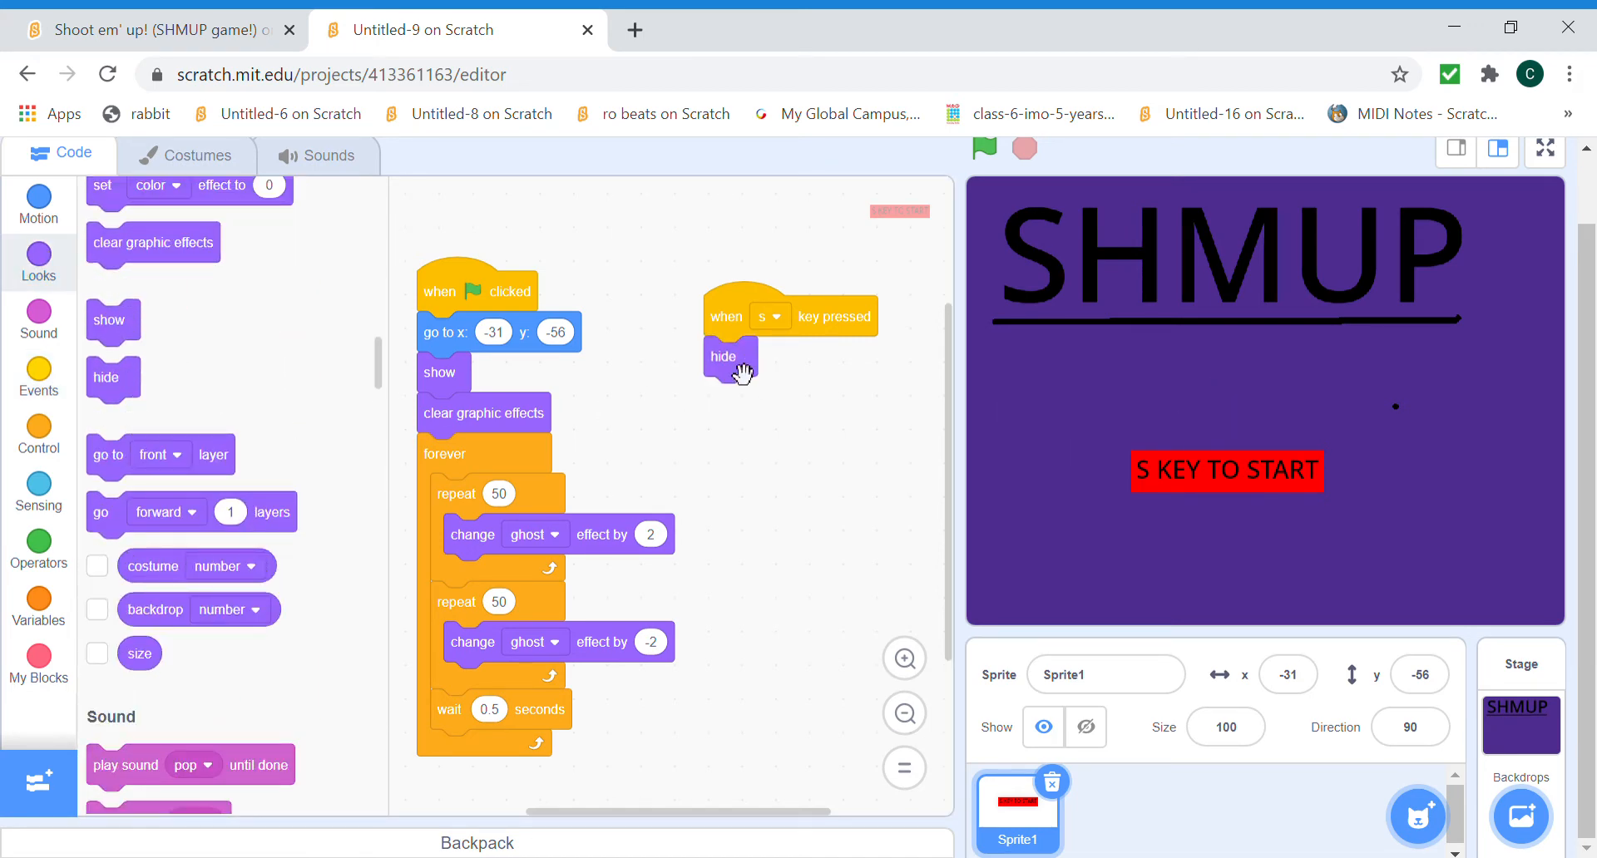
mouse_move(5, 305)
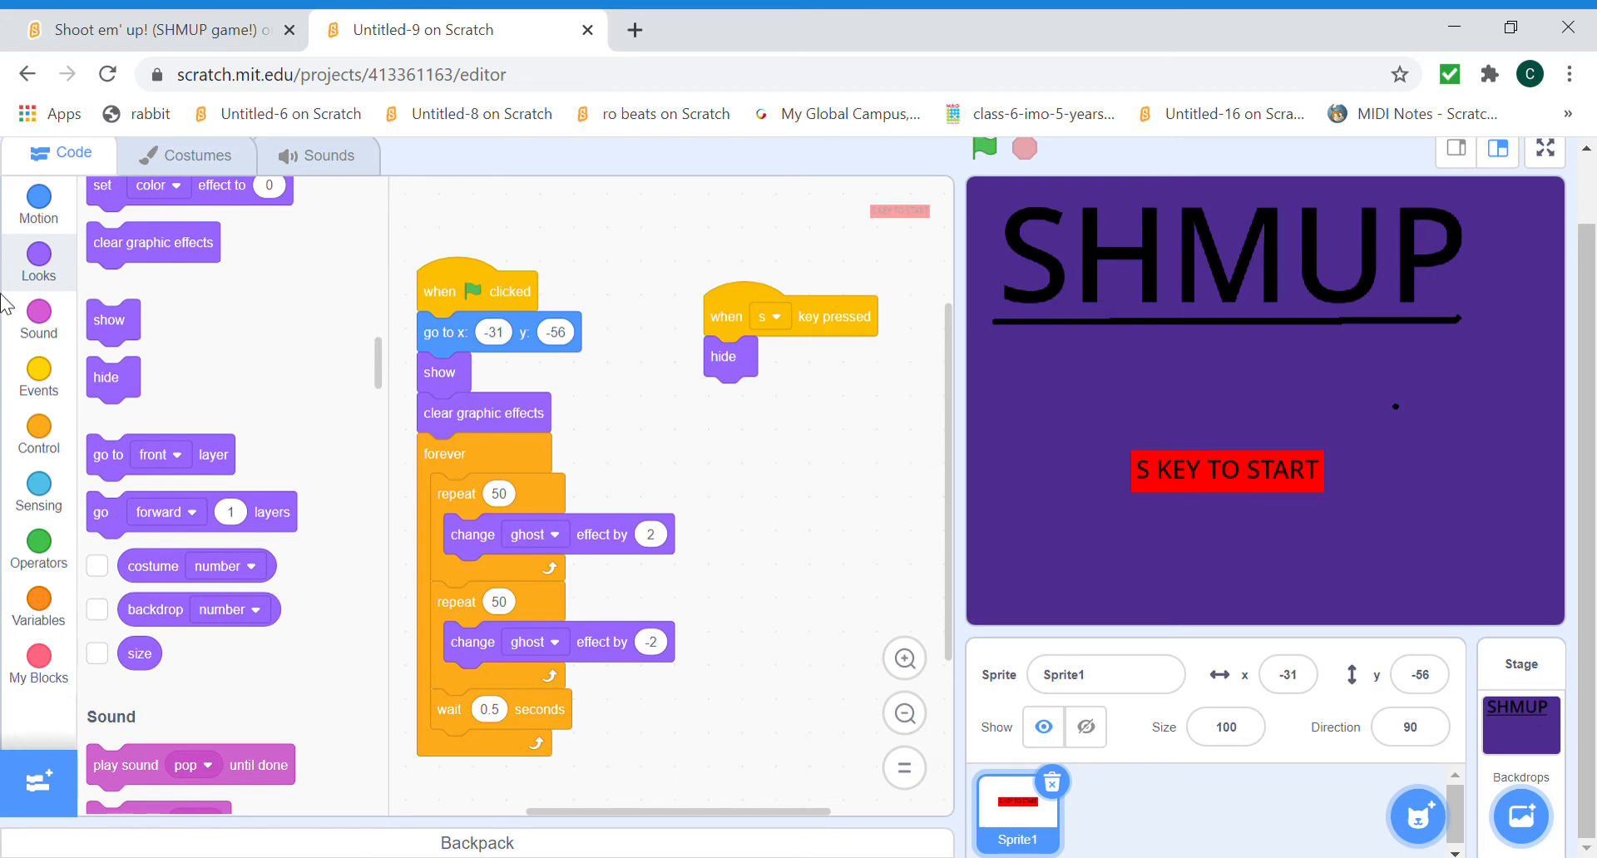
scroll("up", 3)
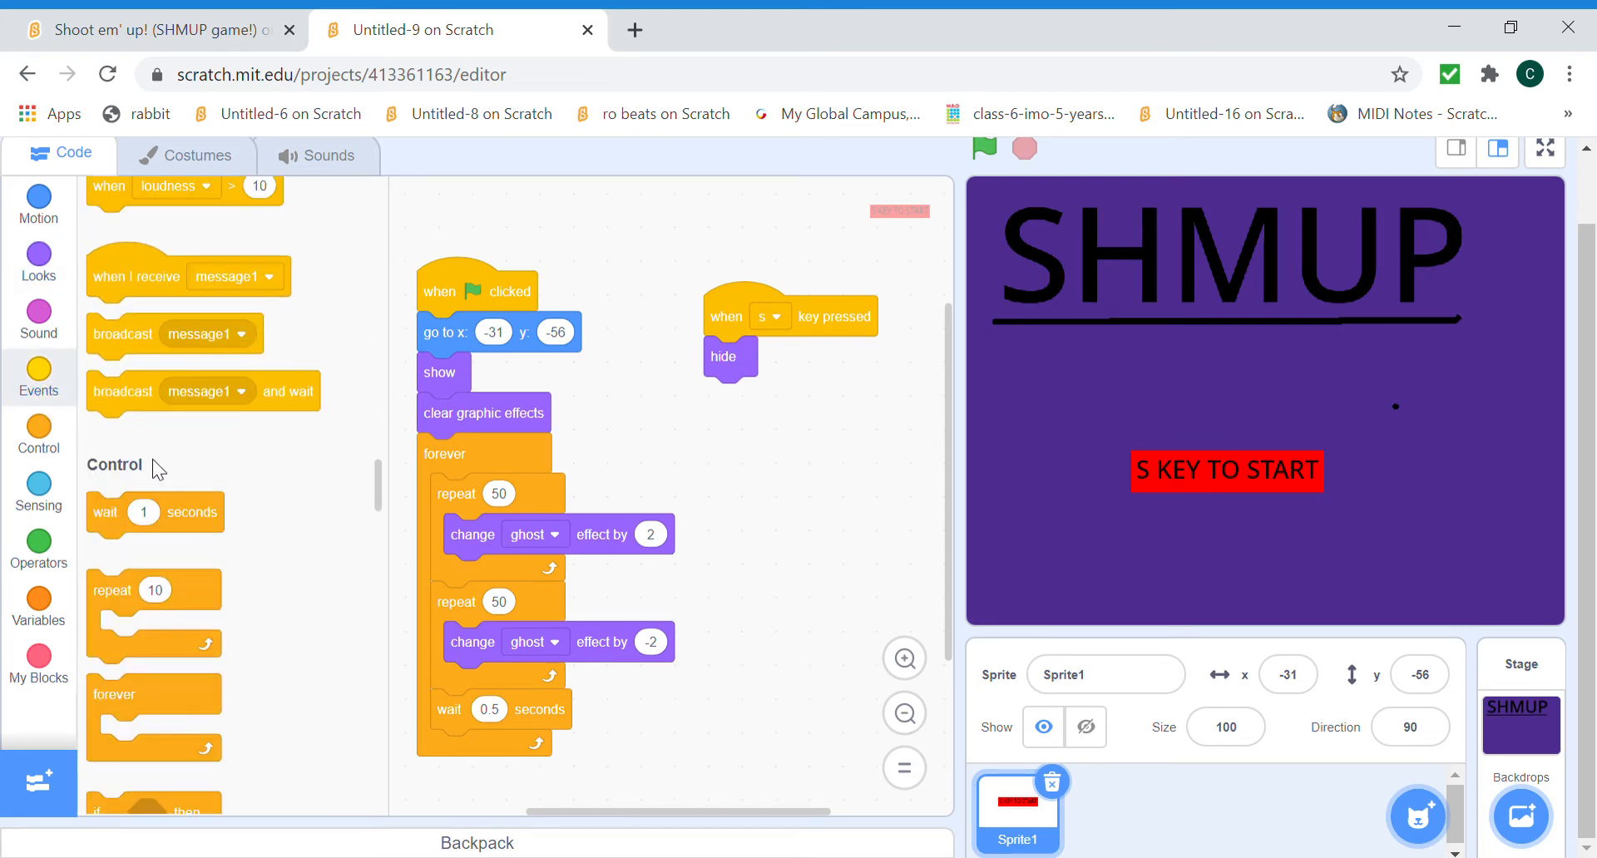
left_click(856, 397)
type("start ga")
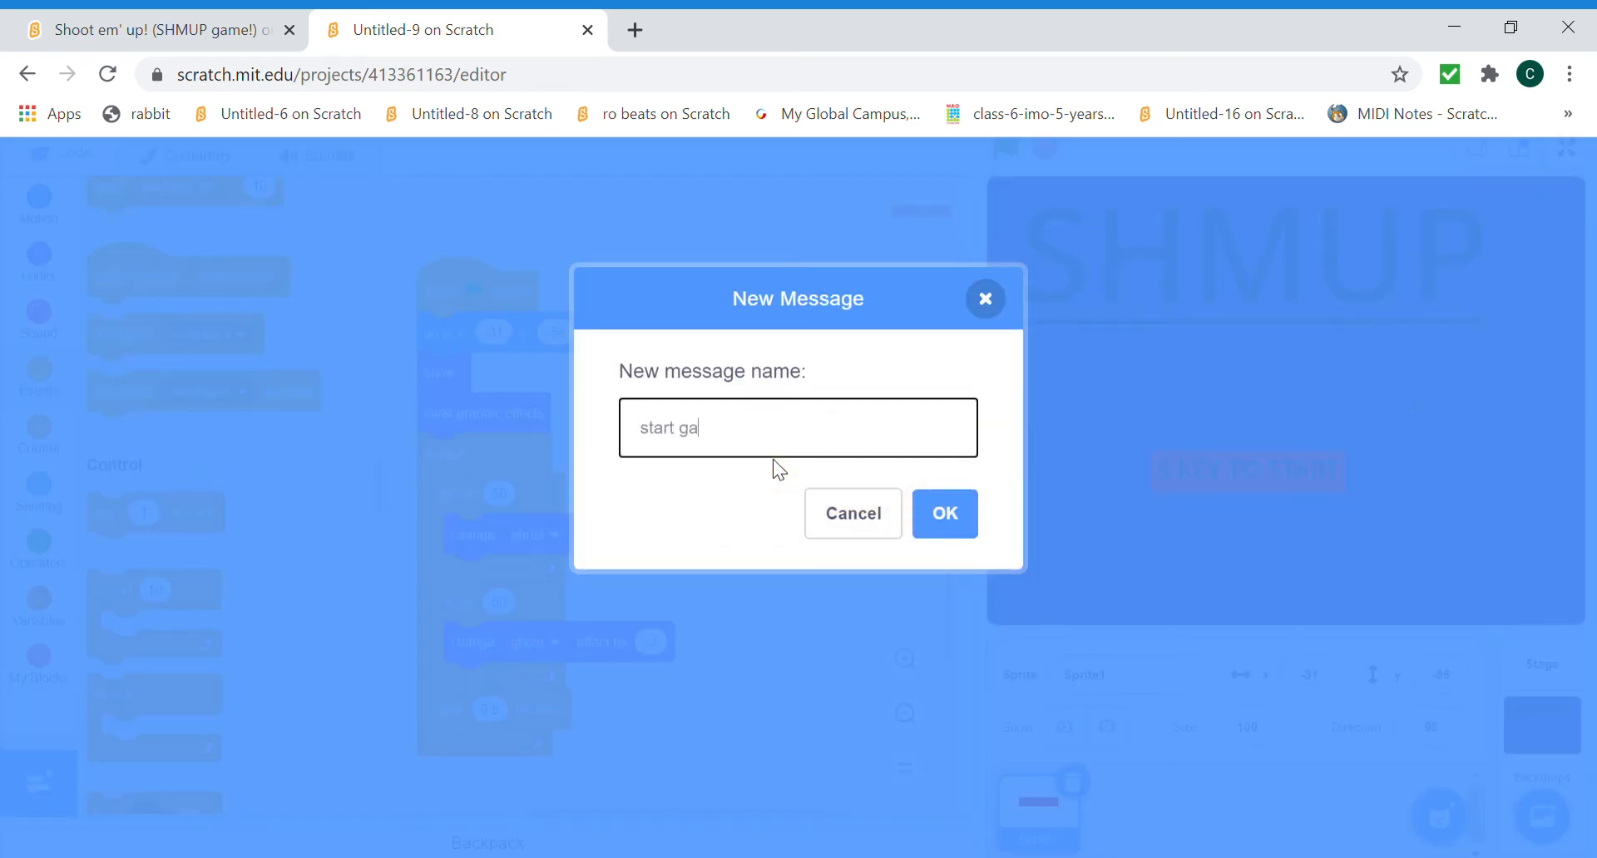
left_click(942, 513)
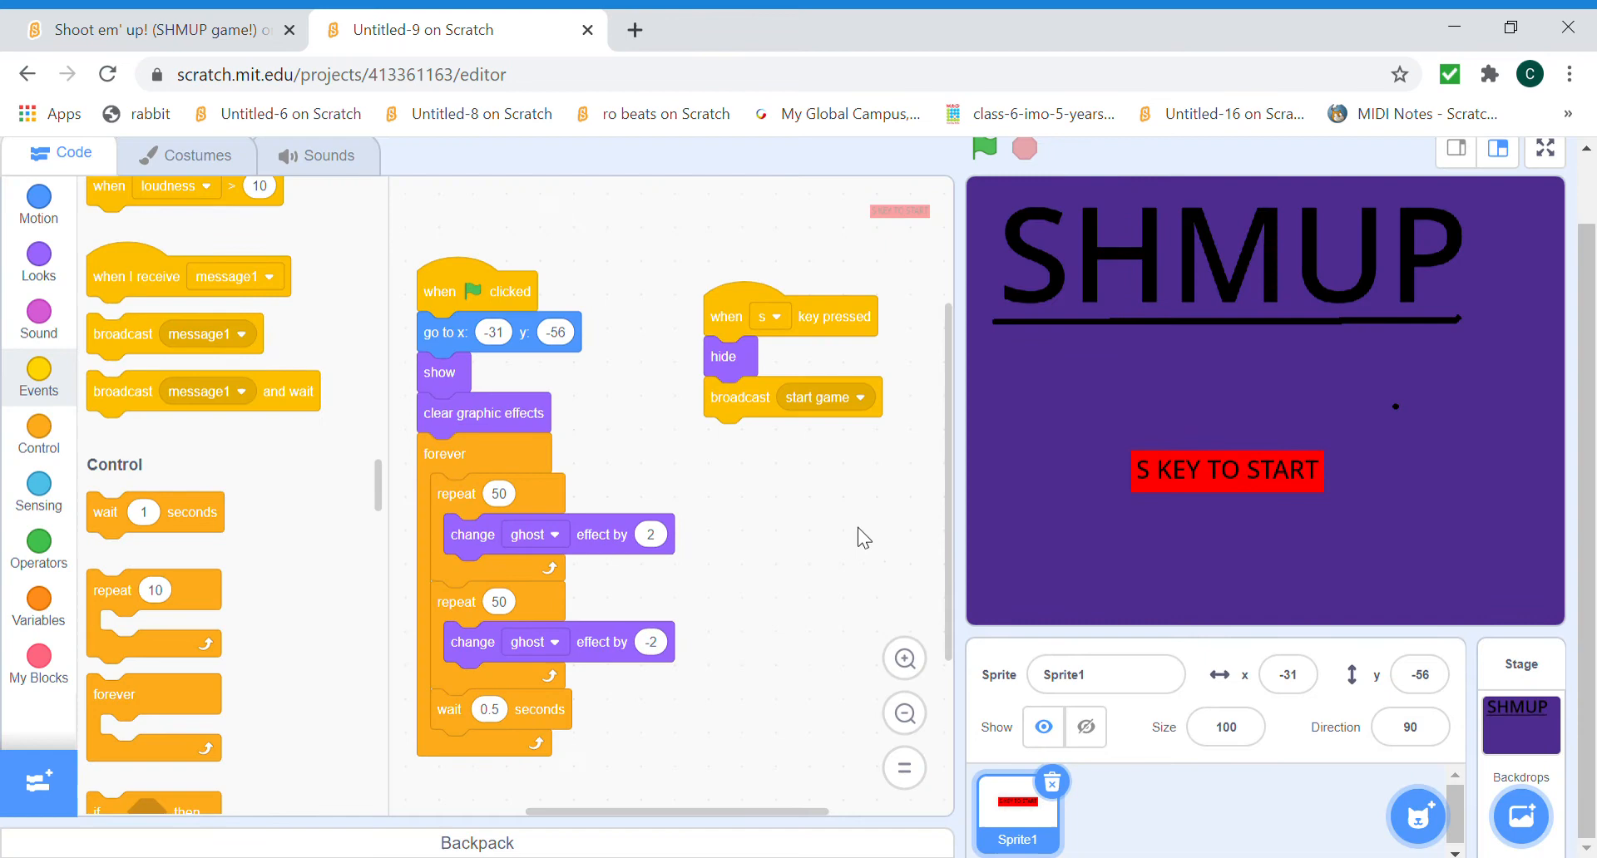
mouse_move(789, 426)
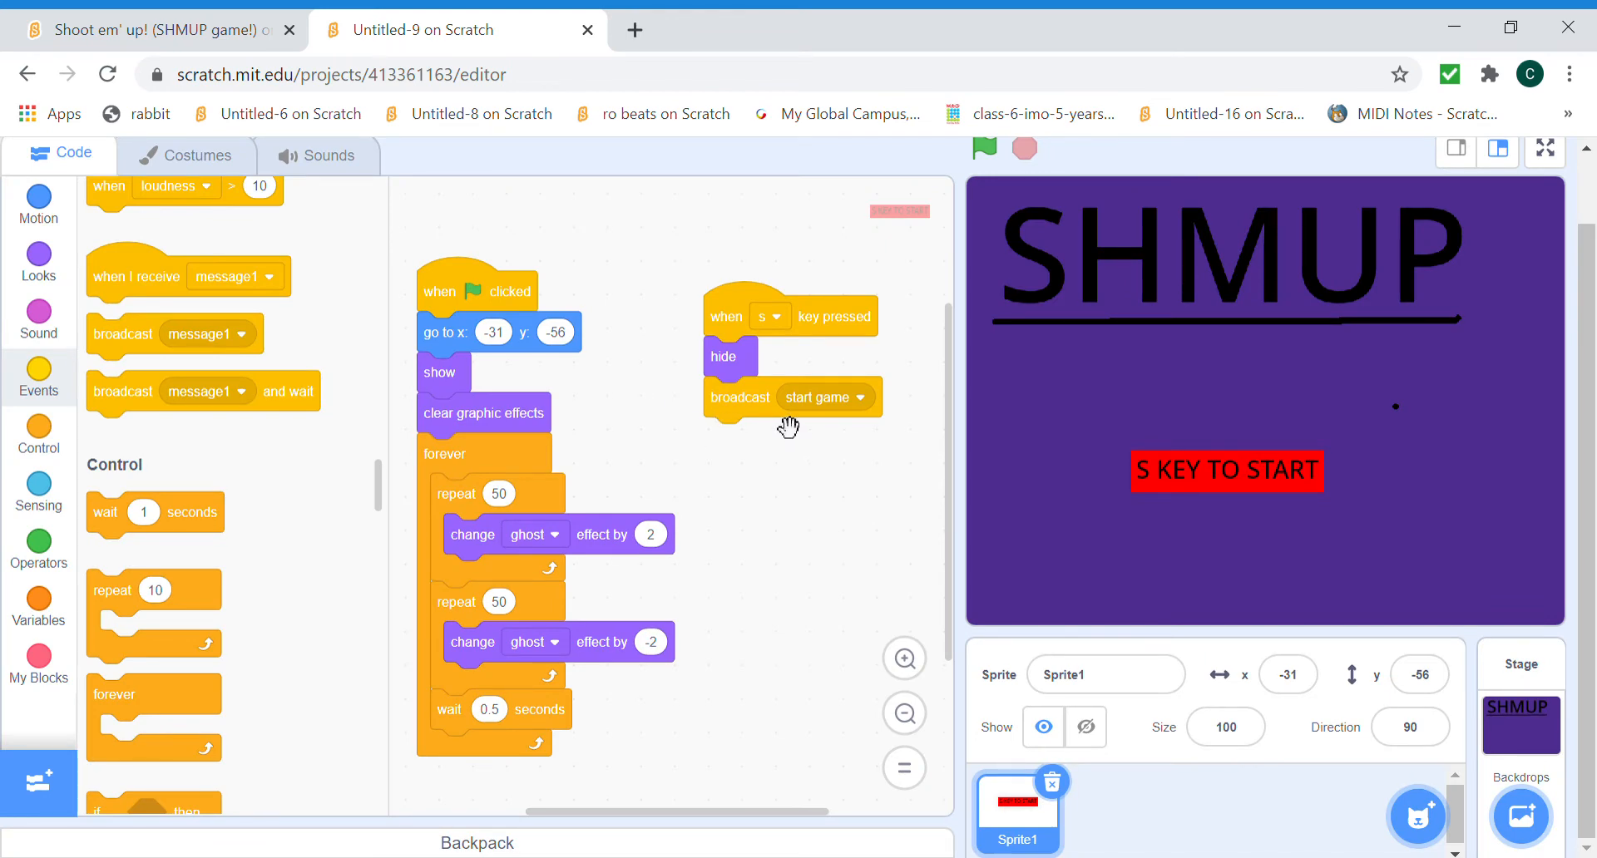
mouse_move(42, 244)
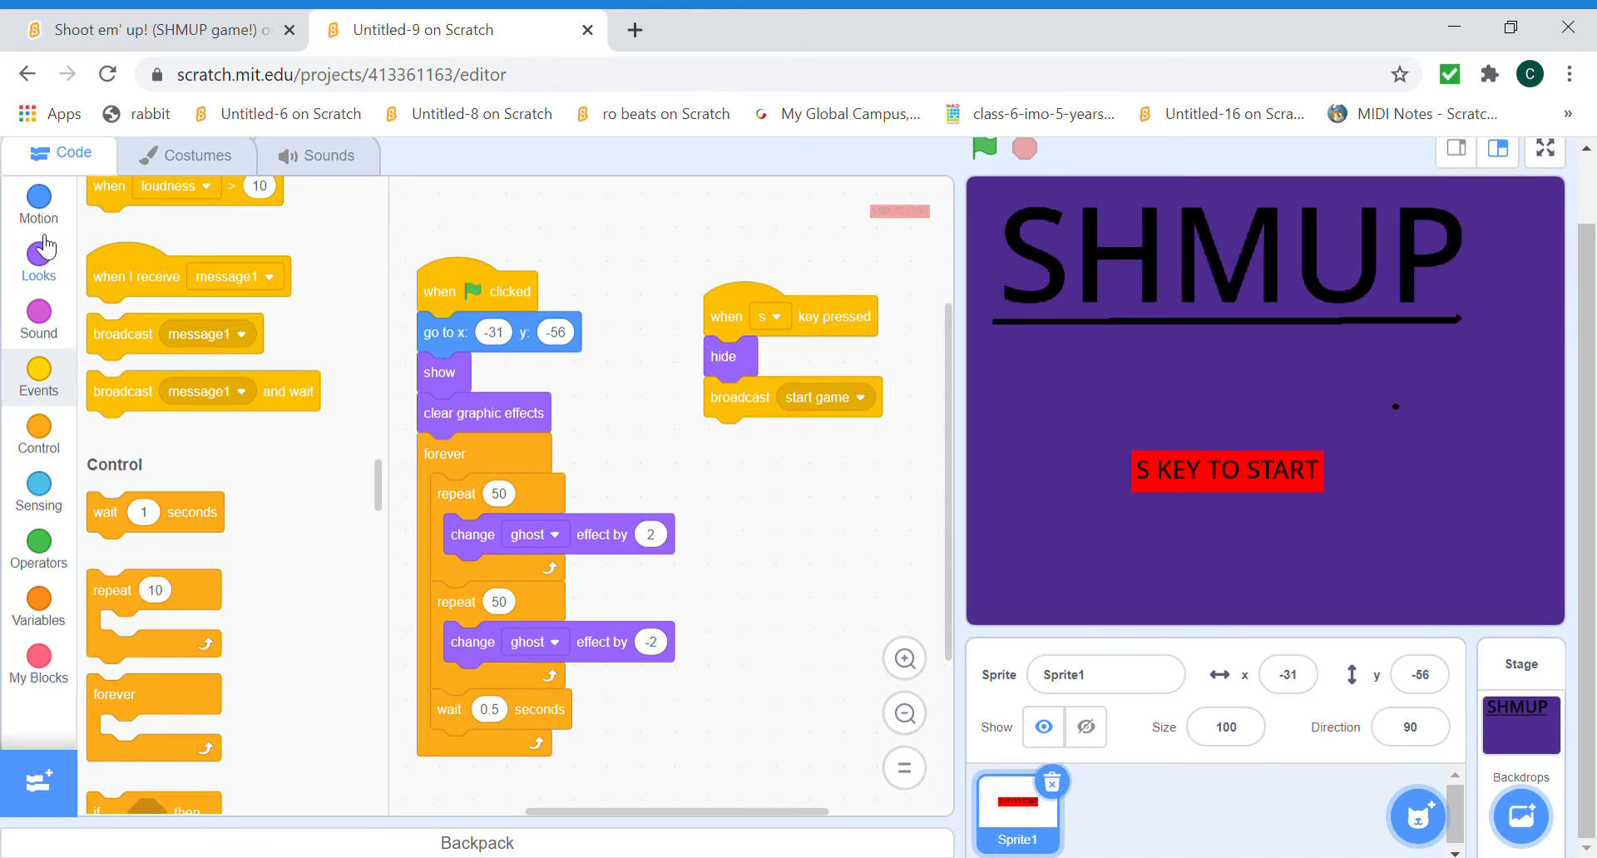
Browse the Events and Control block palettes.
left_click(37, 377)
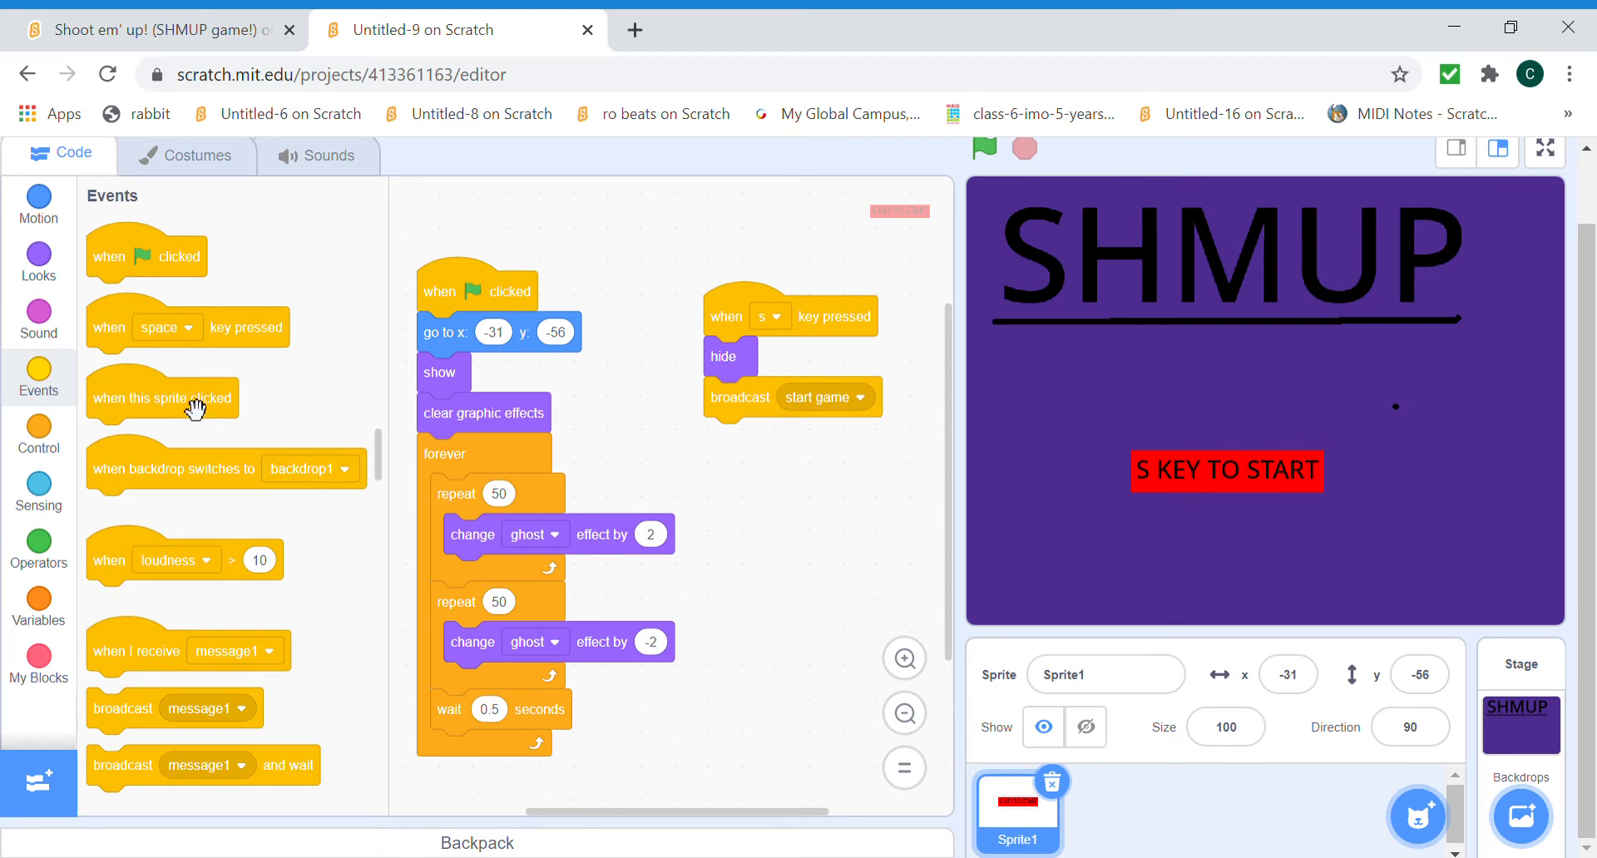
left_click(38, 487)
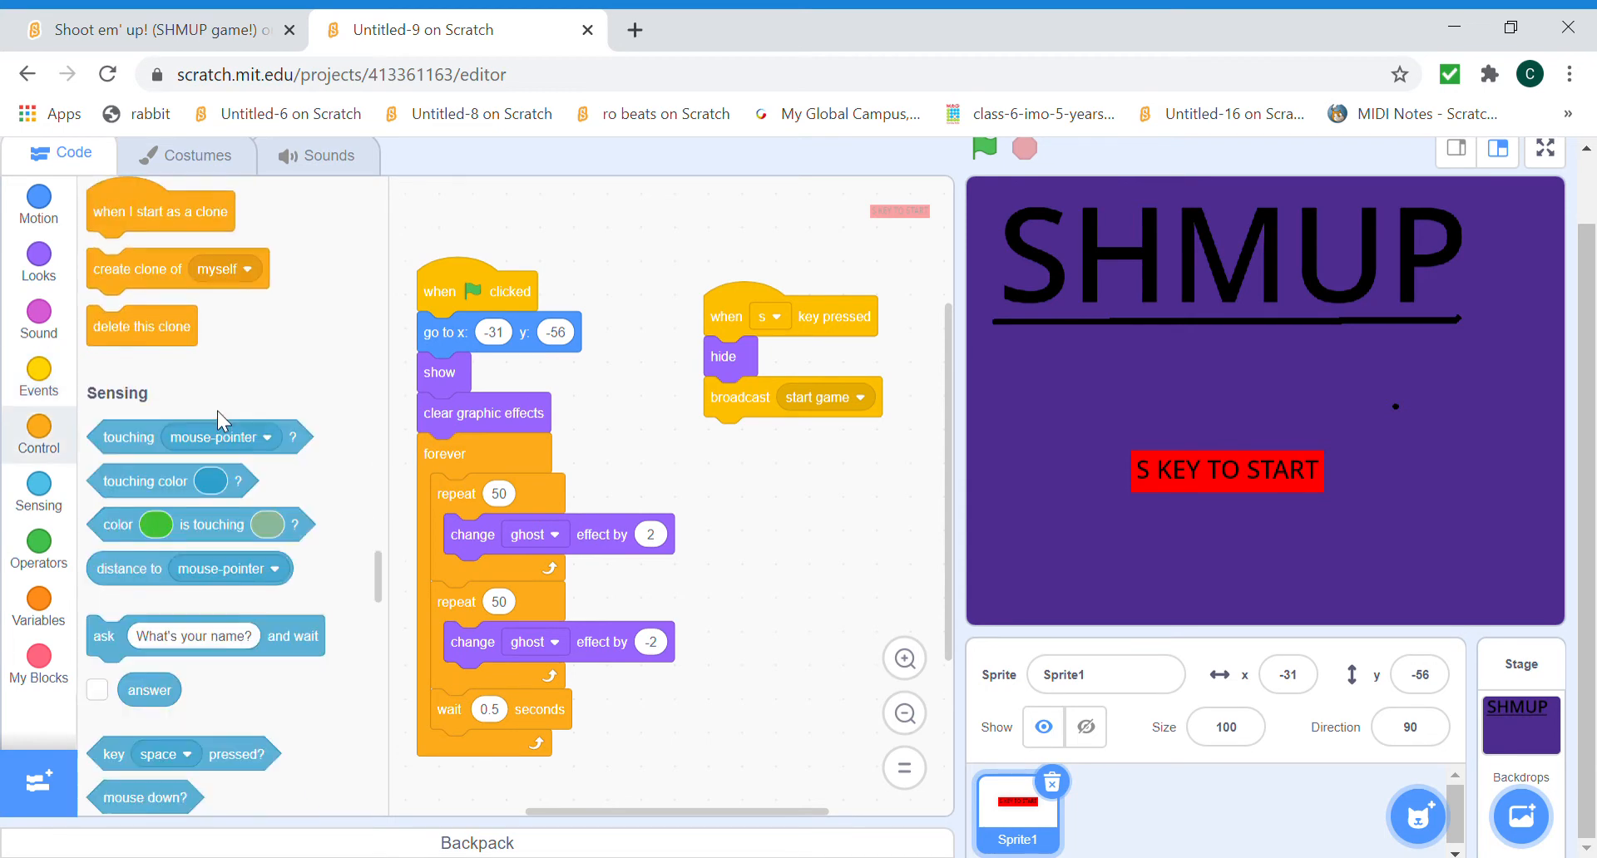
scroll("up", 3)
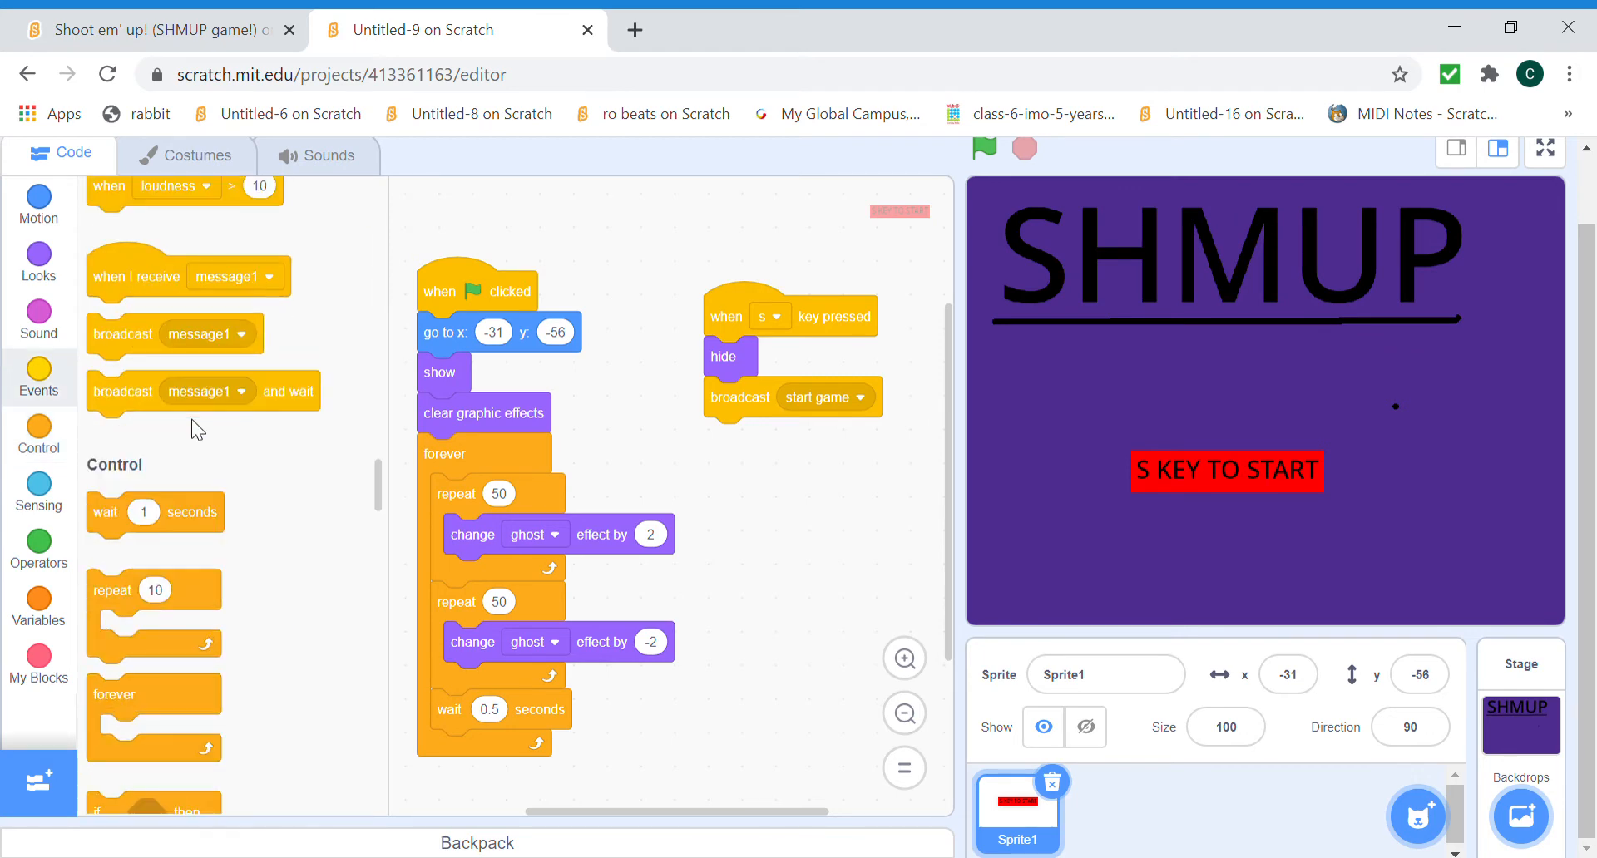
scroll("down", 3)
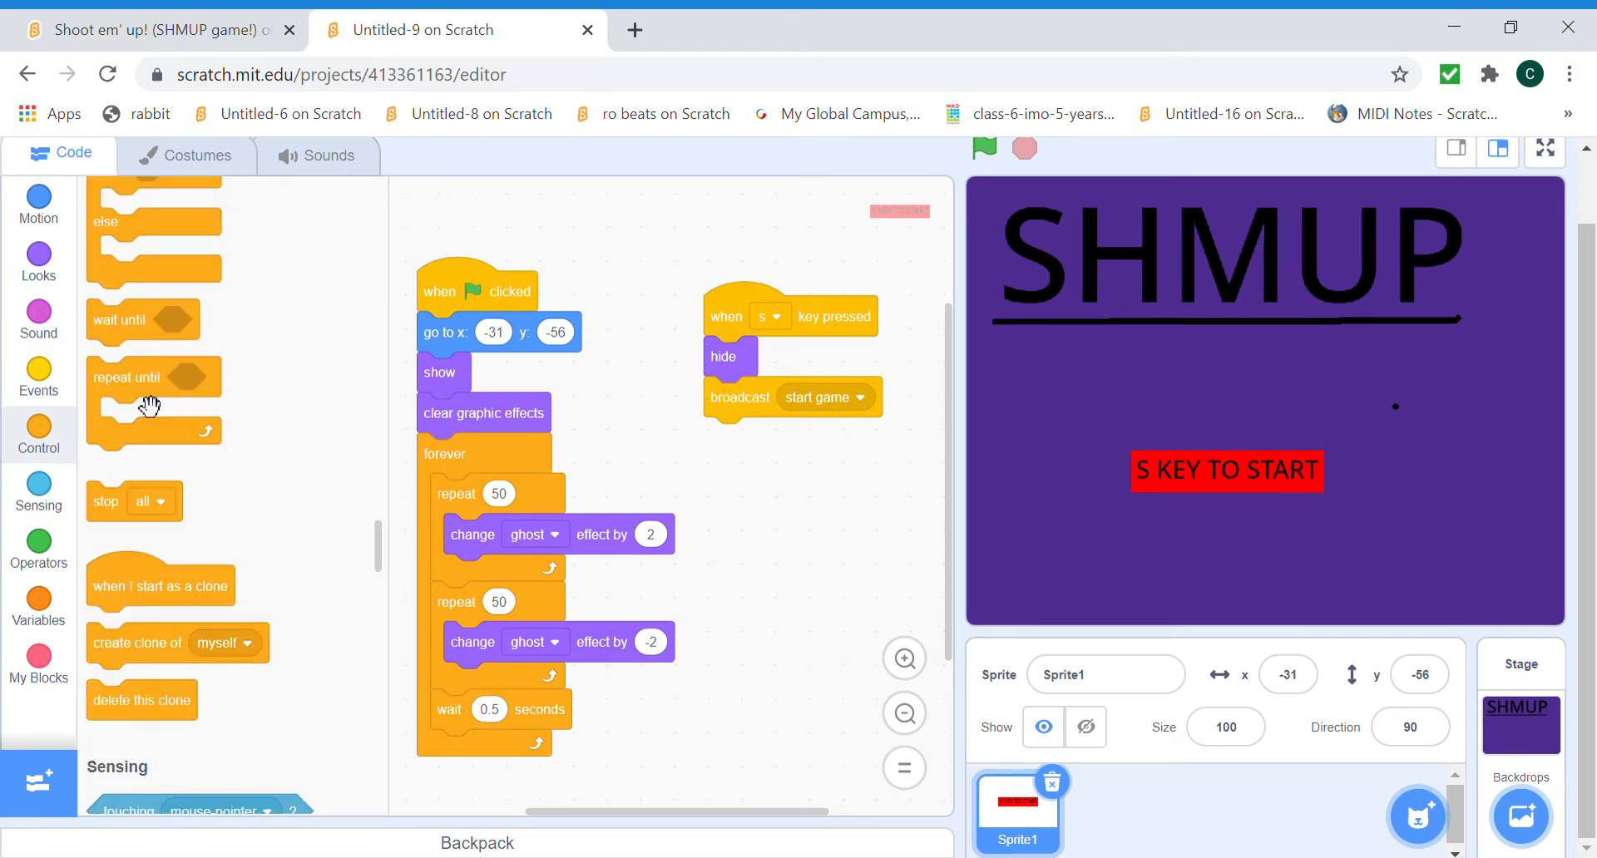
scroll("up", 3)
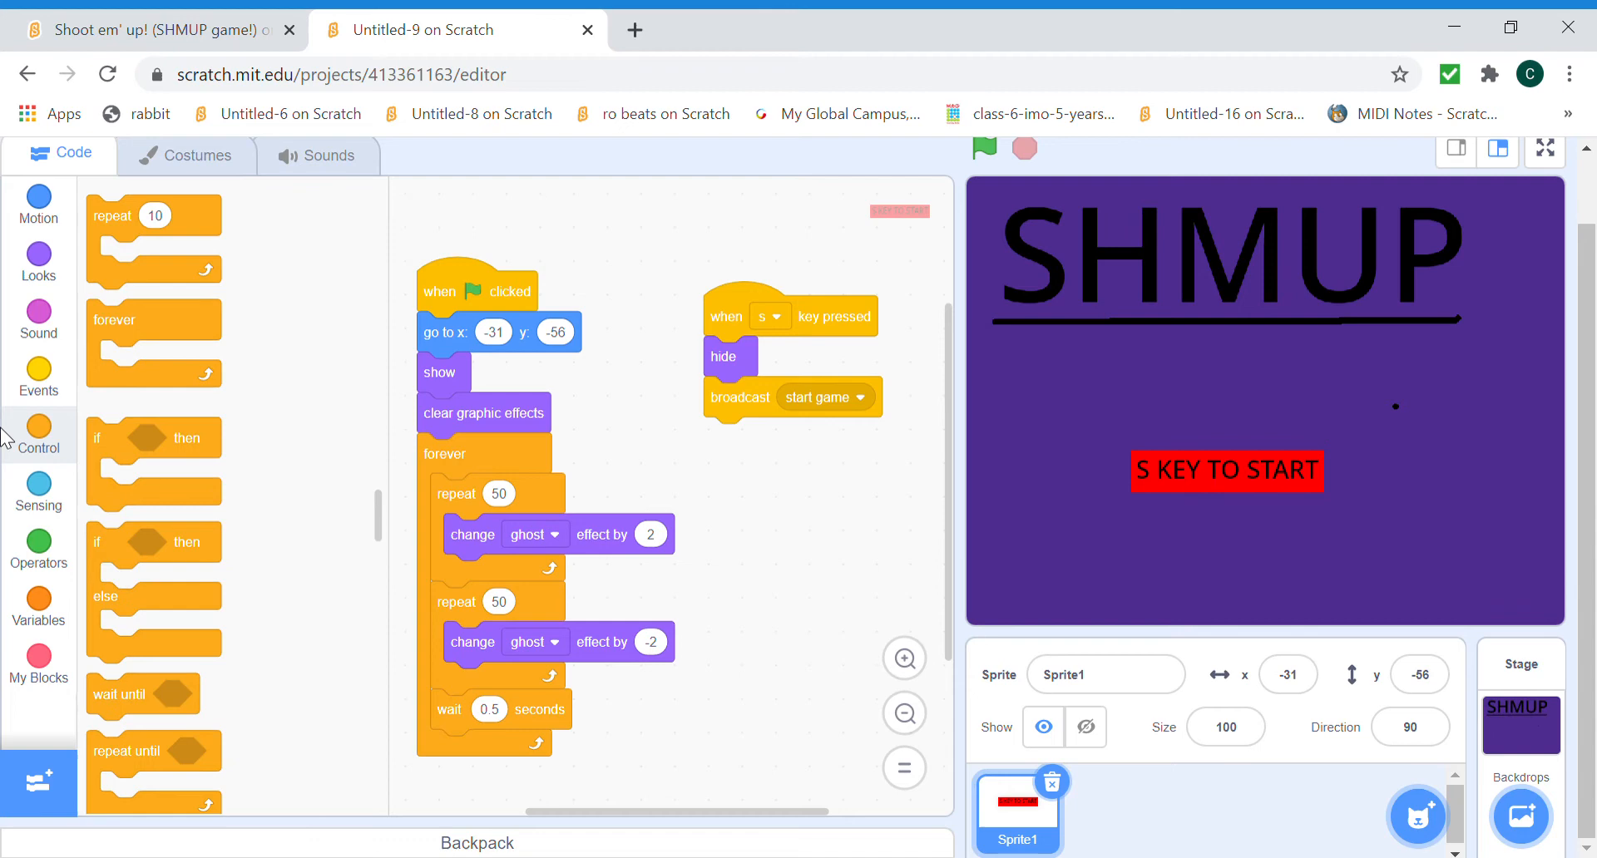
scroll("down", 3)
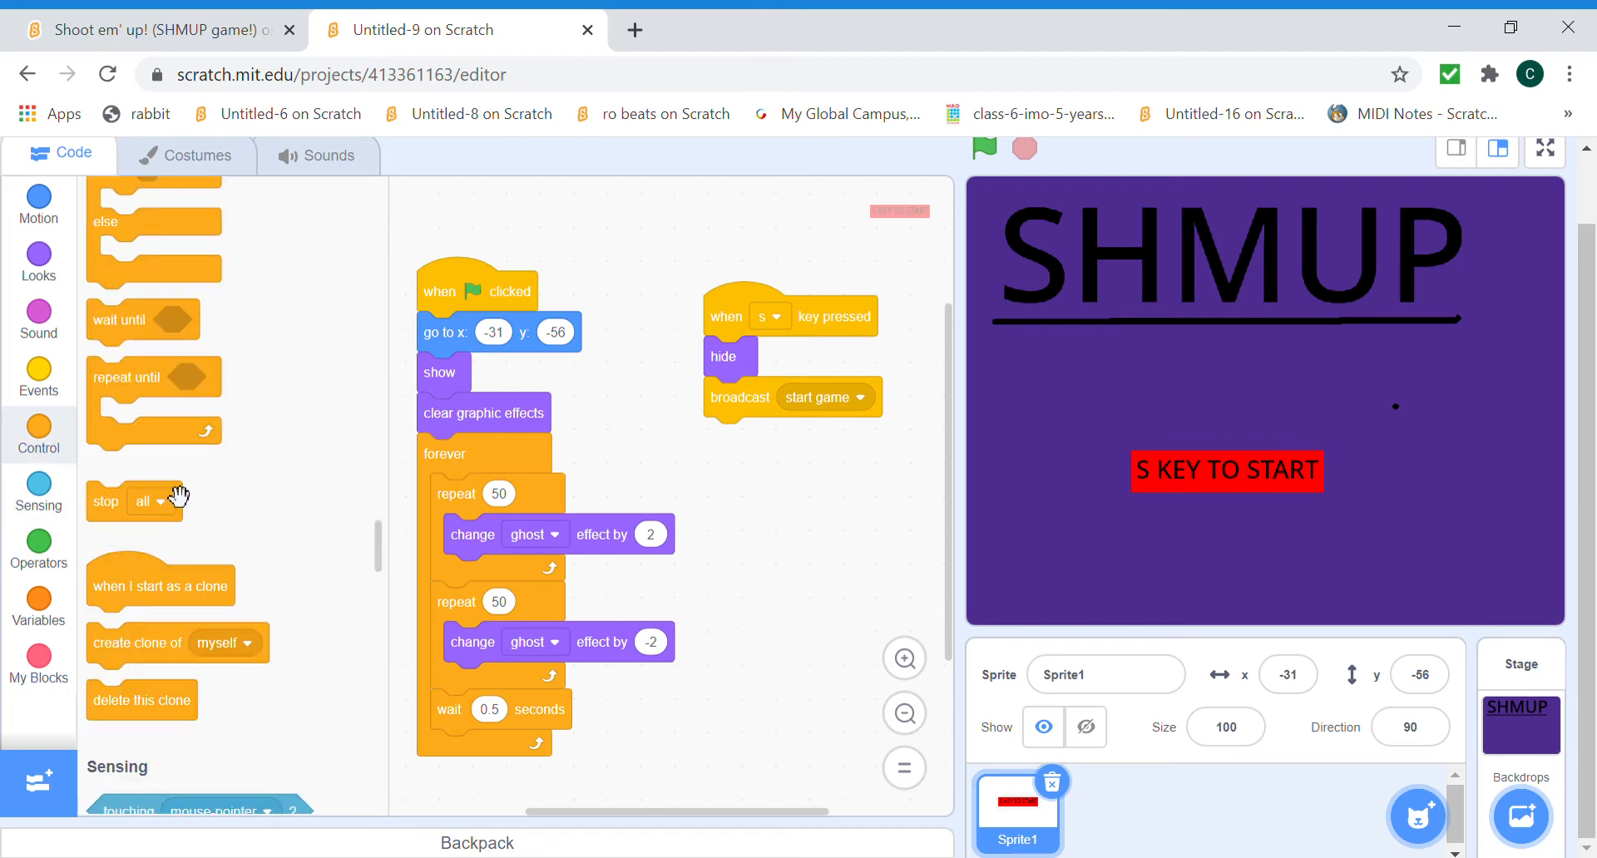
Set the stop block after the broadcast to 'stop this script'.
left_click(37, 369)
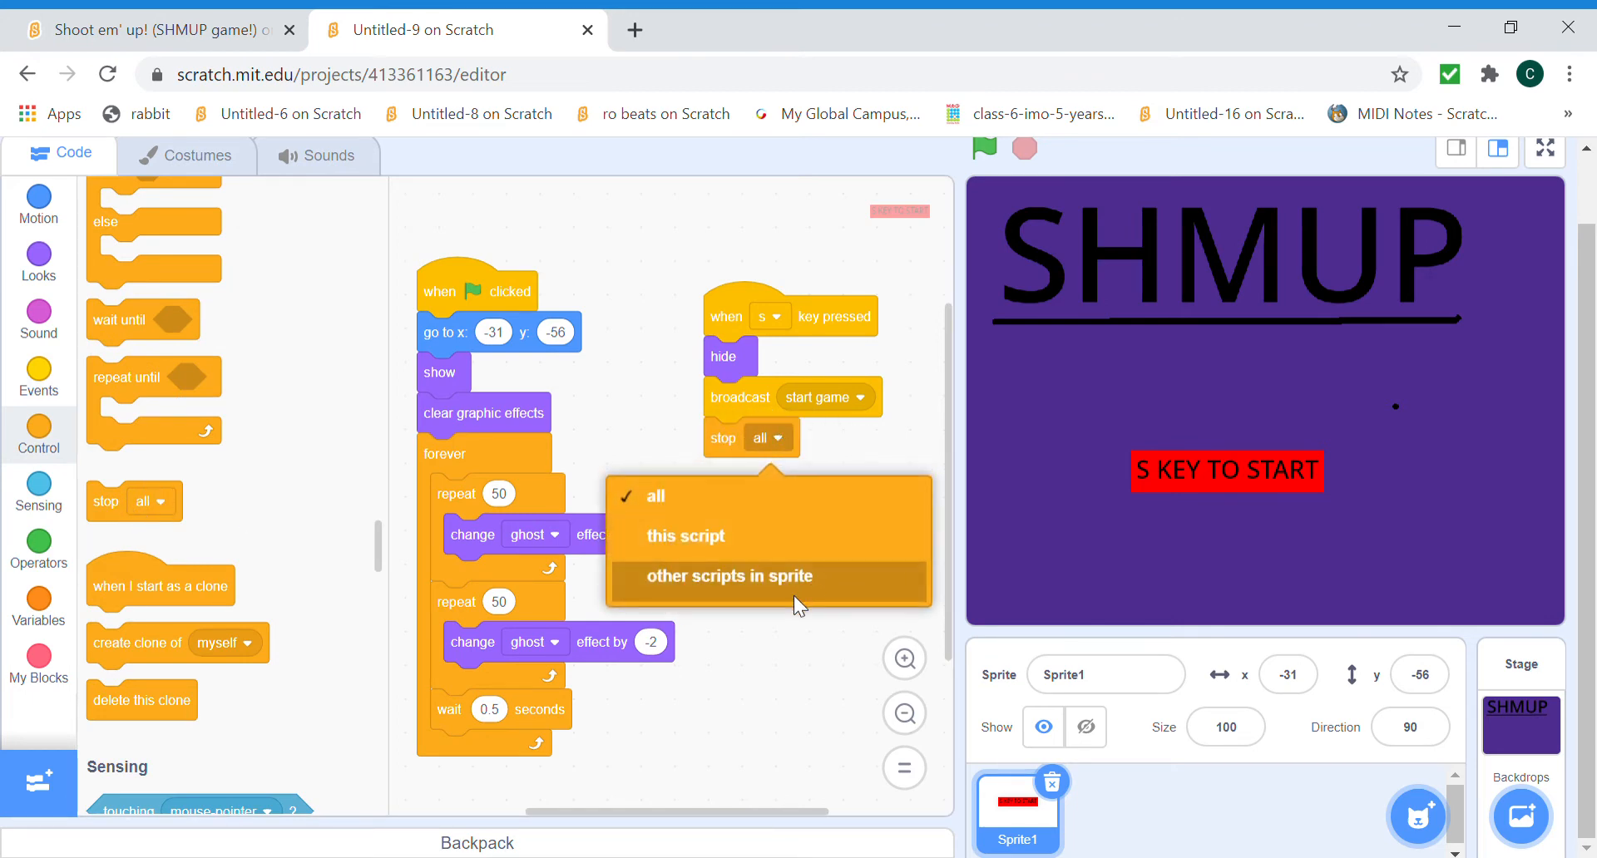
left_click(684, 537)
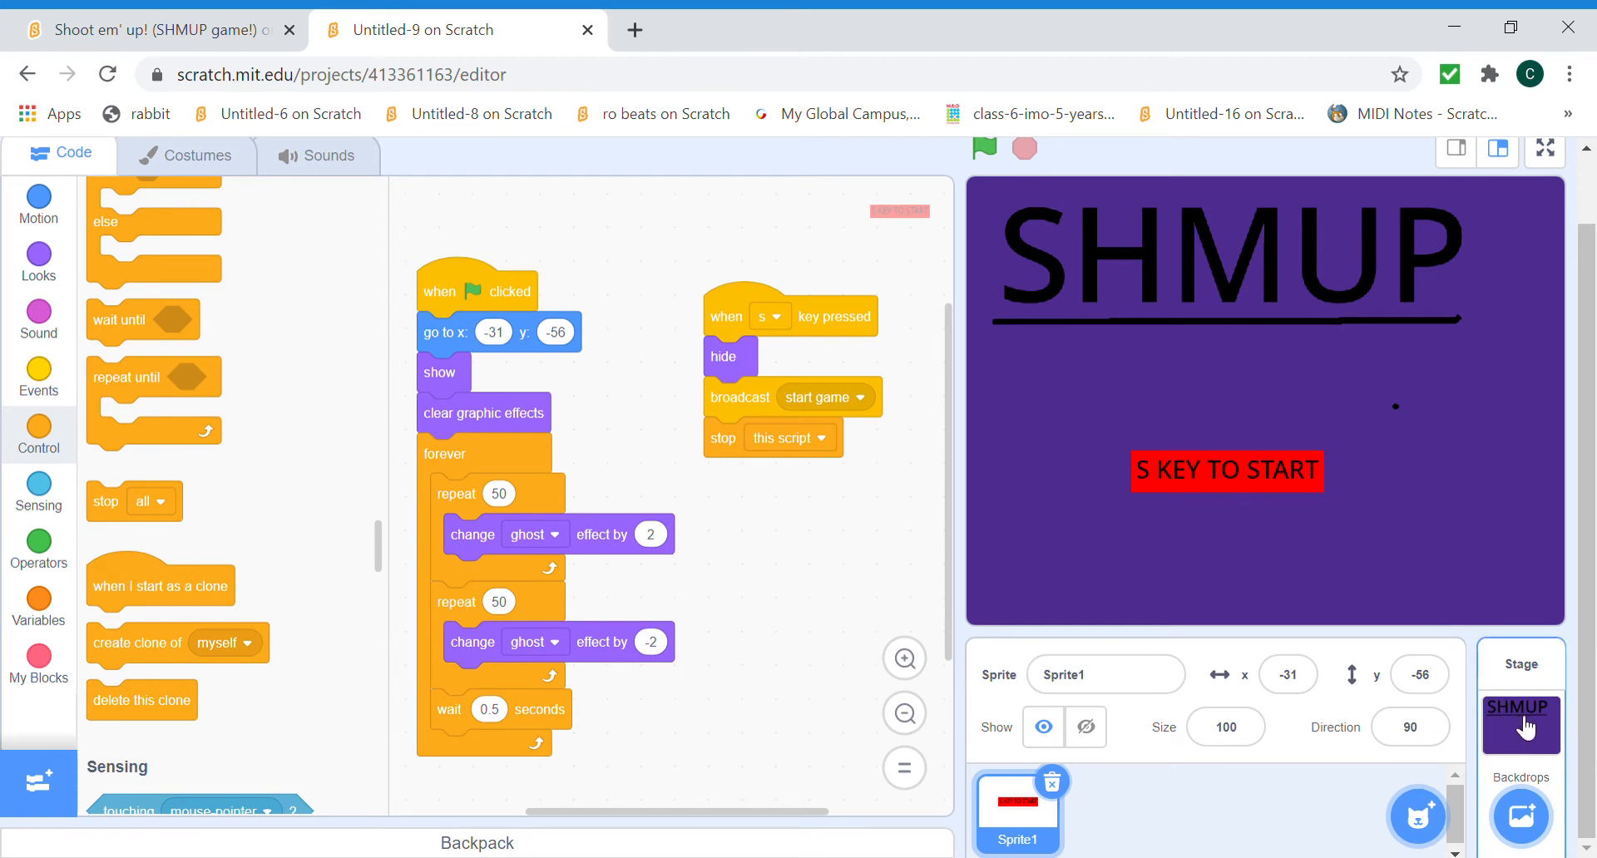
Paint a new Stage backdrop, convert it to bitmap, and fill it dark blue.
left_click(1519, 725)
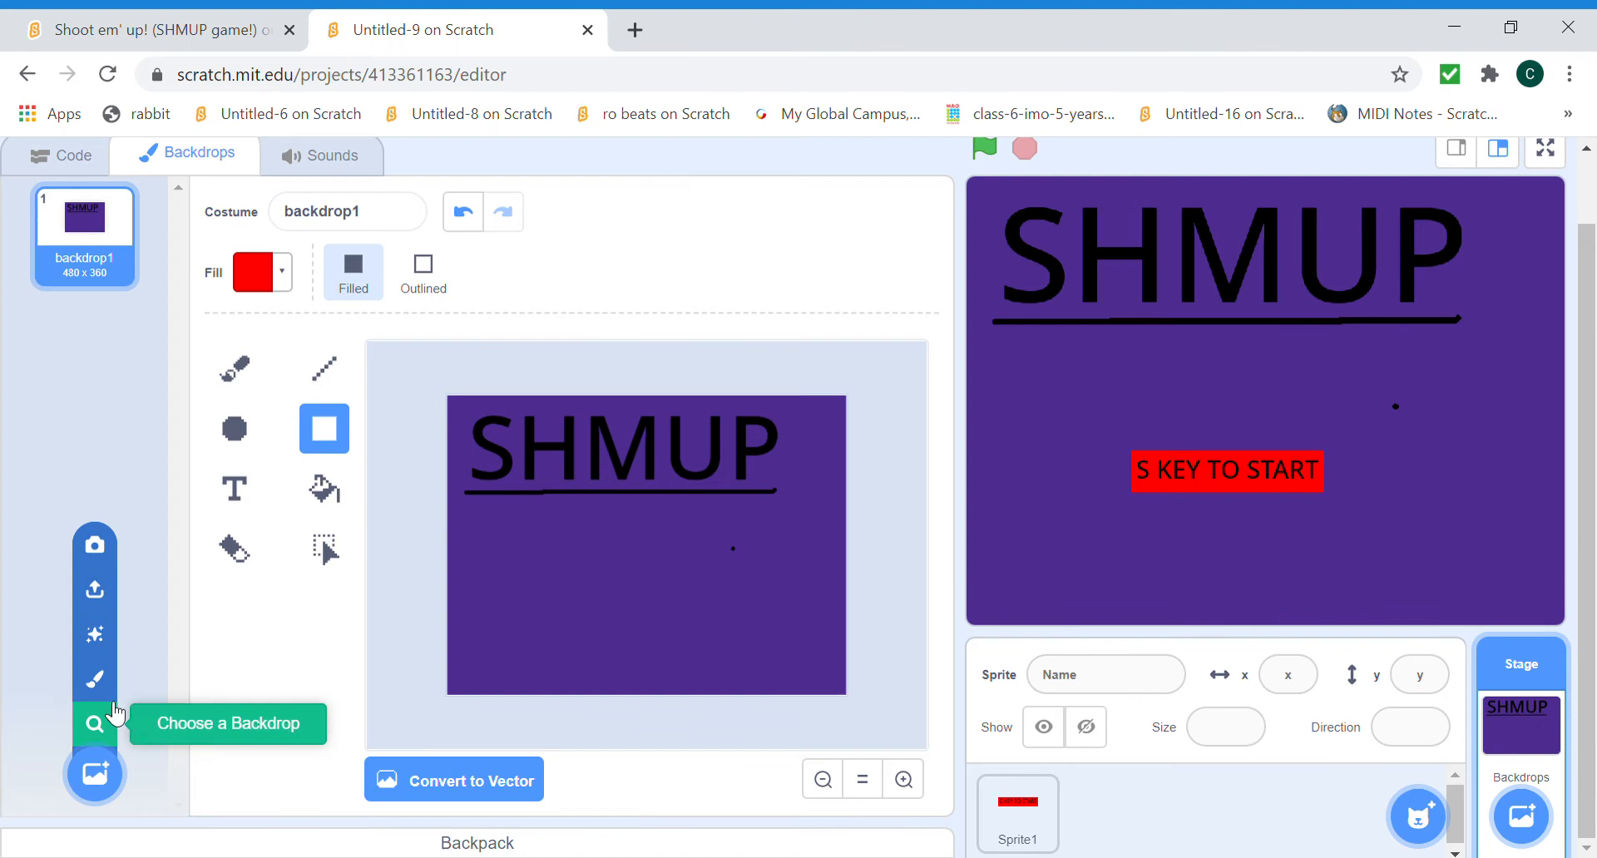
left_click(95, 773)
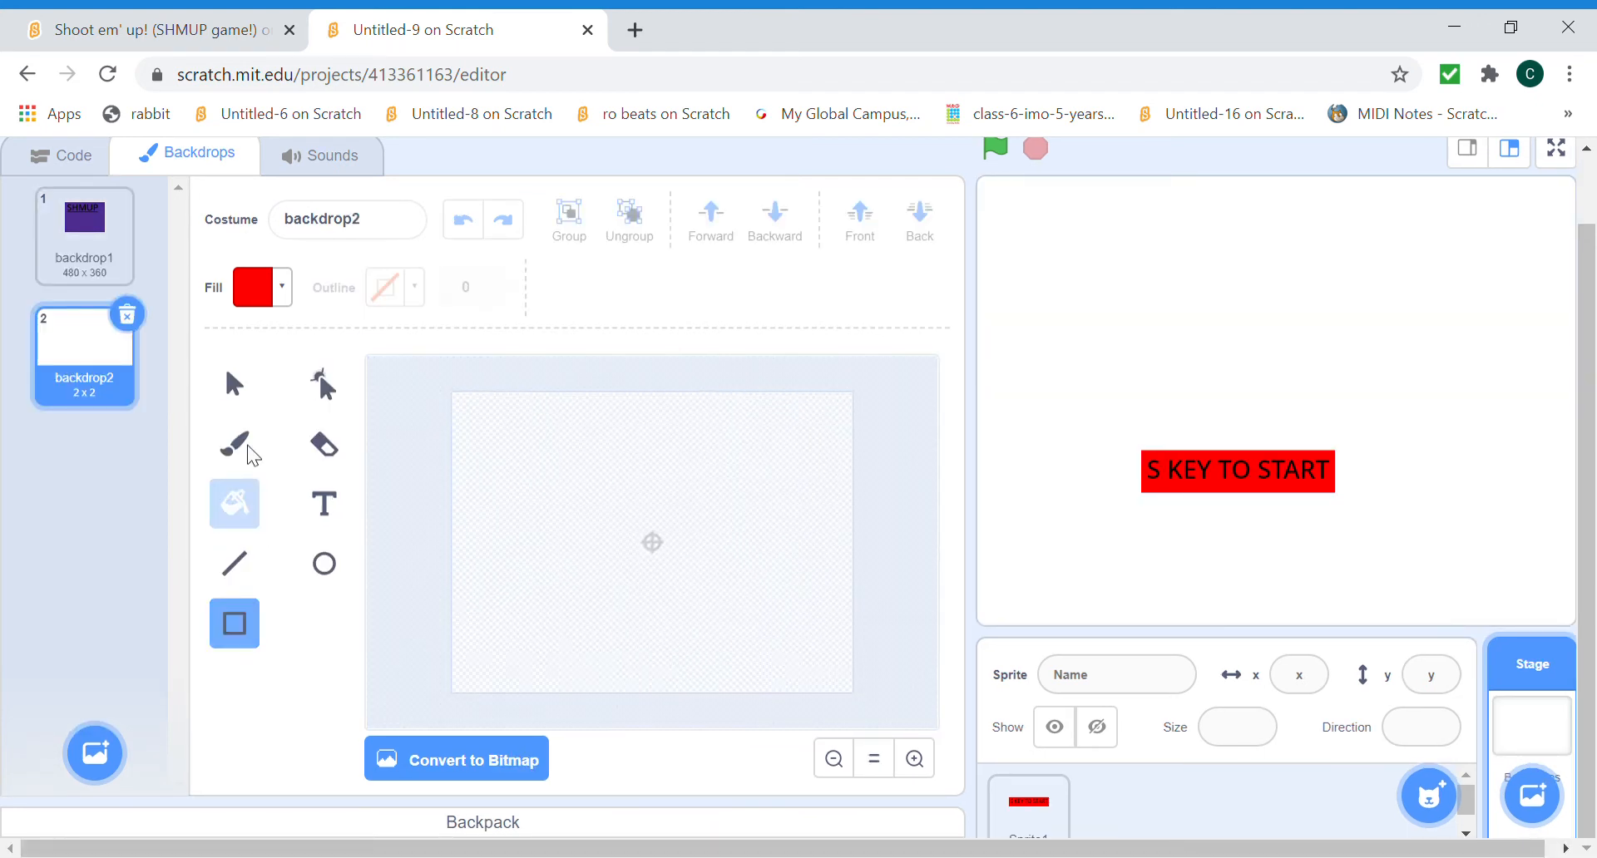
left_click(455, 759)
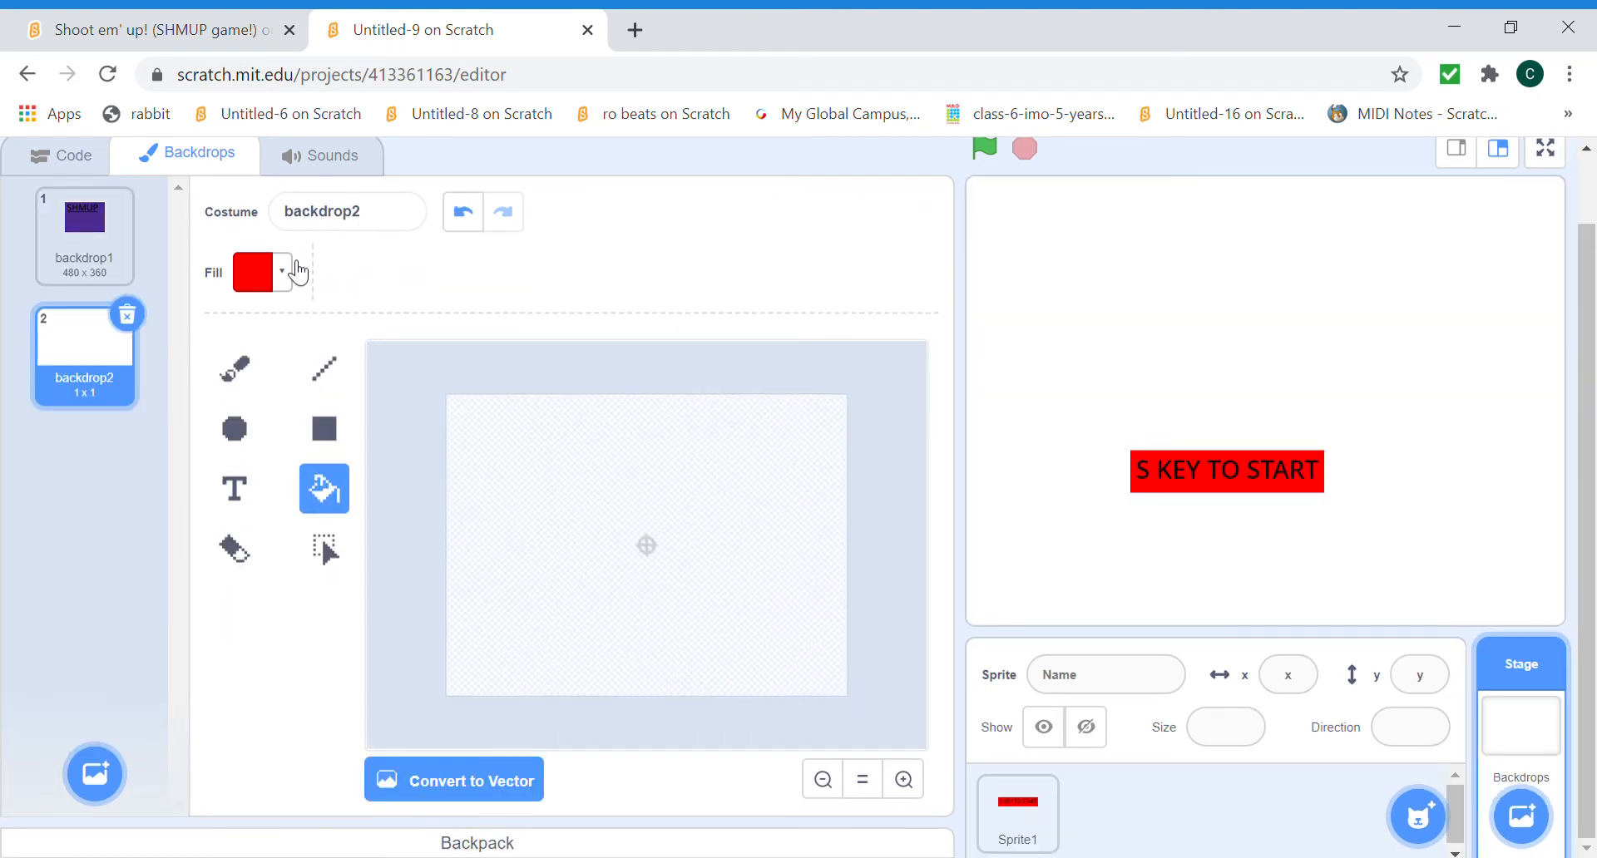
left_click(261, 272)
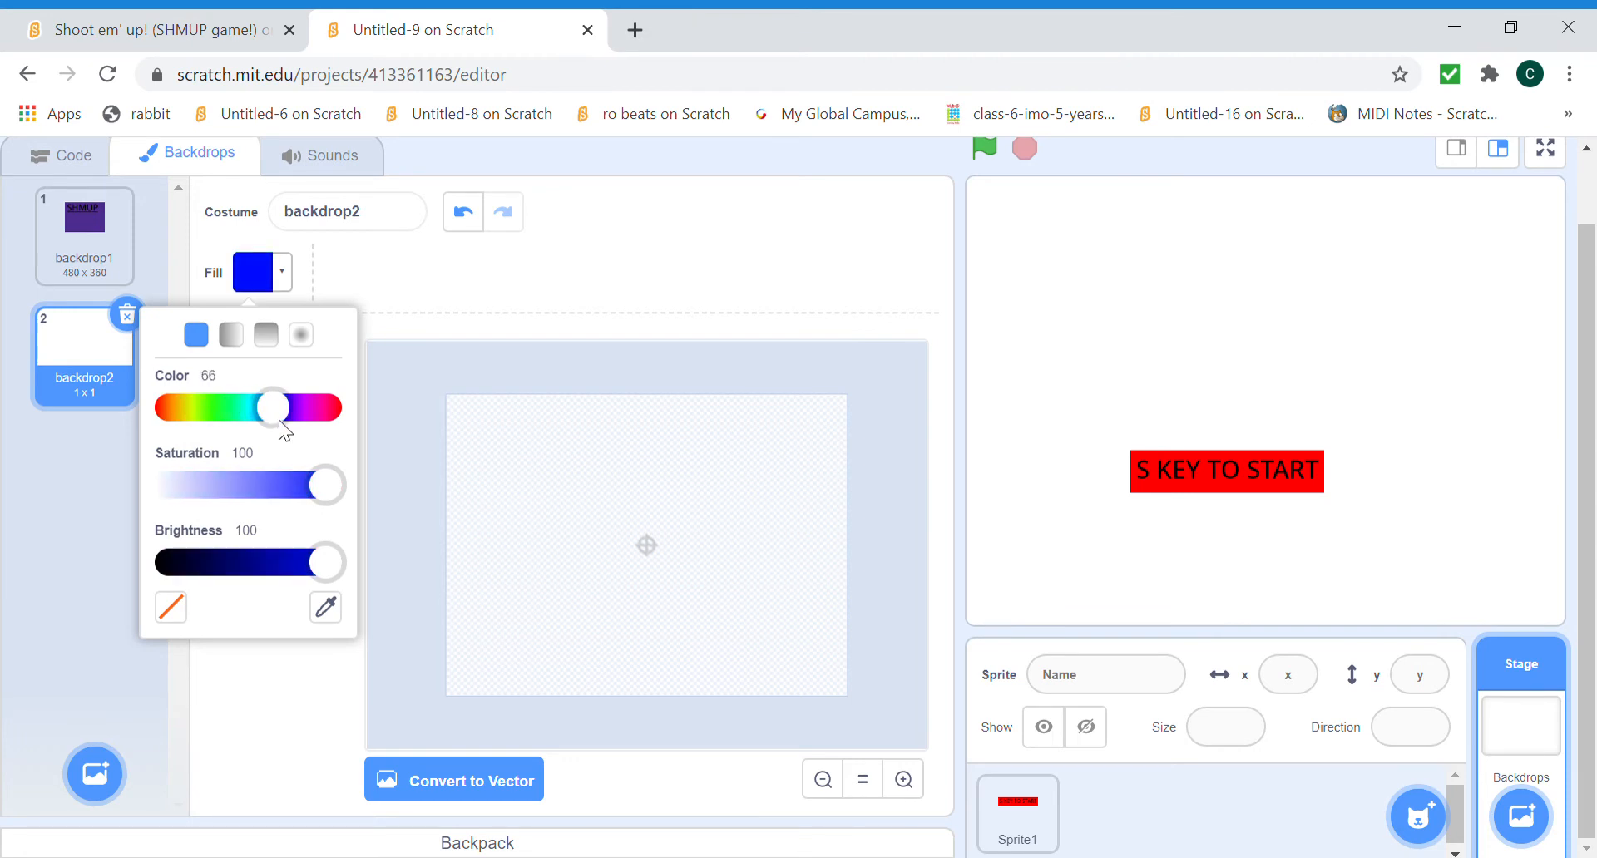
left_click_drag(323, 562, 251, 562)
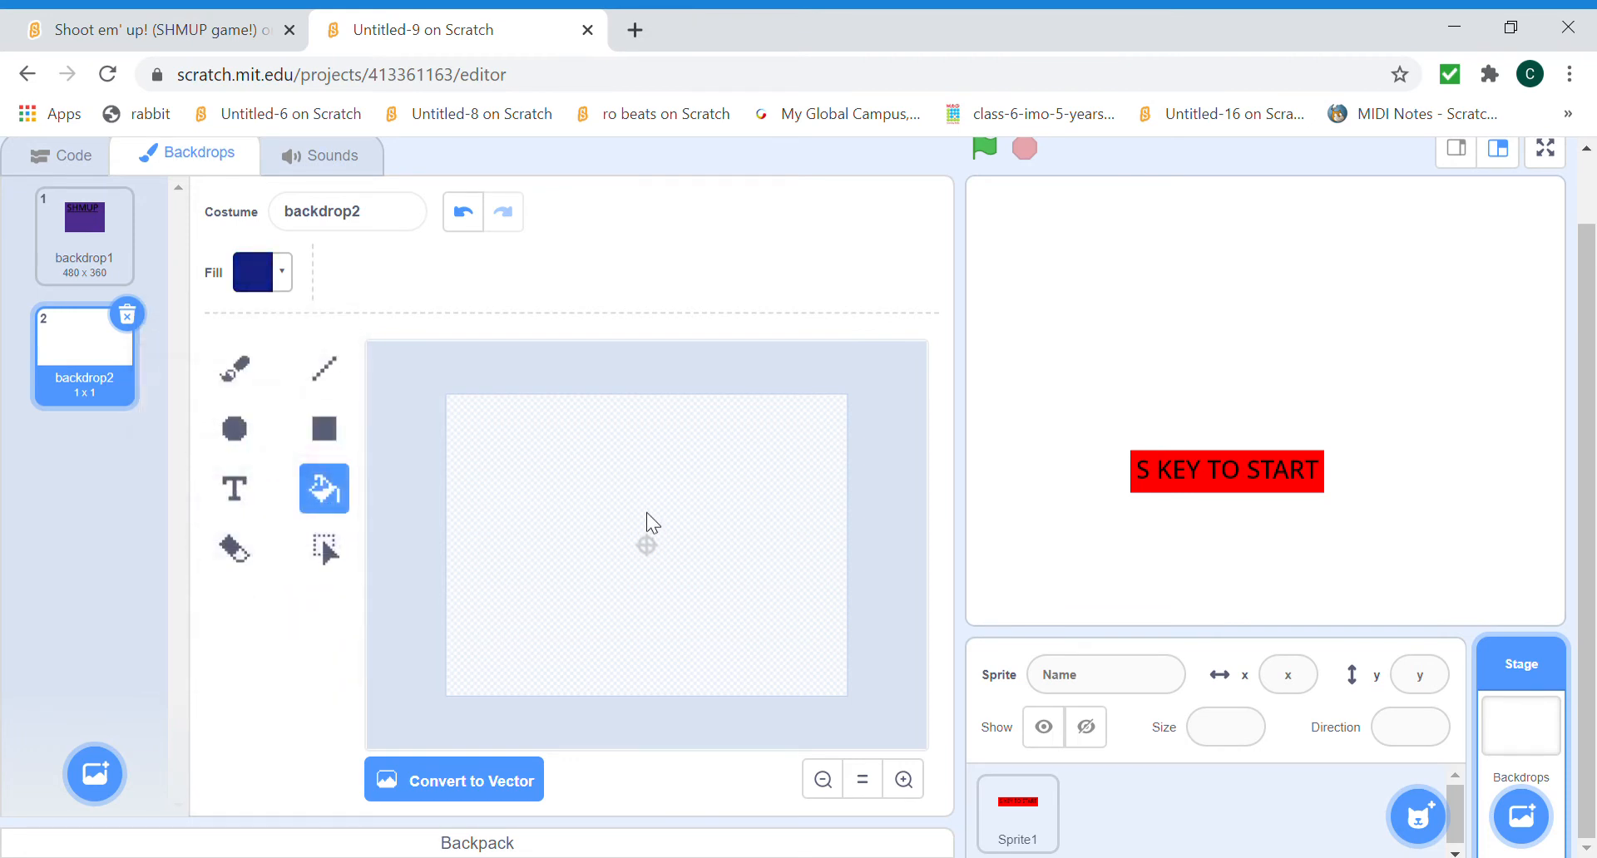
left_click(645, 547)
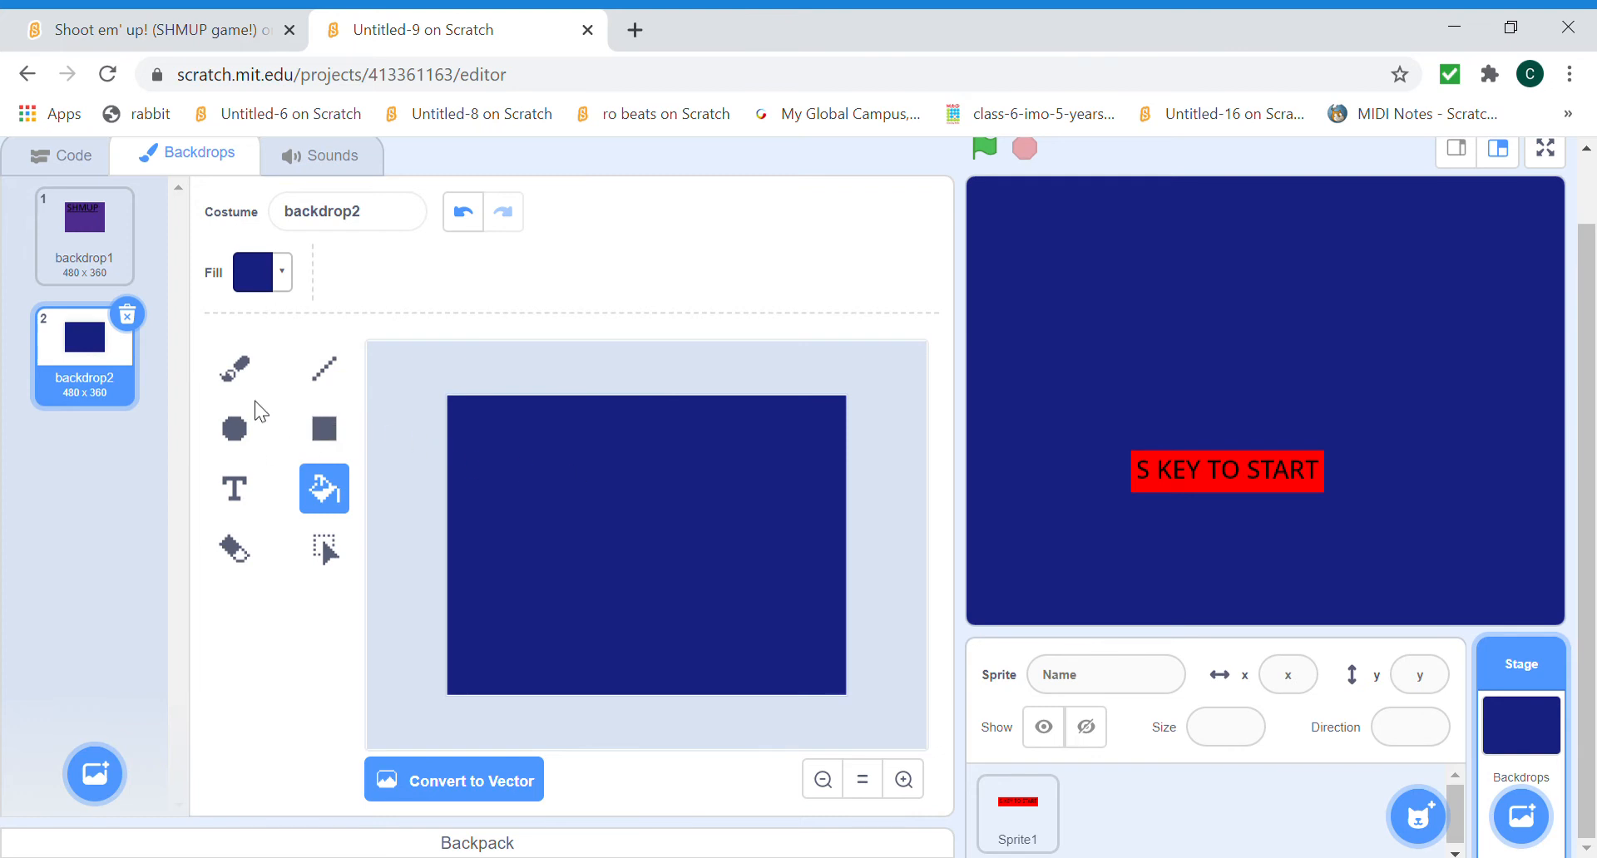
Set the paint colour to white, ready for drawing stars.
left_click(260, 272)
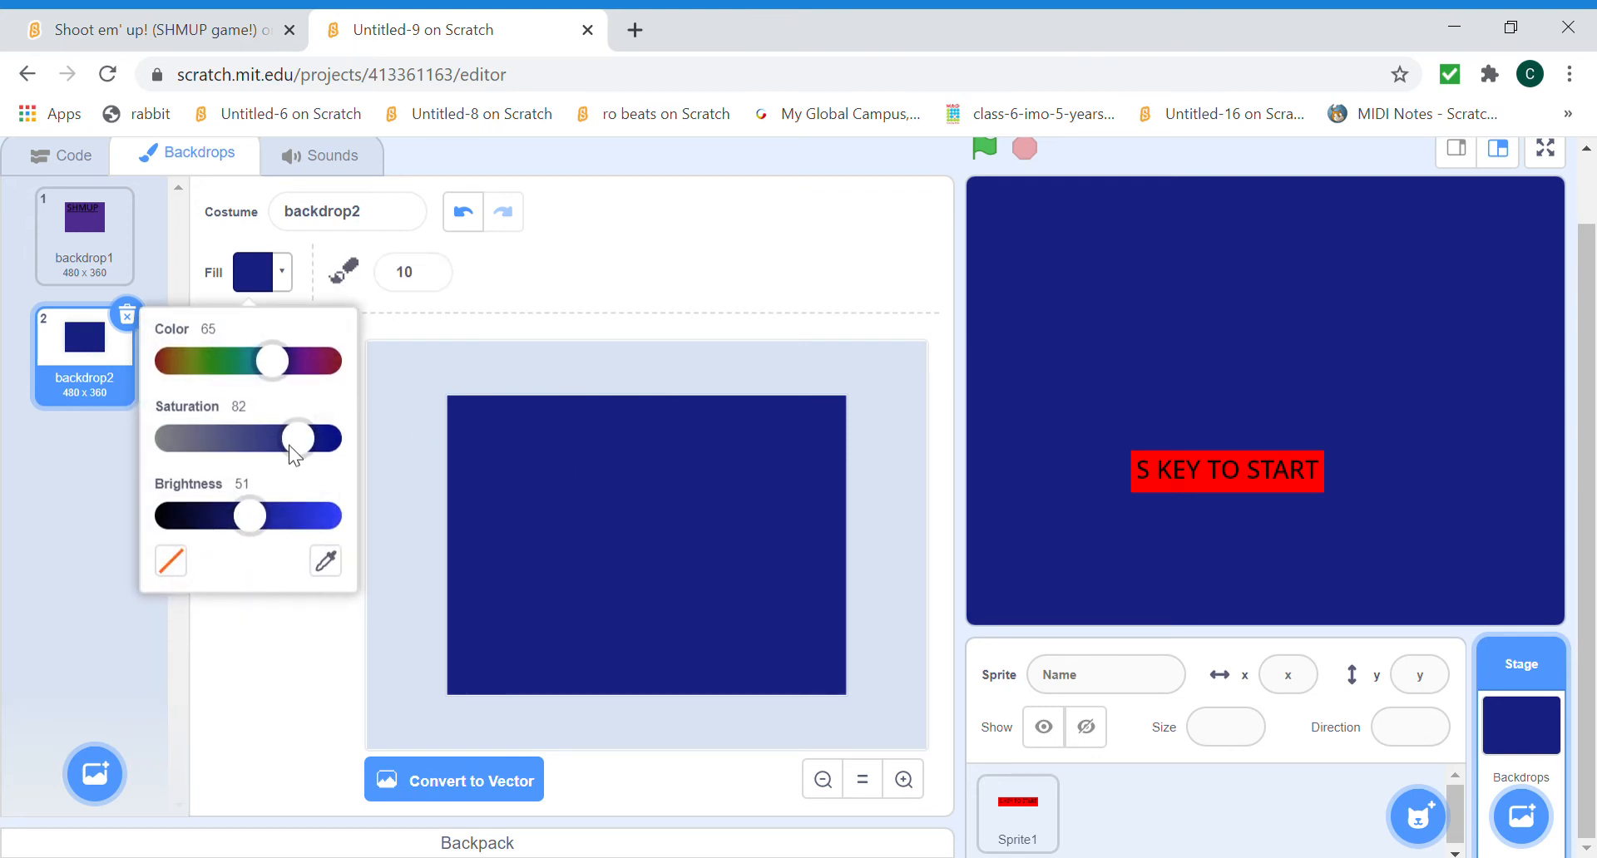
left_click_drag(295, 437, 169, 438)
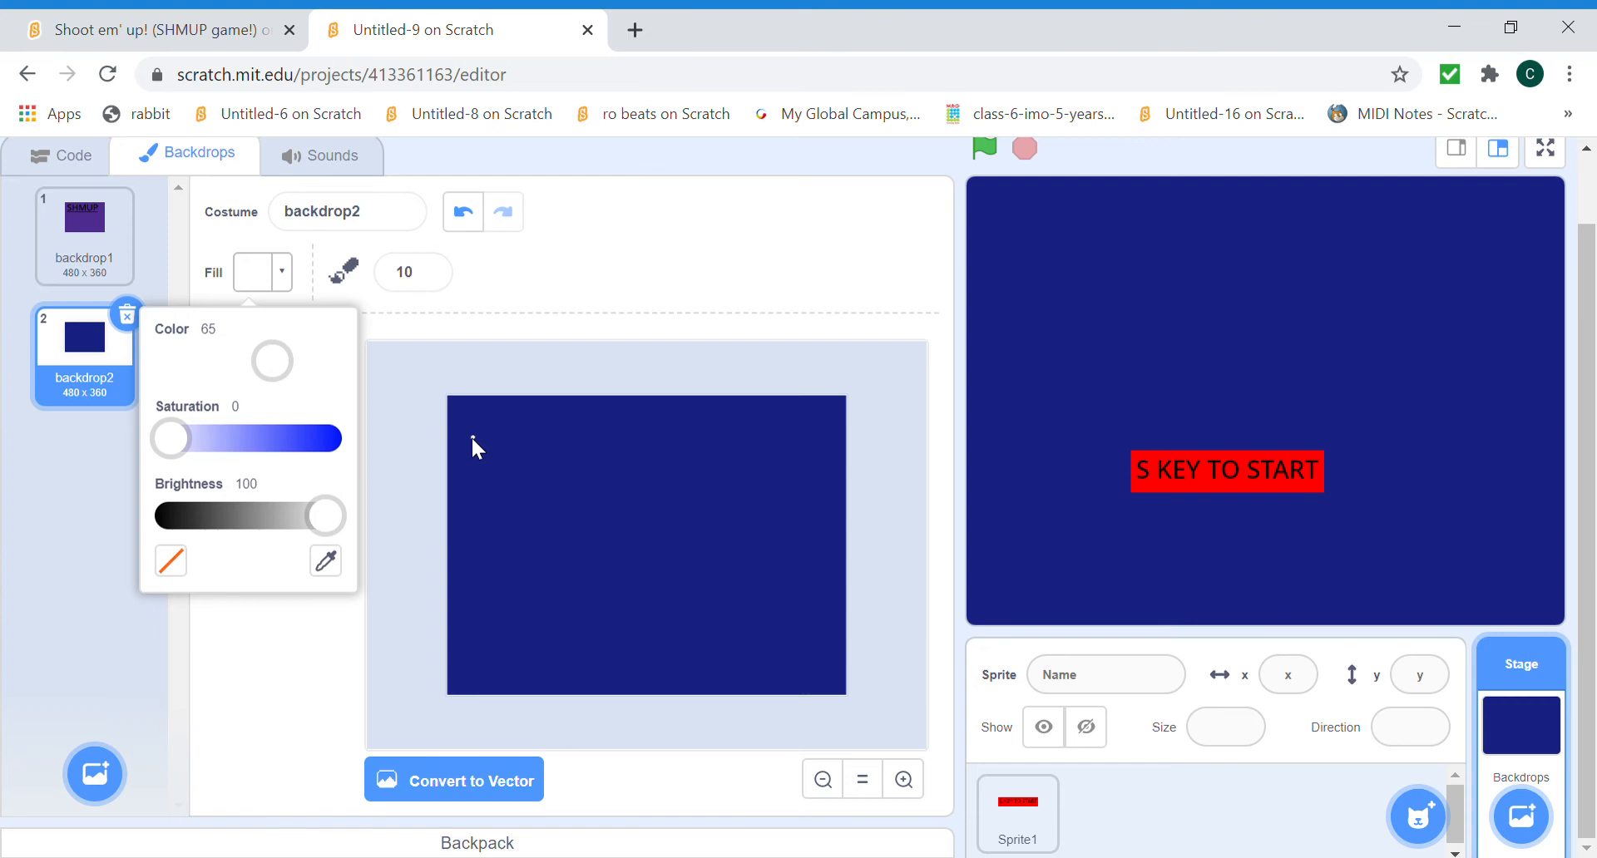
left_click(573, 578)
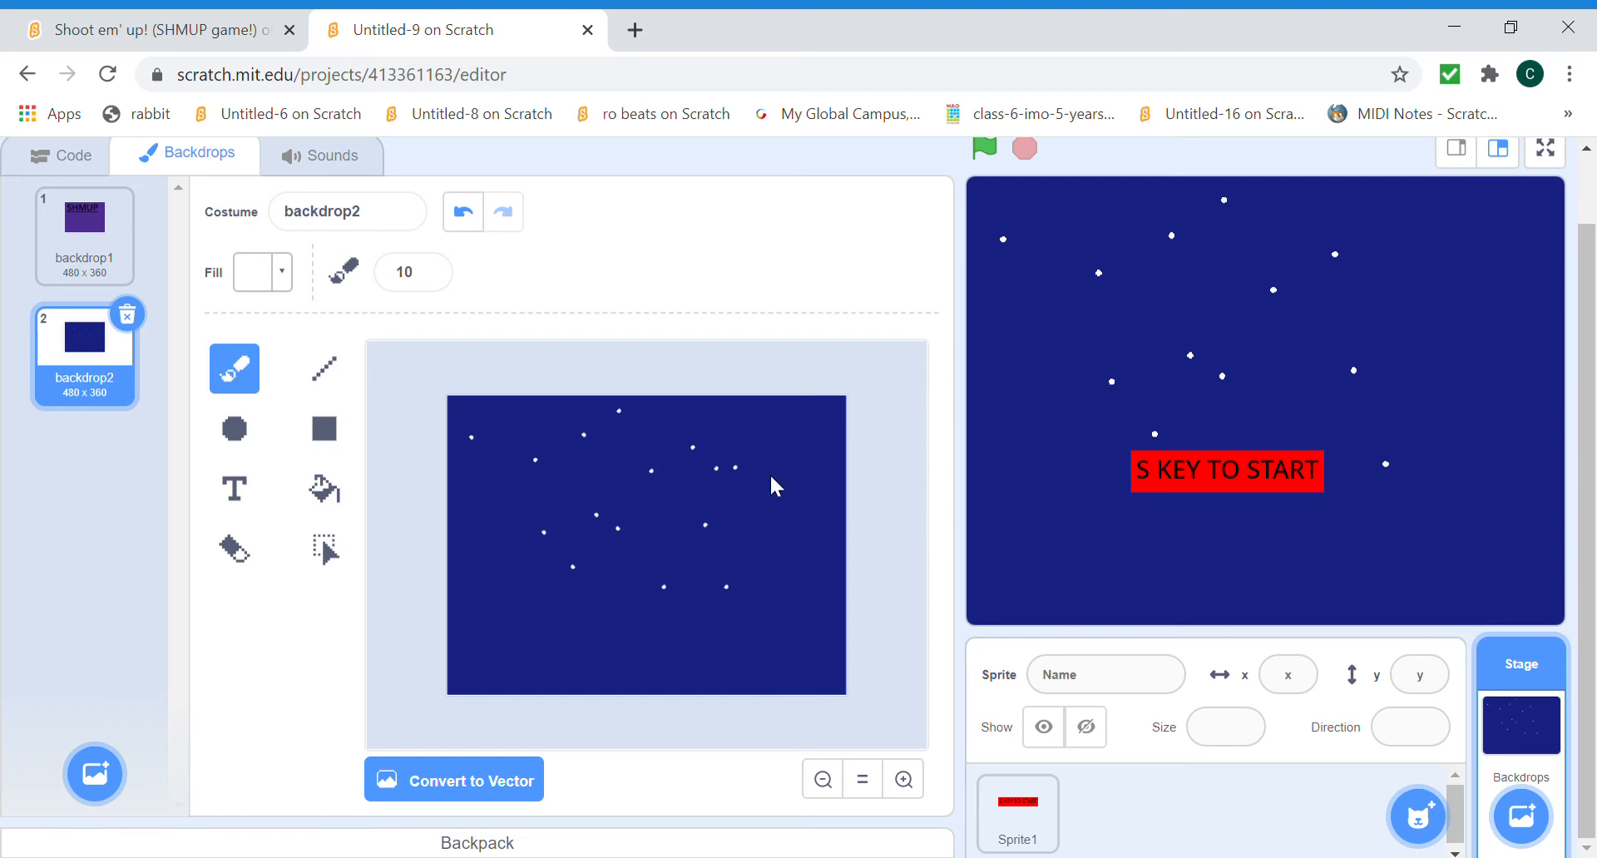
mouse_move(794, 453)
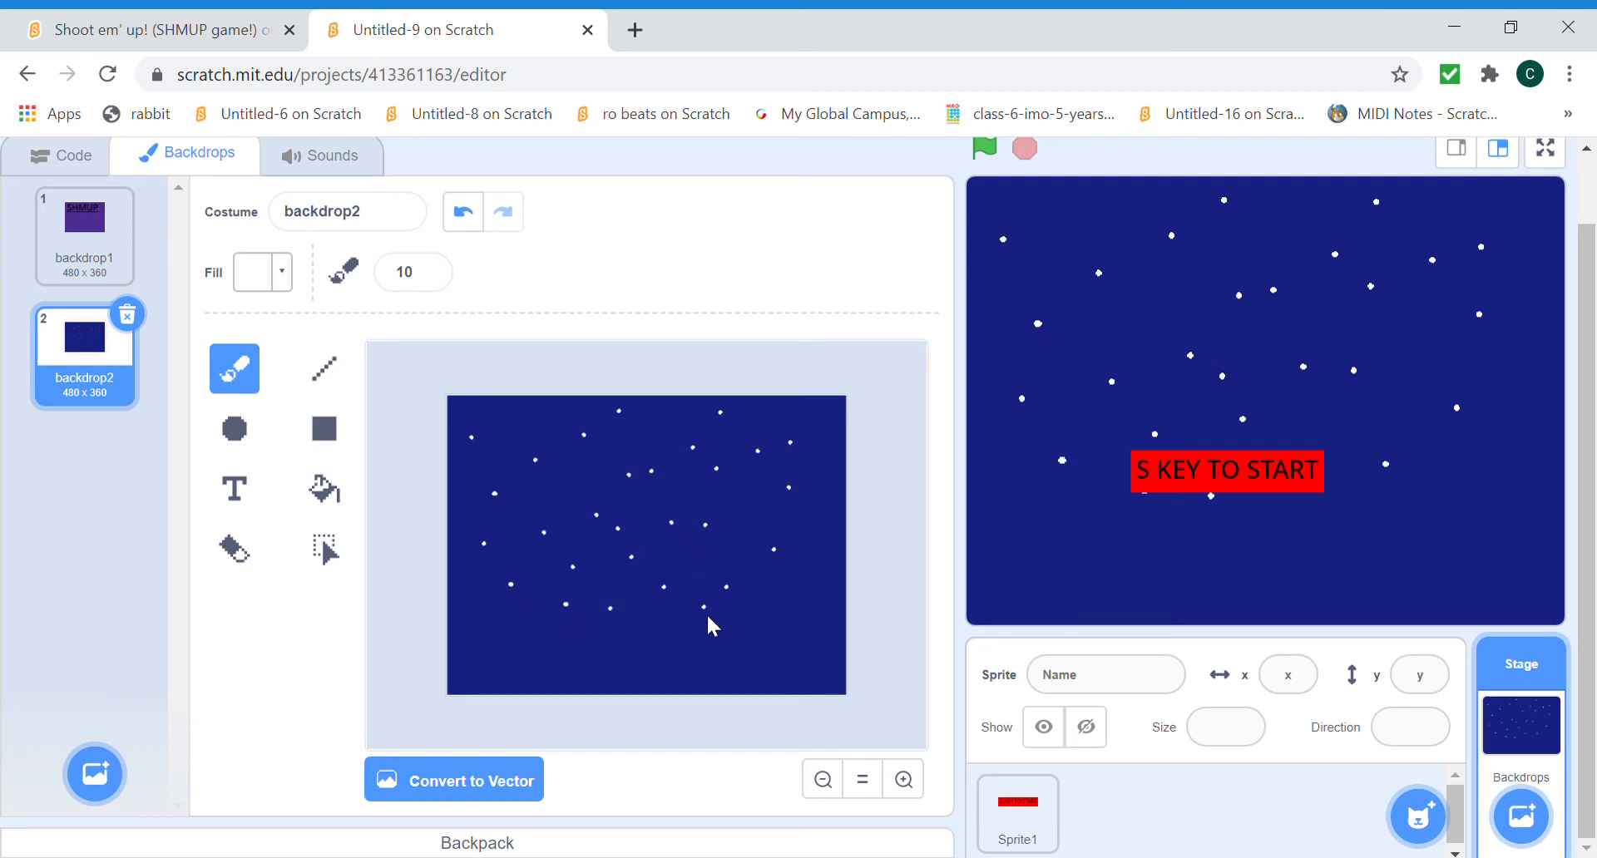
mouse_move(787, 632)
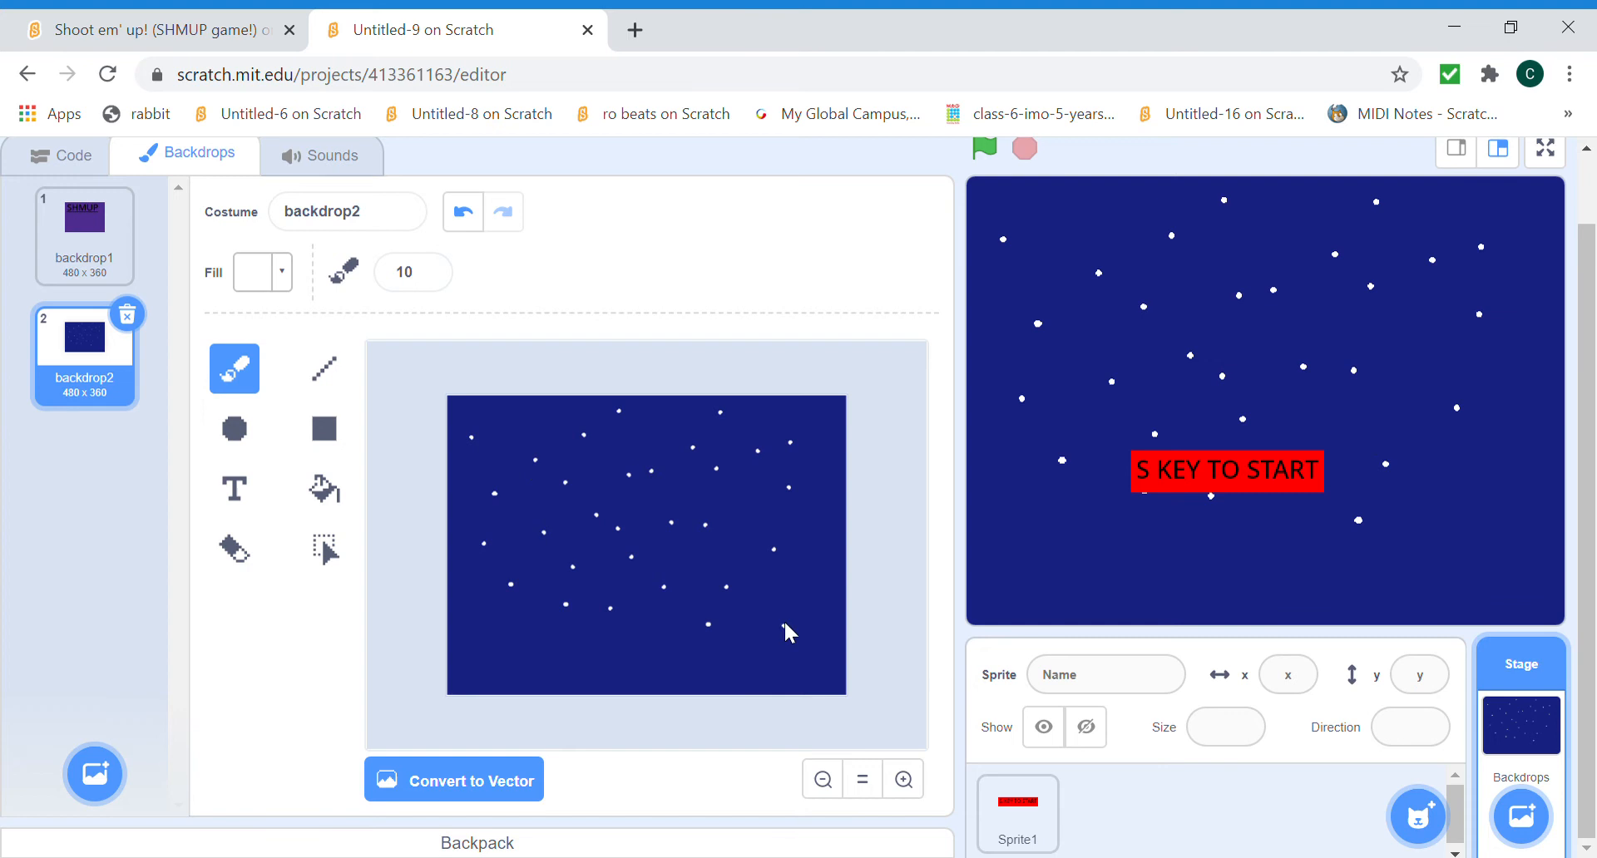
mouse_move(807, 690)
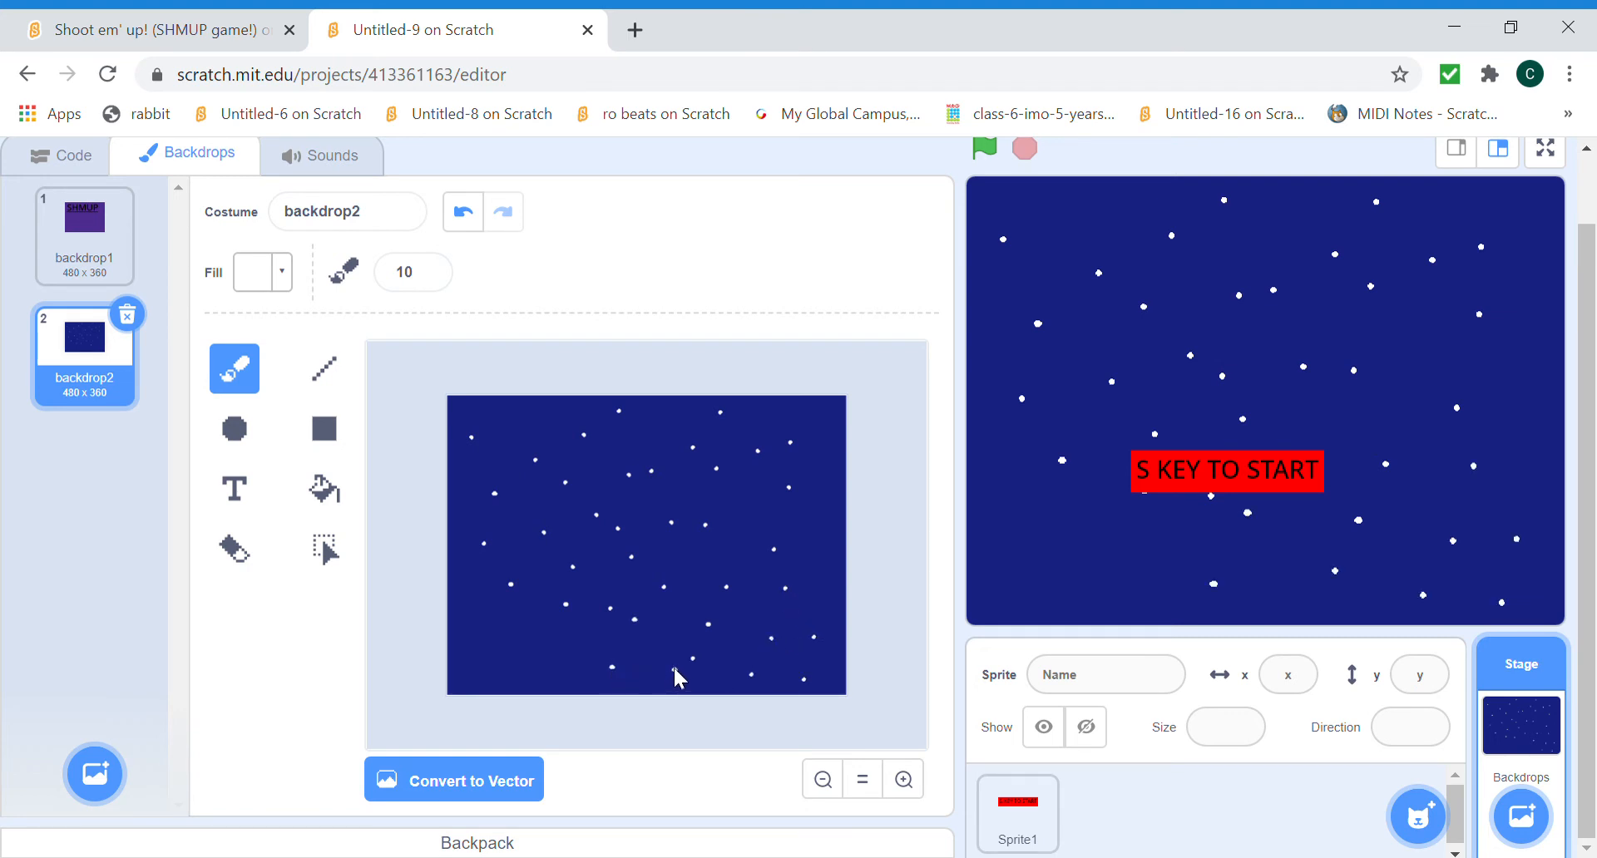
mouse_move(575, 646)
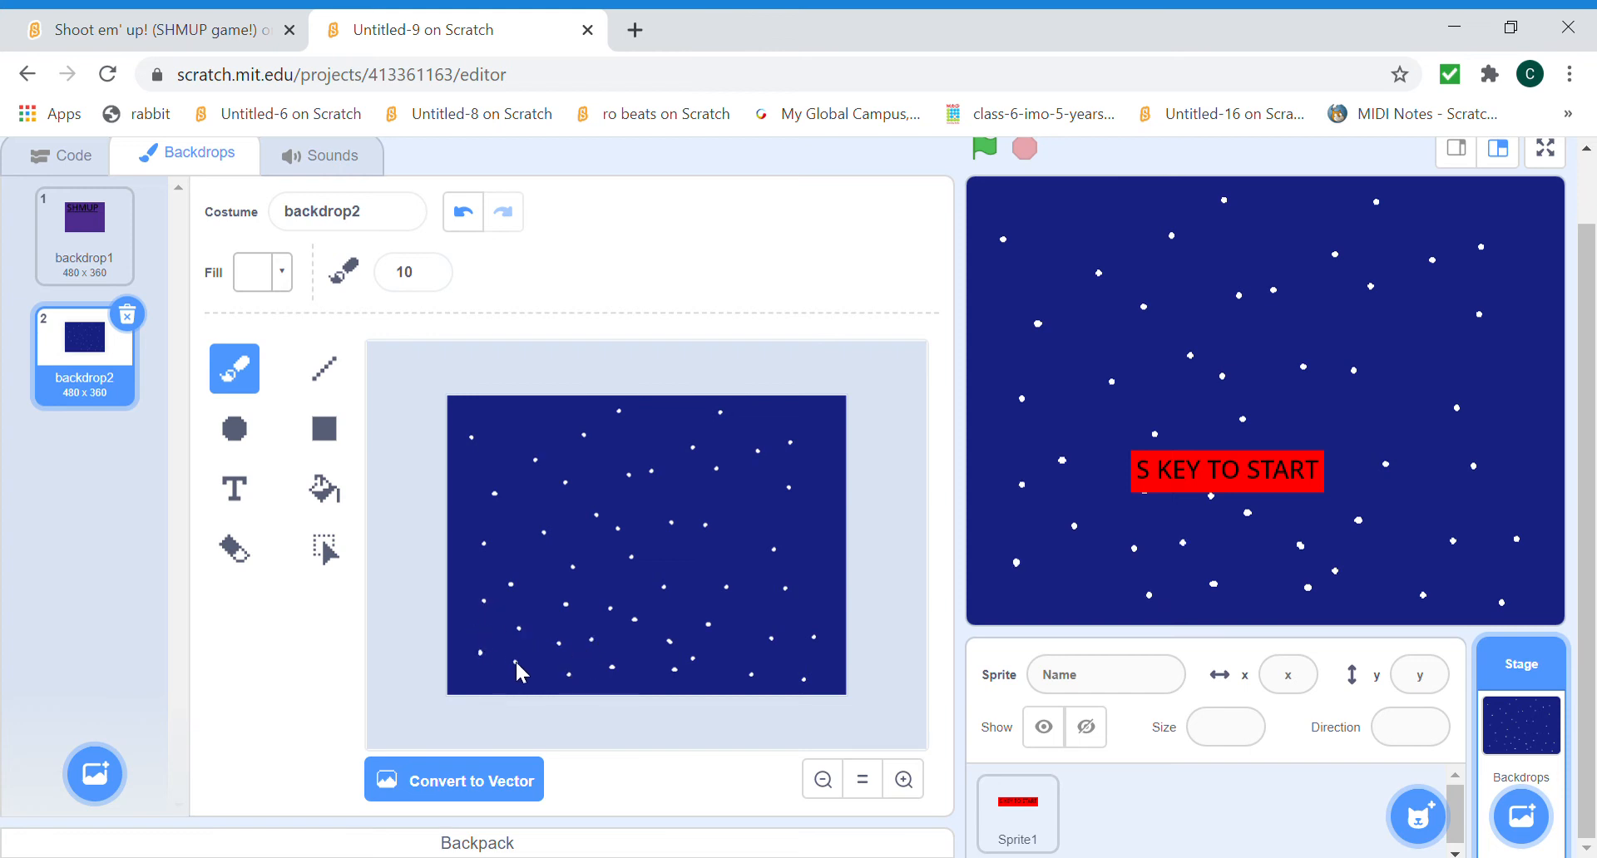
mouse_move(660, 490)
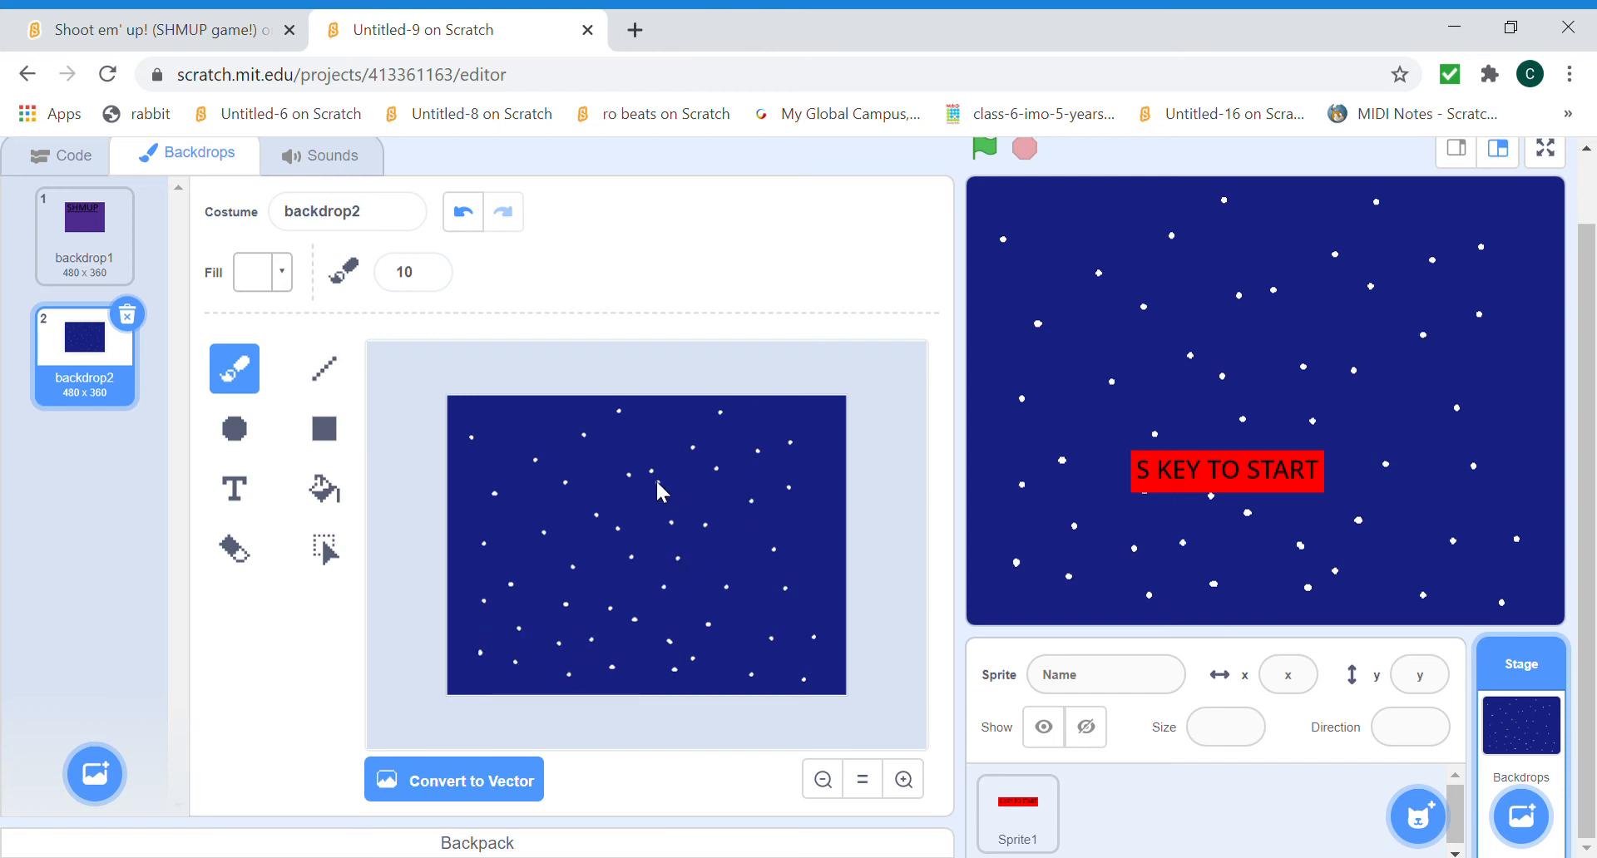
mouse_move(746, 260)
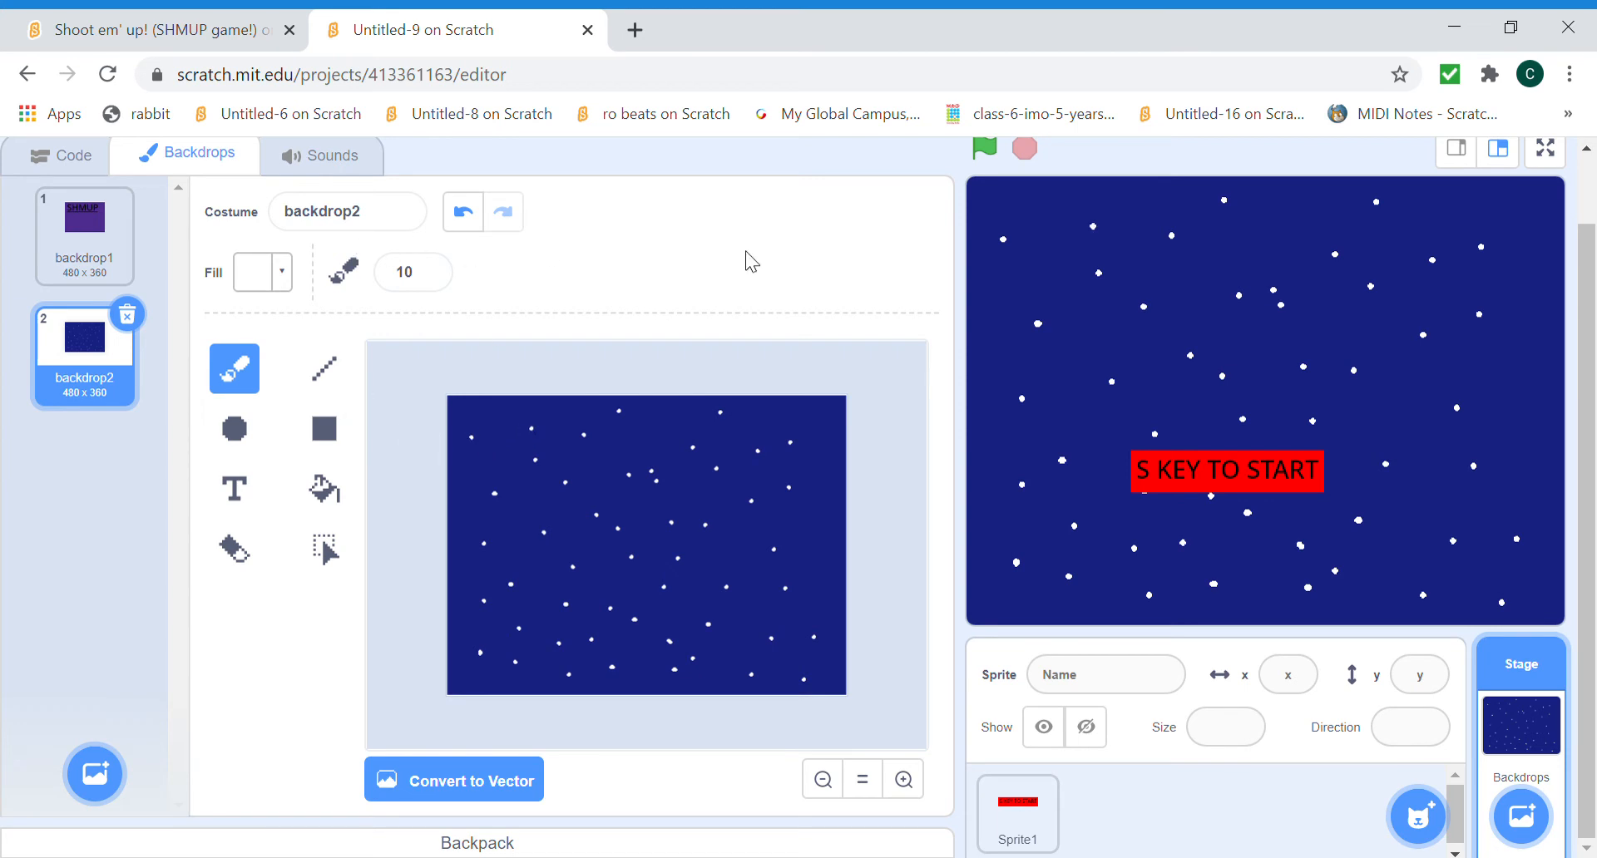
mouse_move(5, 305)
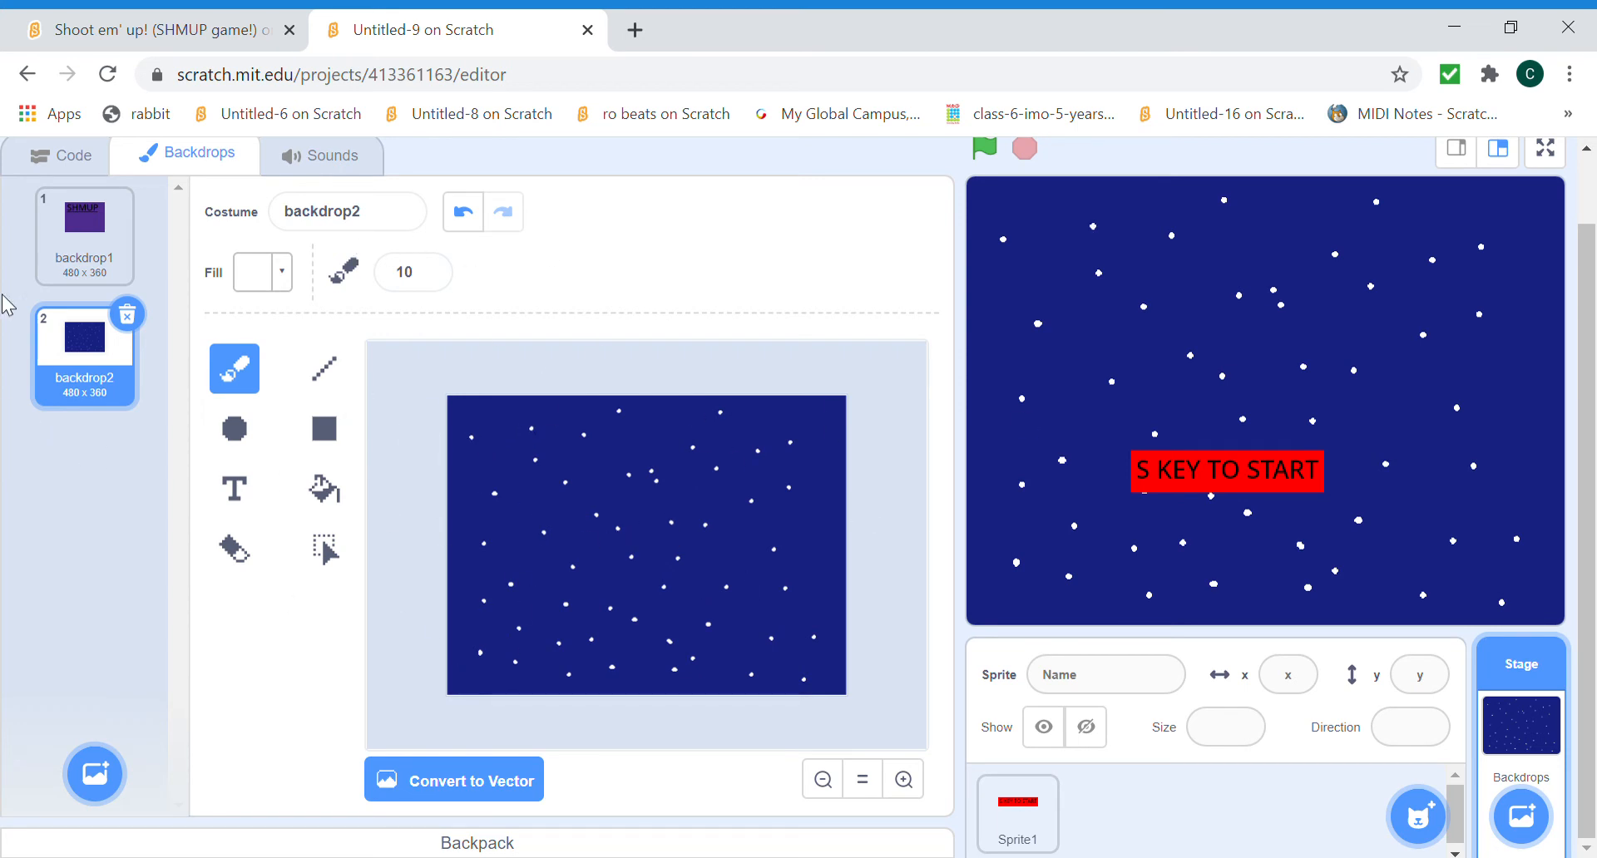
Return to Sprite1's scripts once the blue backdrop is dotted with white stars.
left_click(85, 234)
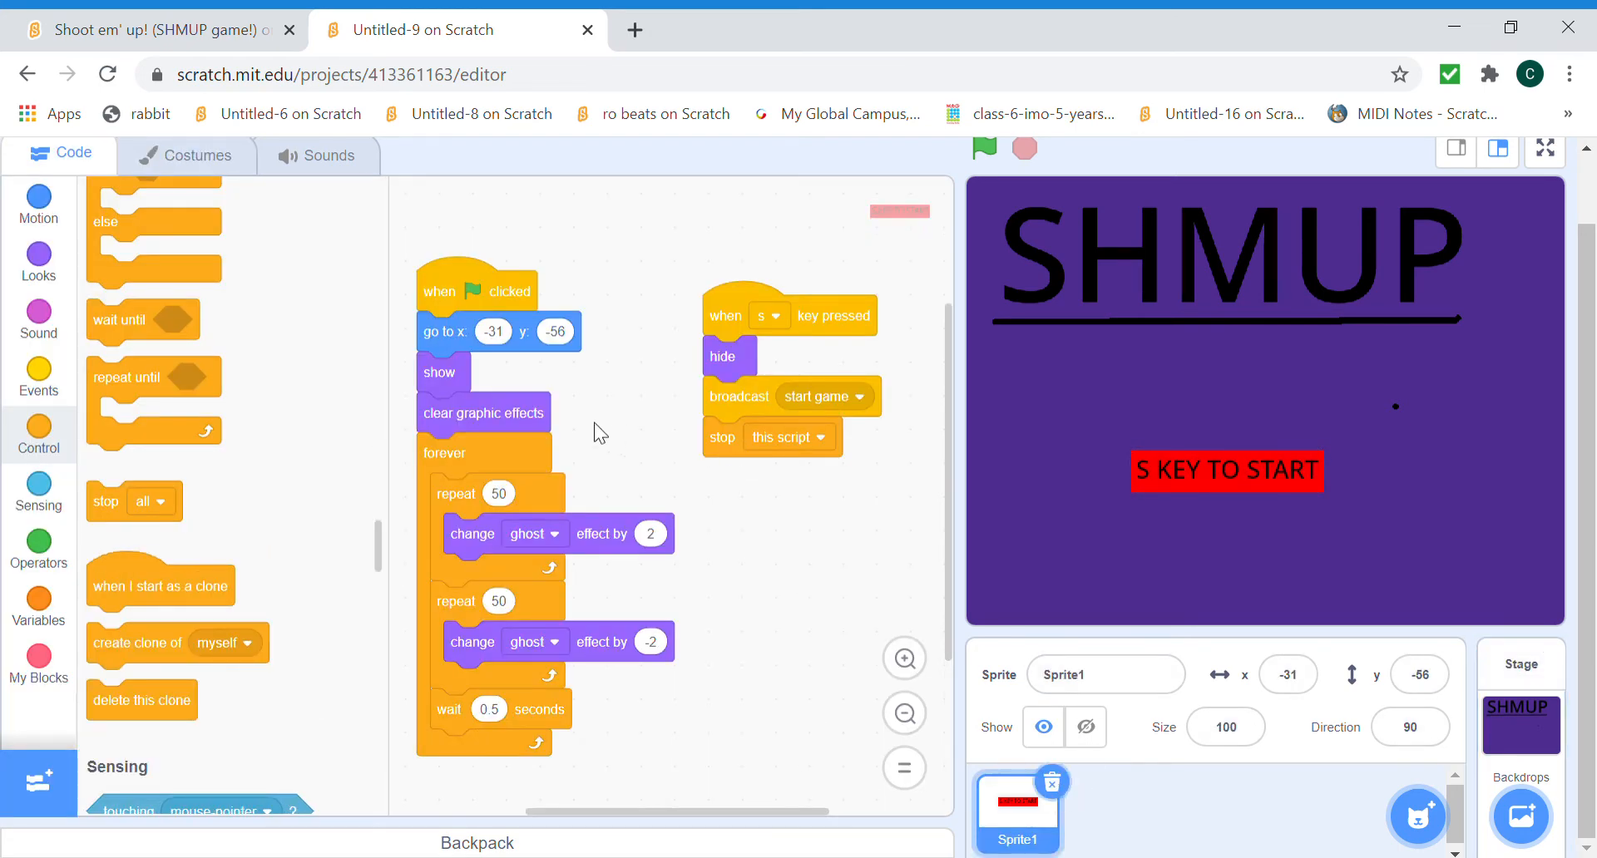
Insert a 'switch backdrop to' Looks block under 'hide' in the S-key script, then select the Stage.
left_click(37, 260)
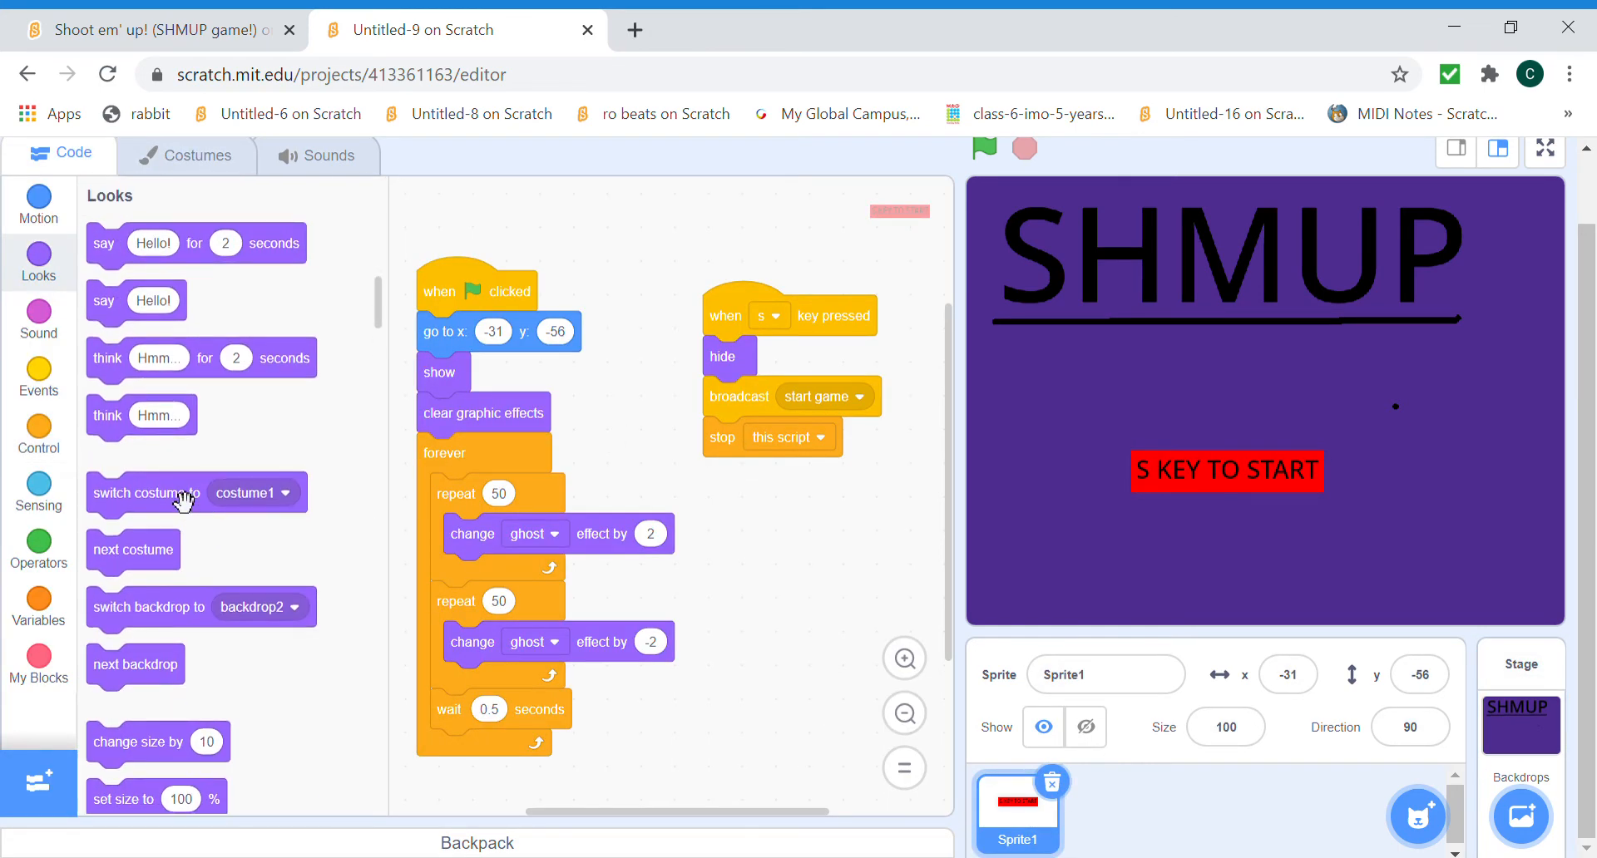
mouse_move(178, 550)
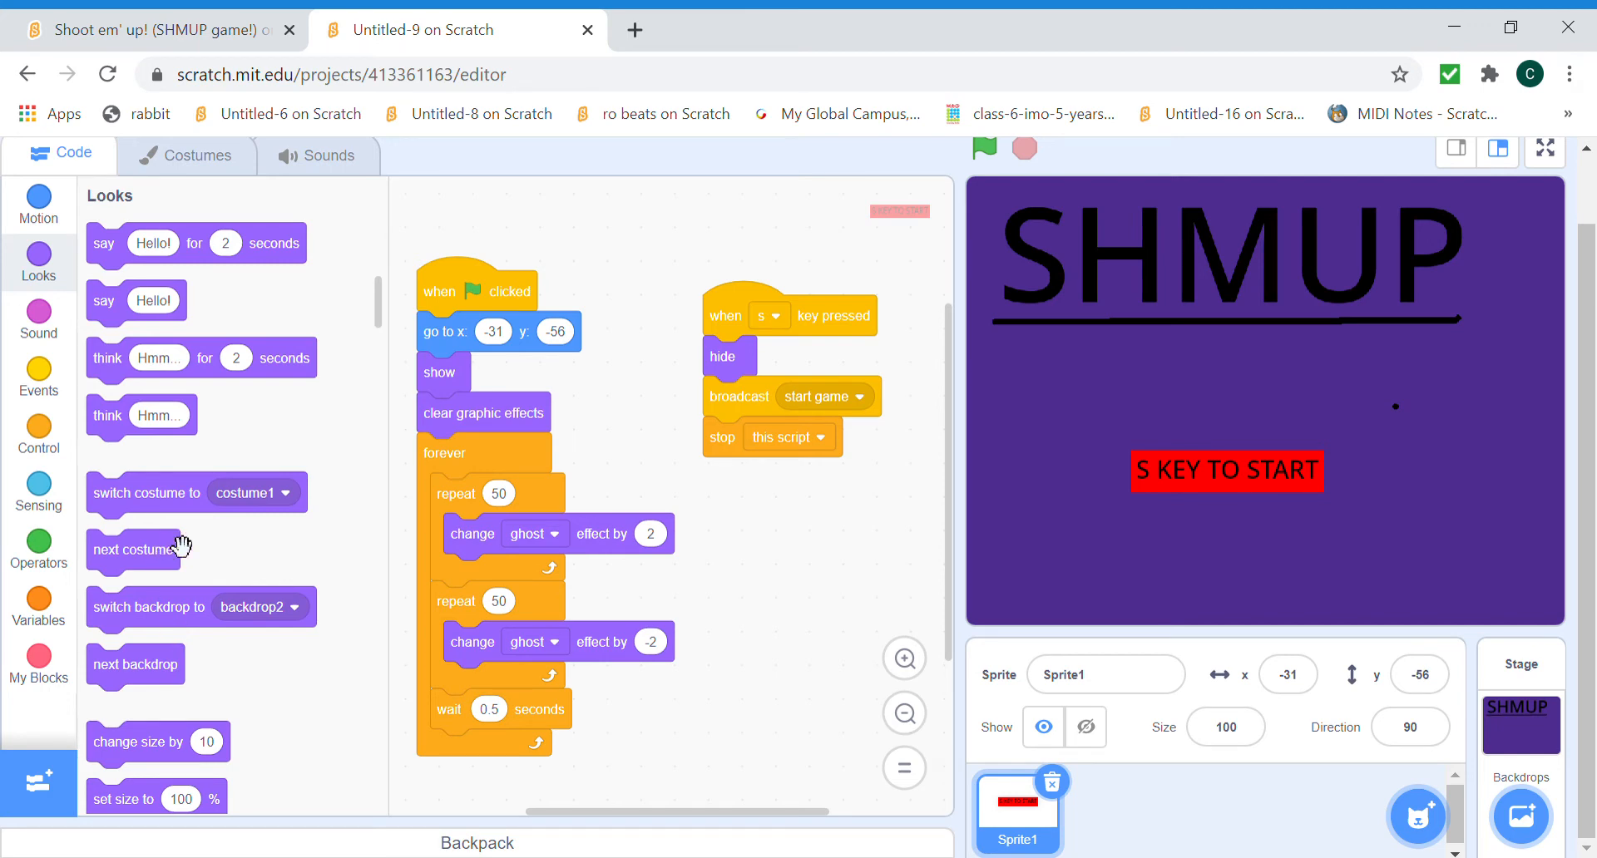
left_click_drag(148, 607, 794, 396)
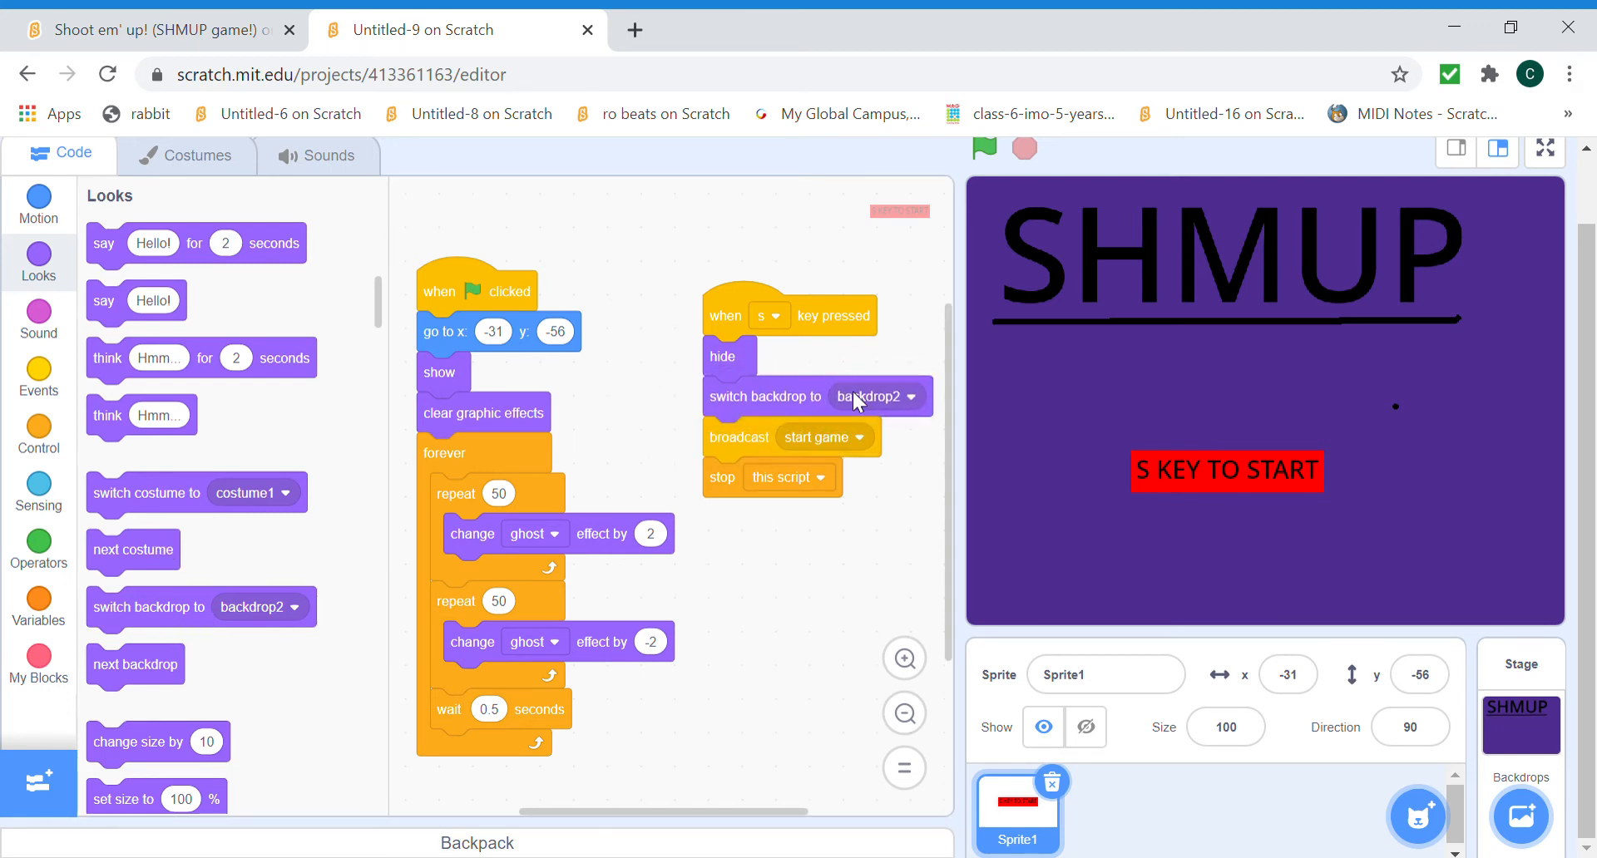
left_click(1105, 673)
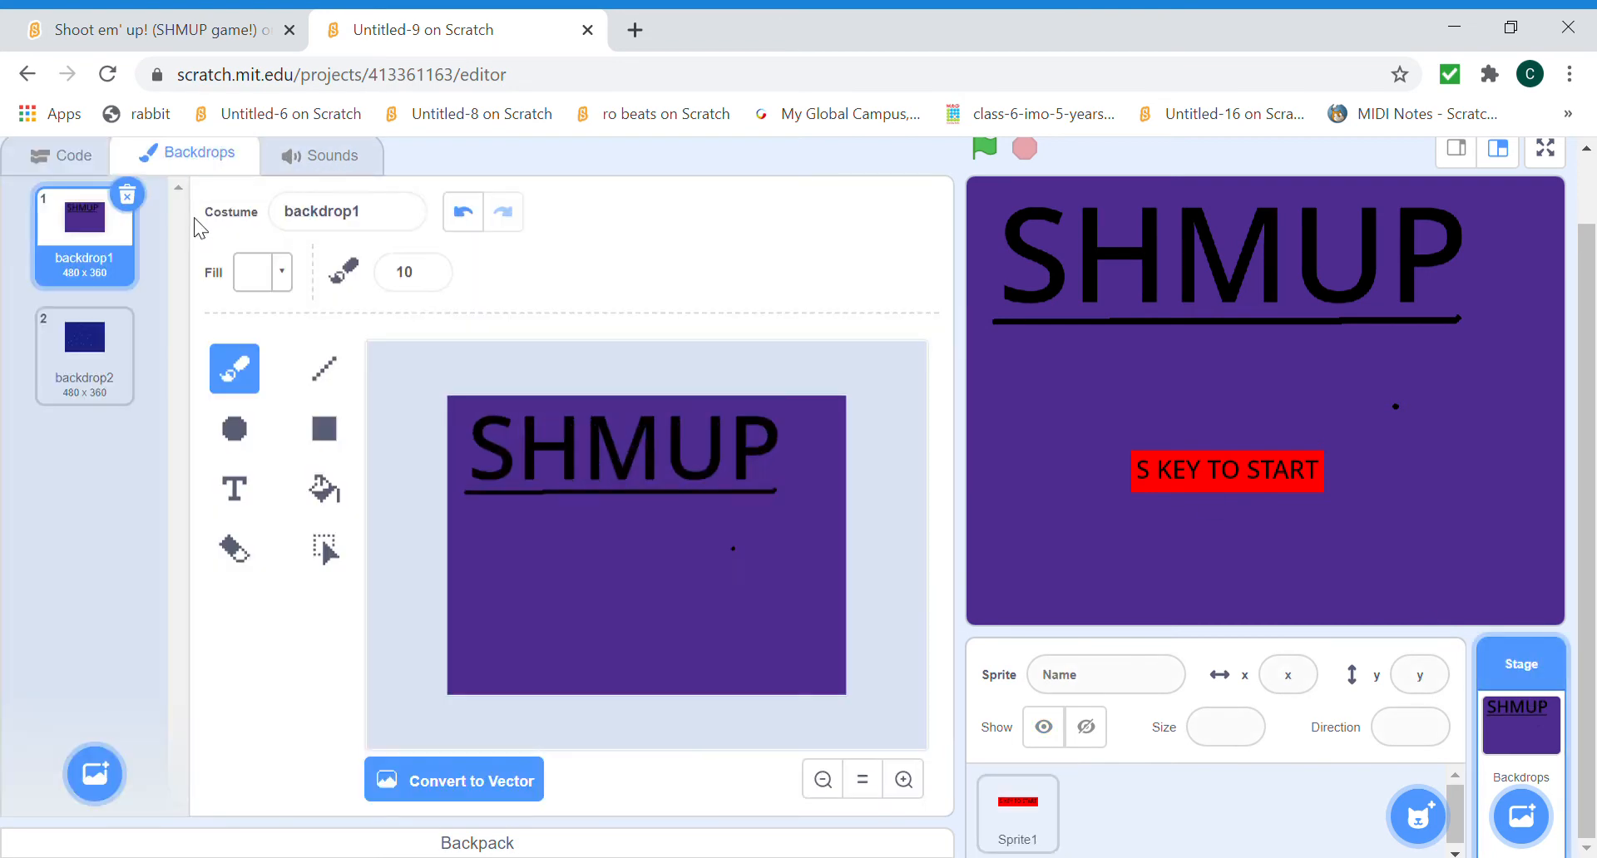
Rename backdrop2 to 'play' and backdrop1 to 'start', then select Sprite1.
left_click(85, 337)
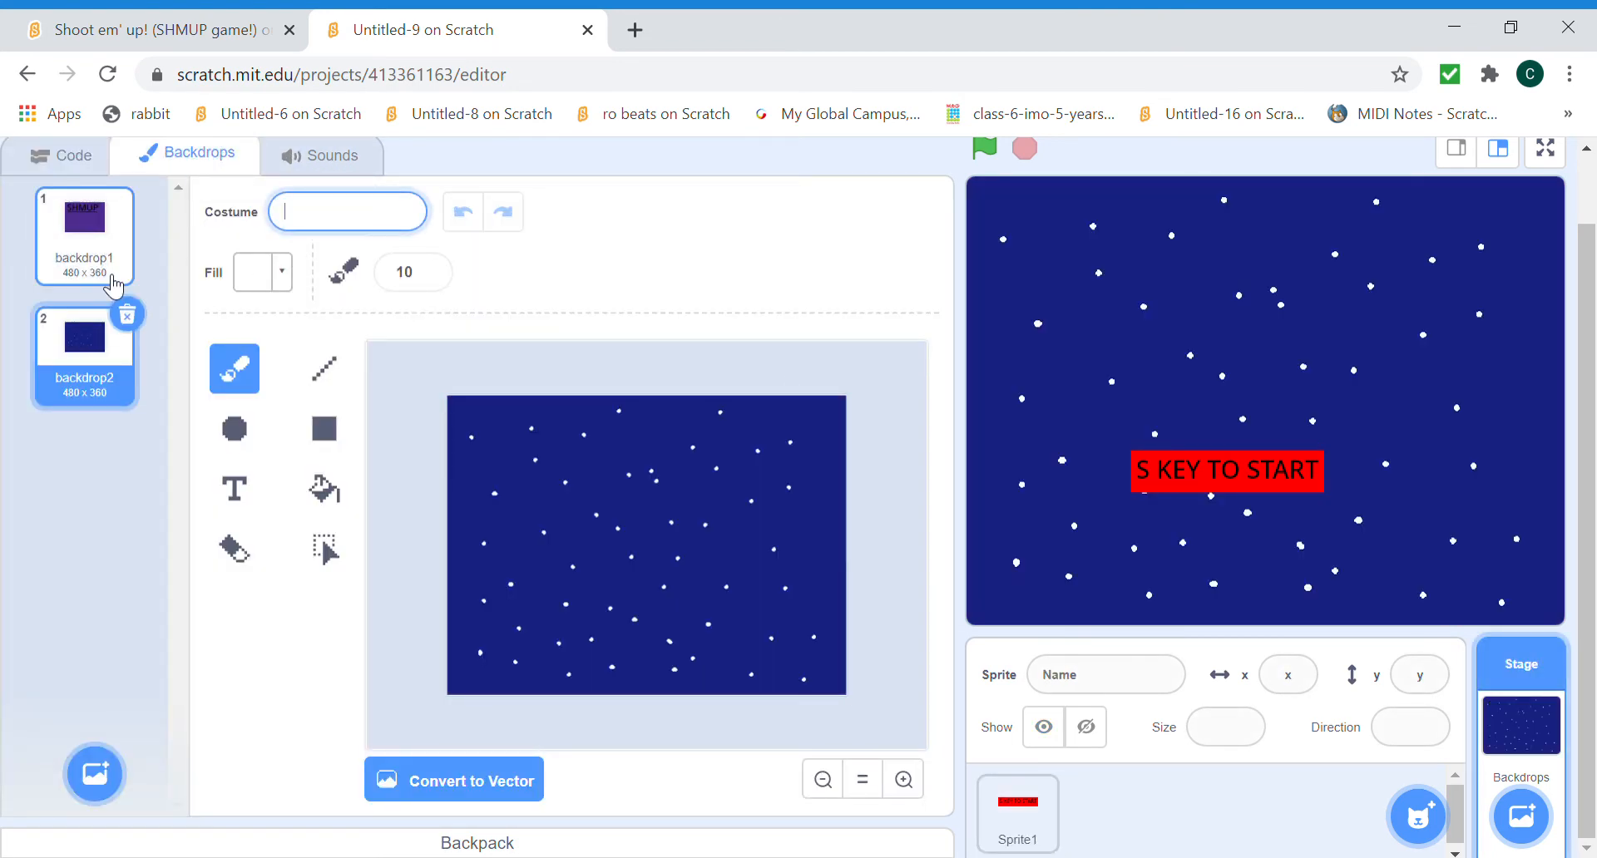
left_click(85, 235)
type("start")
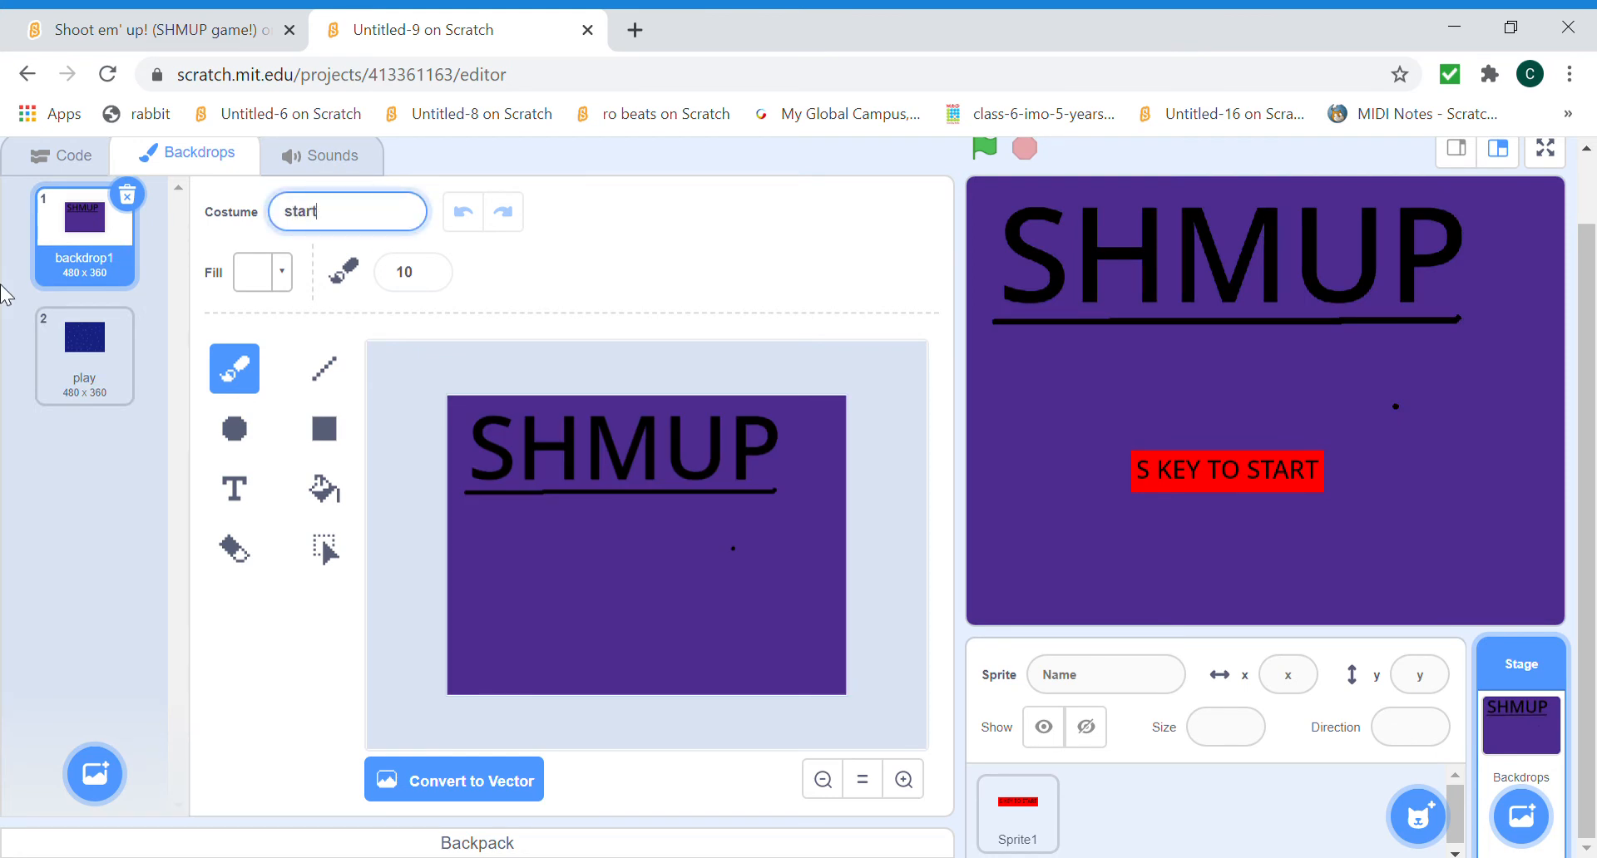
left_click(1016, 815)
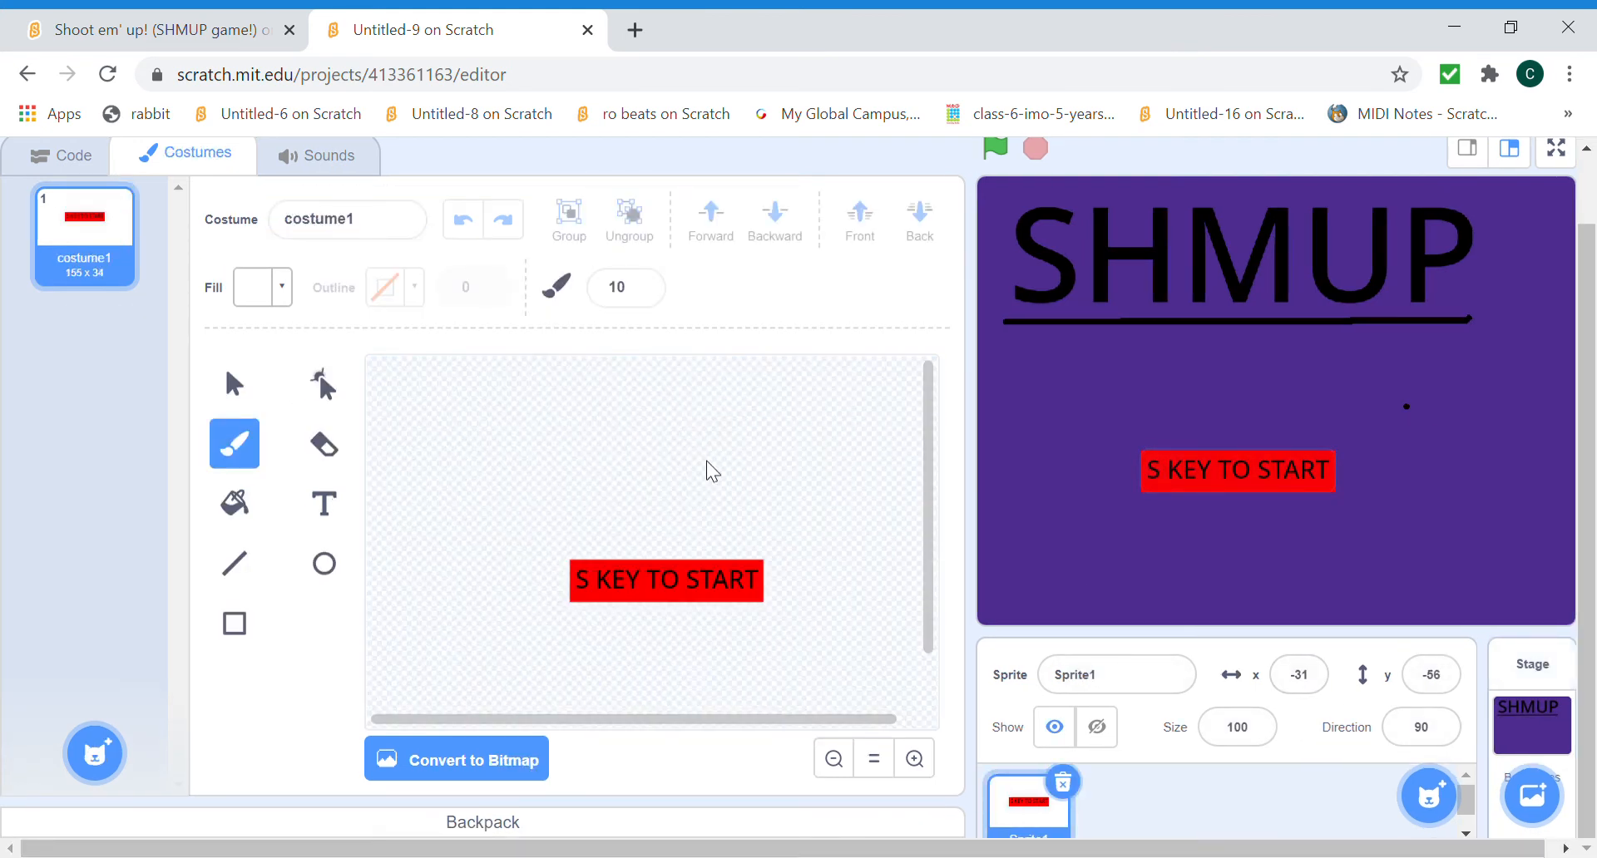
Put 'switch backdrop to start' under the green flag hat, then test-run and stop the game.
left_click(59, 155)
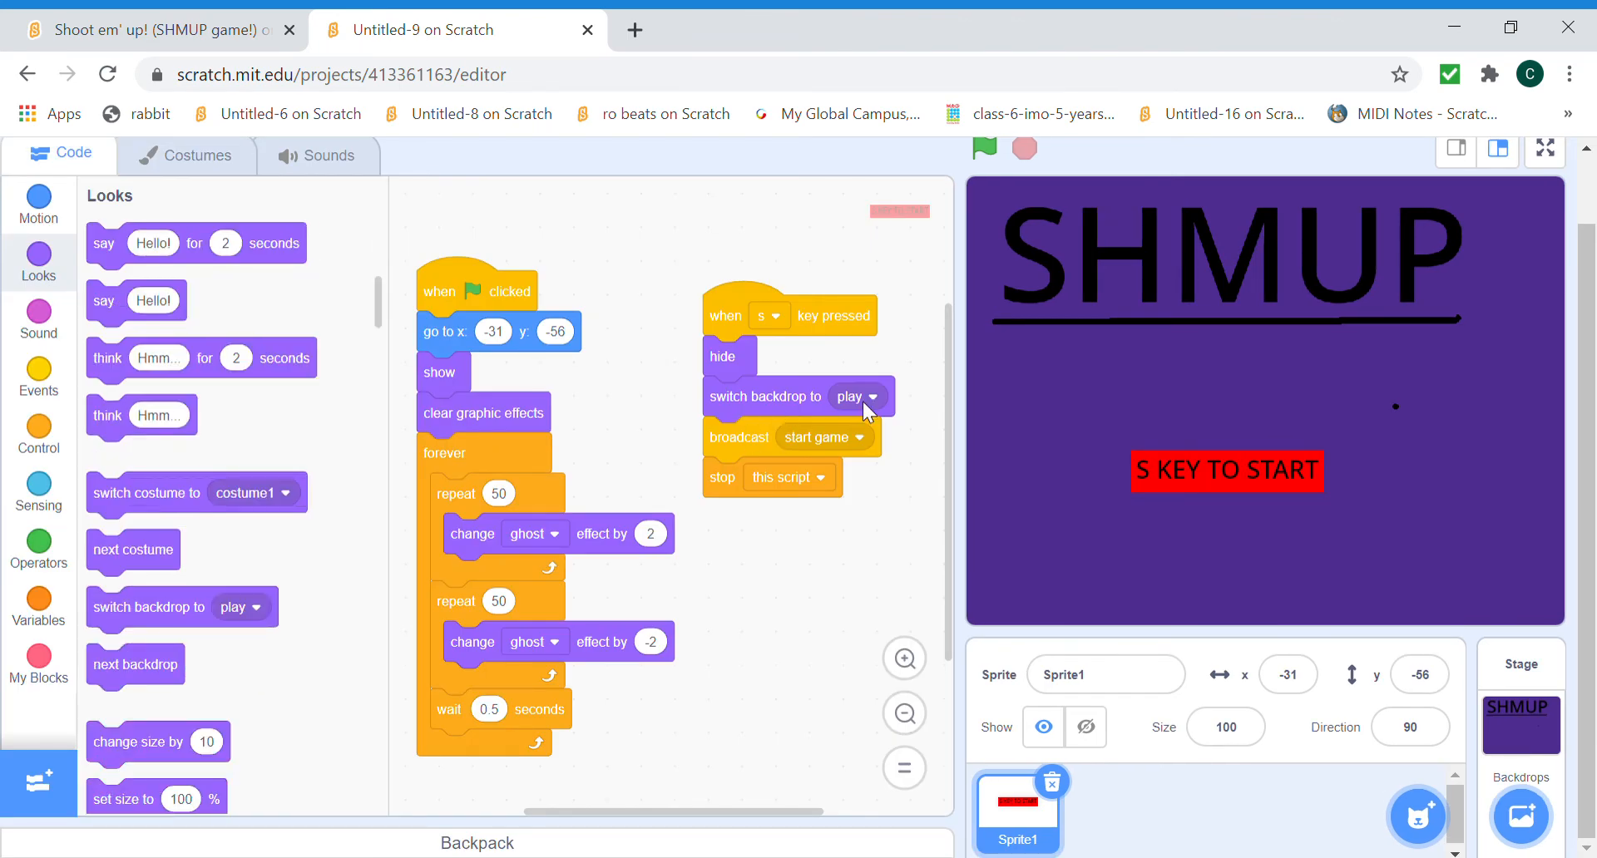
mouse_move(1546, 723)
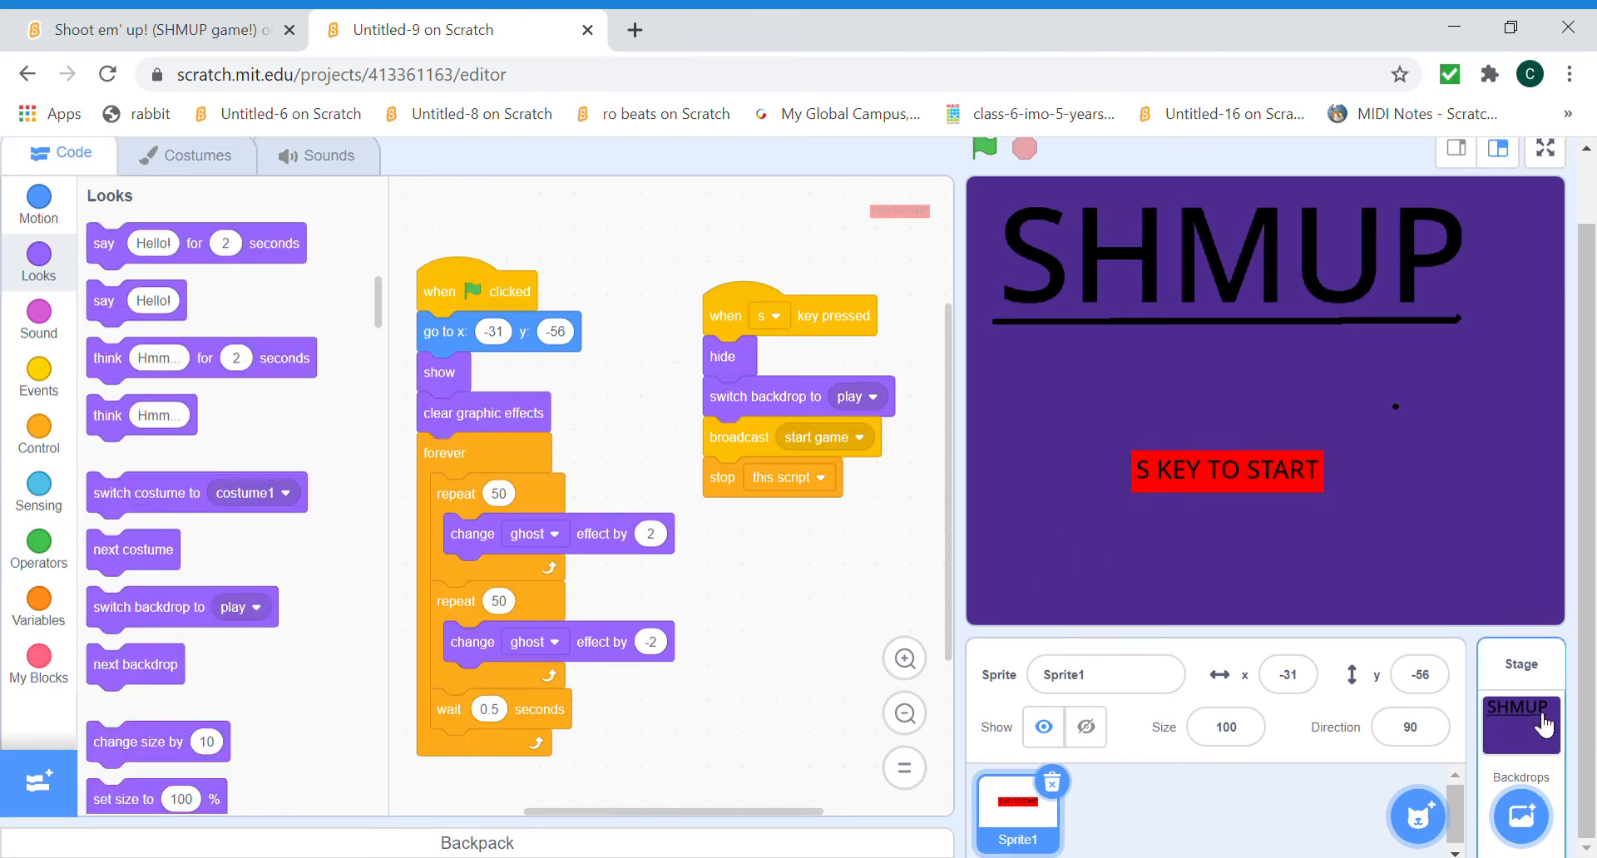
mouse_move(196, 476)
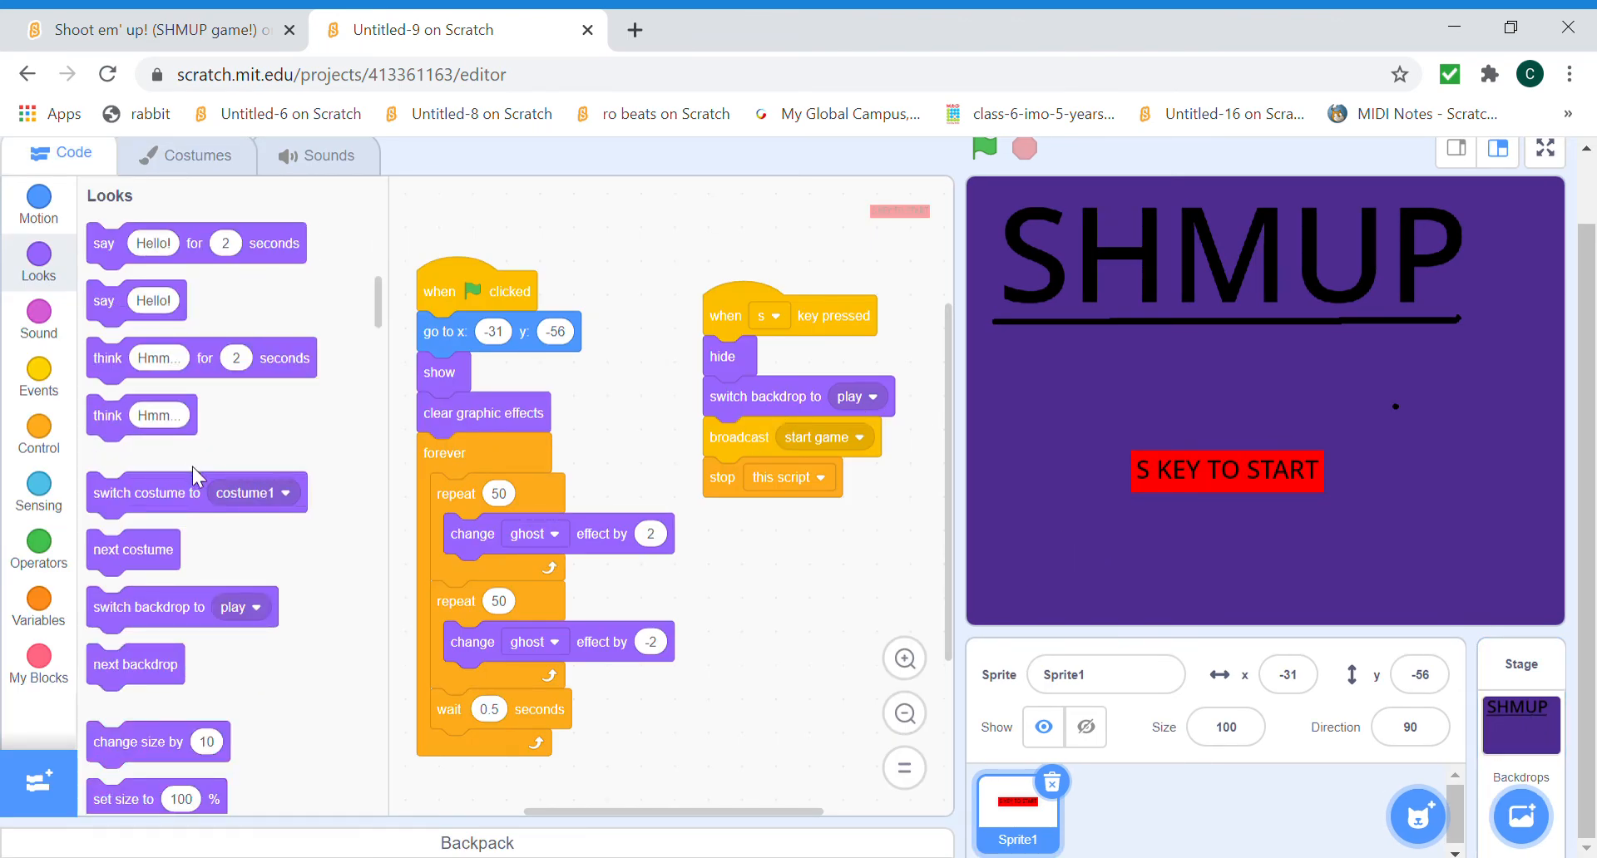
left_click_drag(181, 607, 453, 349)
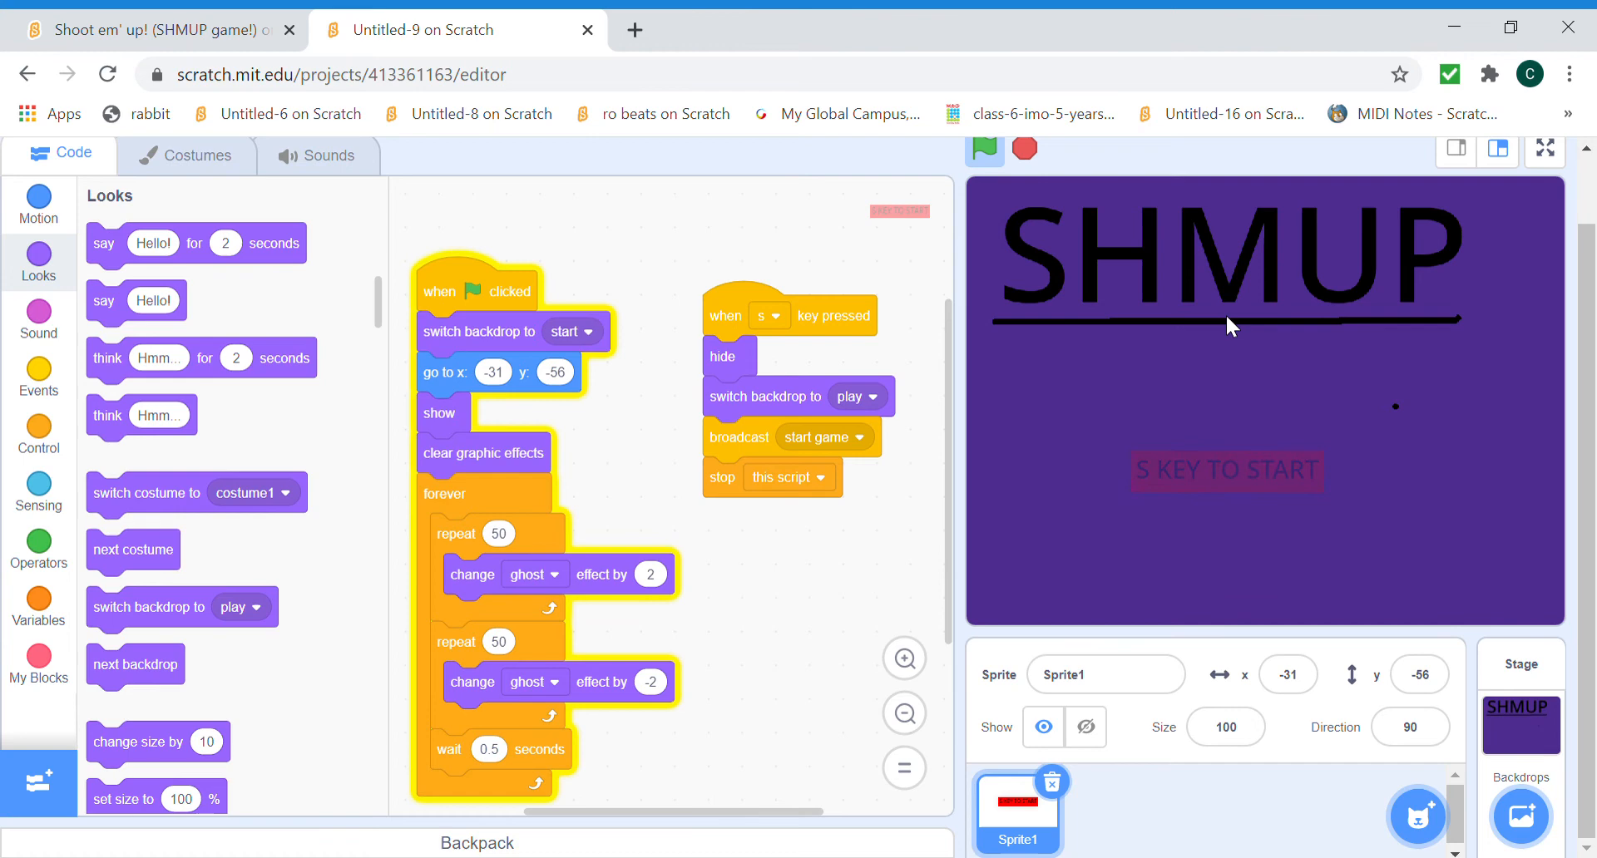
left_click(984, 150)
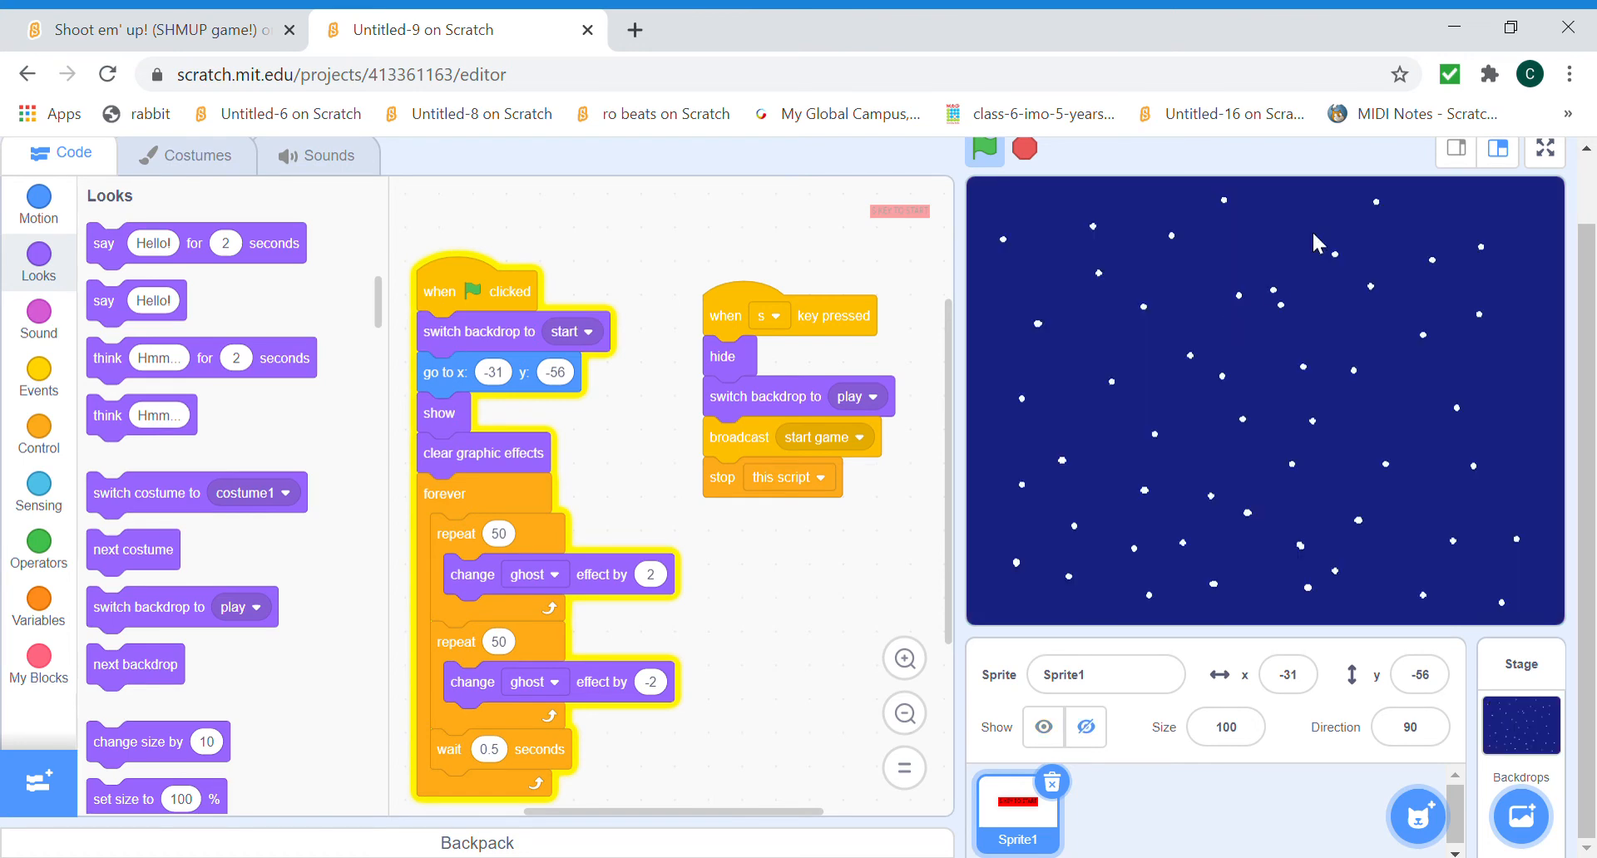
left_click(984, 150)
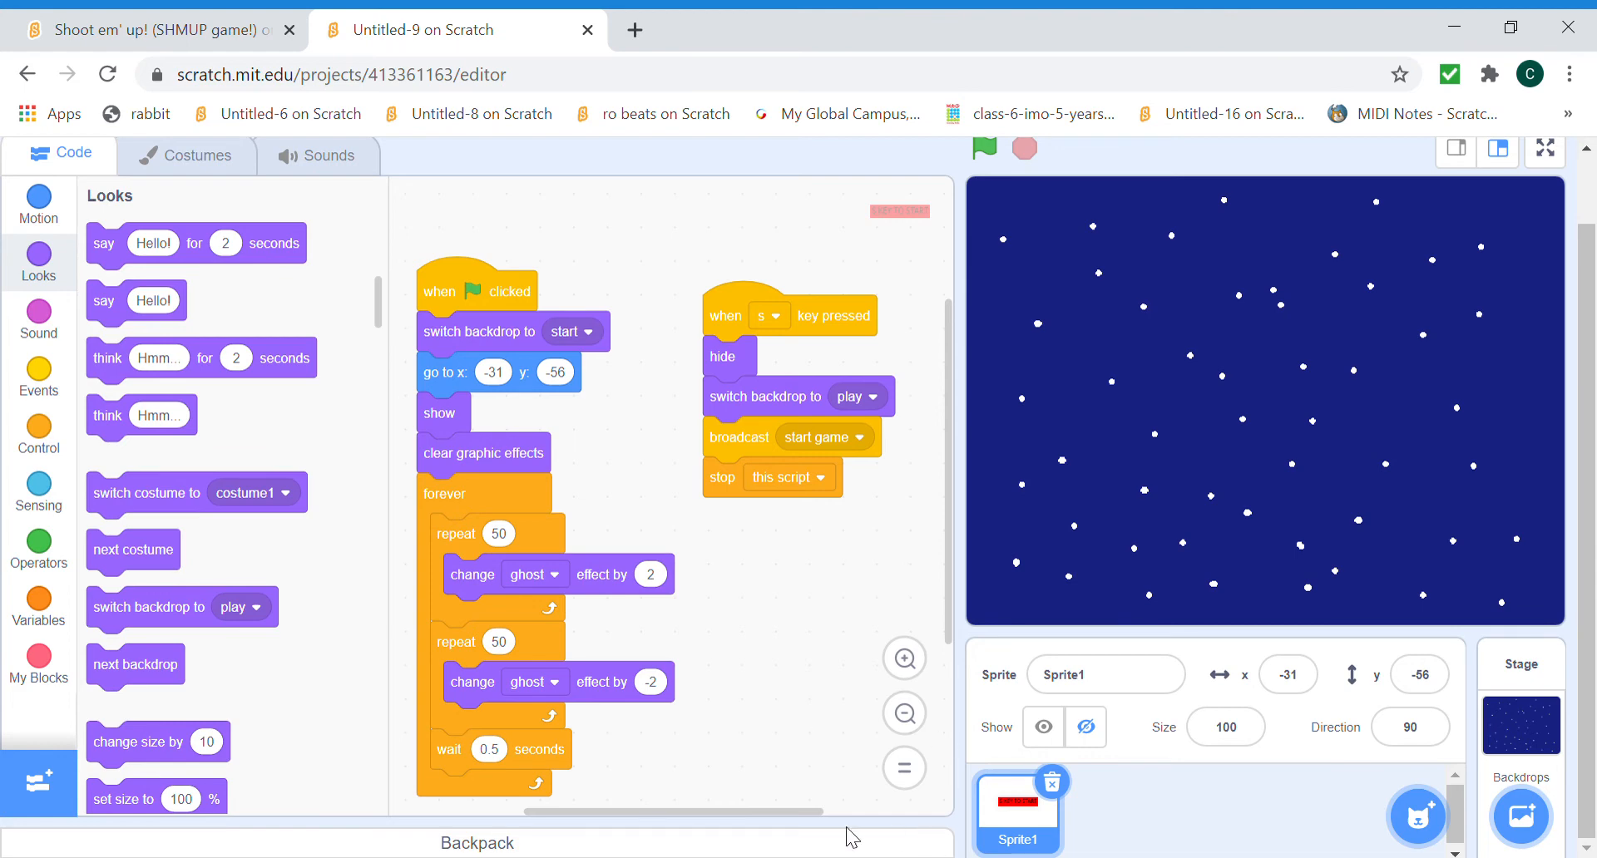
mouse_move(812, 845)
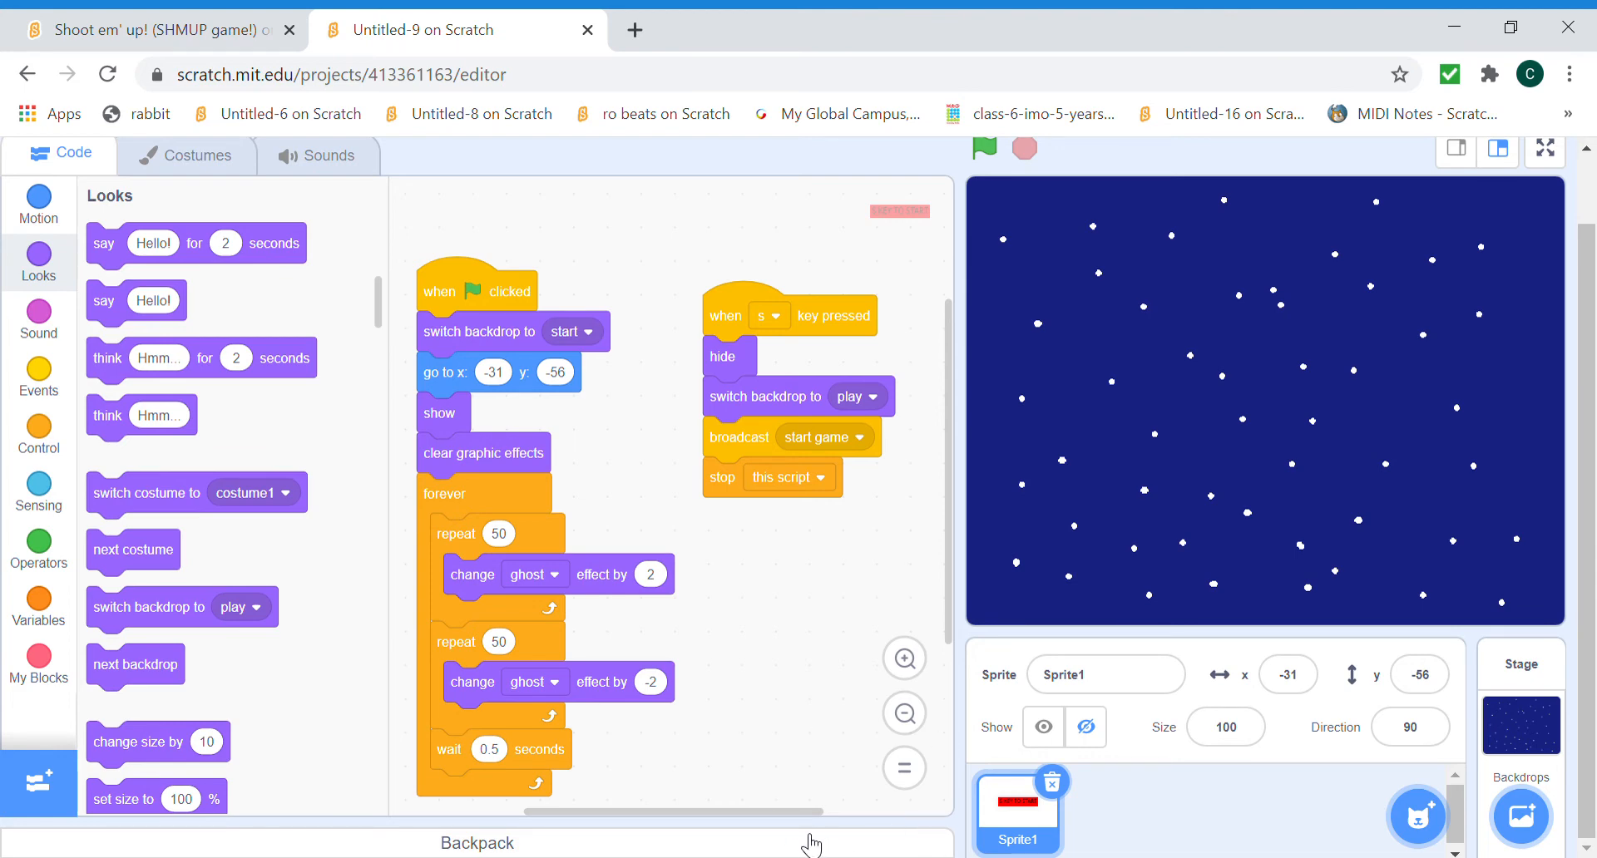
left_click(477, 841)
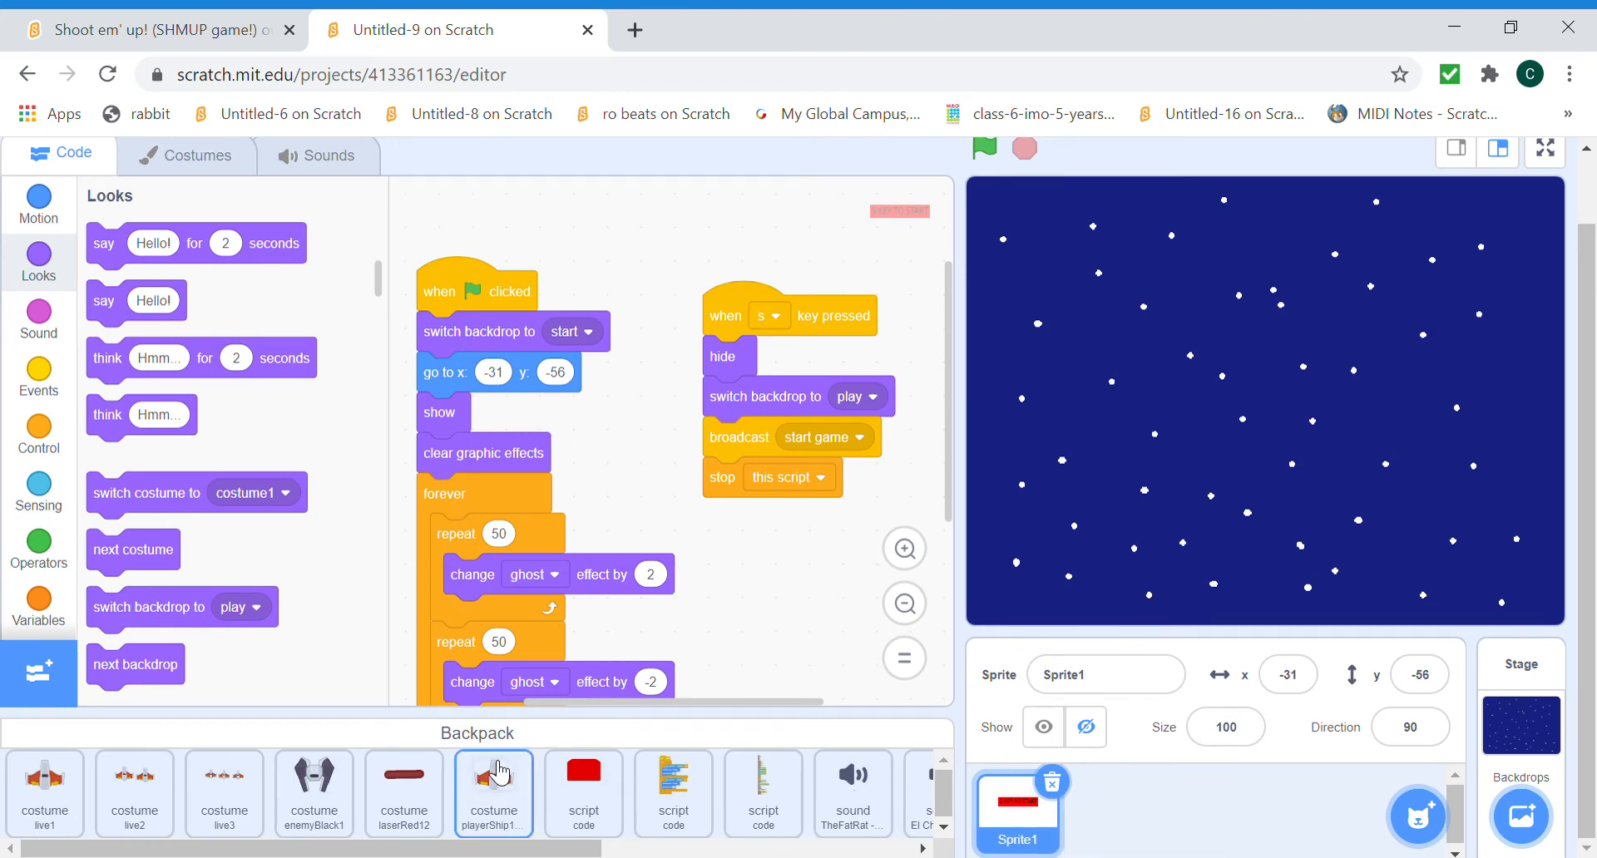
mouse_move(1255, 777)
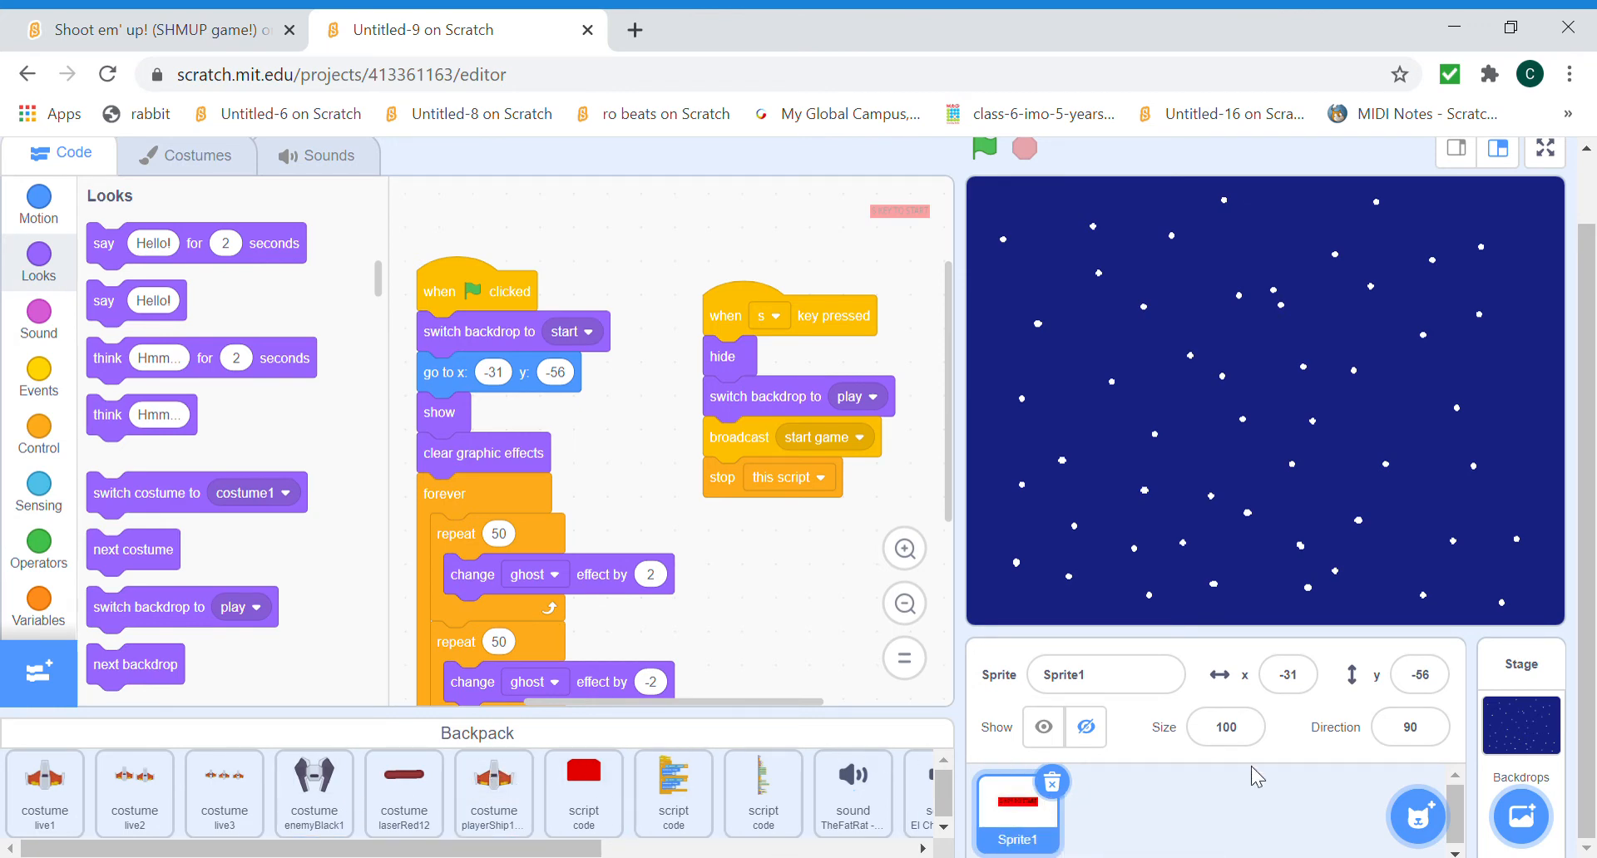
Drag the playerShip costume from the Backpack into the sprite list as Sprite2.
left_click(198, 155)
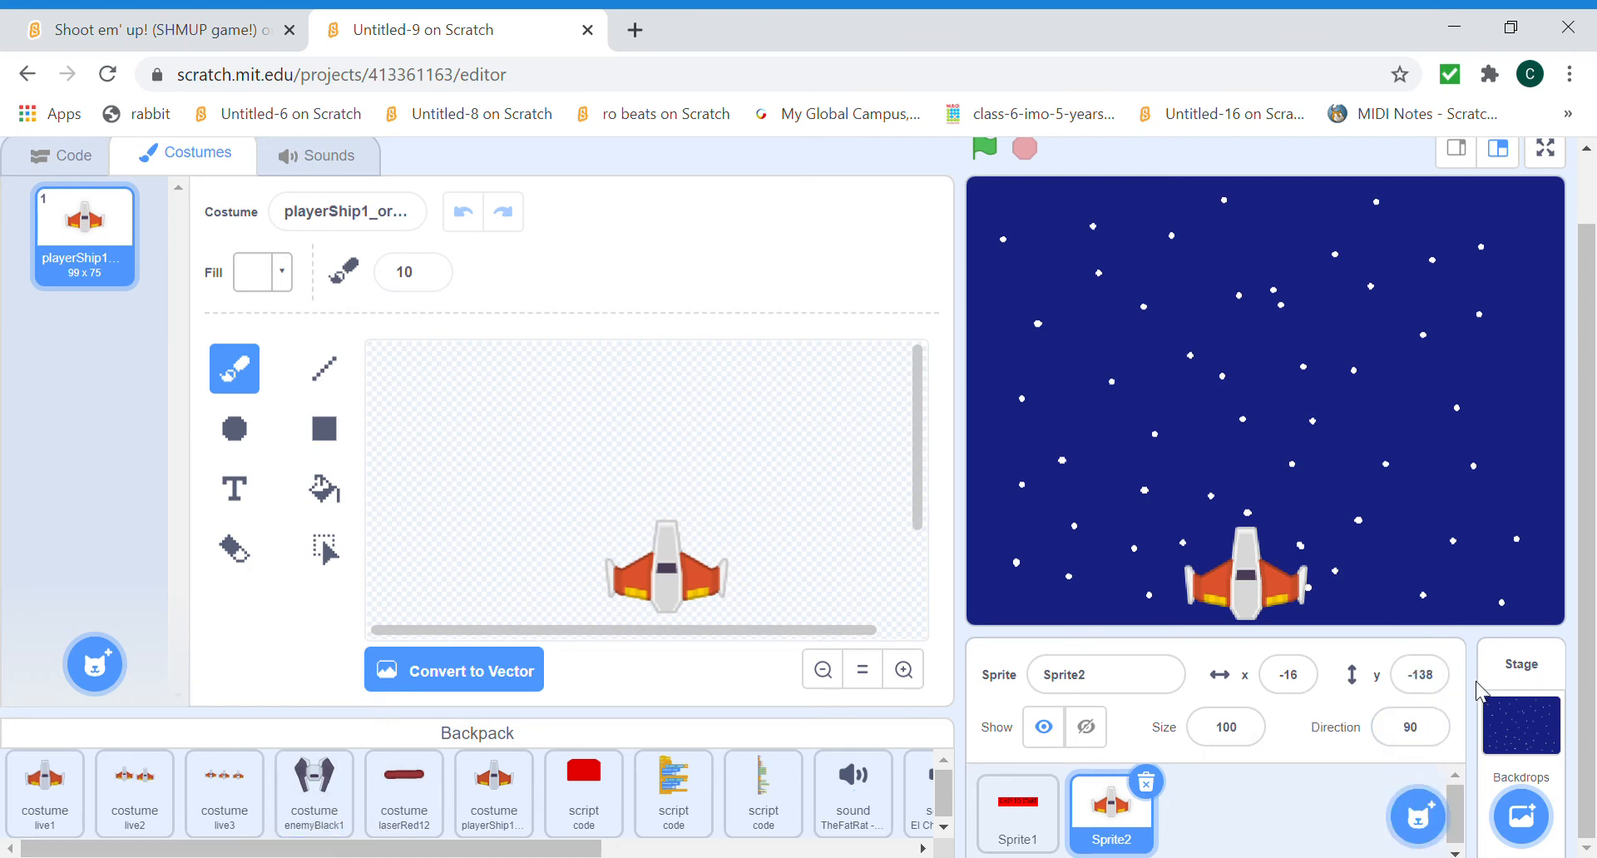
left_click(1428, 796)
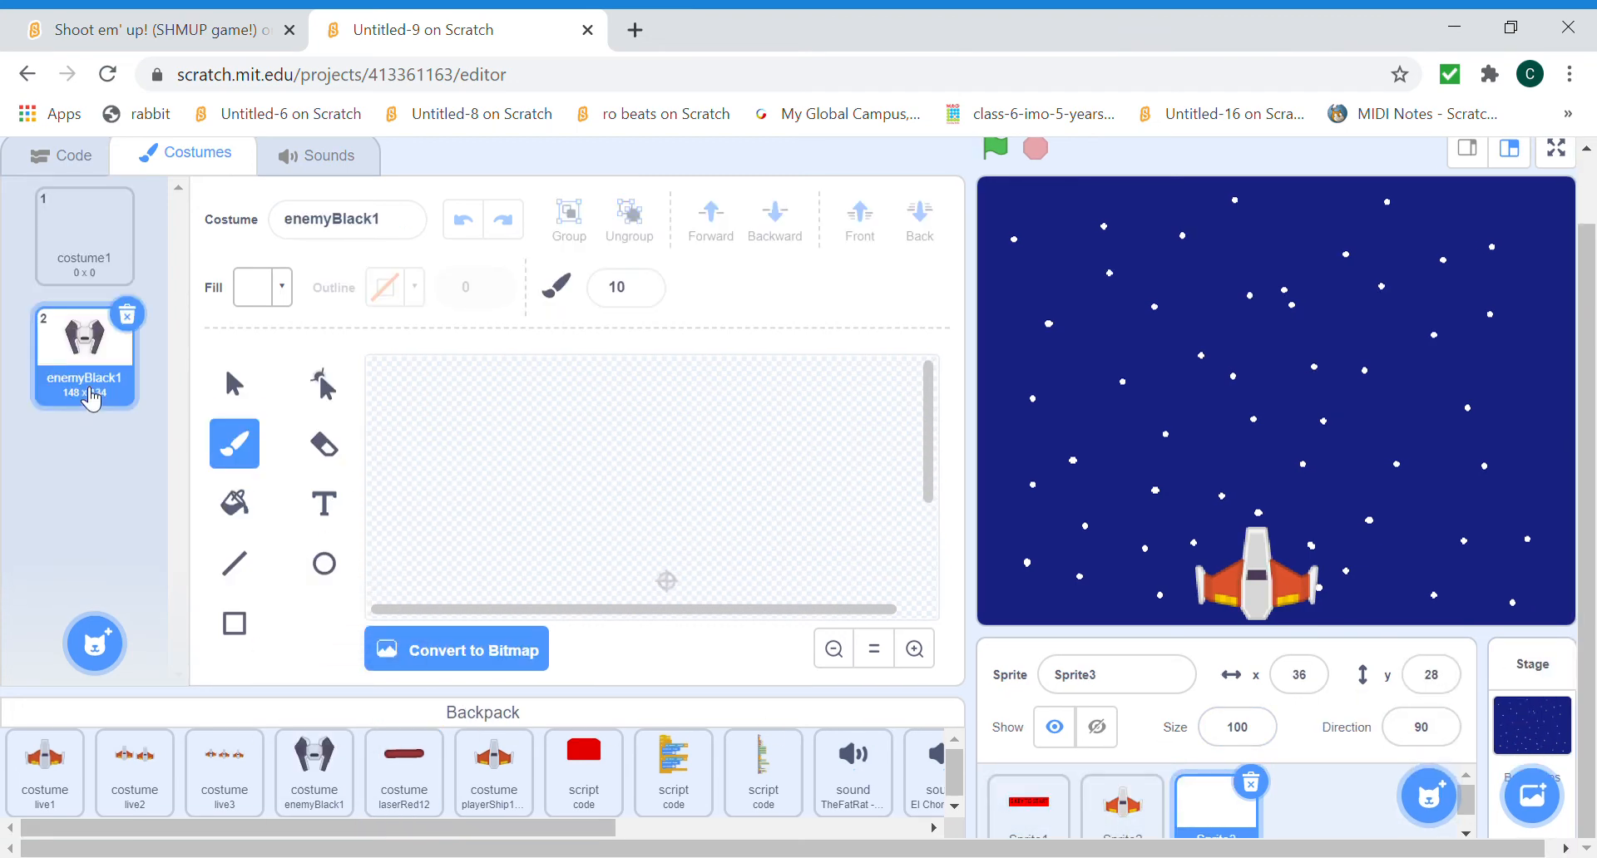
Give Sprite3 the enemyBlack1 costume as its only costume.
left_click(85, 235)
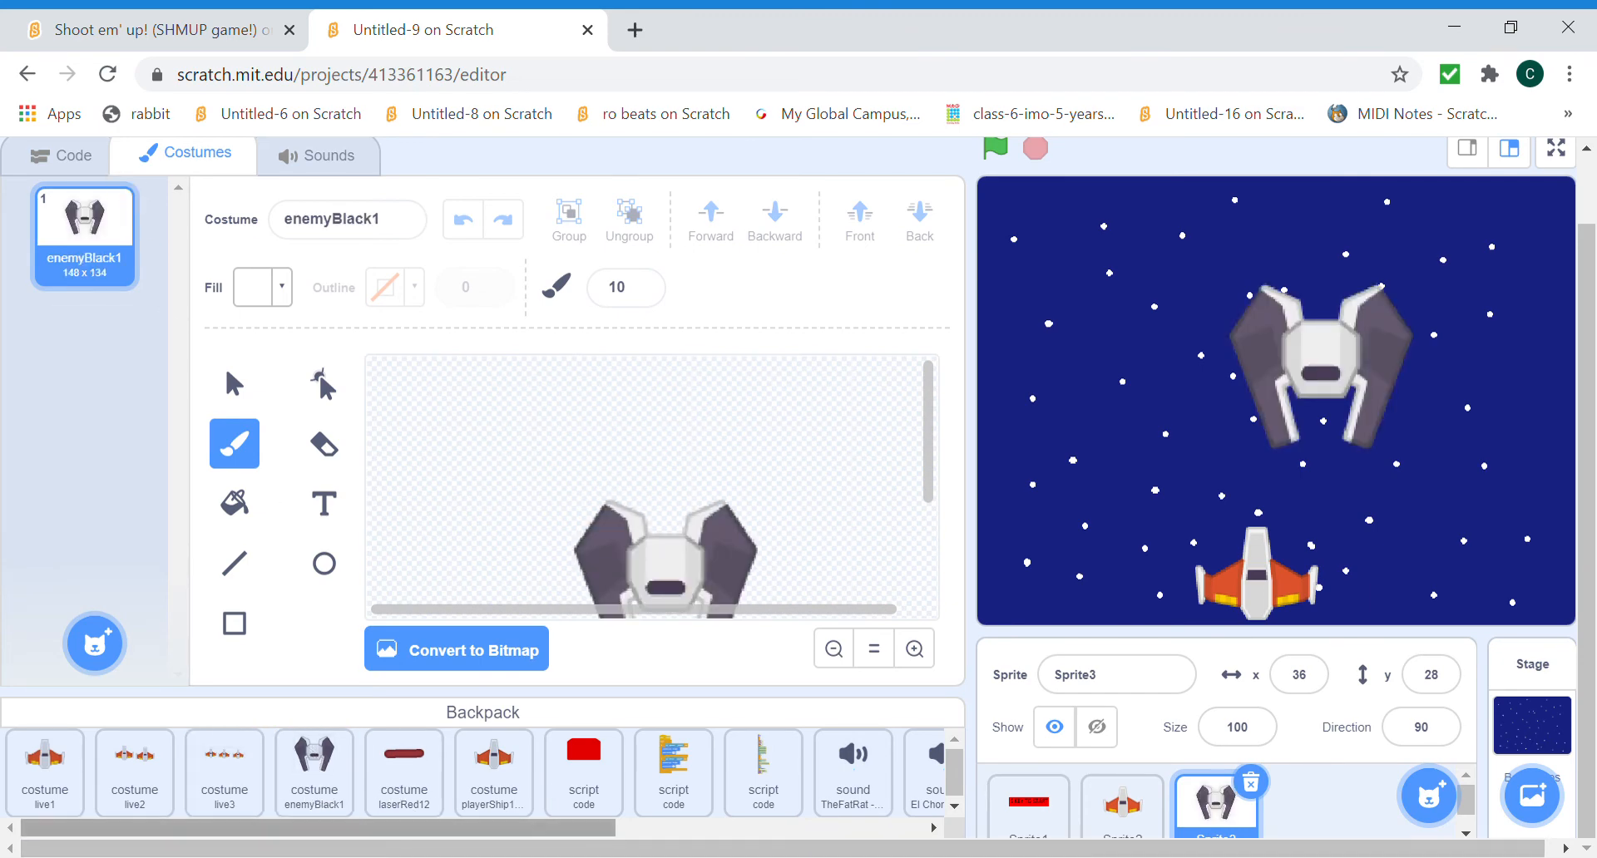
mouse_move(351, 736)
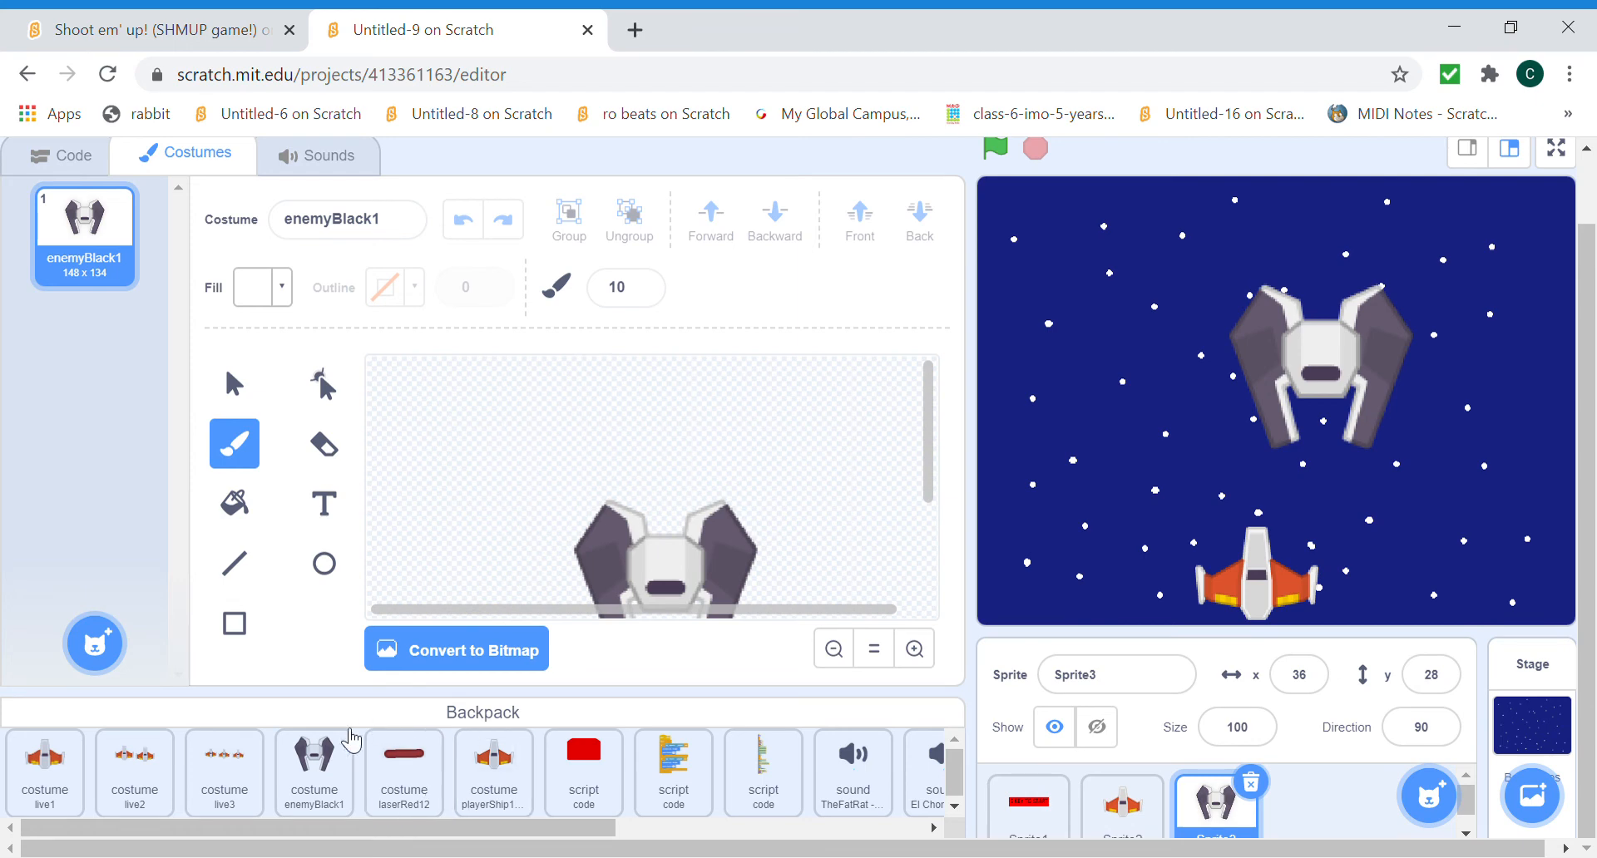
left_click(403, 772)
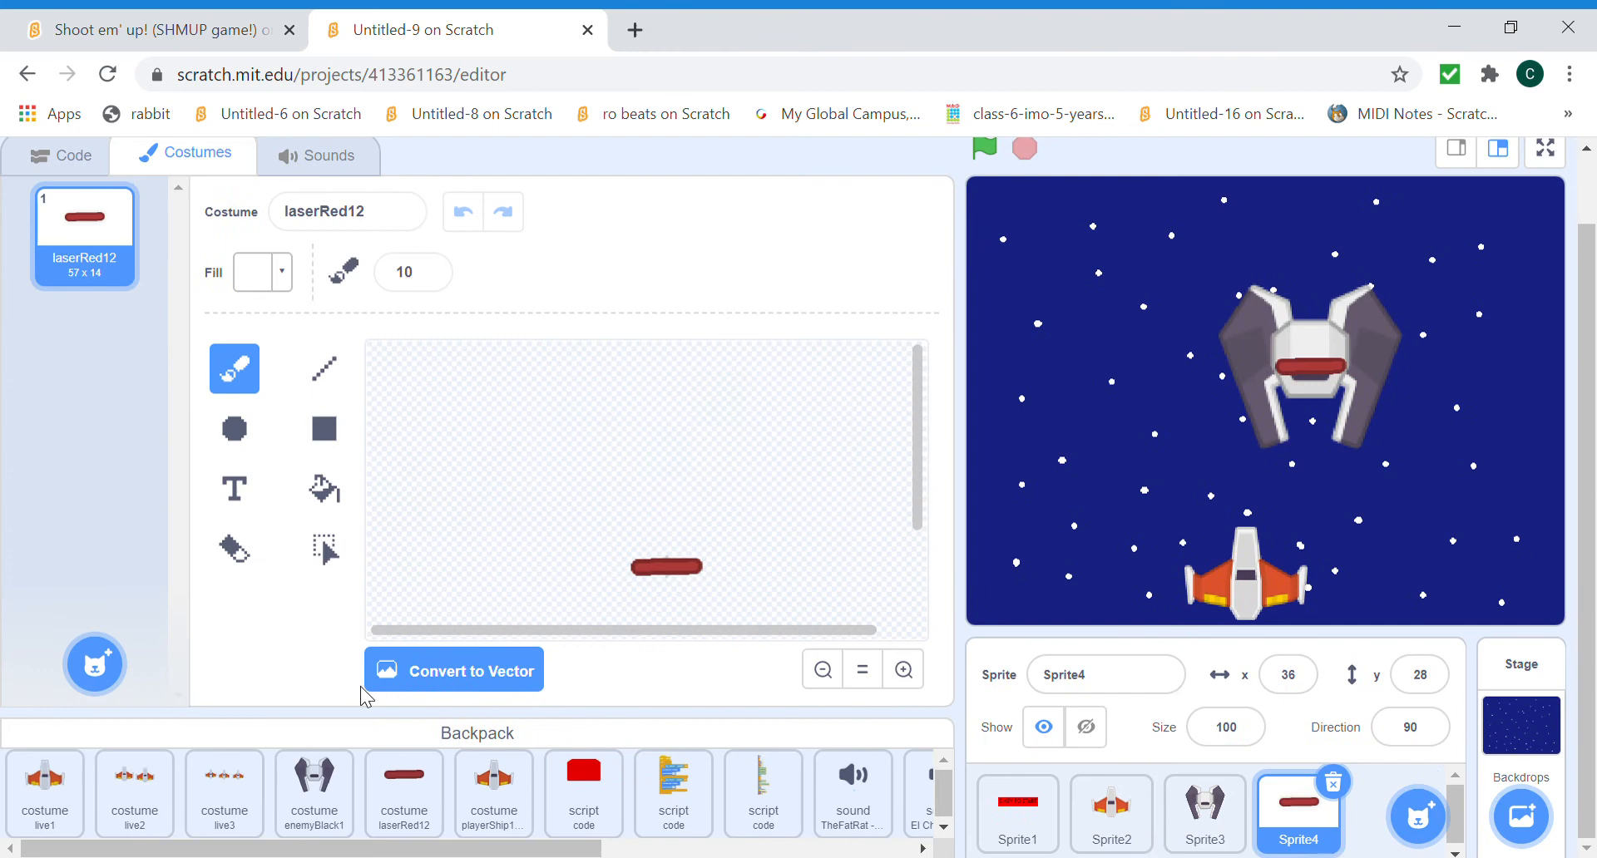
mouse_move(275, 805)
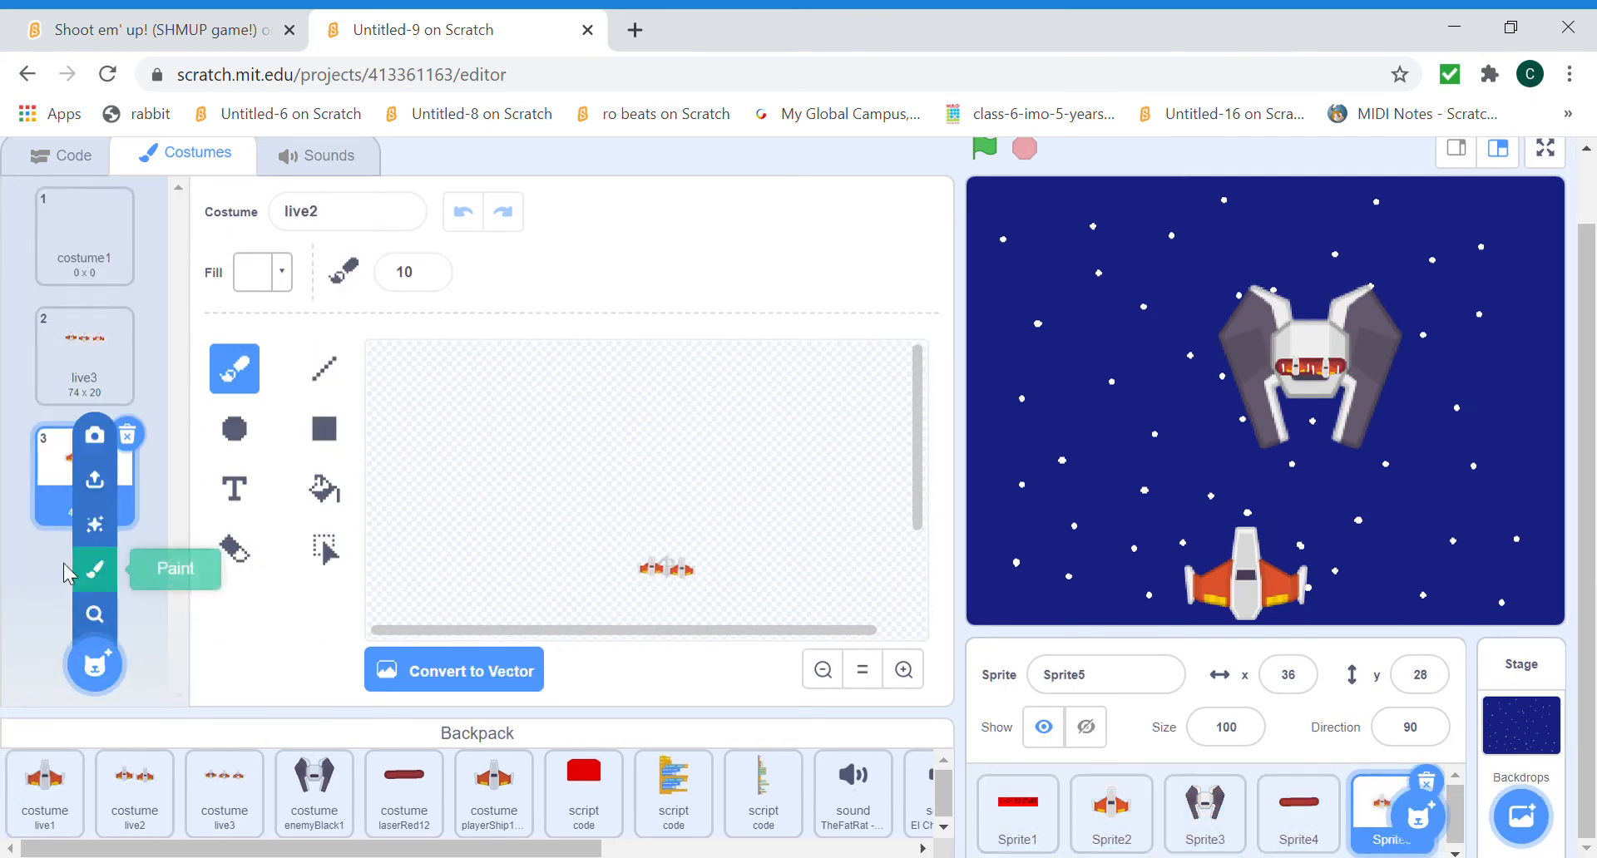
Delete Sprite5's blank costume1, leaving costumes live3, live2 and live1.
left_click(83, 235)
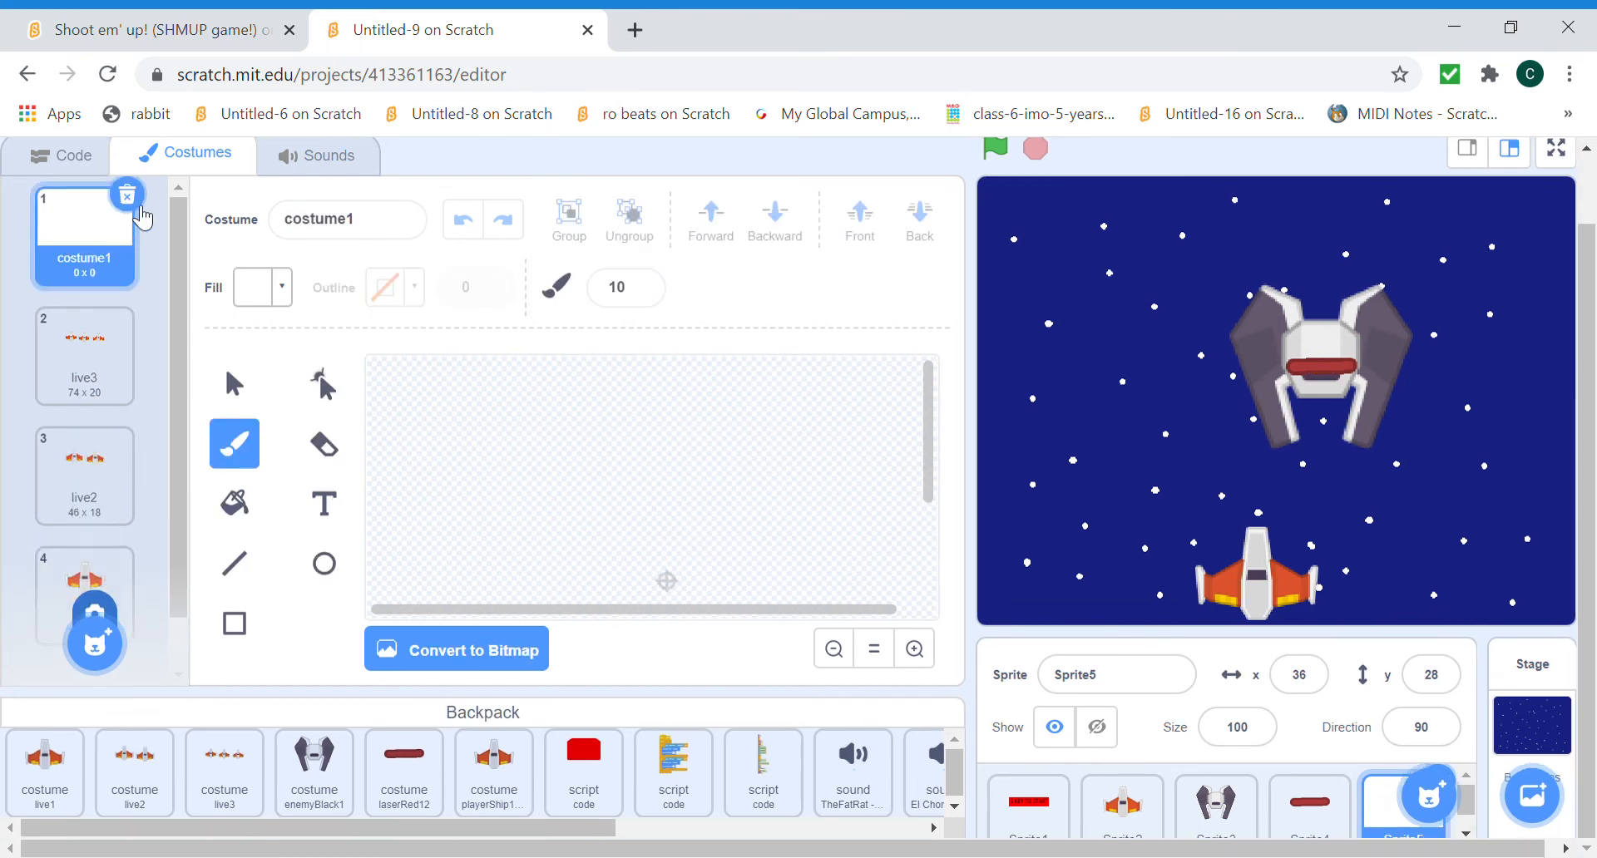
left_click(126, 195)
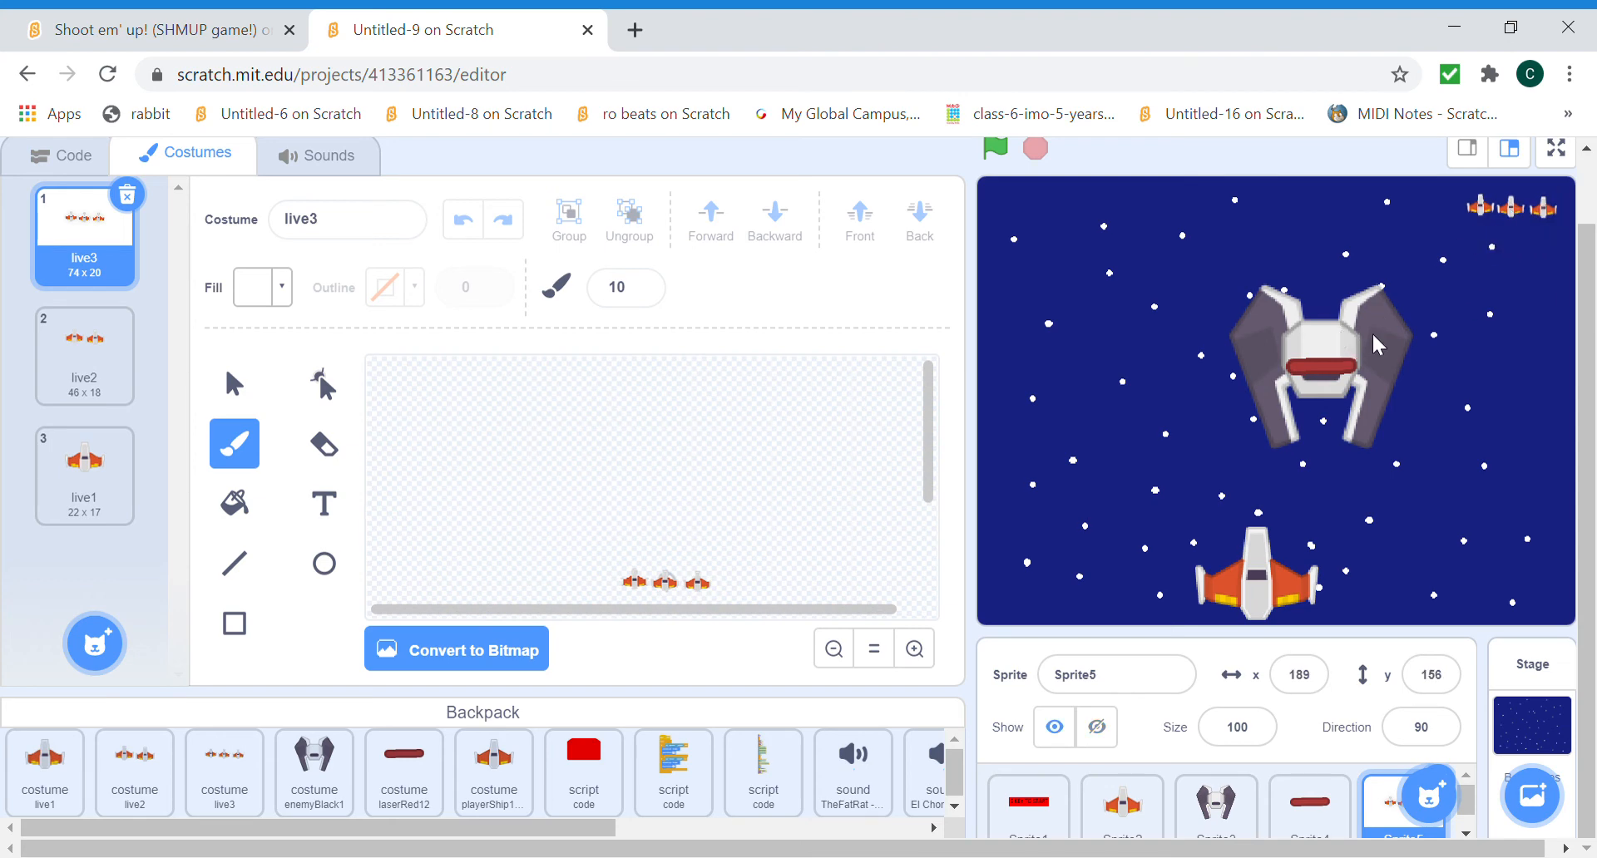
left_click(1214, 804)
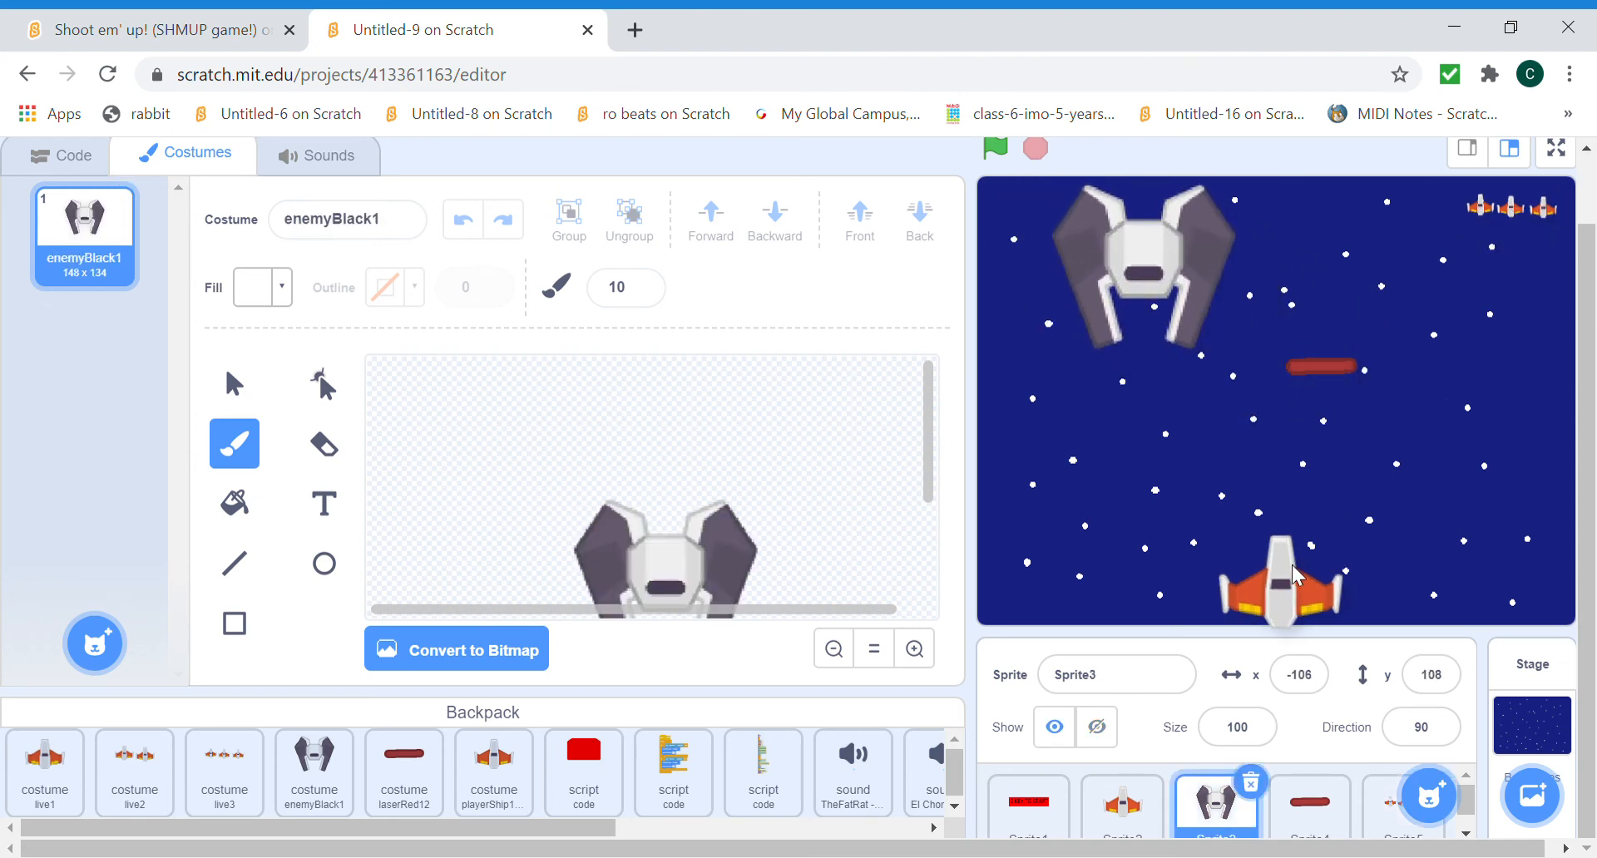
Nudge the player ship upward and add a set-size block shrinking it to 50%.
left_click(1110, 811)
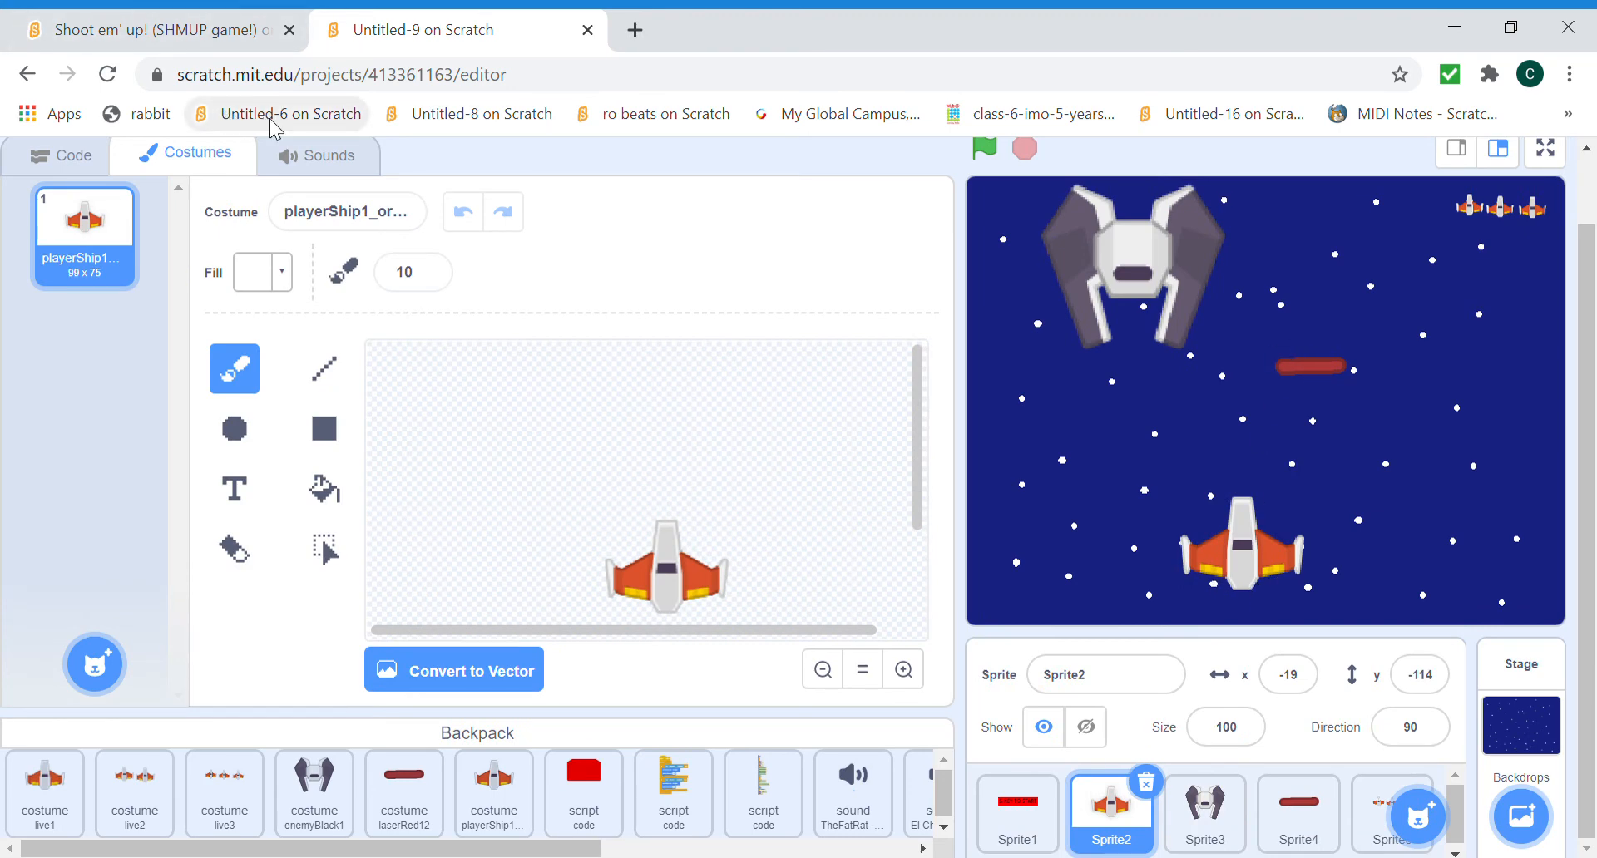
mouse_move(525, 254)
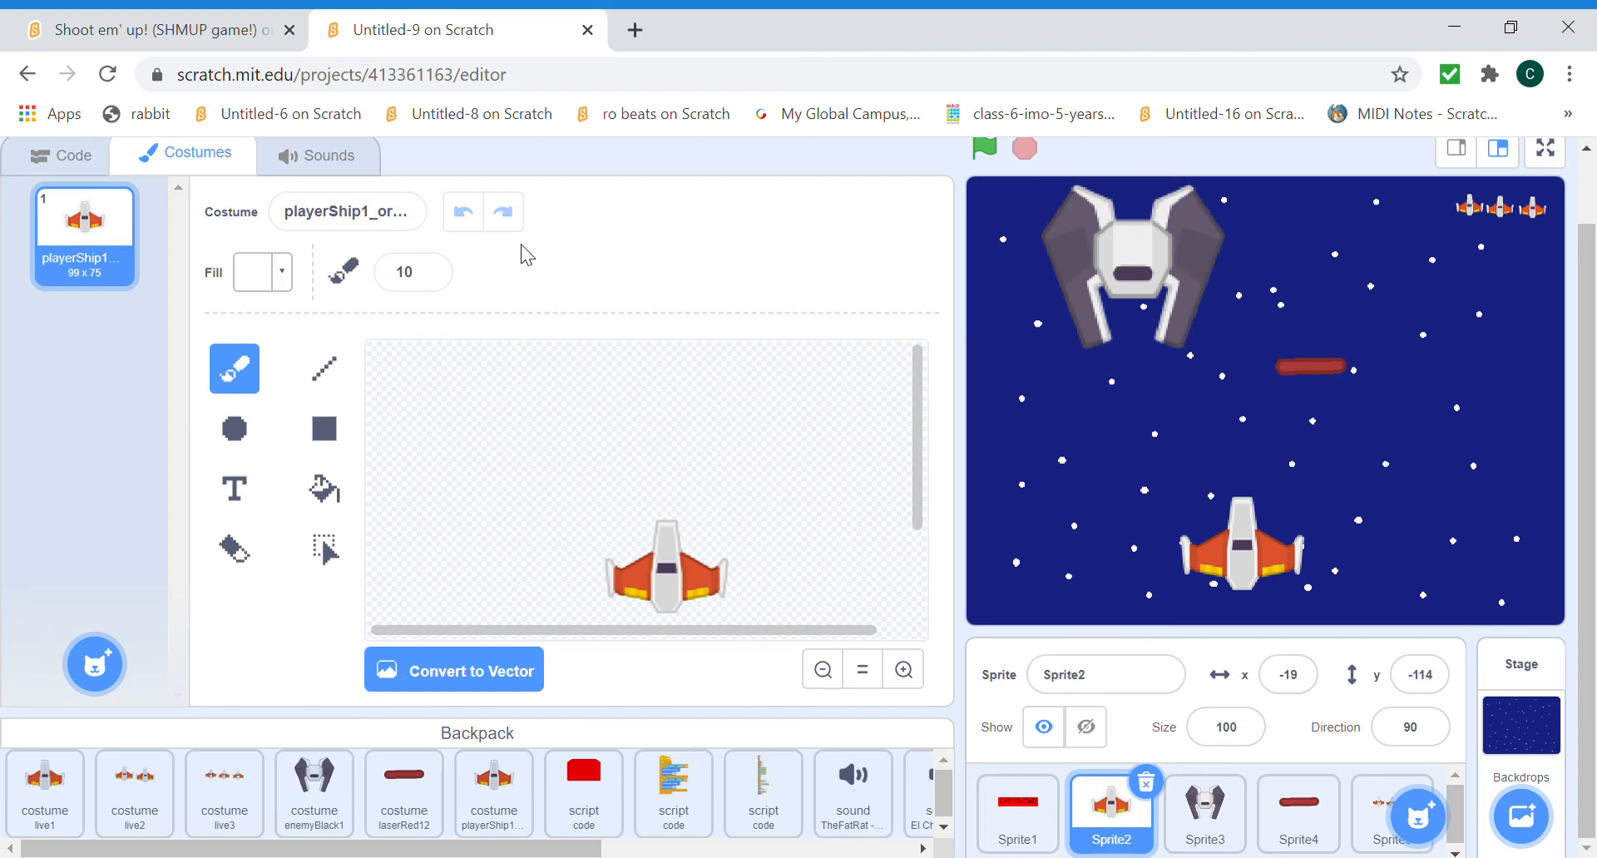
mouse_move(1329, 499)
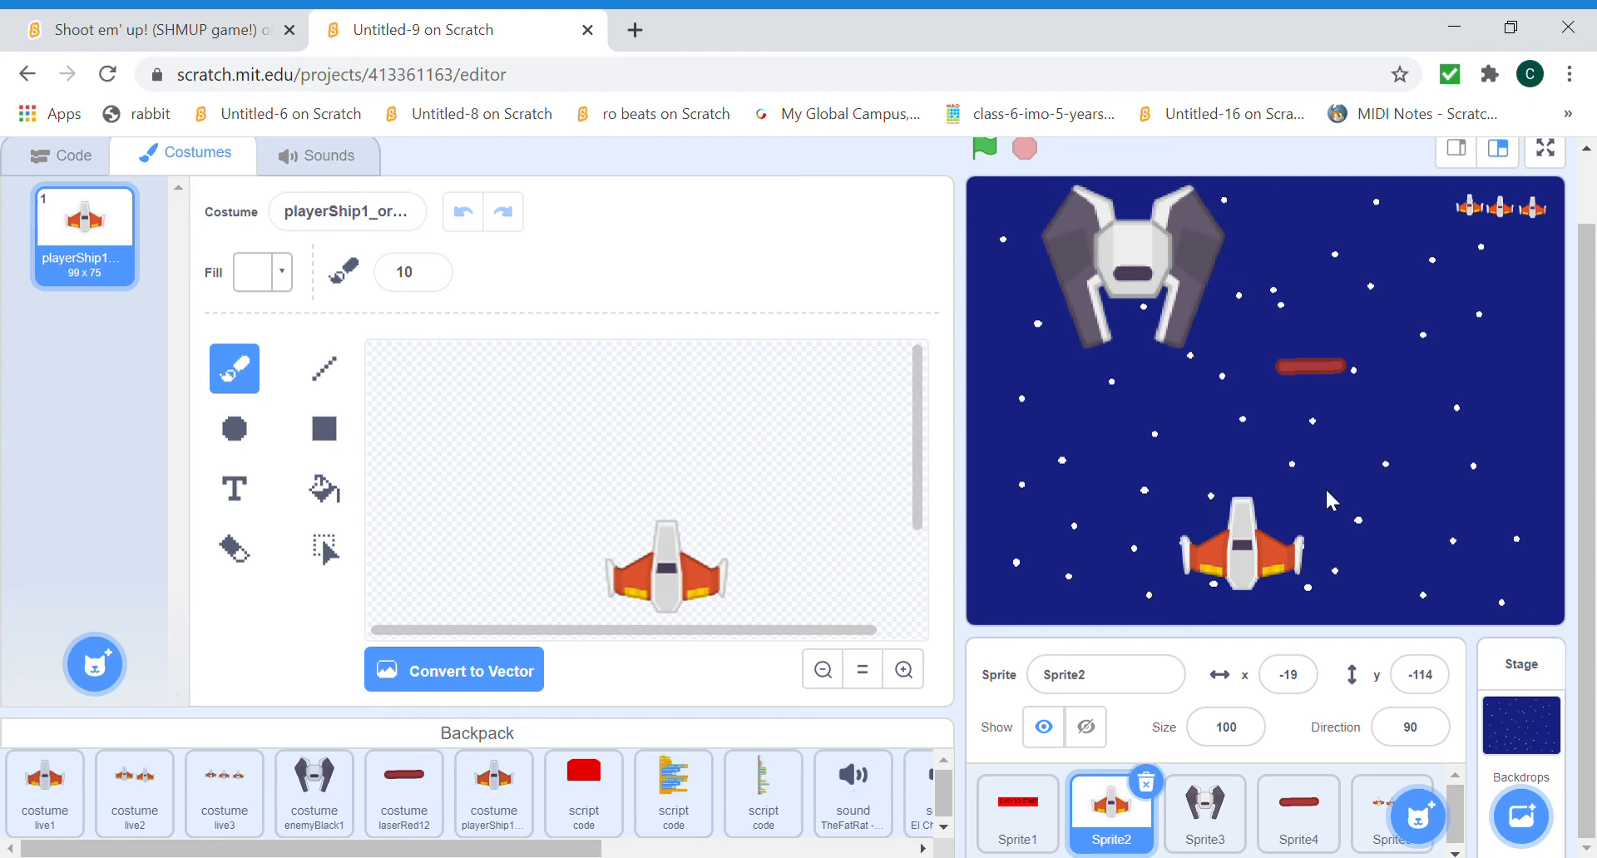
mouse_move(364, 229)
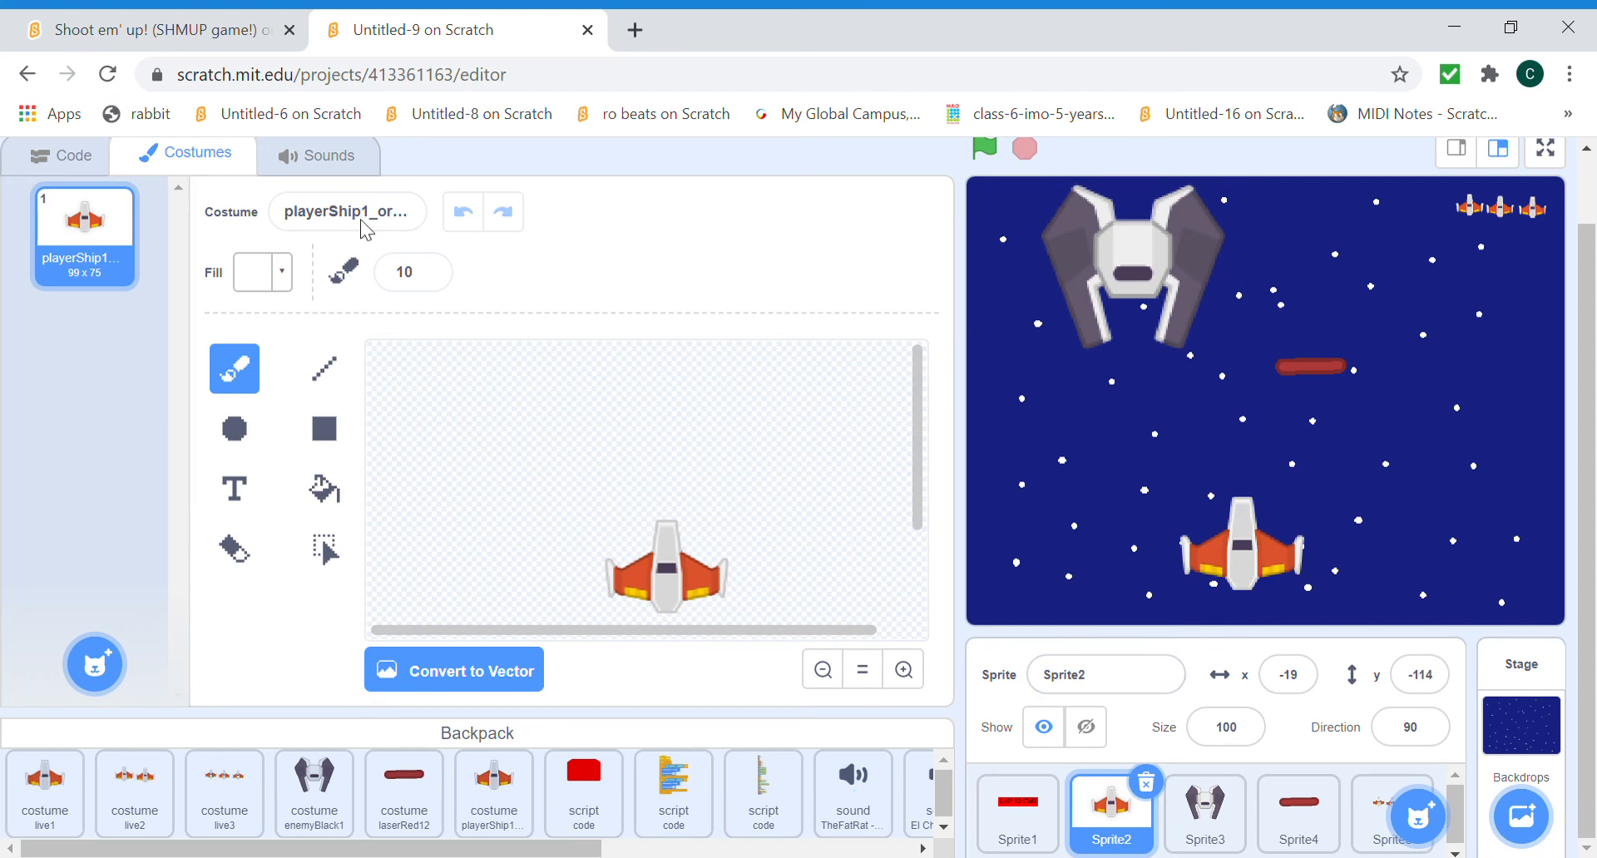
left_click(58, 154)
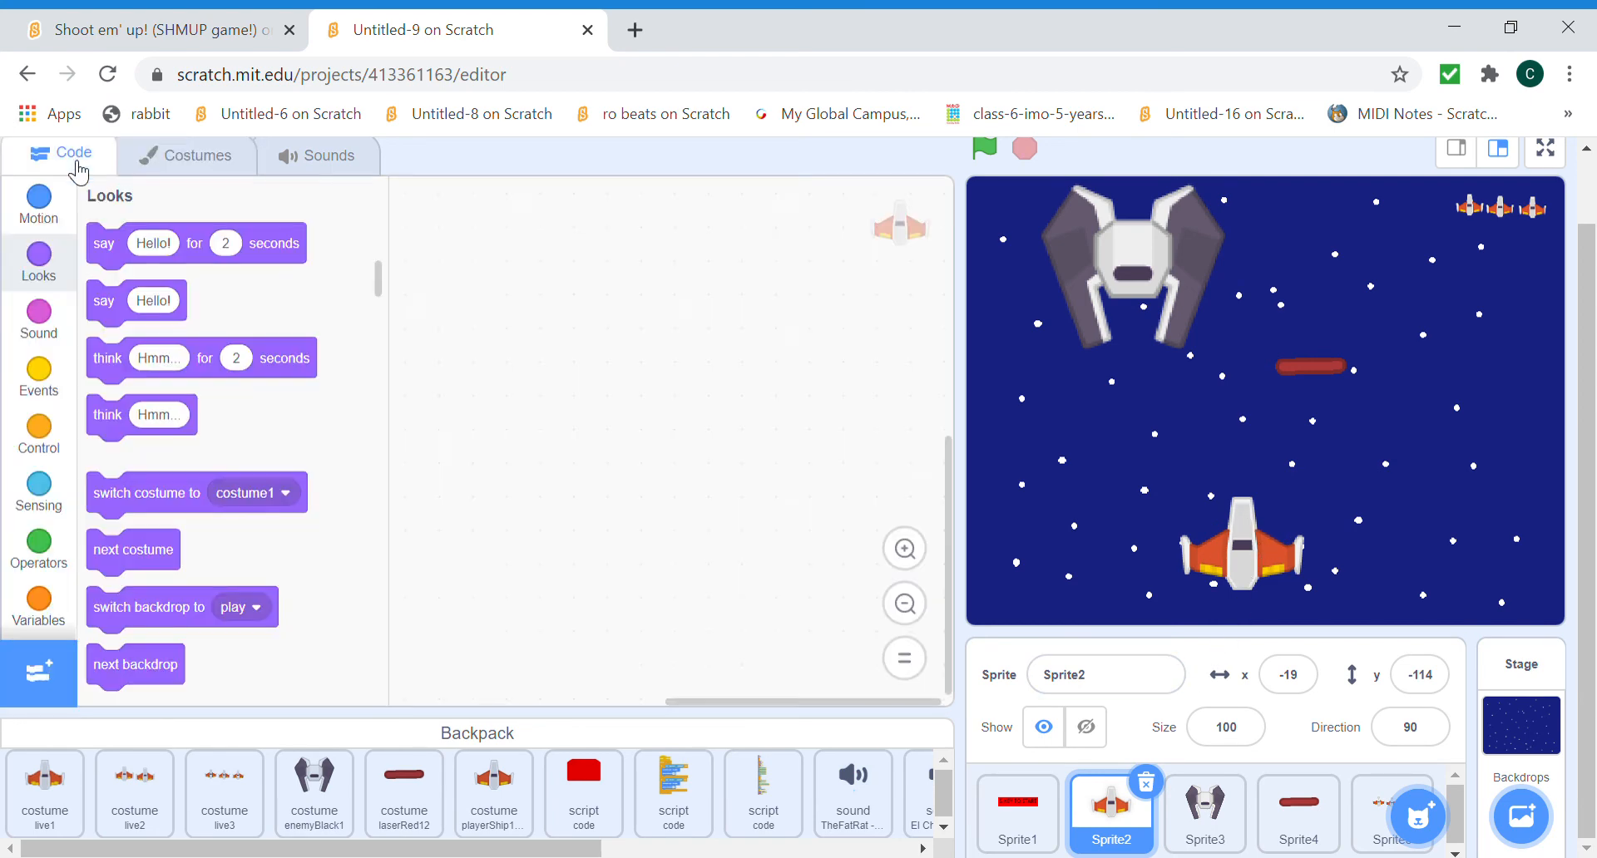
scroll("down", 3)
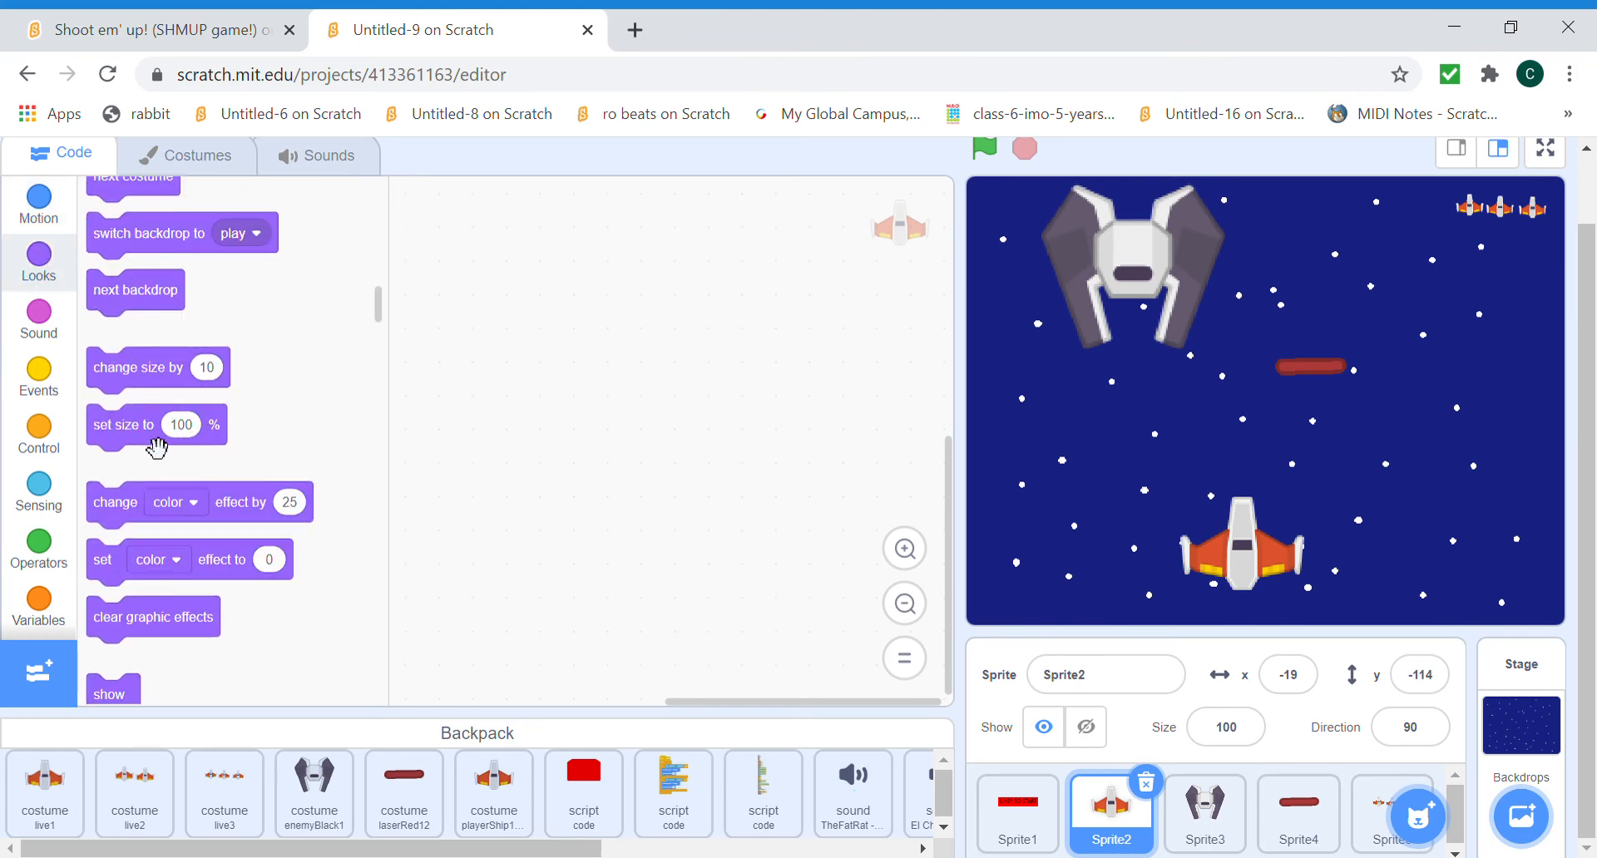
left_click_drag(122, 424, 608, 394)
type("50")
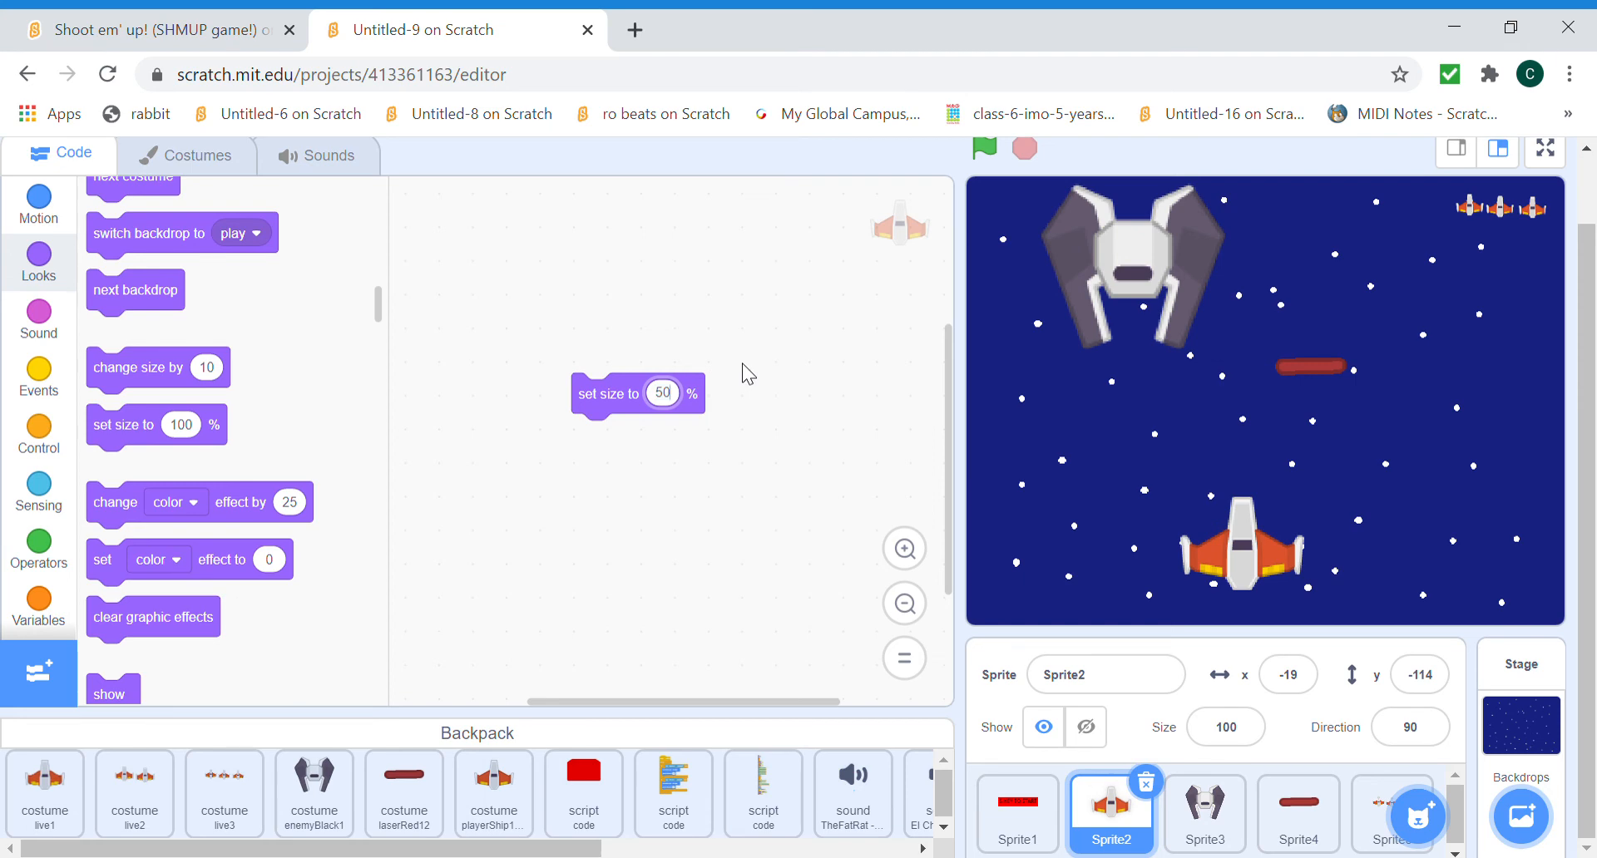
left_click(662, 394)
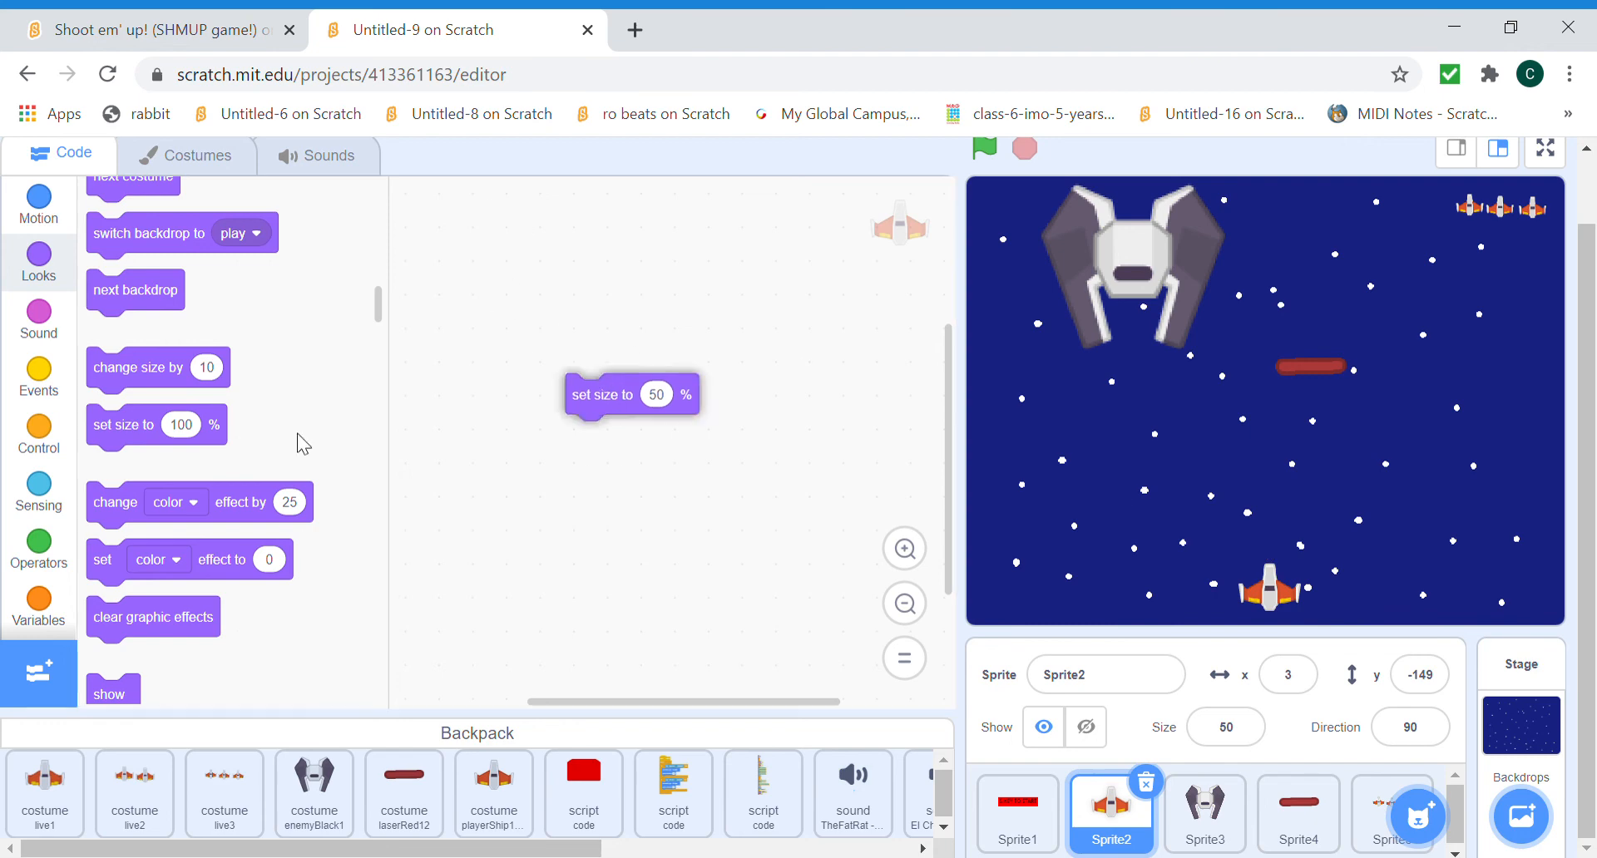
Set the enemy ship's size to 40 and the red laser's size to 55.
left_click(1204, 814)
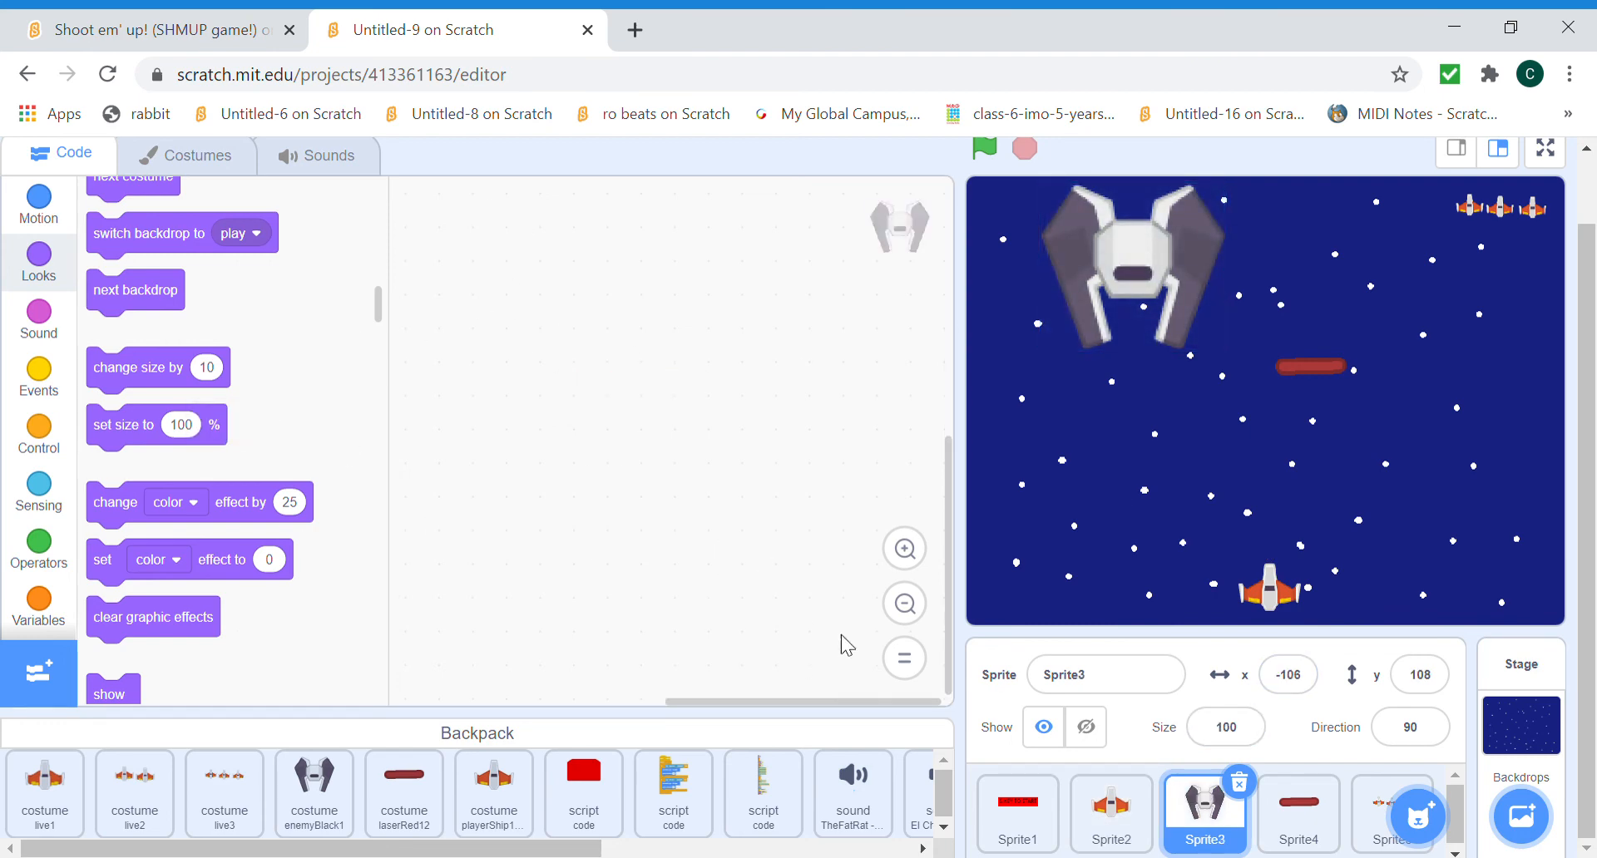
left_click_drag(156, 424, 558, 420)
type("40")
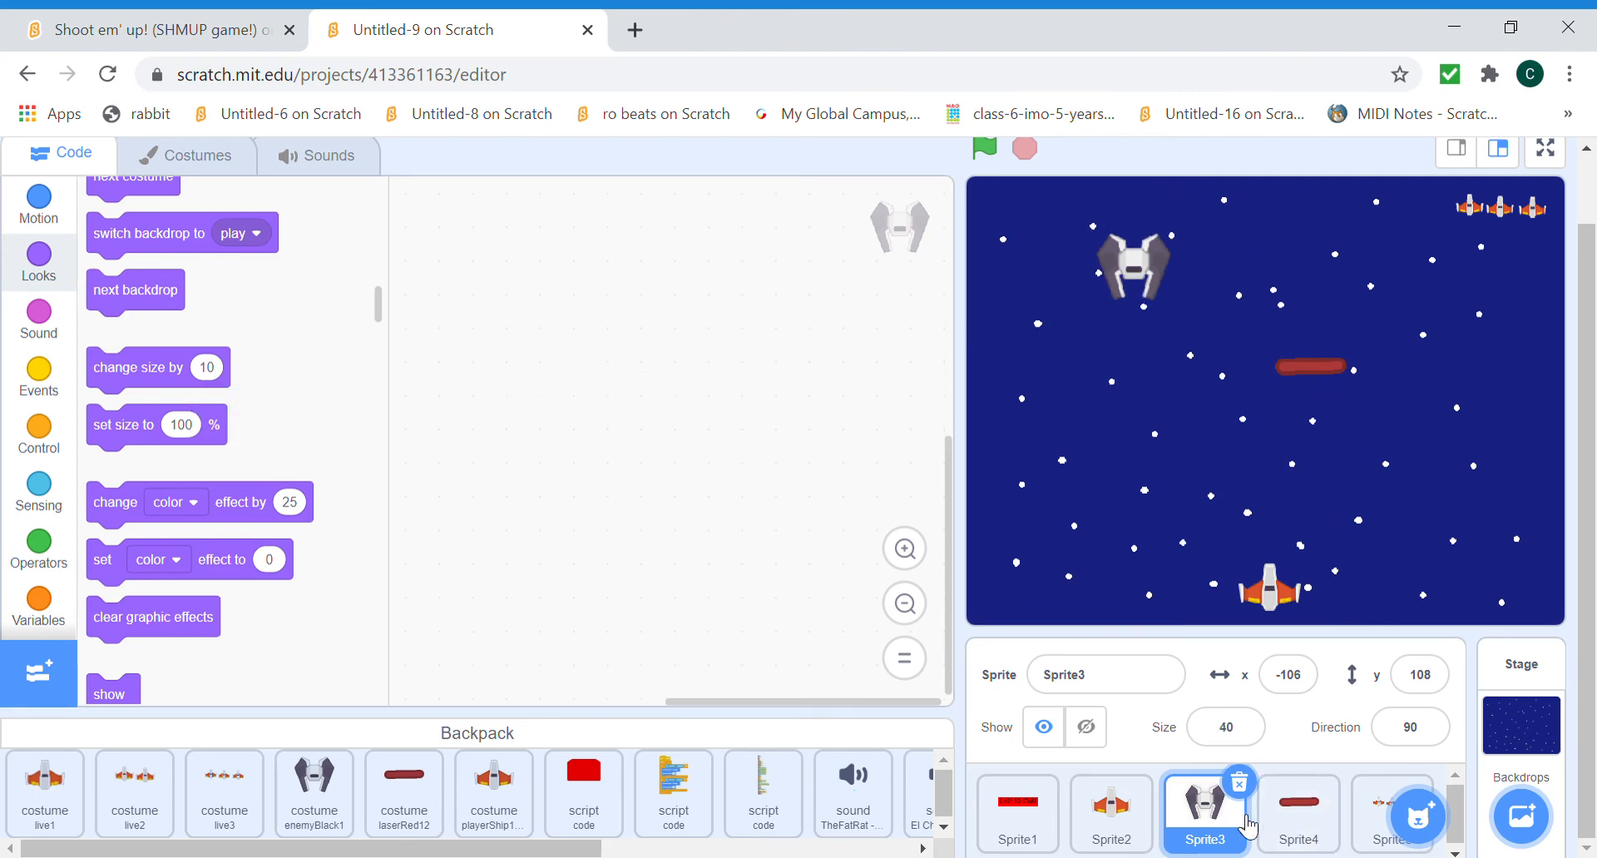
left_click(1297, 811)
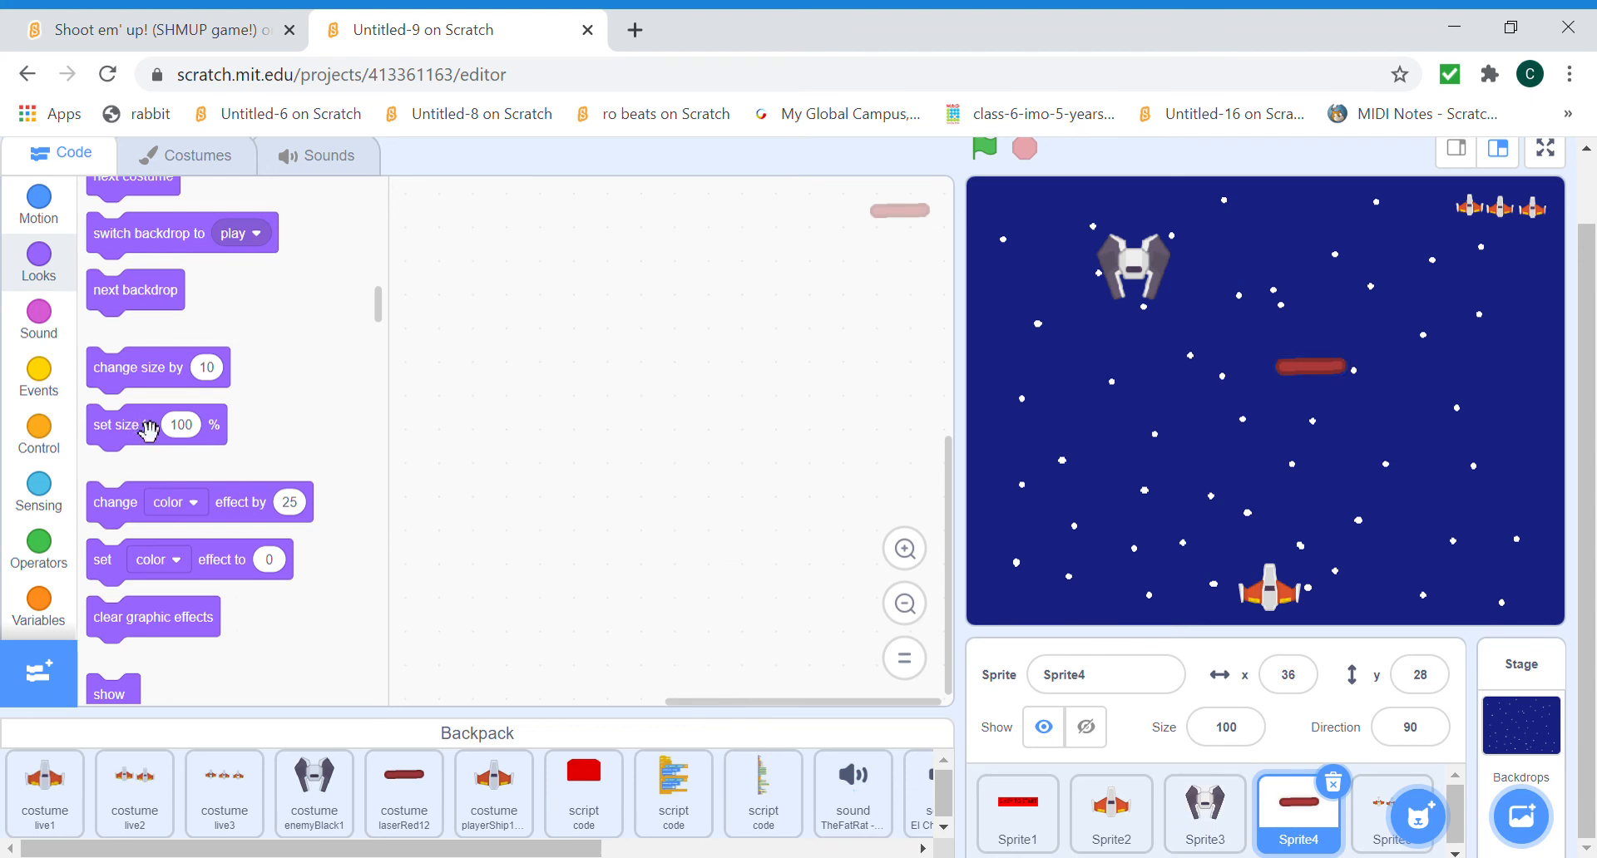
left_click_drag(156, 424, 494, 413)
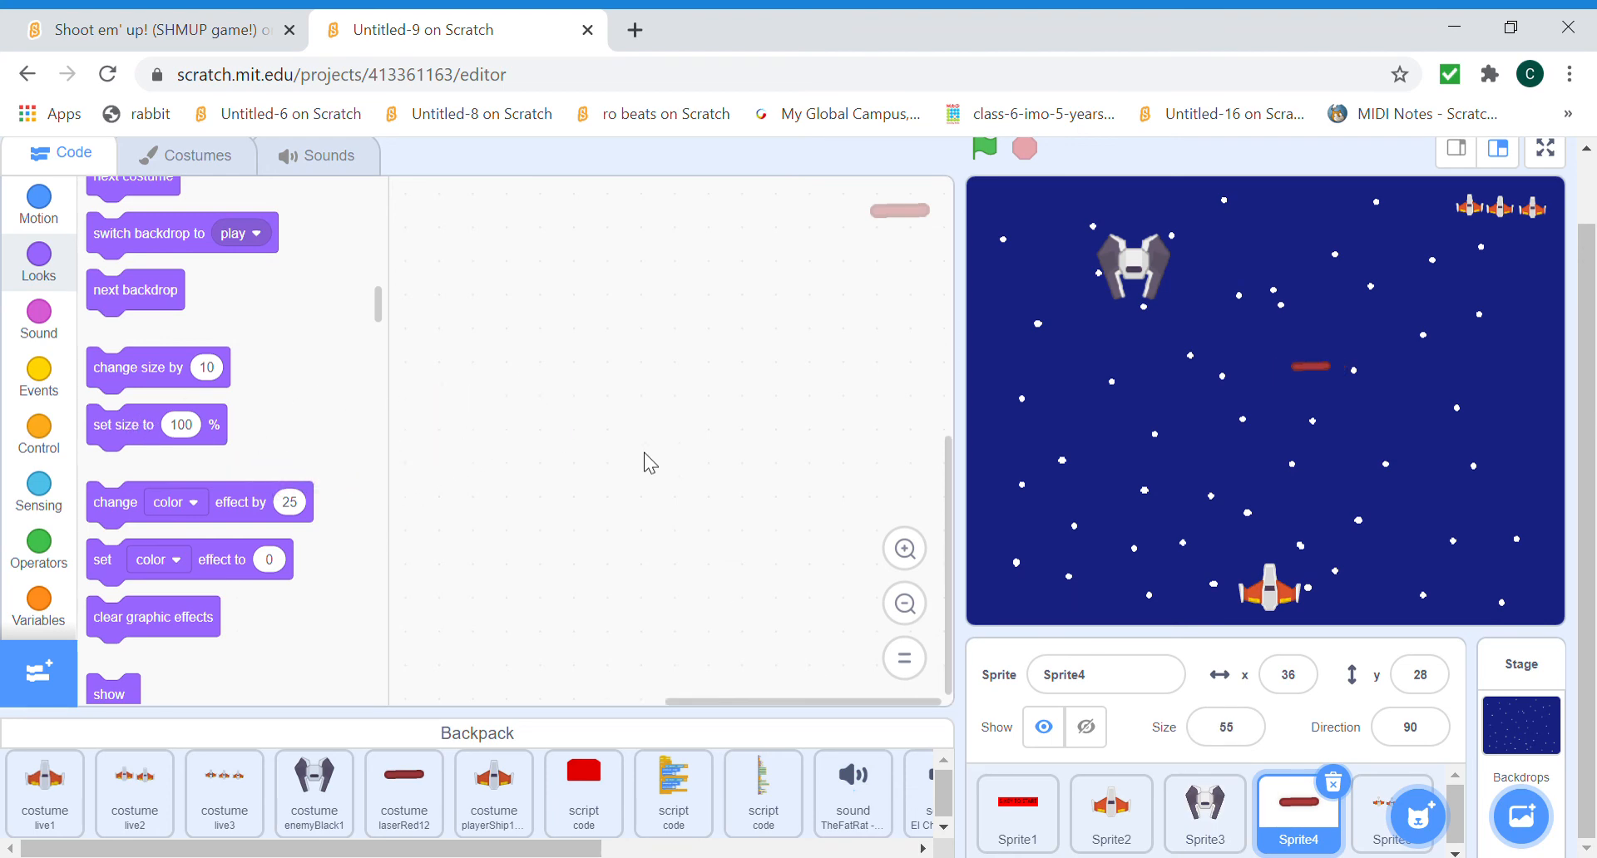
mouse_move(1283, 362)
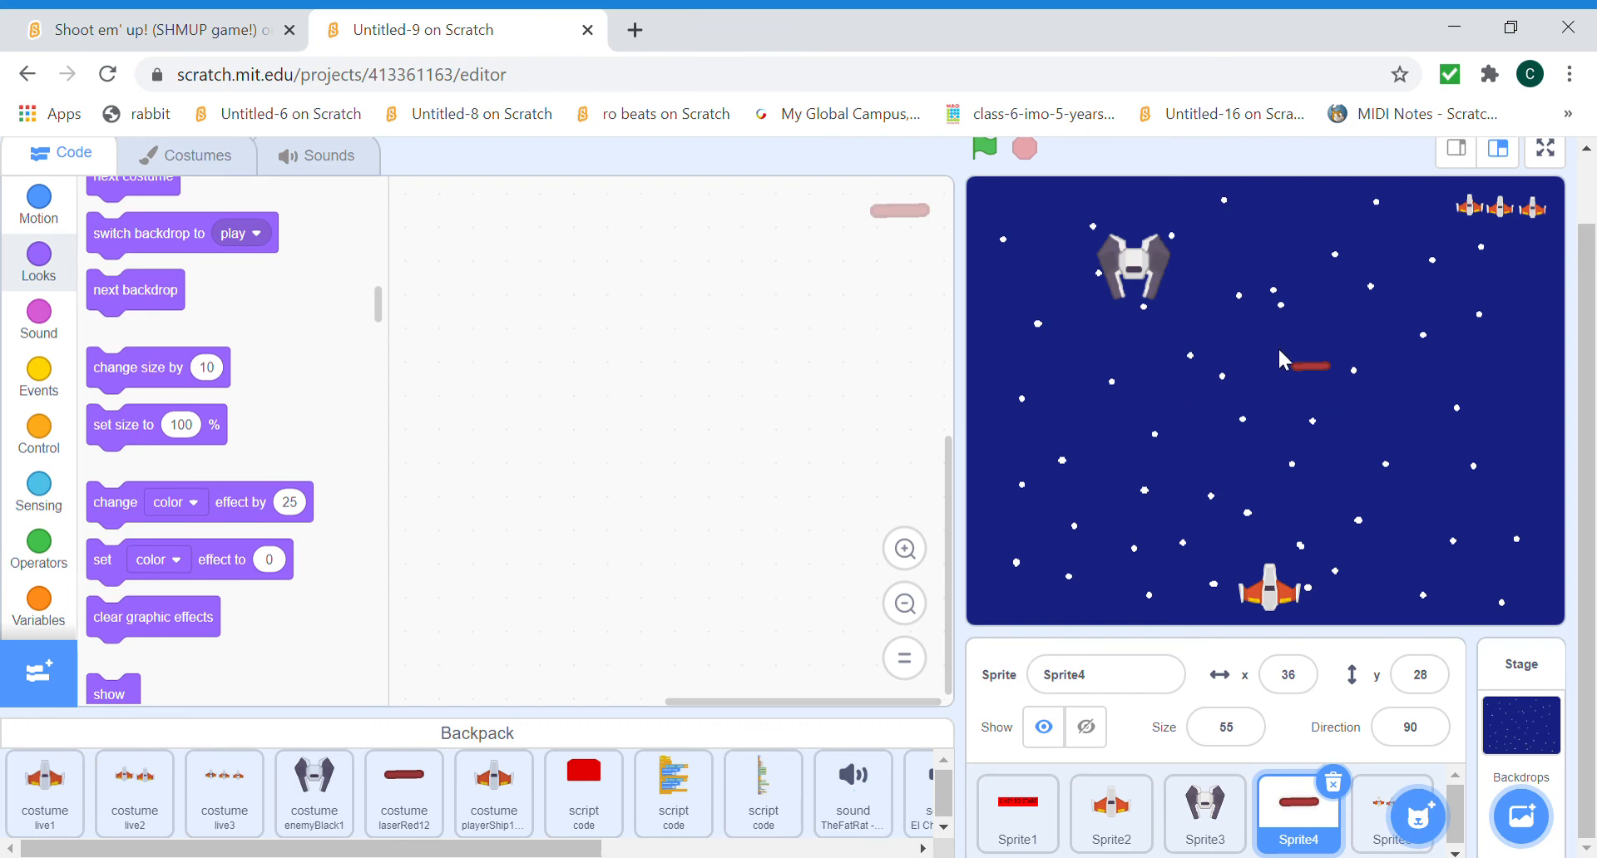
mouse_move(1124, 271)
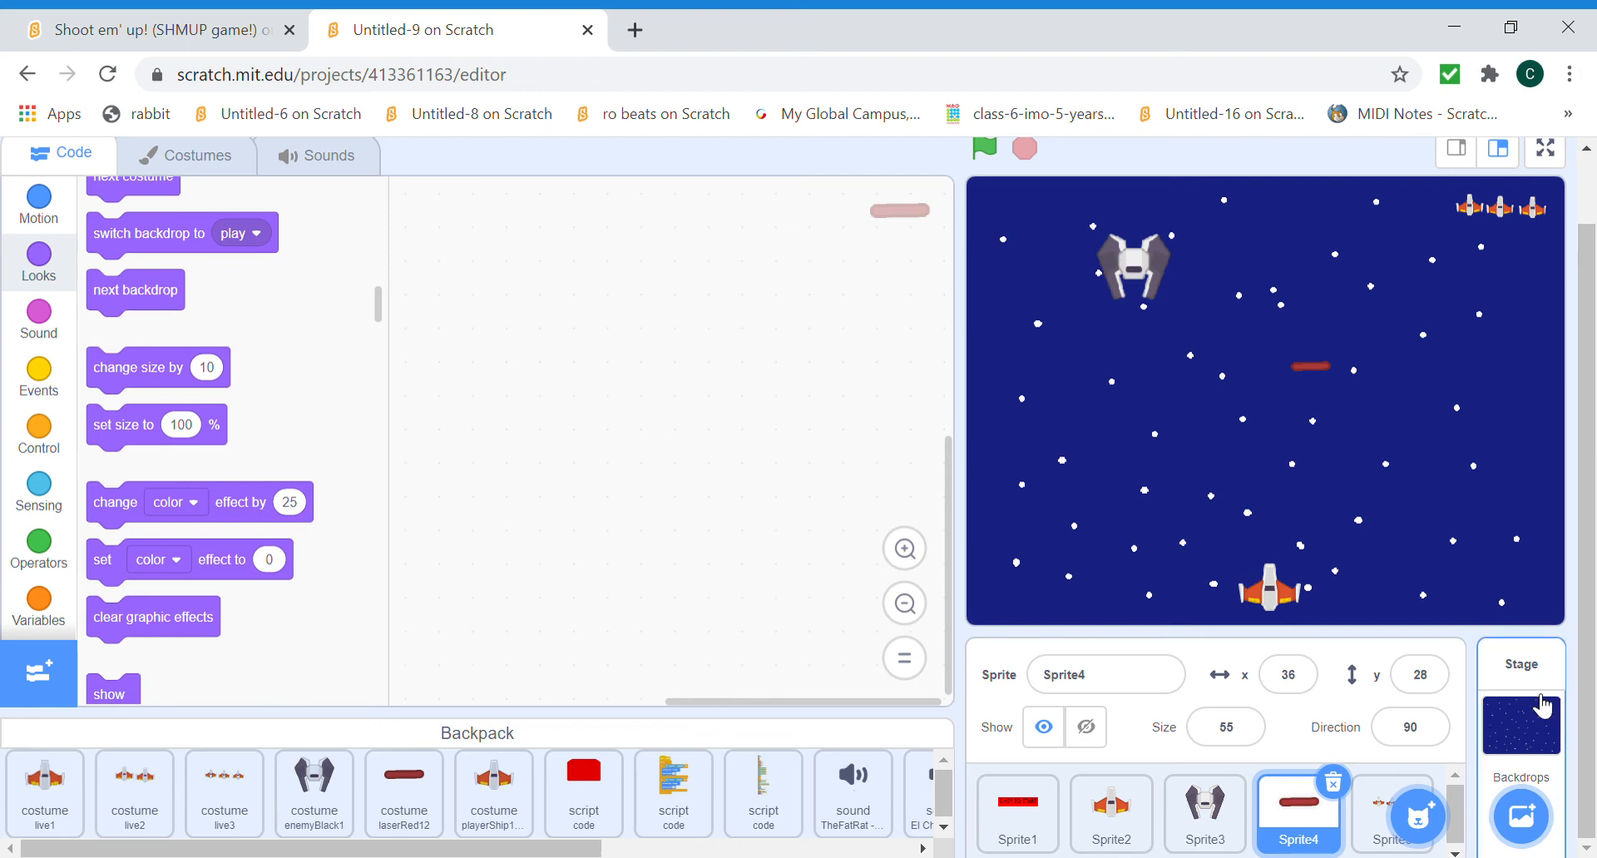
Draw a solid white rectangle in the play backdrop's top-left corner with the Rectangle tool.
left_click(1417, 816)
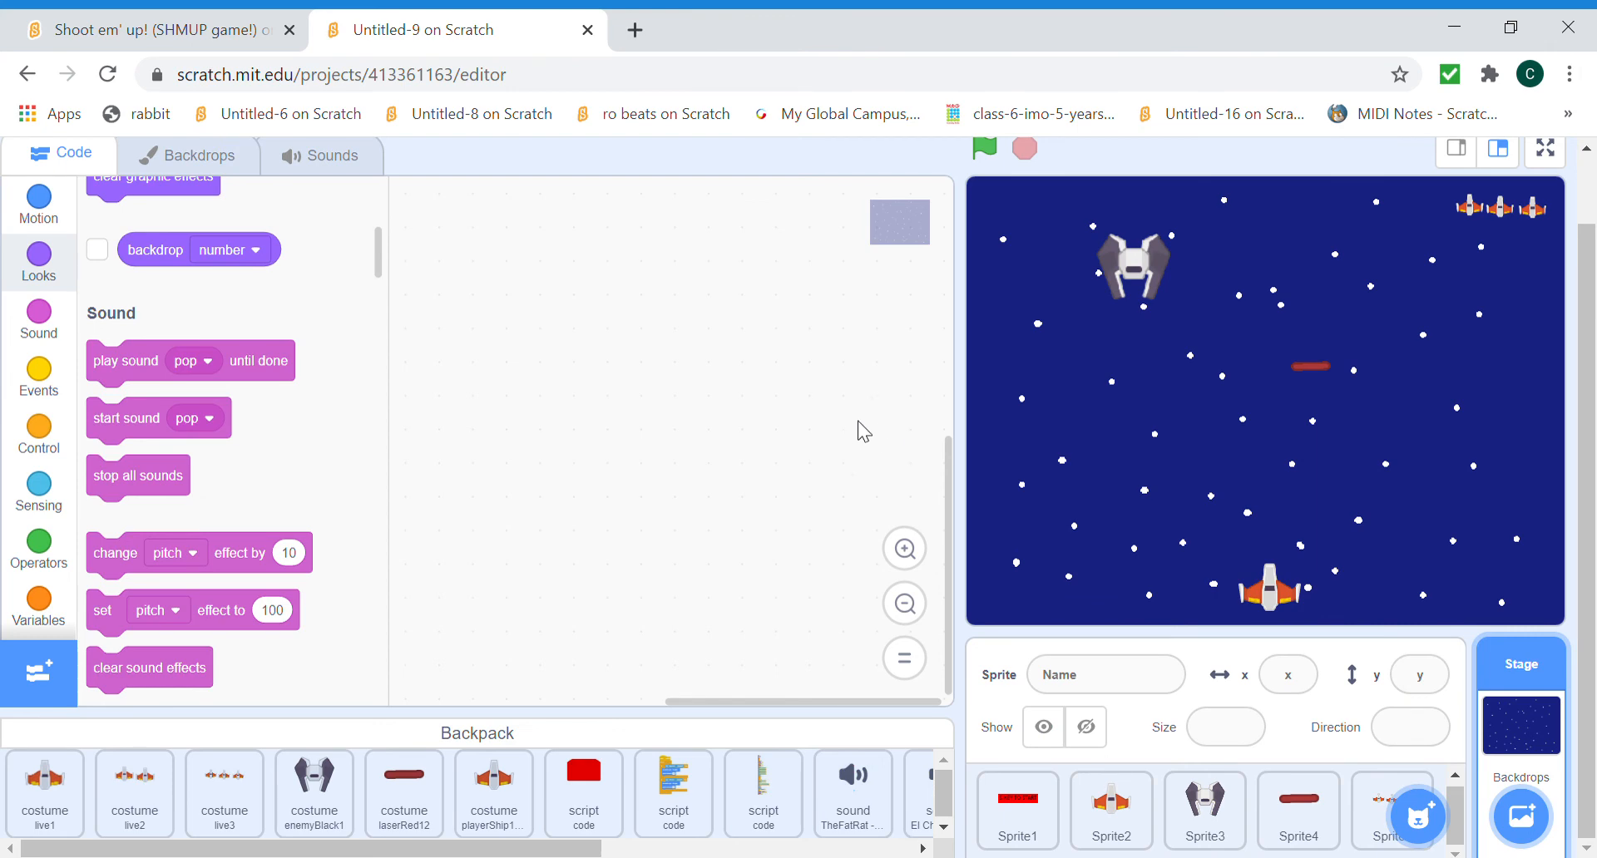
left_click(189, 154)
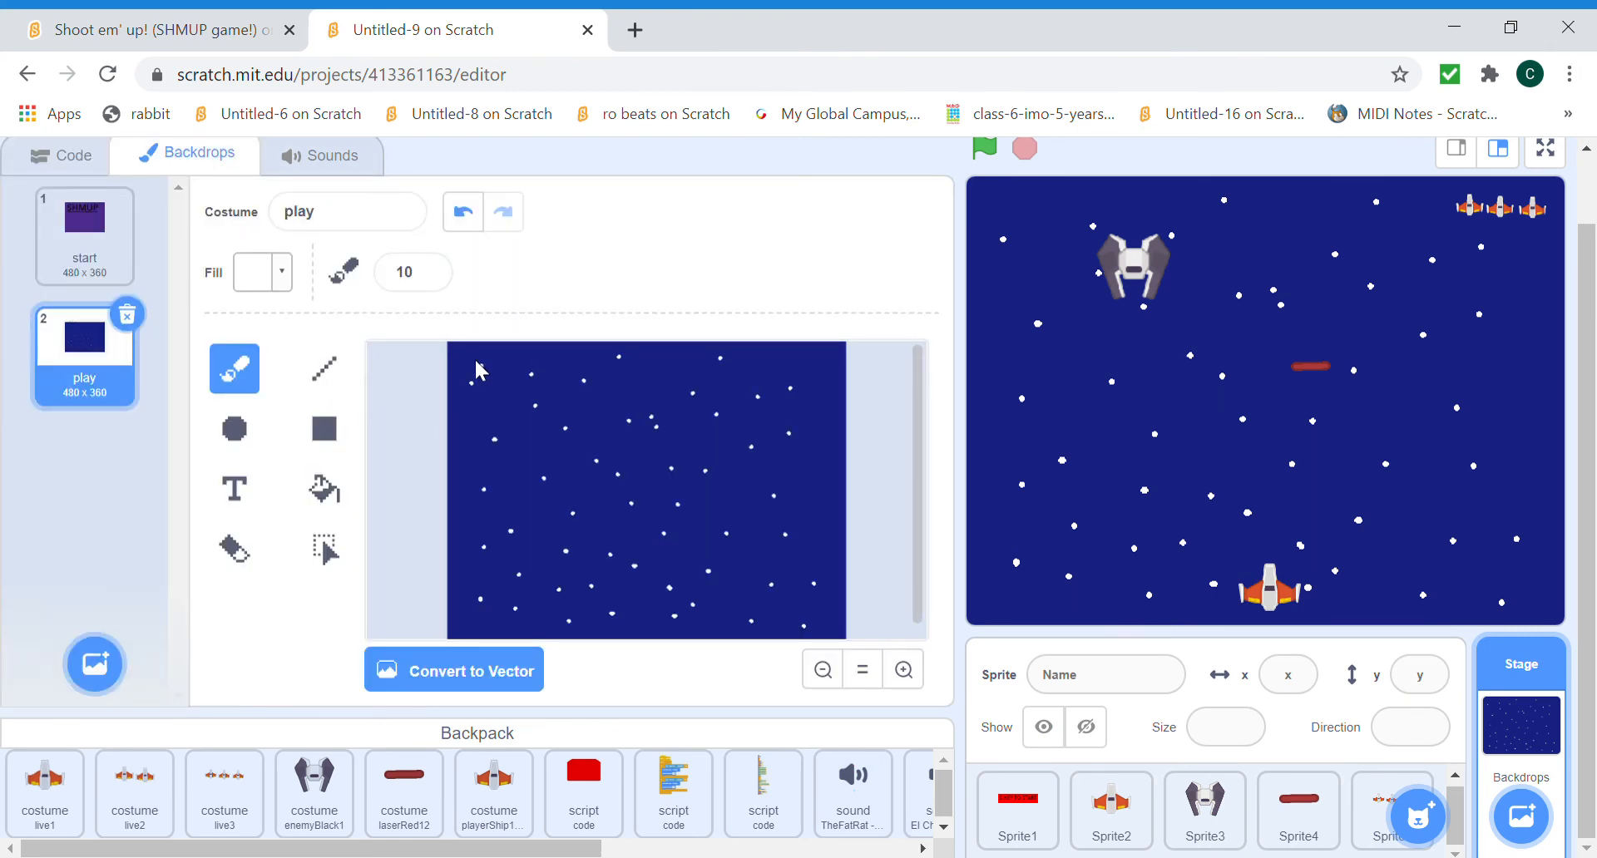
left_click(900, 669)
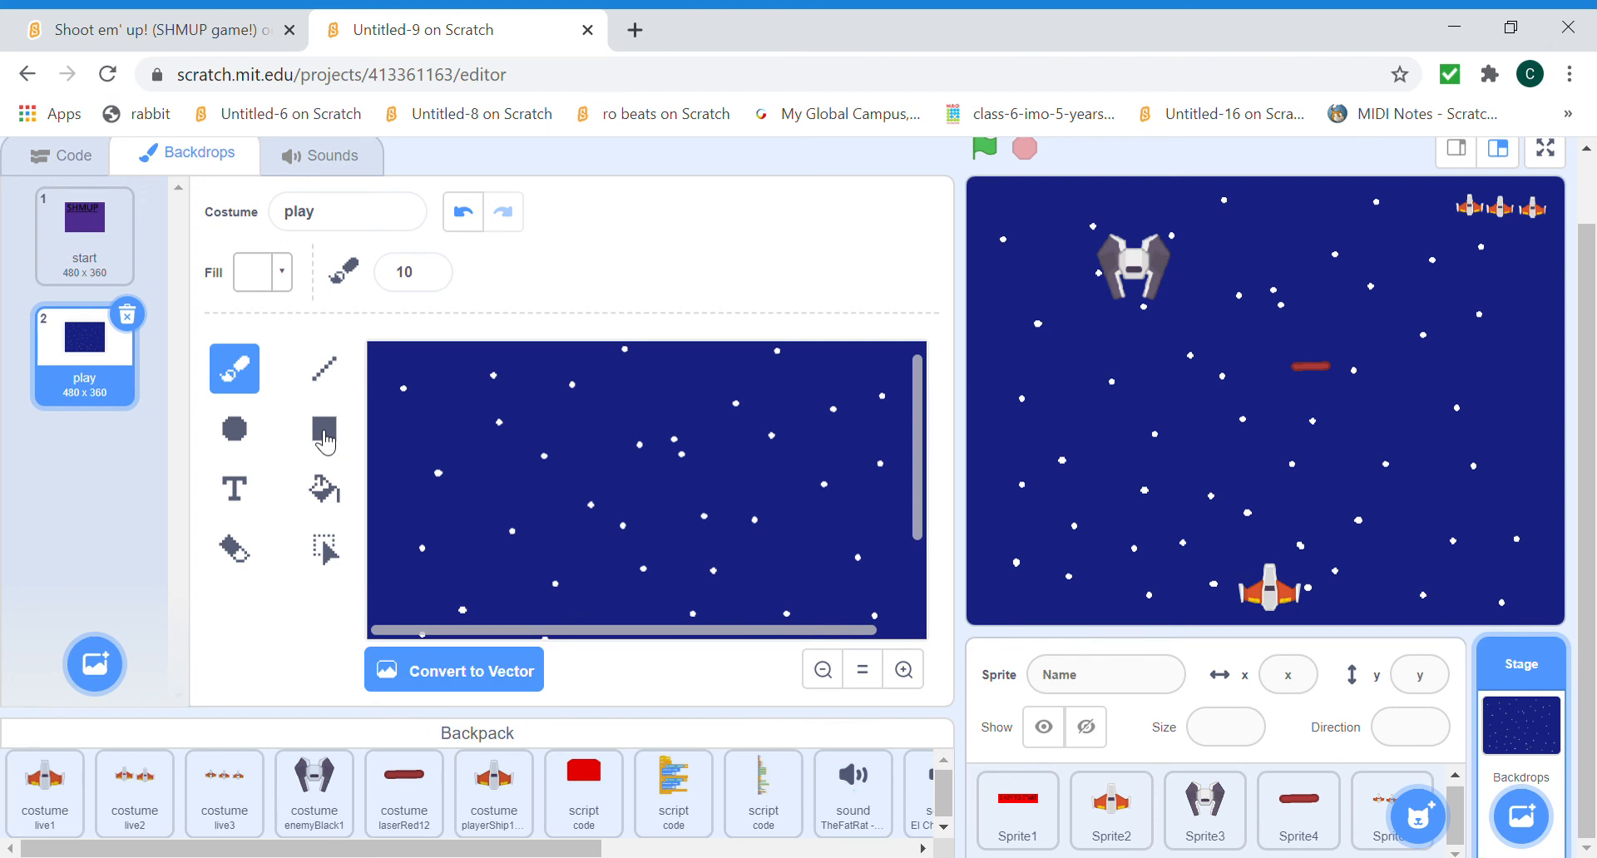
left_click(324, 428)
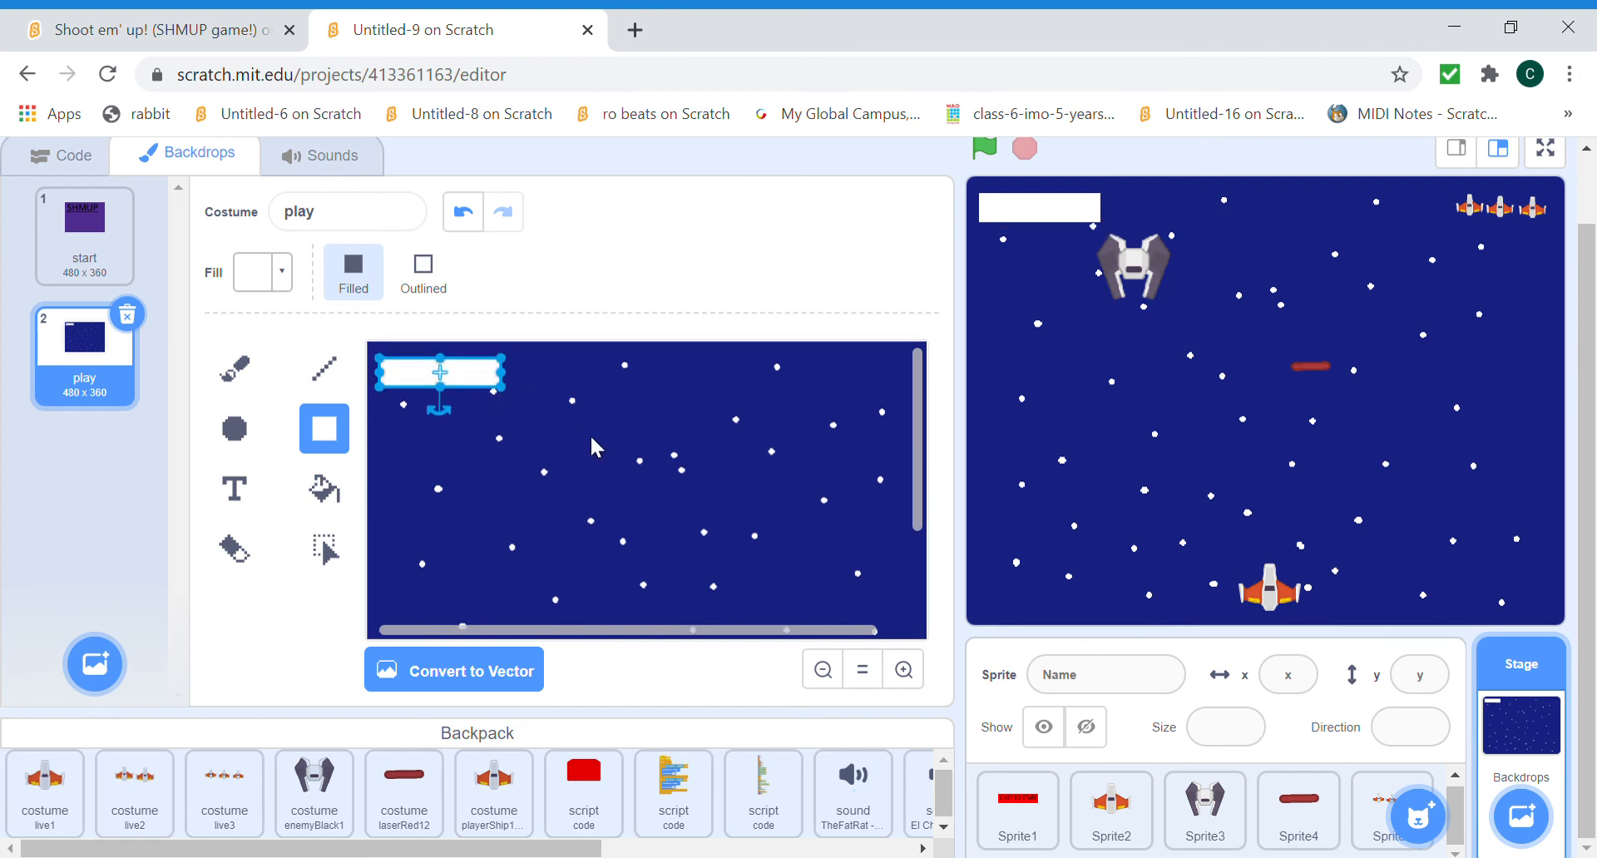
mouse_move(565, 462)
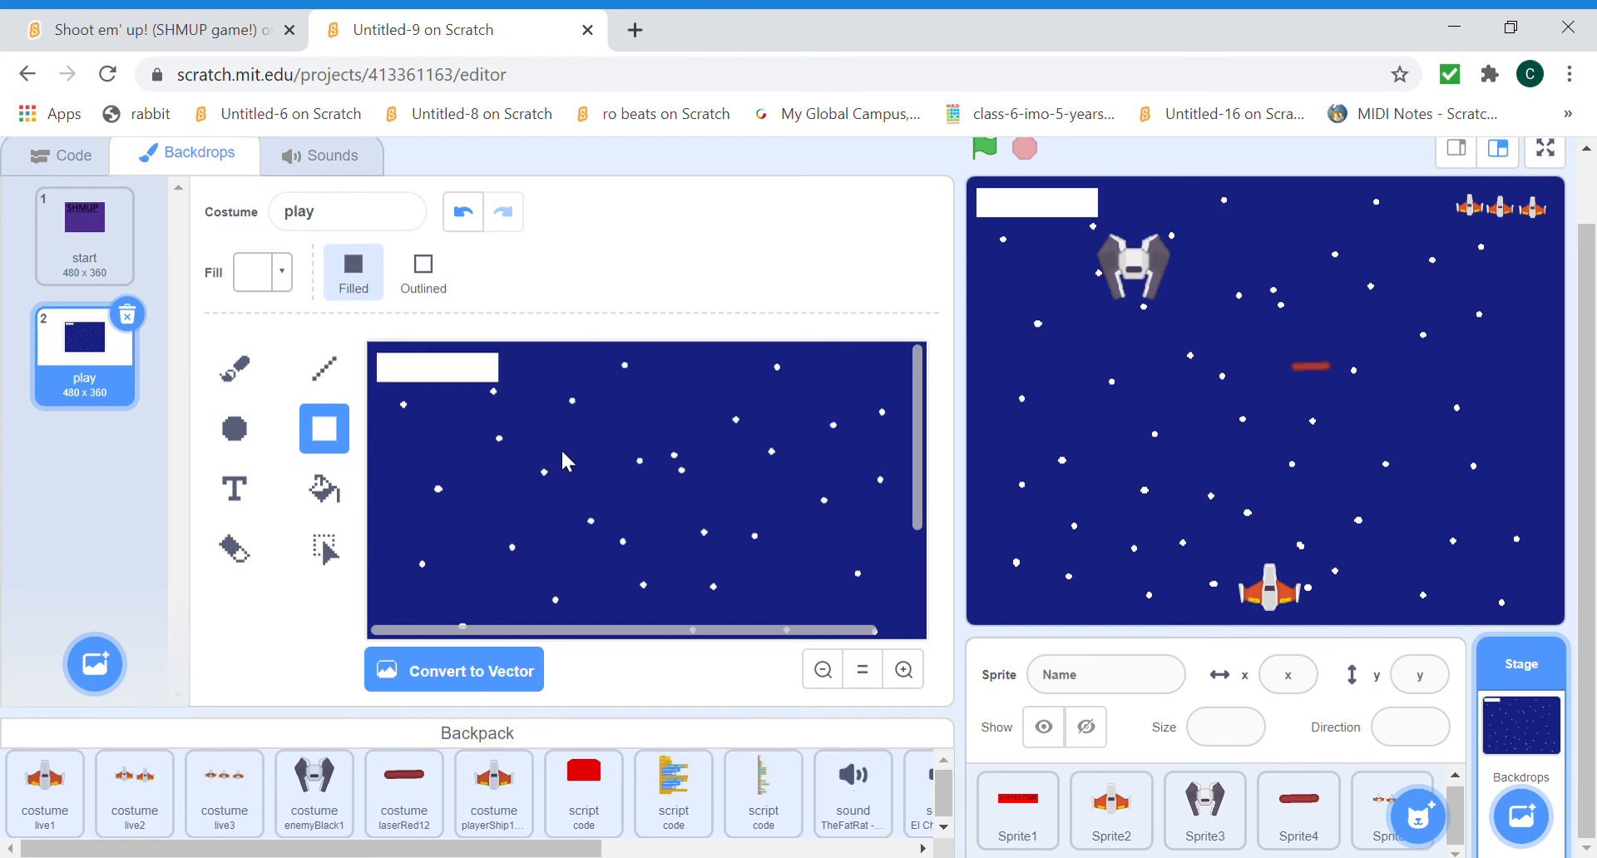
mouse_move(924, 631)
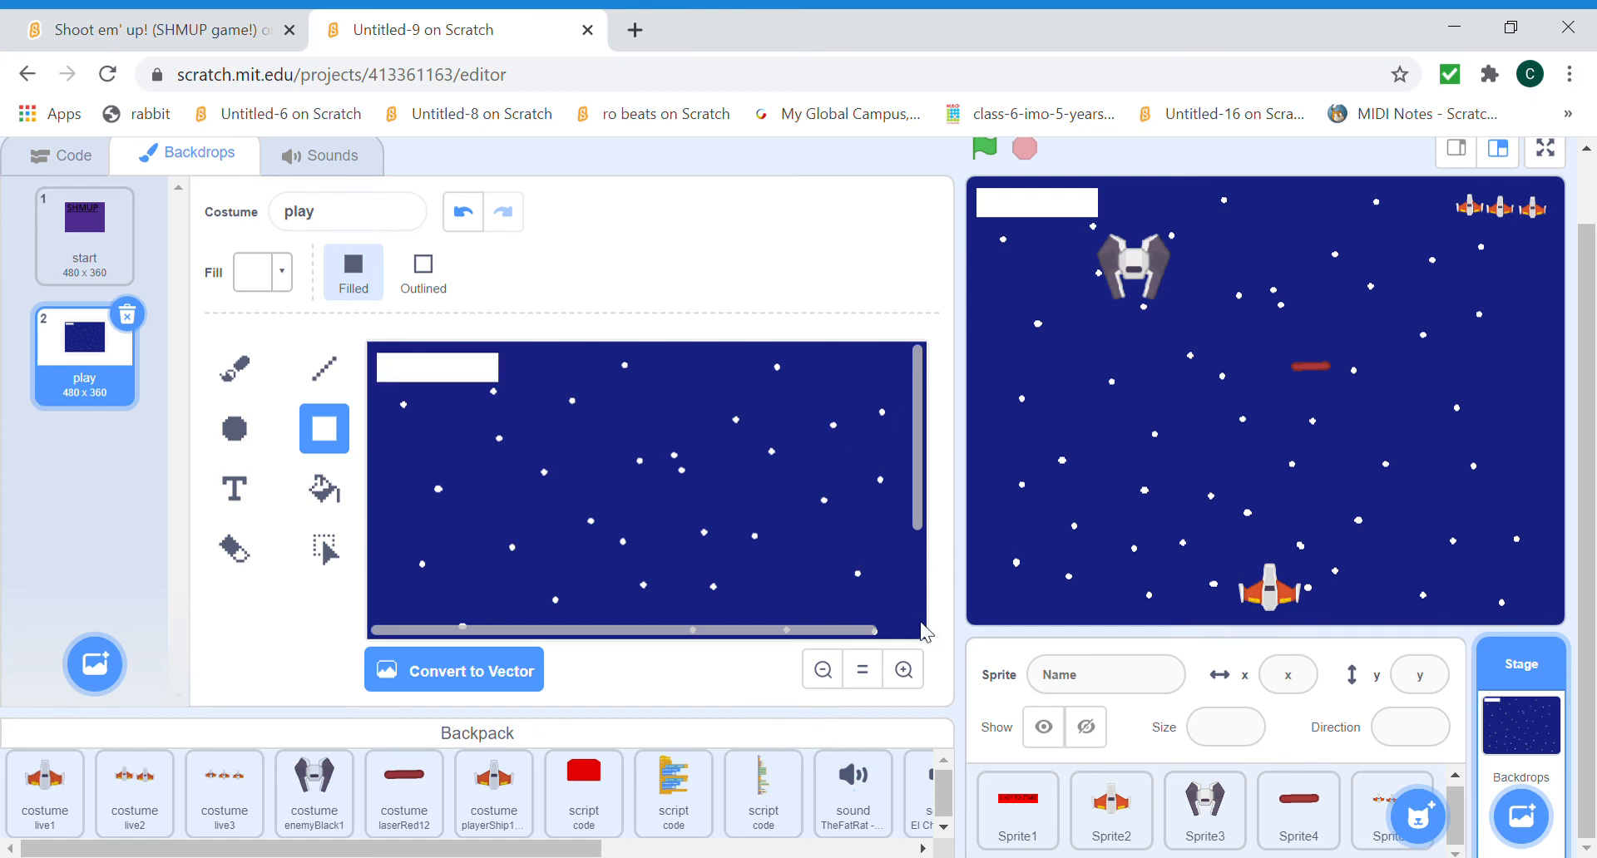
left_click(1105, 674)
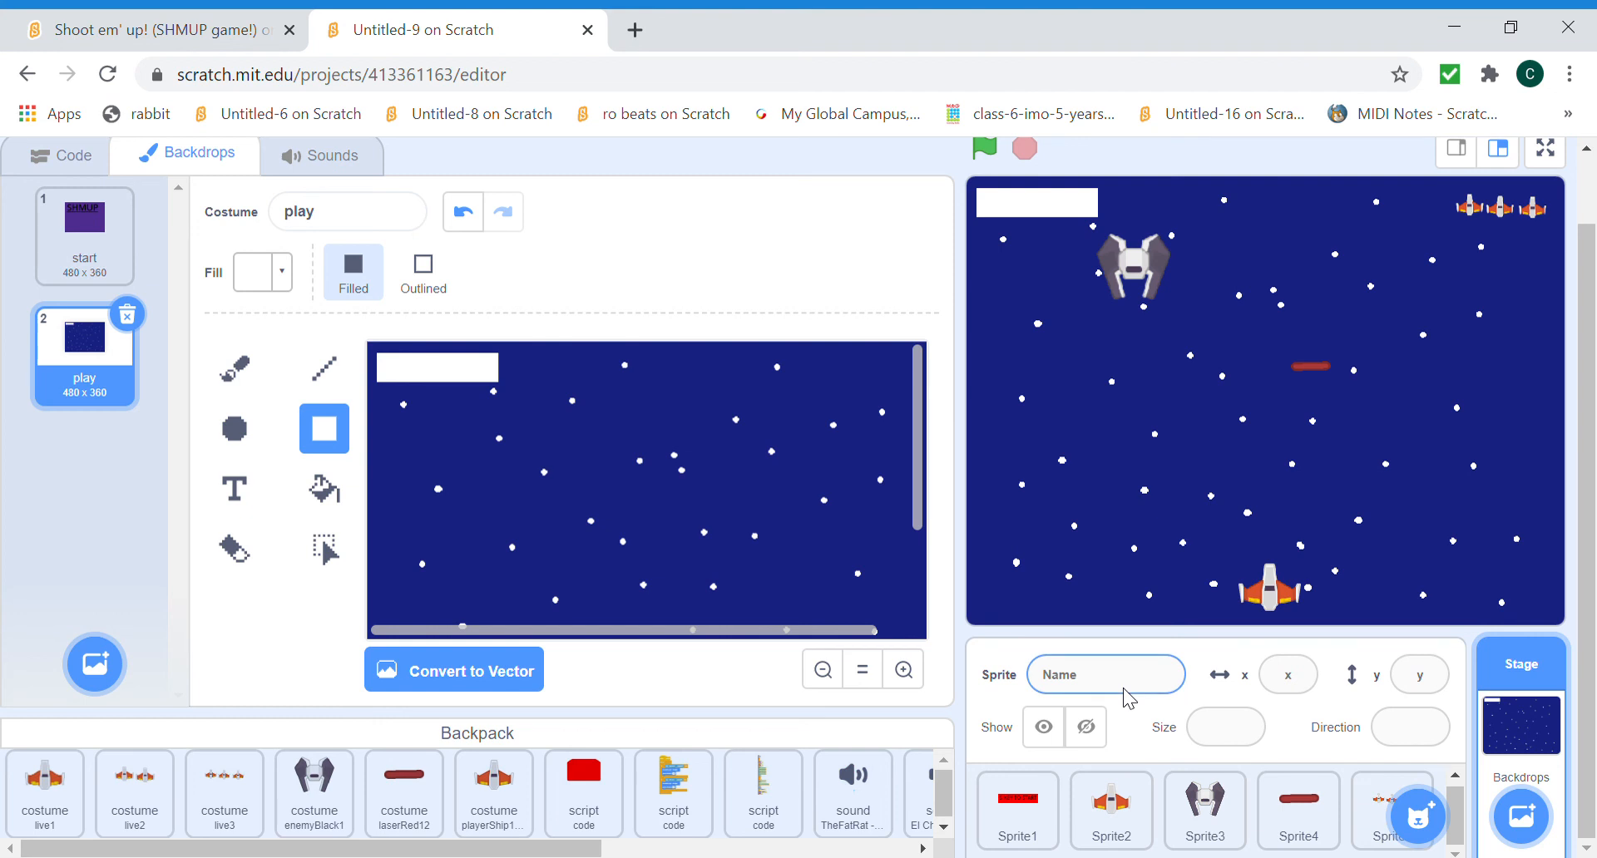
Paint a new blank sprite and name it Pen Health.
left_click(1297, 809)
type("Pen")
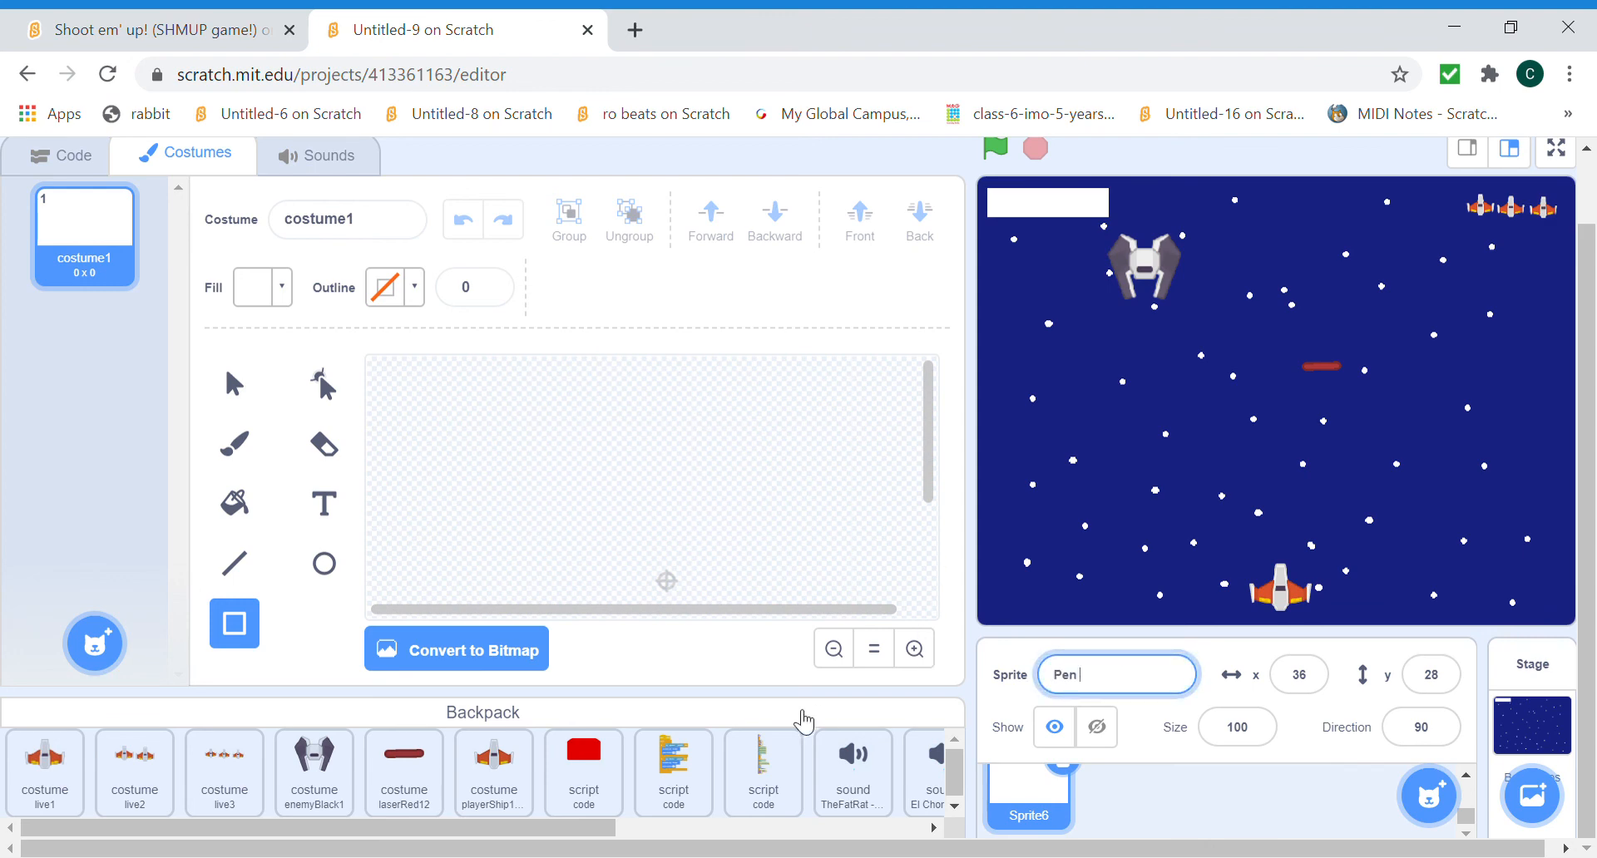
type("Health")
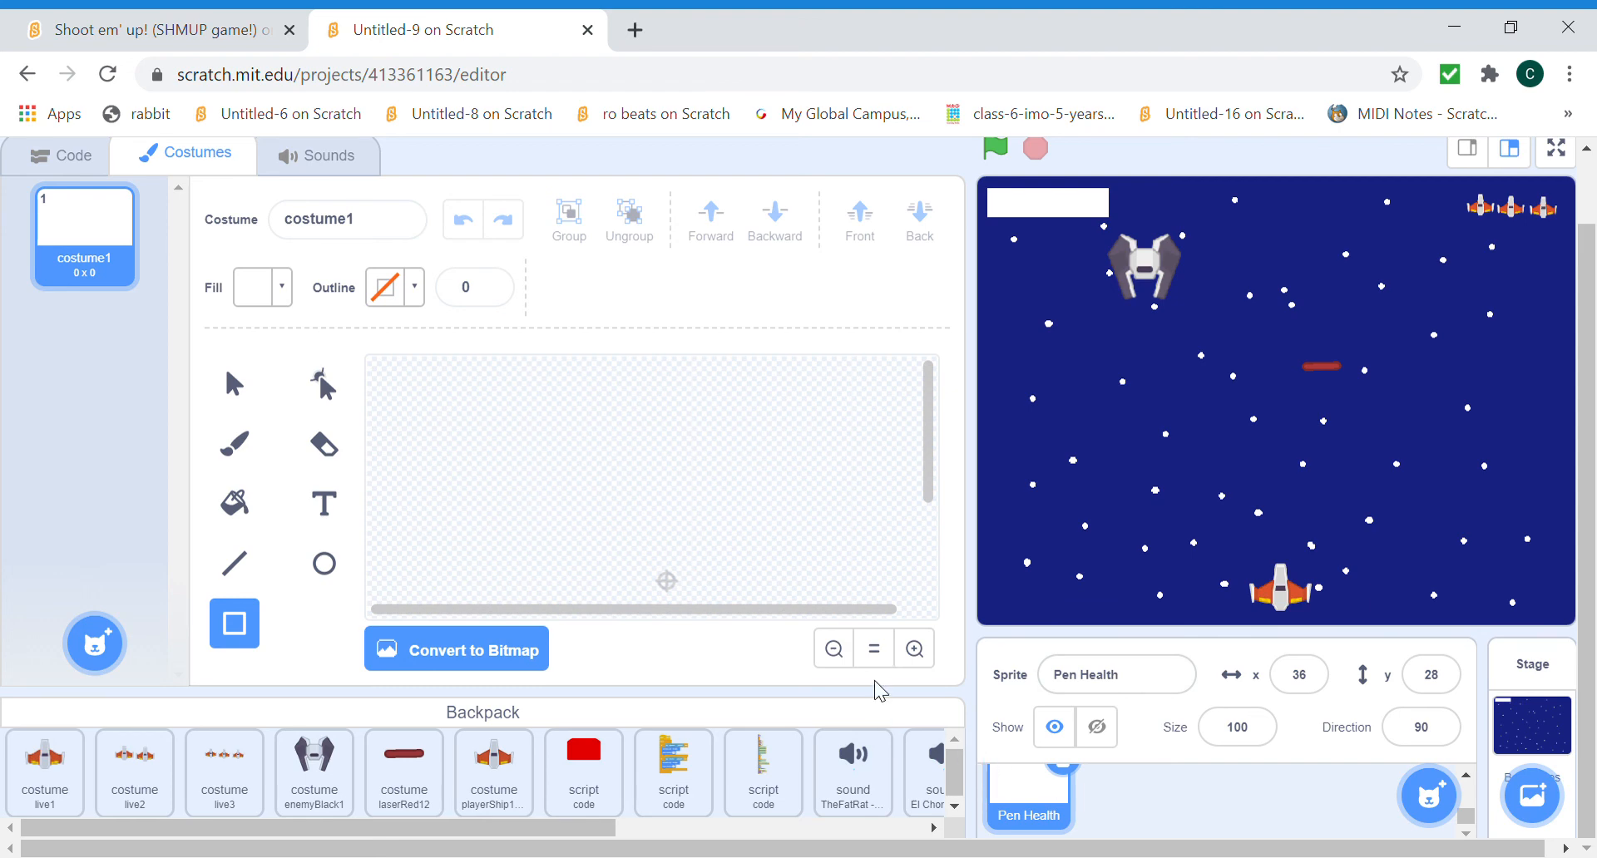
mouse_move(834, 649)
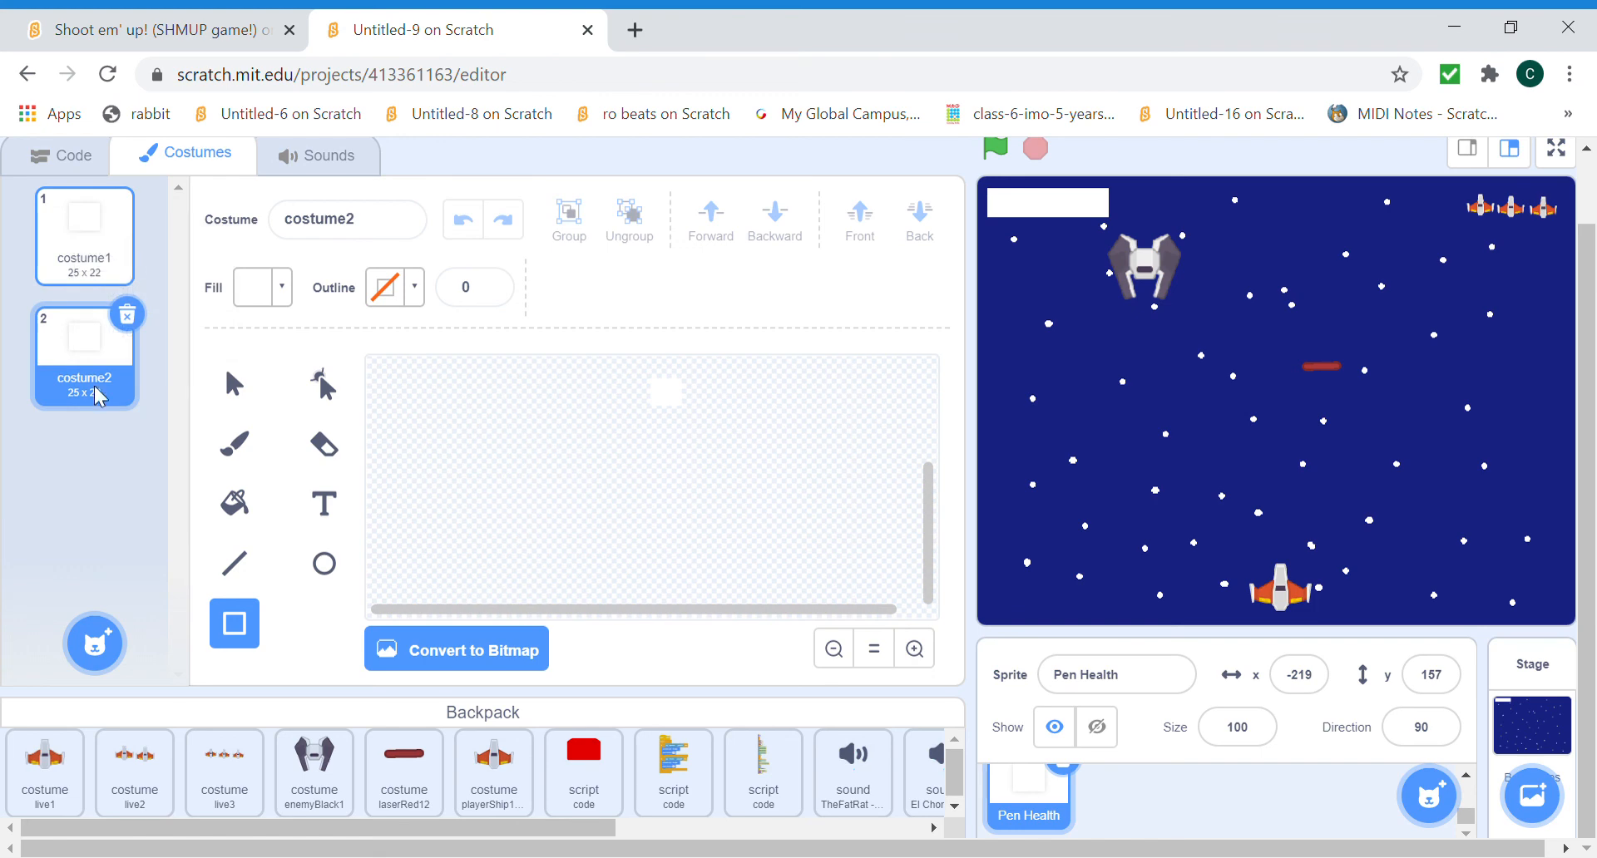
Recolour costume2's square to green using the Fill tool.
left_click(233, 503)
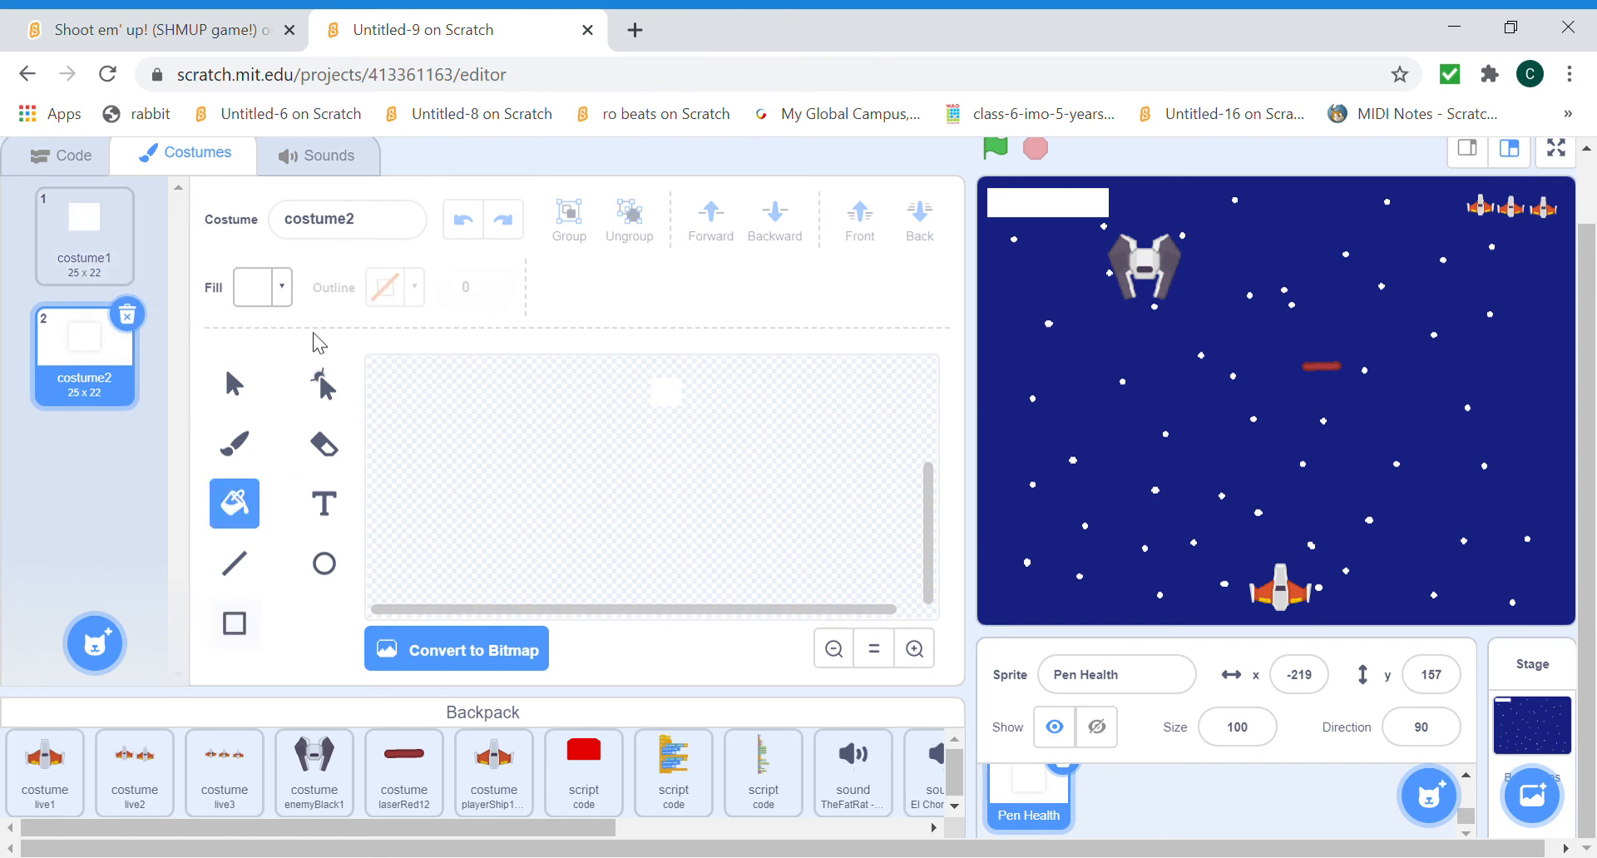
left_click(254, 287)
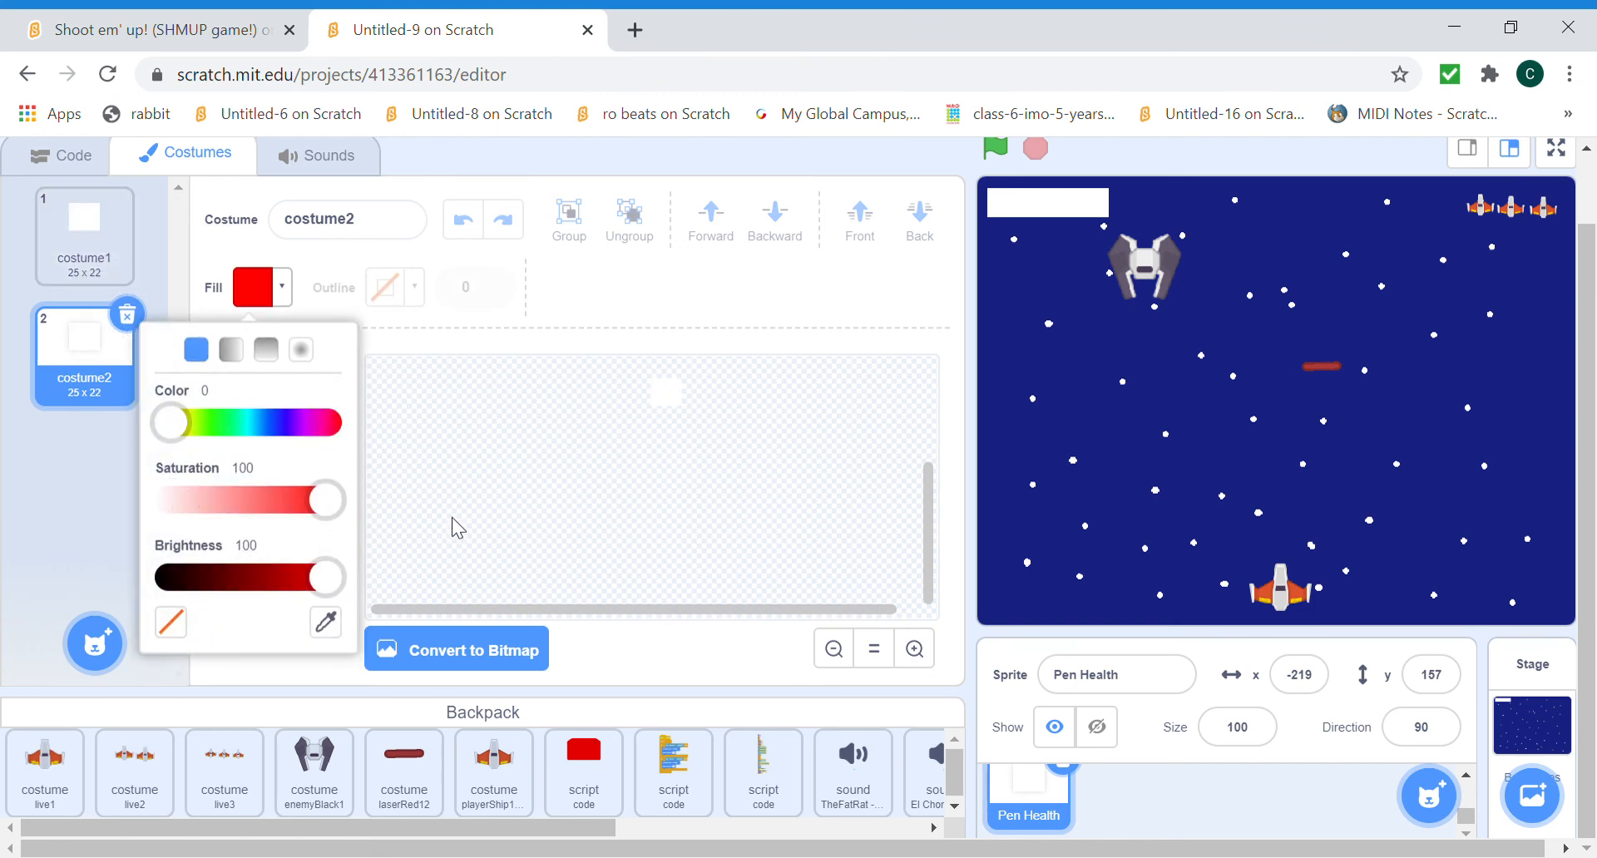
left_click_drag(168, 423, 212, 423)
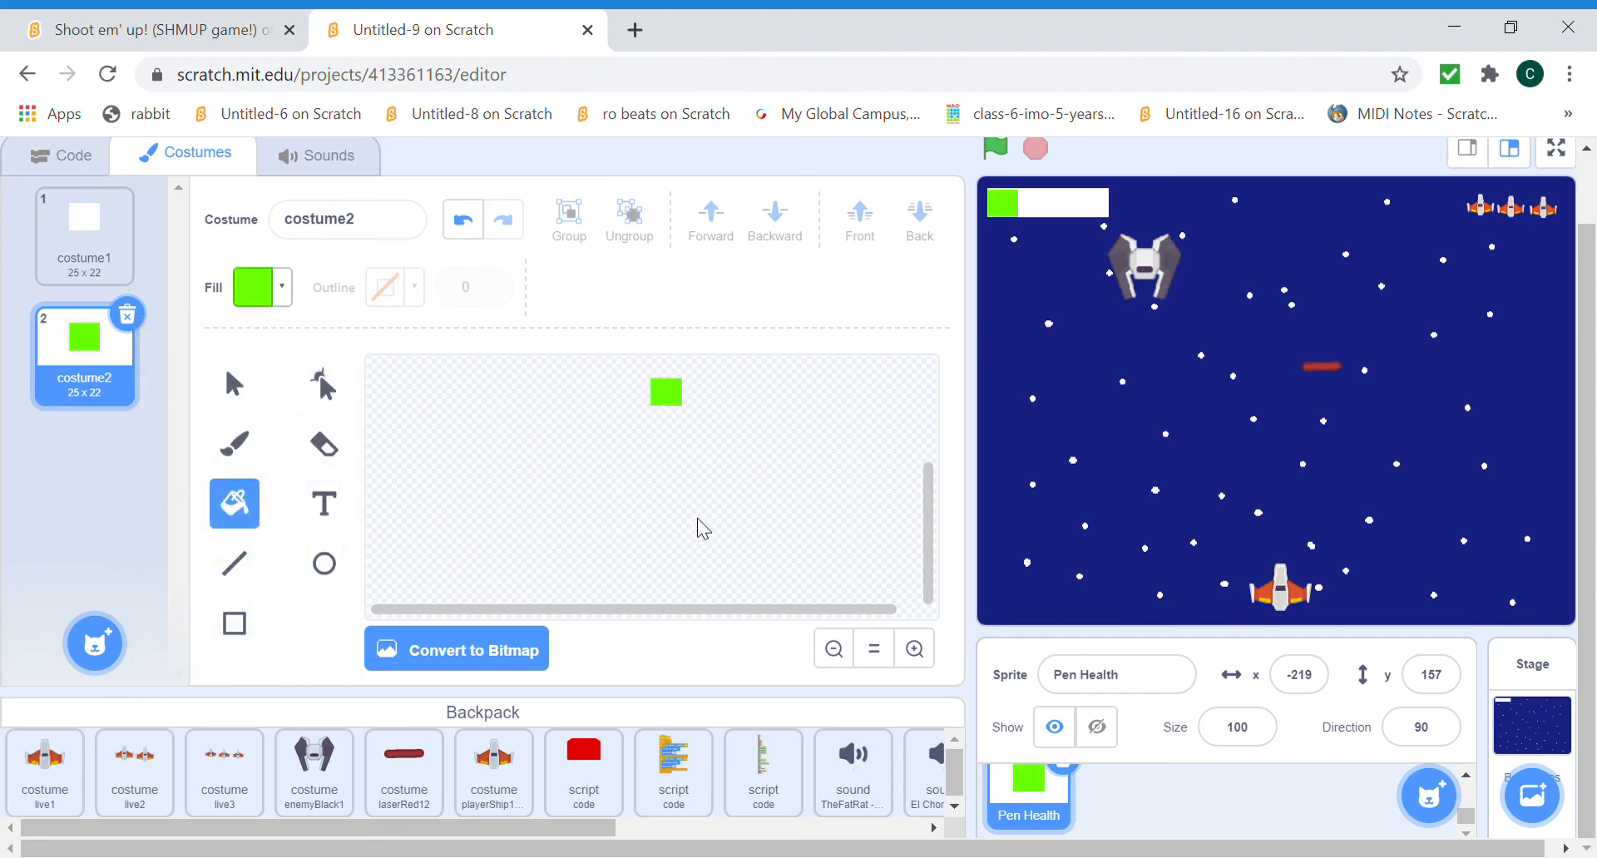
mouse_move(1049, 211)
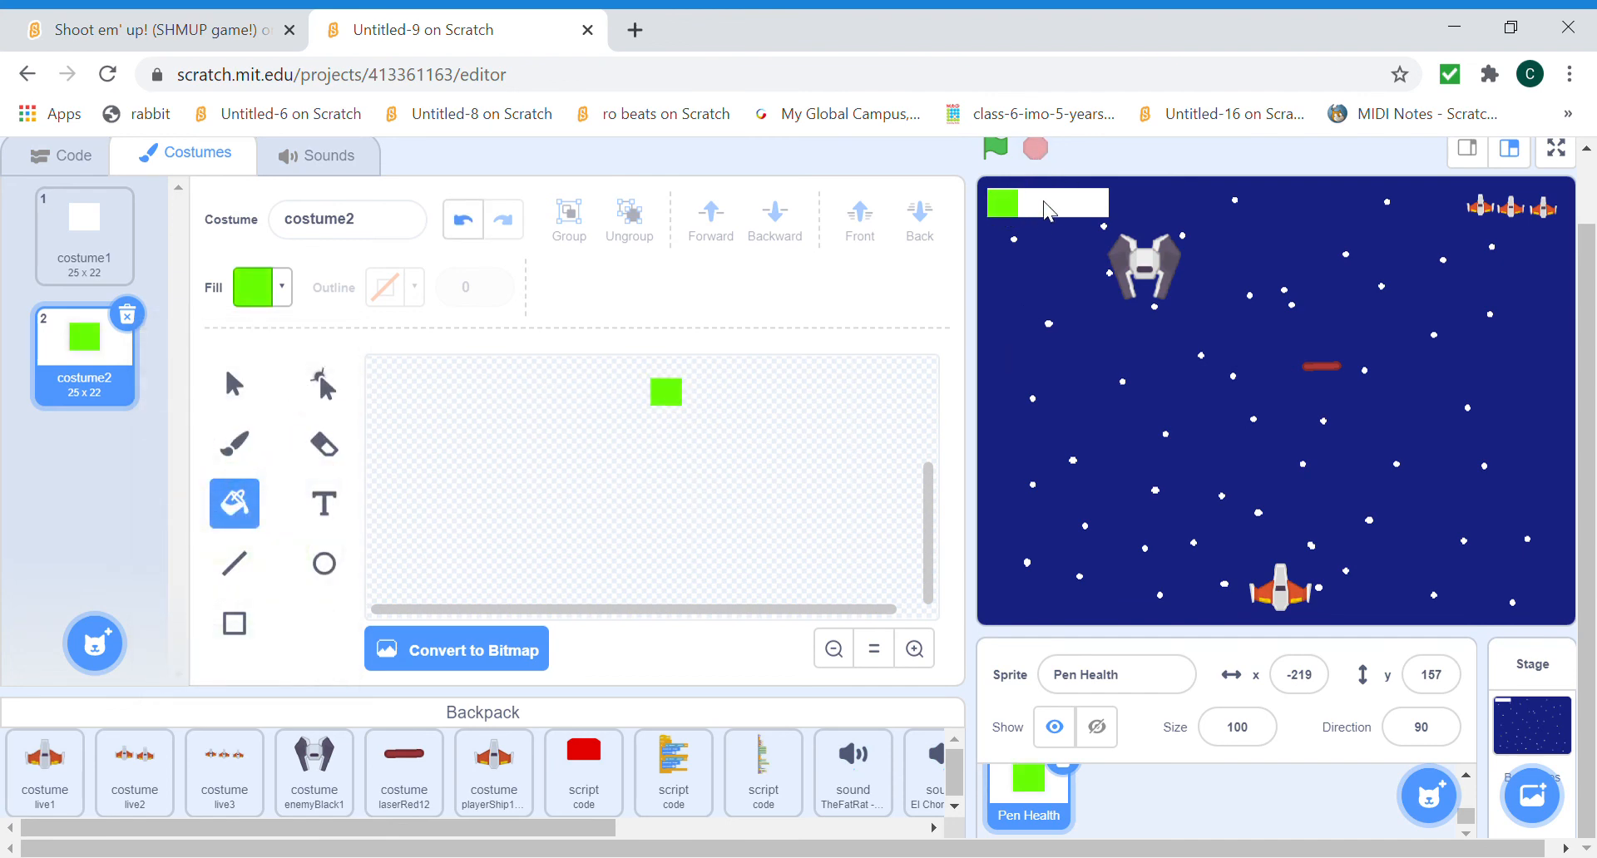
mouse_move(1023, 191)
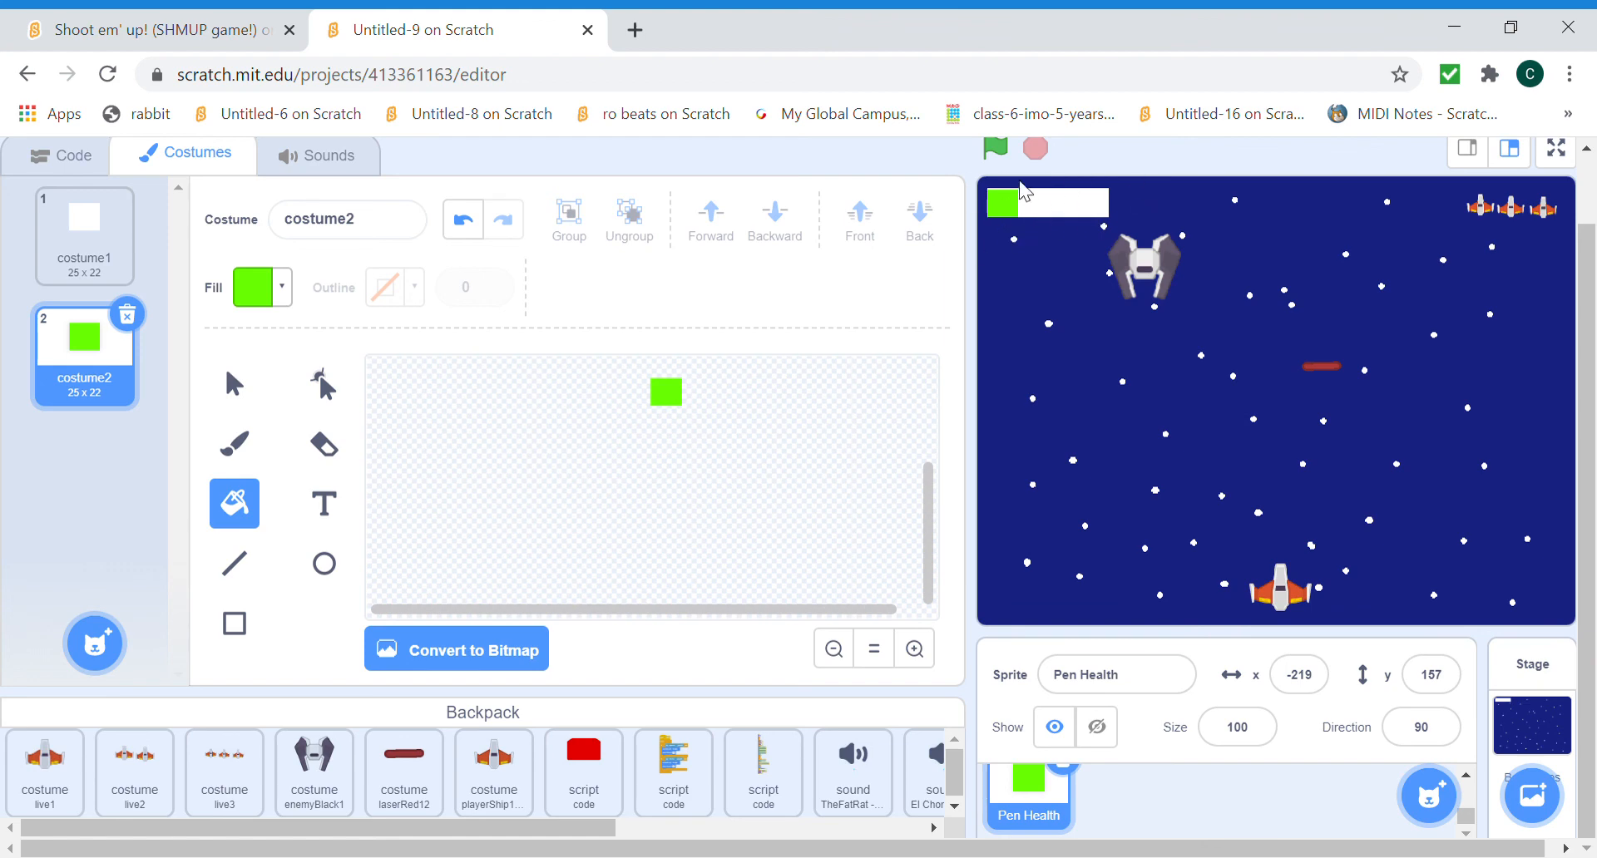
mouse_move(706, 357)
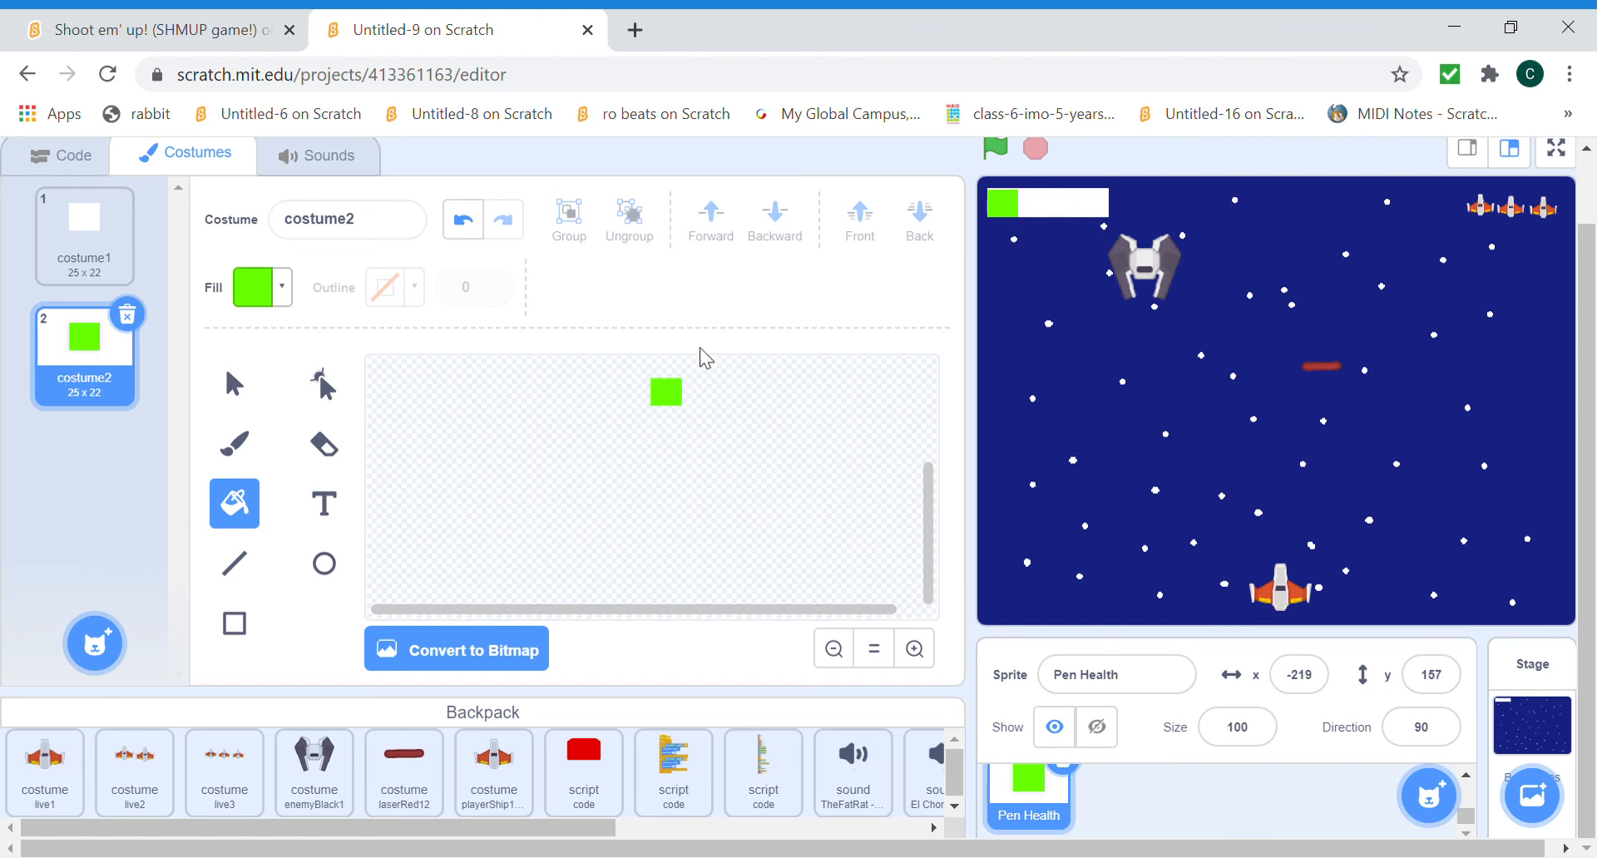
mouse_move(750, 461)
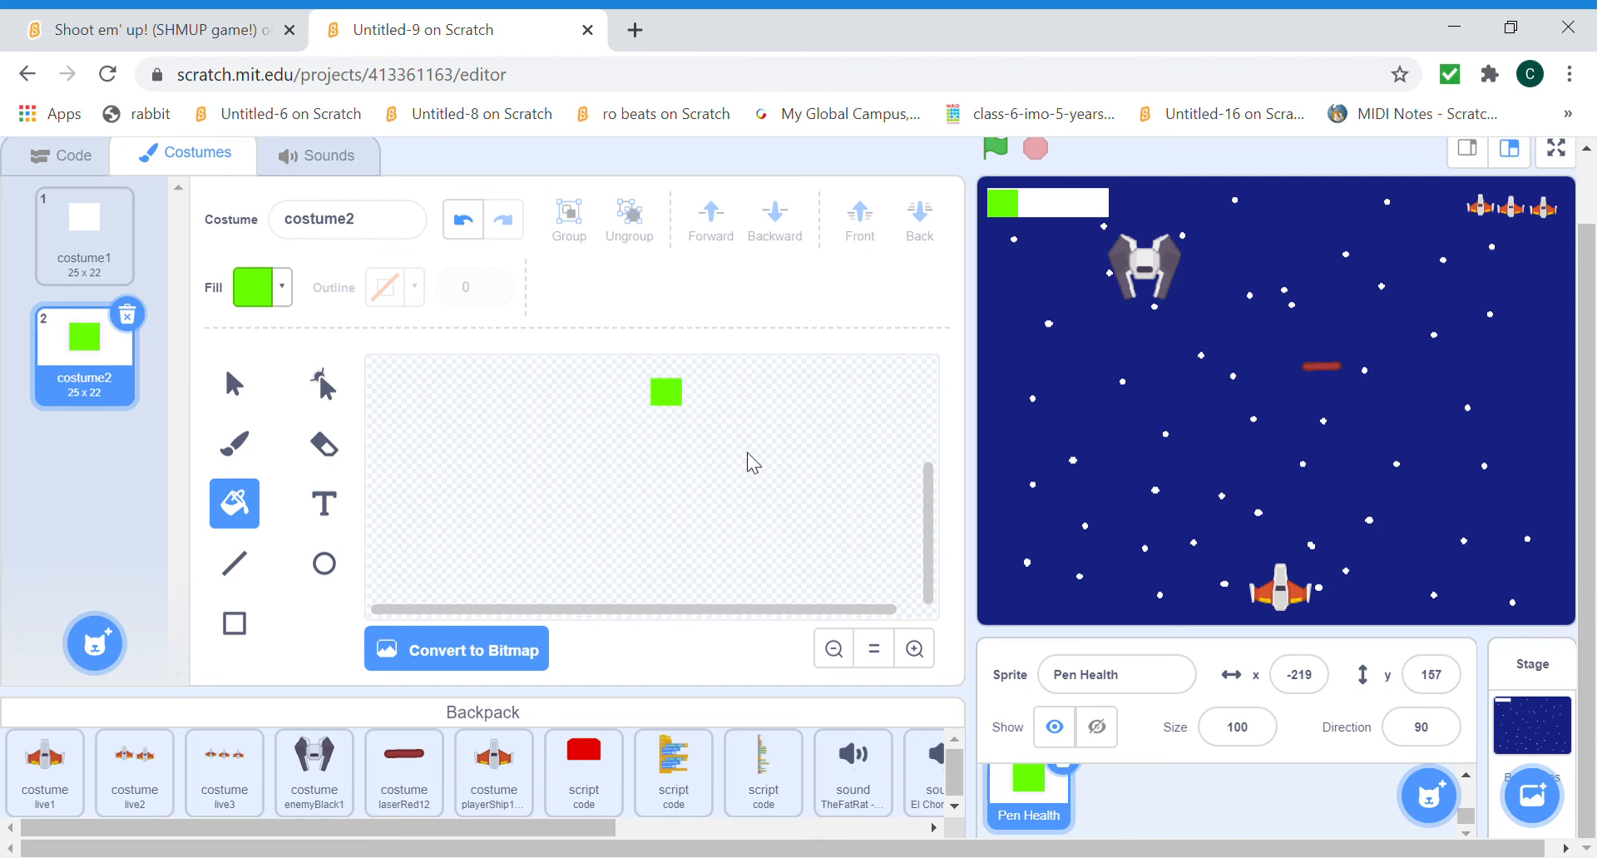
mouse_move(208, 124)
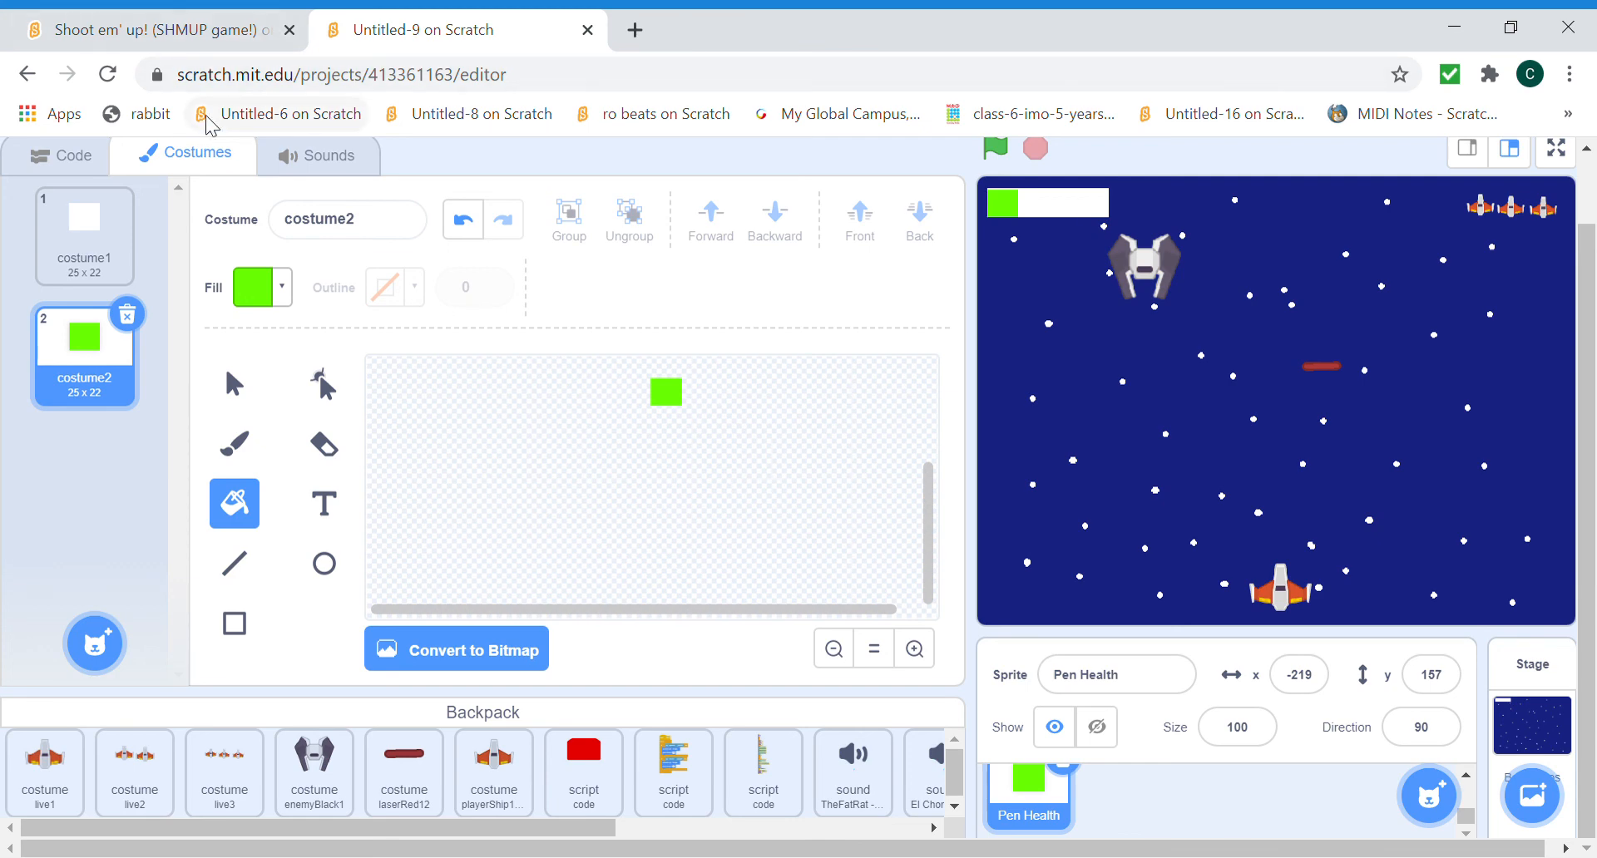
Switch Pen Health to its empty Code workspace.
left_click(72, 153)
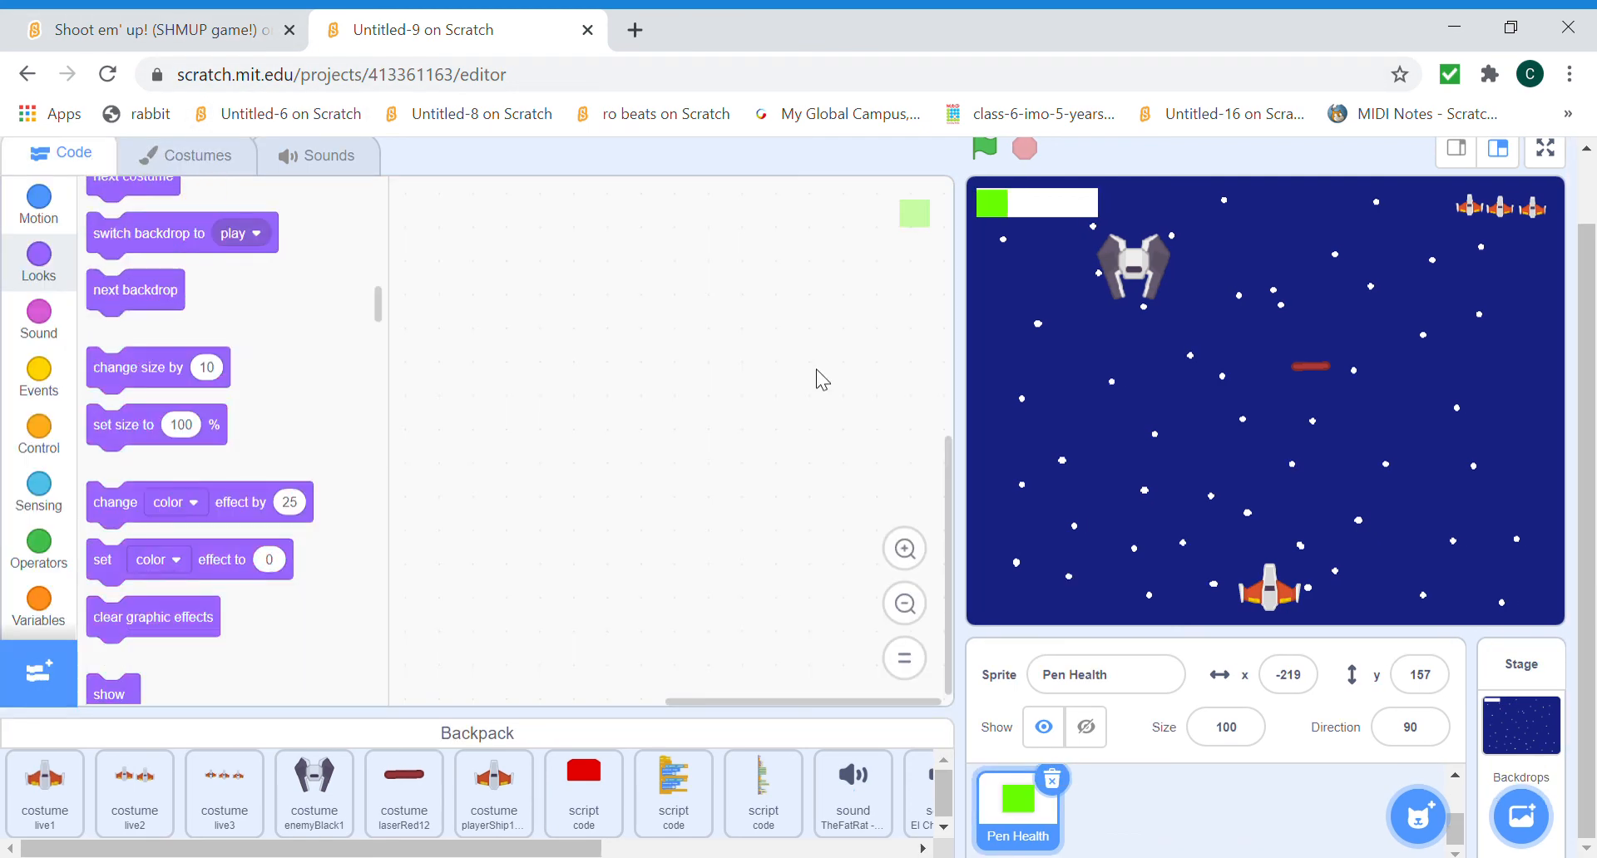
mouse_move(1529, 403)
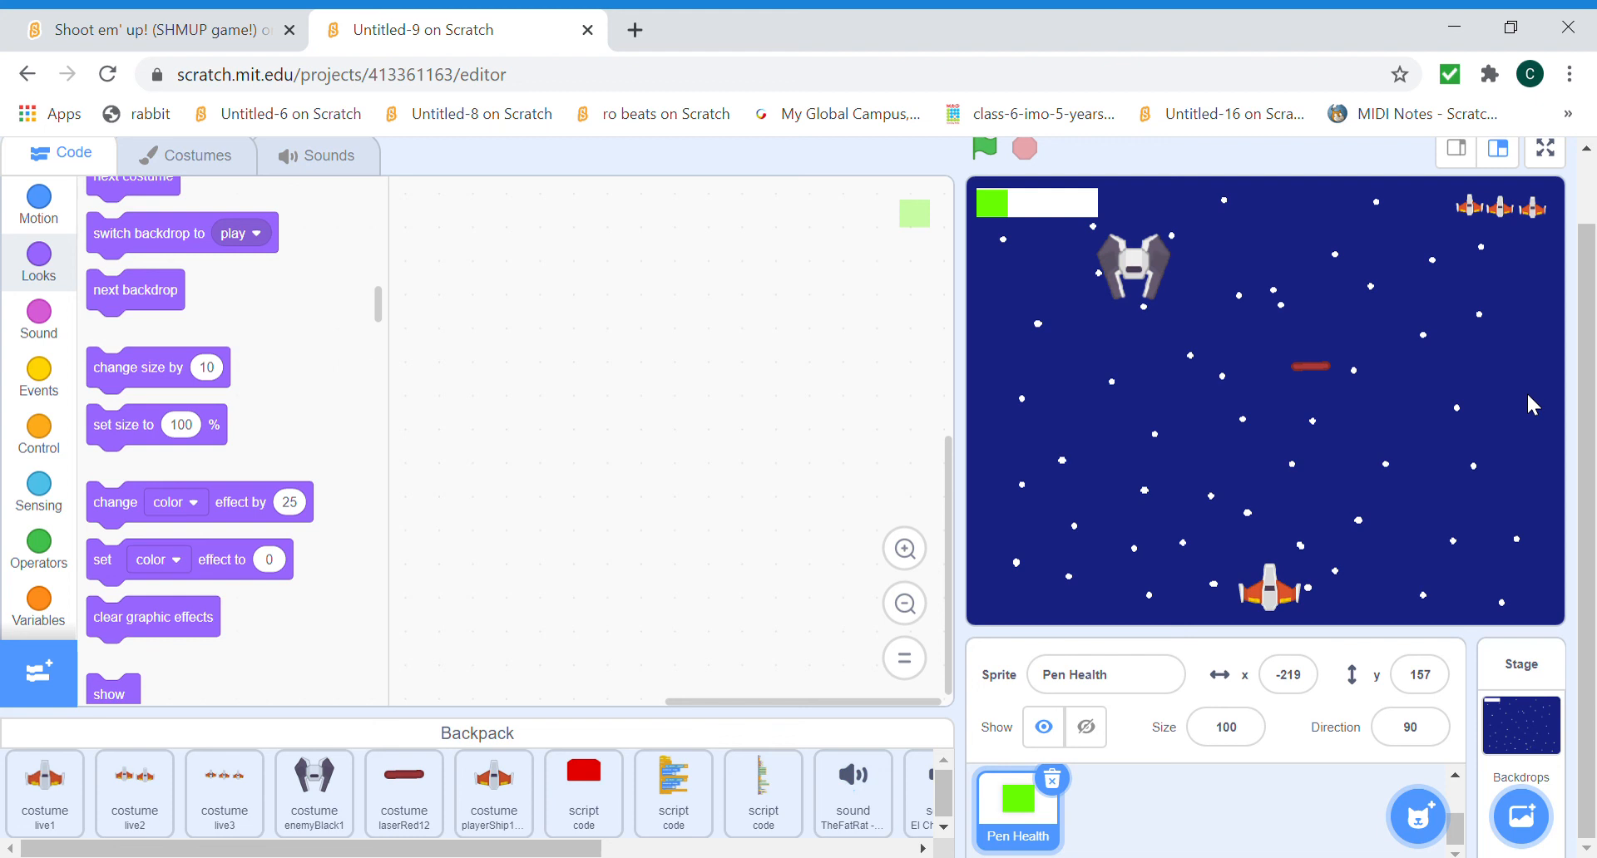
mouse_move(1497, 400)
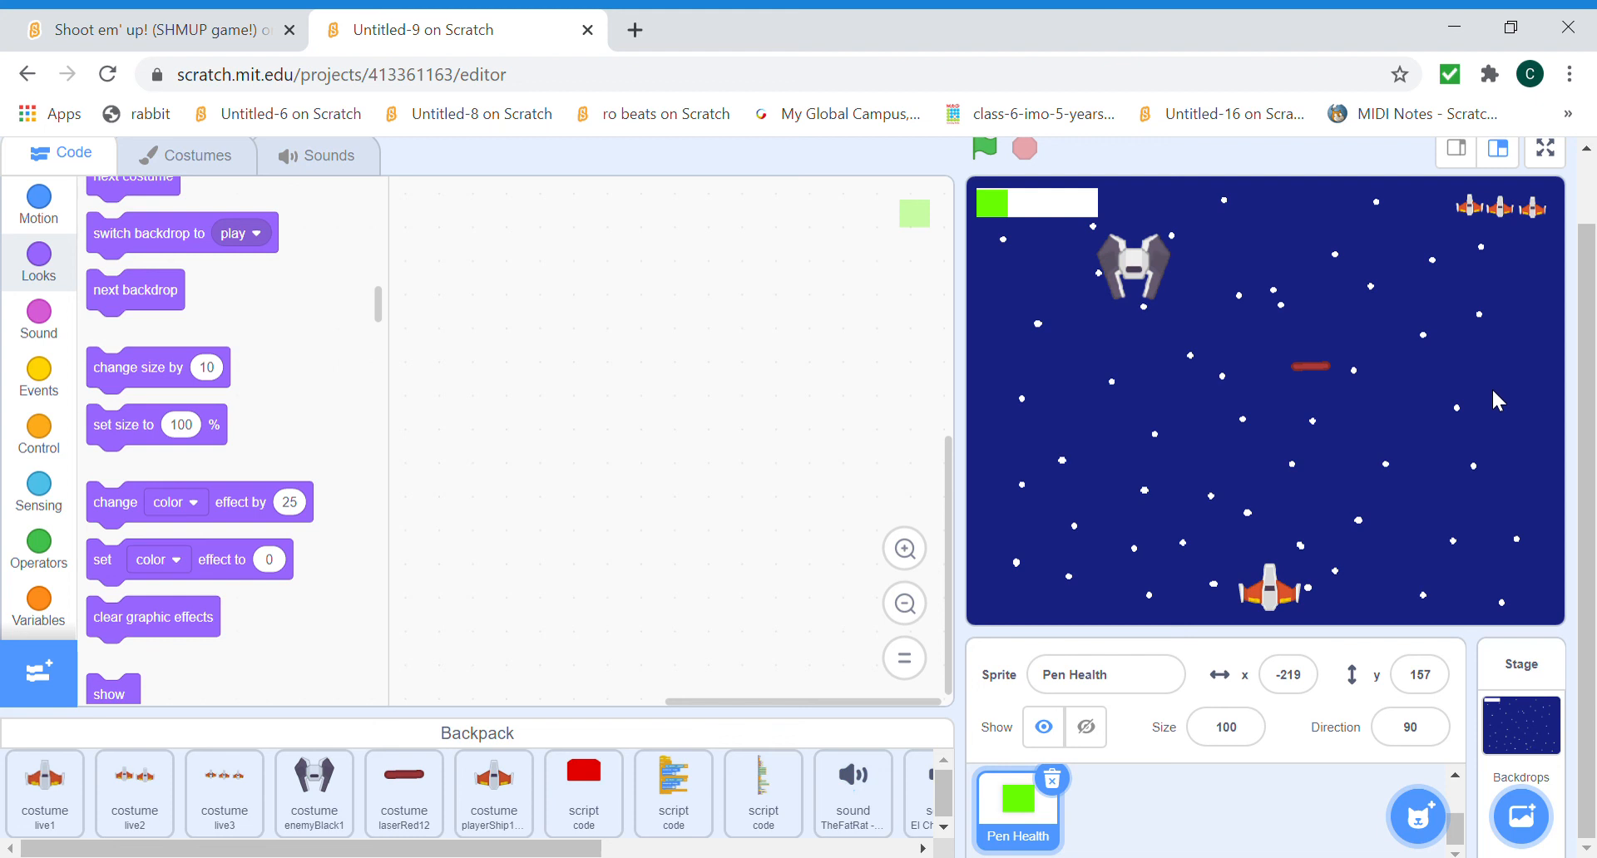
mouse_move(1275, 598)
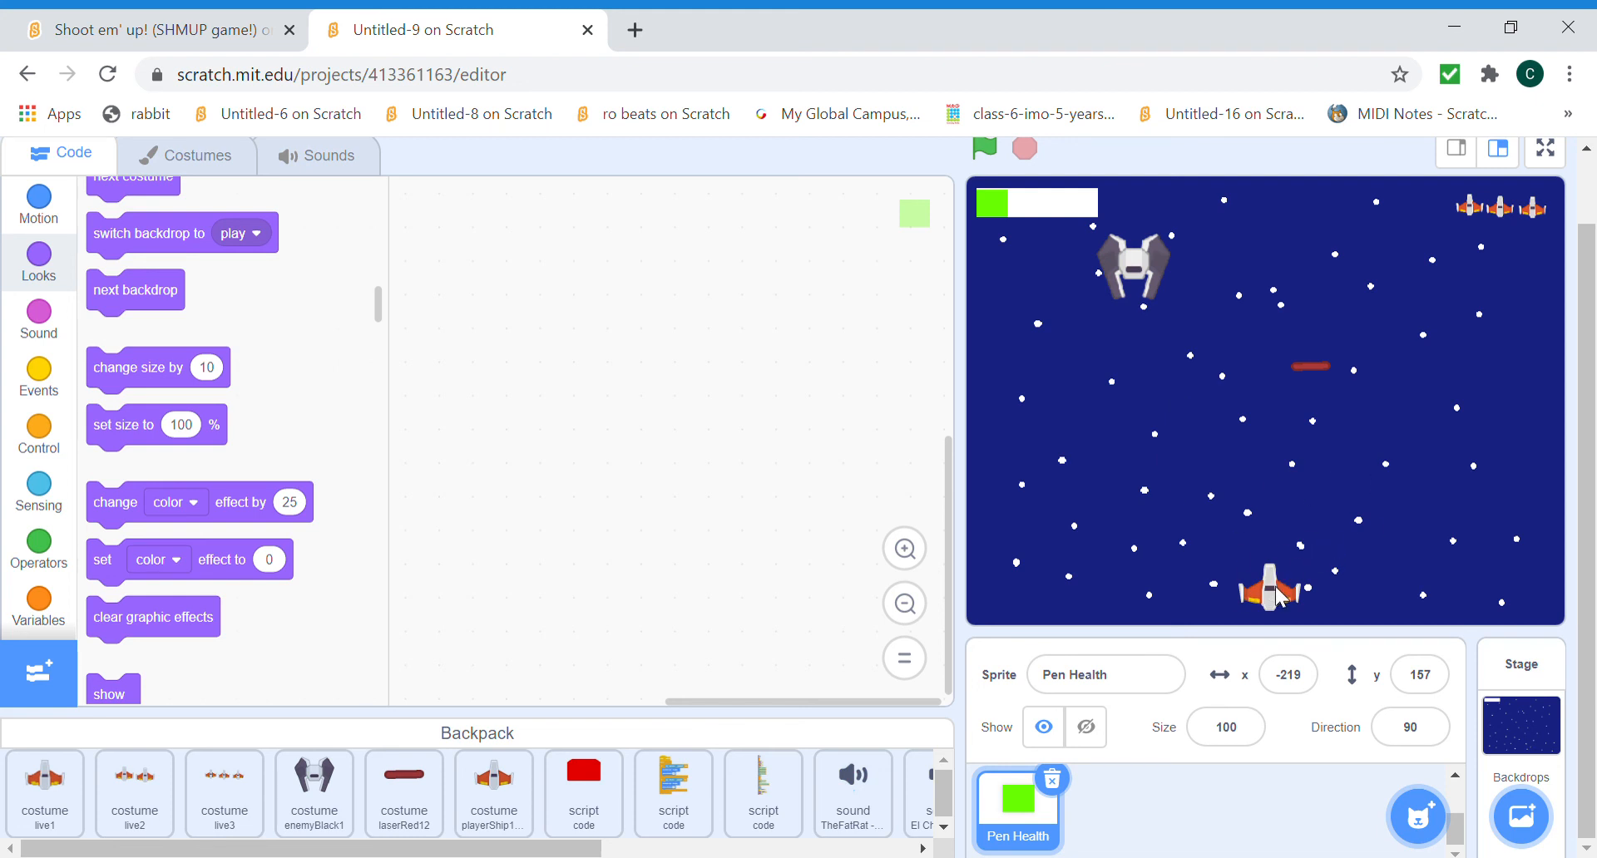